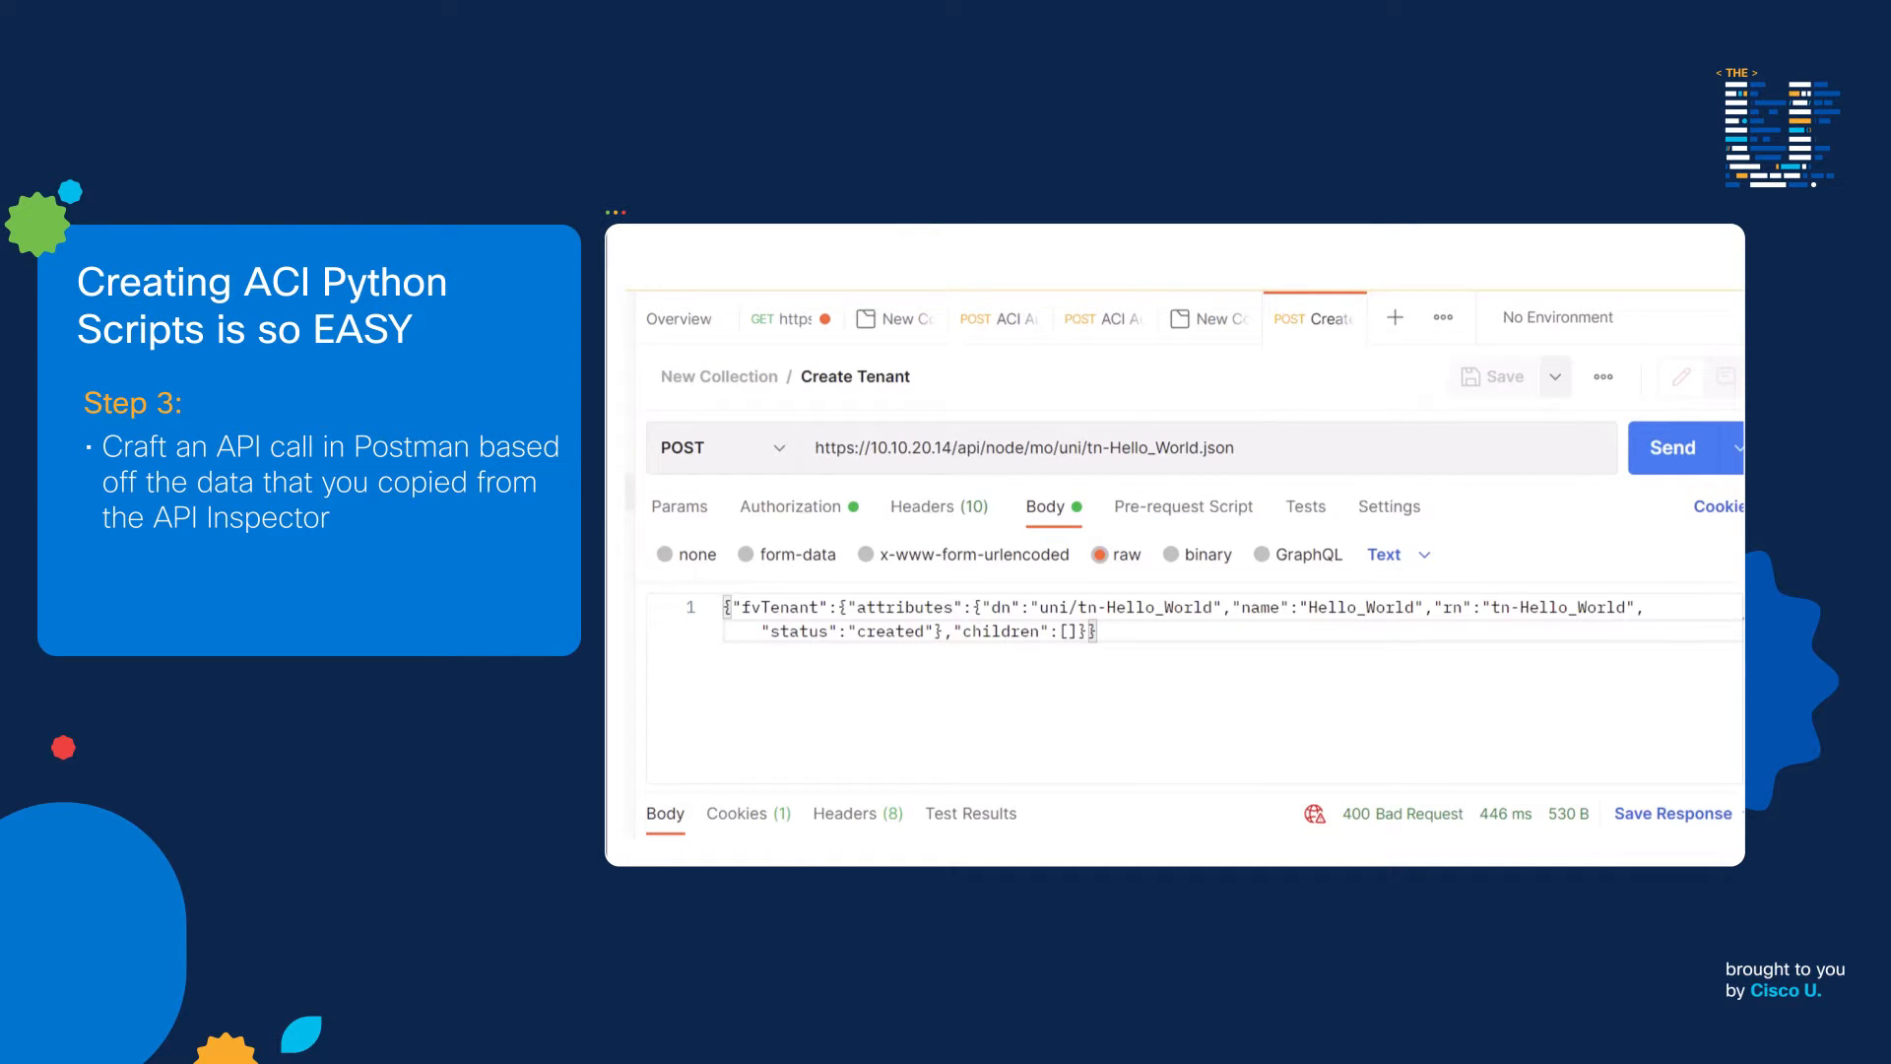
- Advance the slideshow past the Postman API-call step to the live APIC dashboard
{"action": "left_click", "coordinate": [1155, 422]}
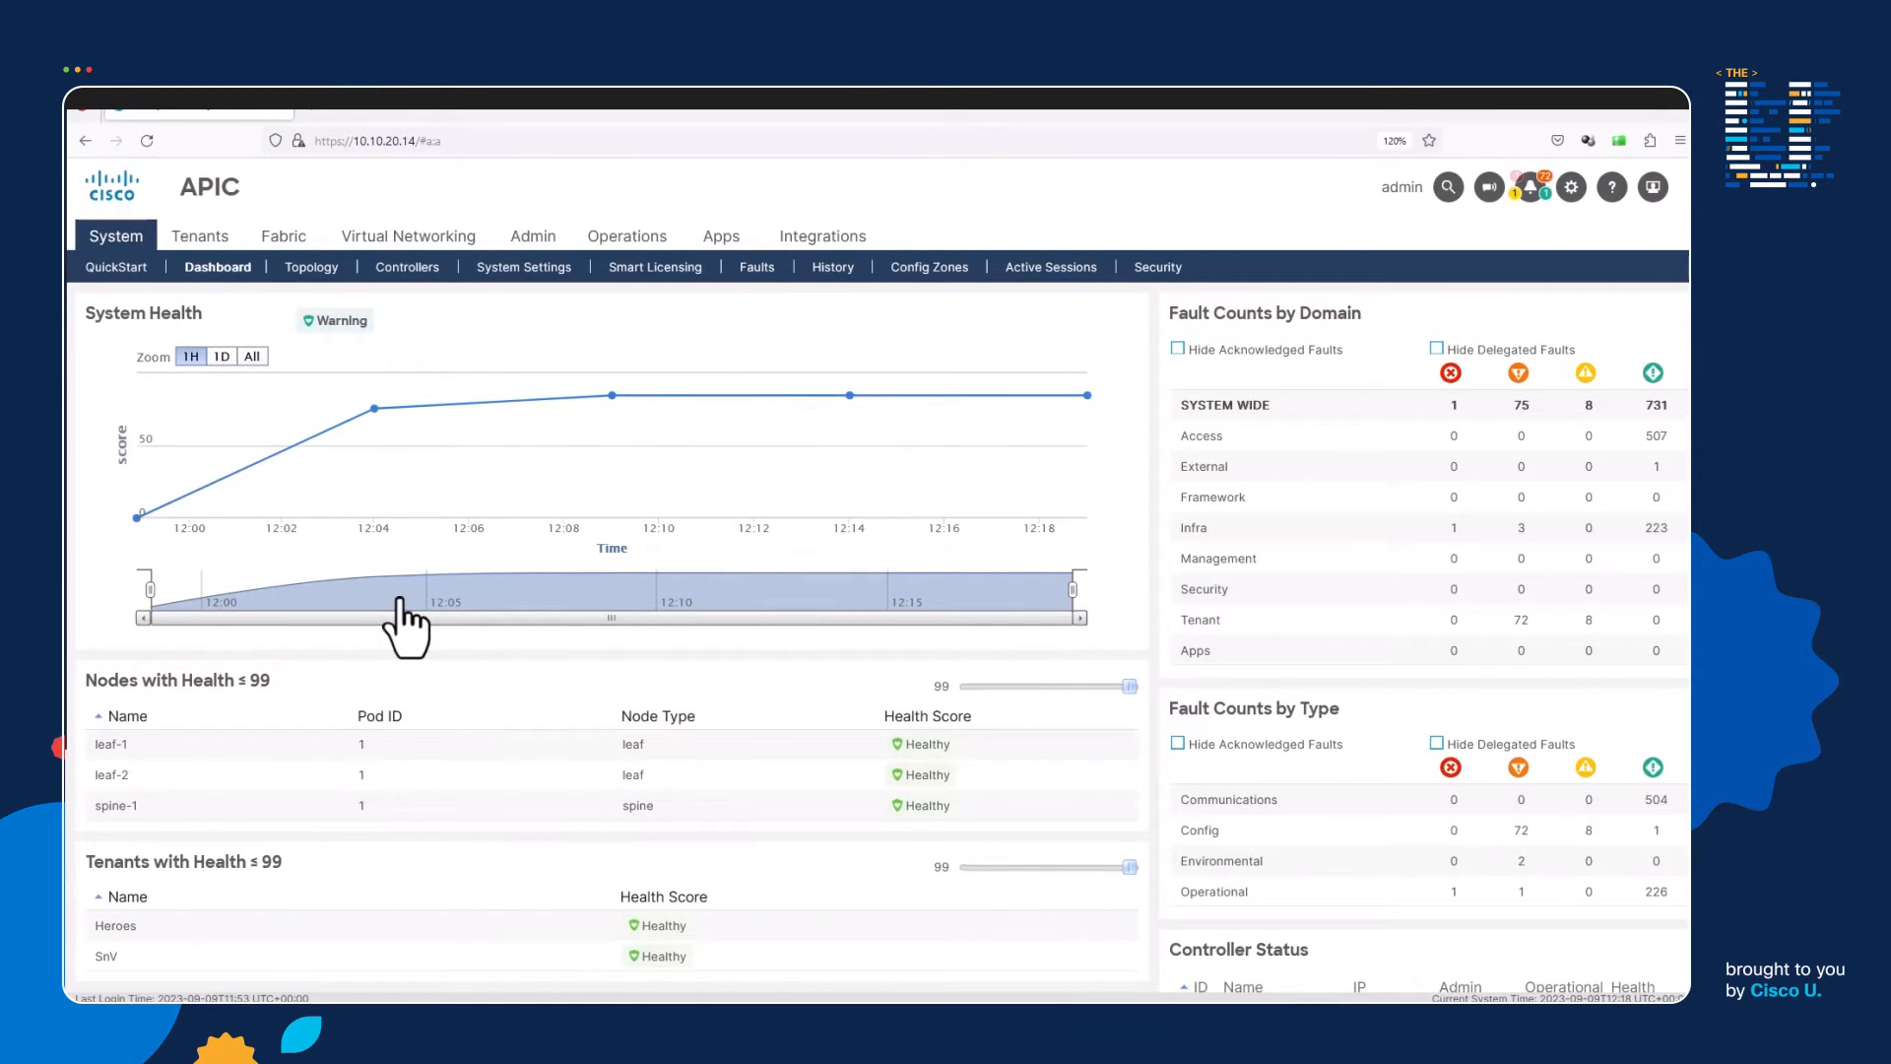
{"action": "mouse_move", "coordinate": [1592, 343]}
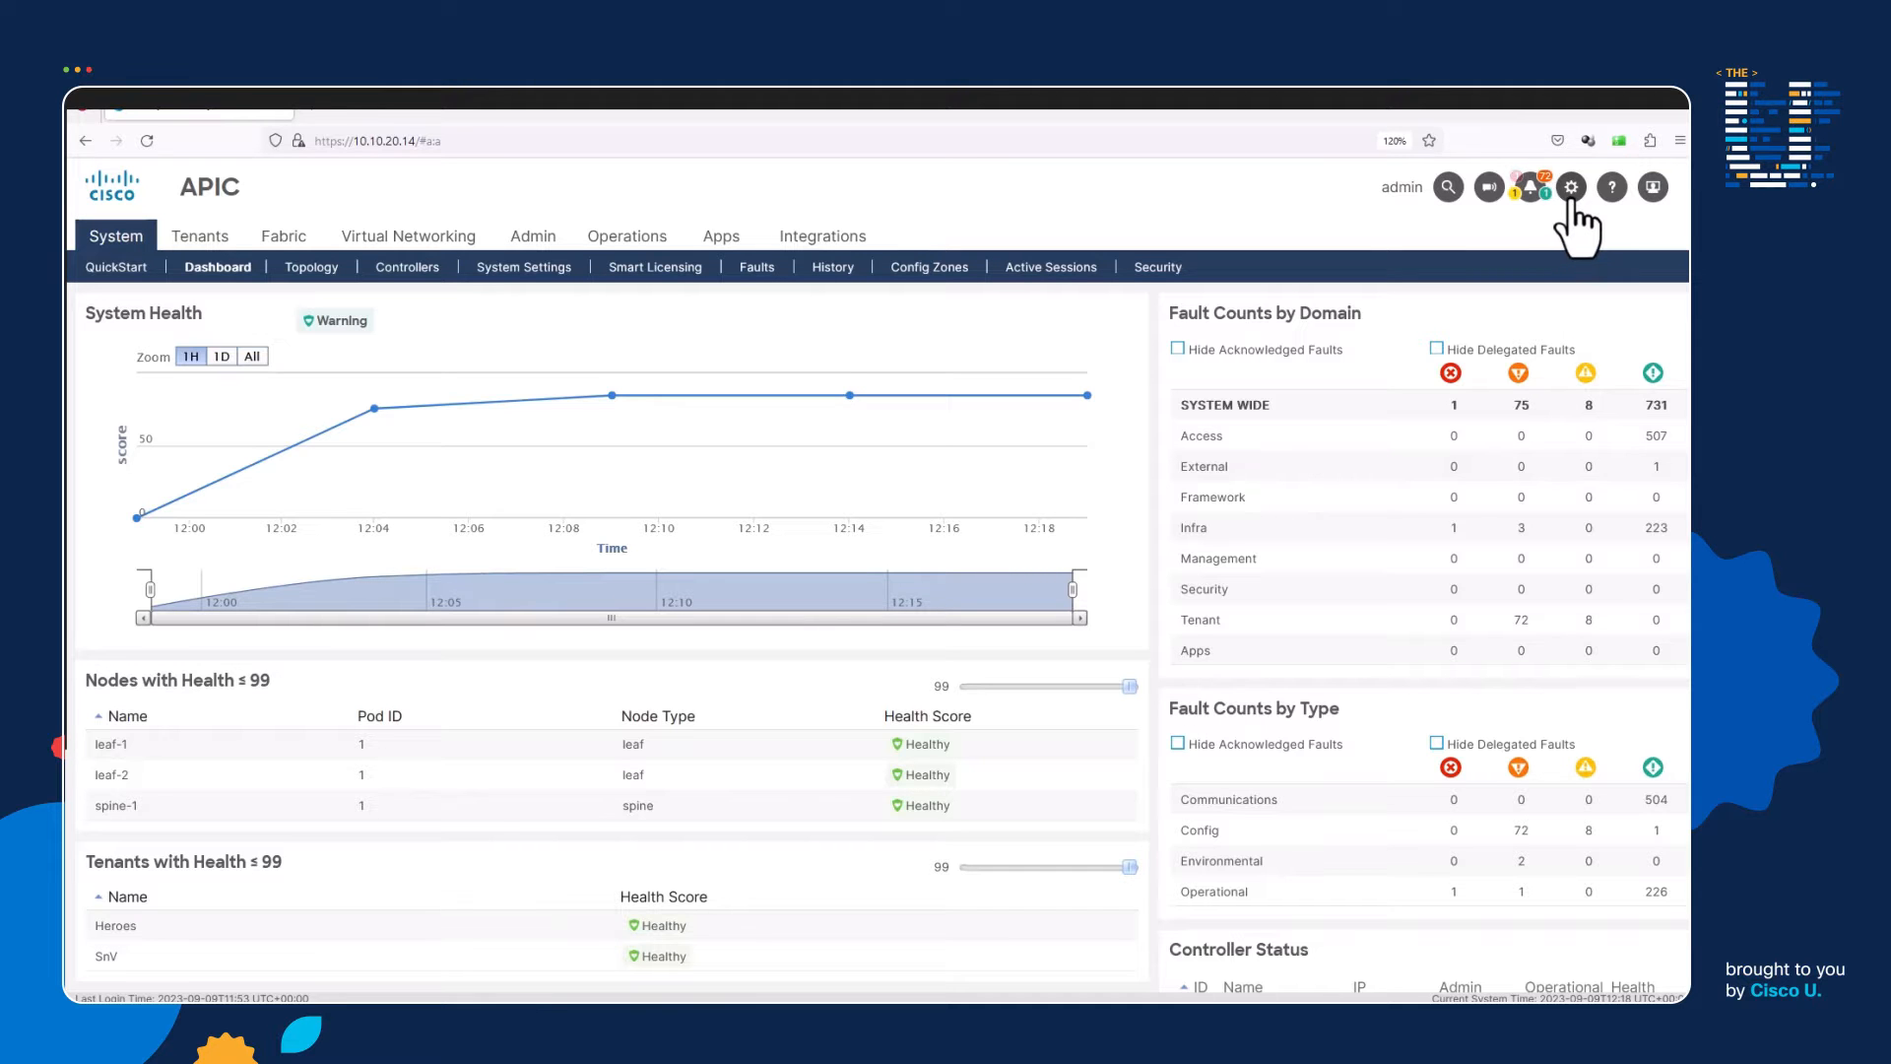
- Launch Show API Inspector from the settings gear, then bring the dashboard back to front
{"action": "left_click", "coordinate": [1572, 187]}
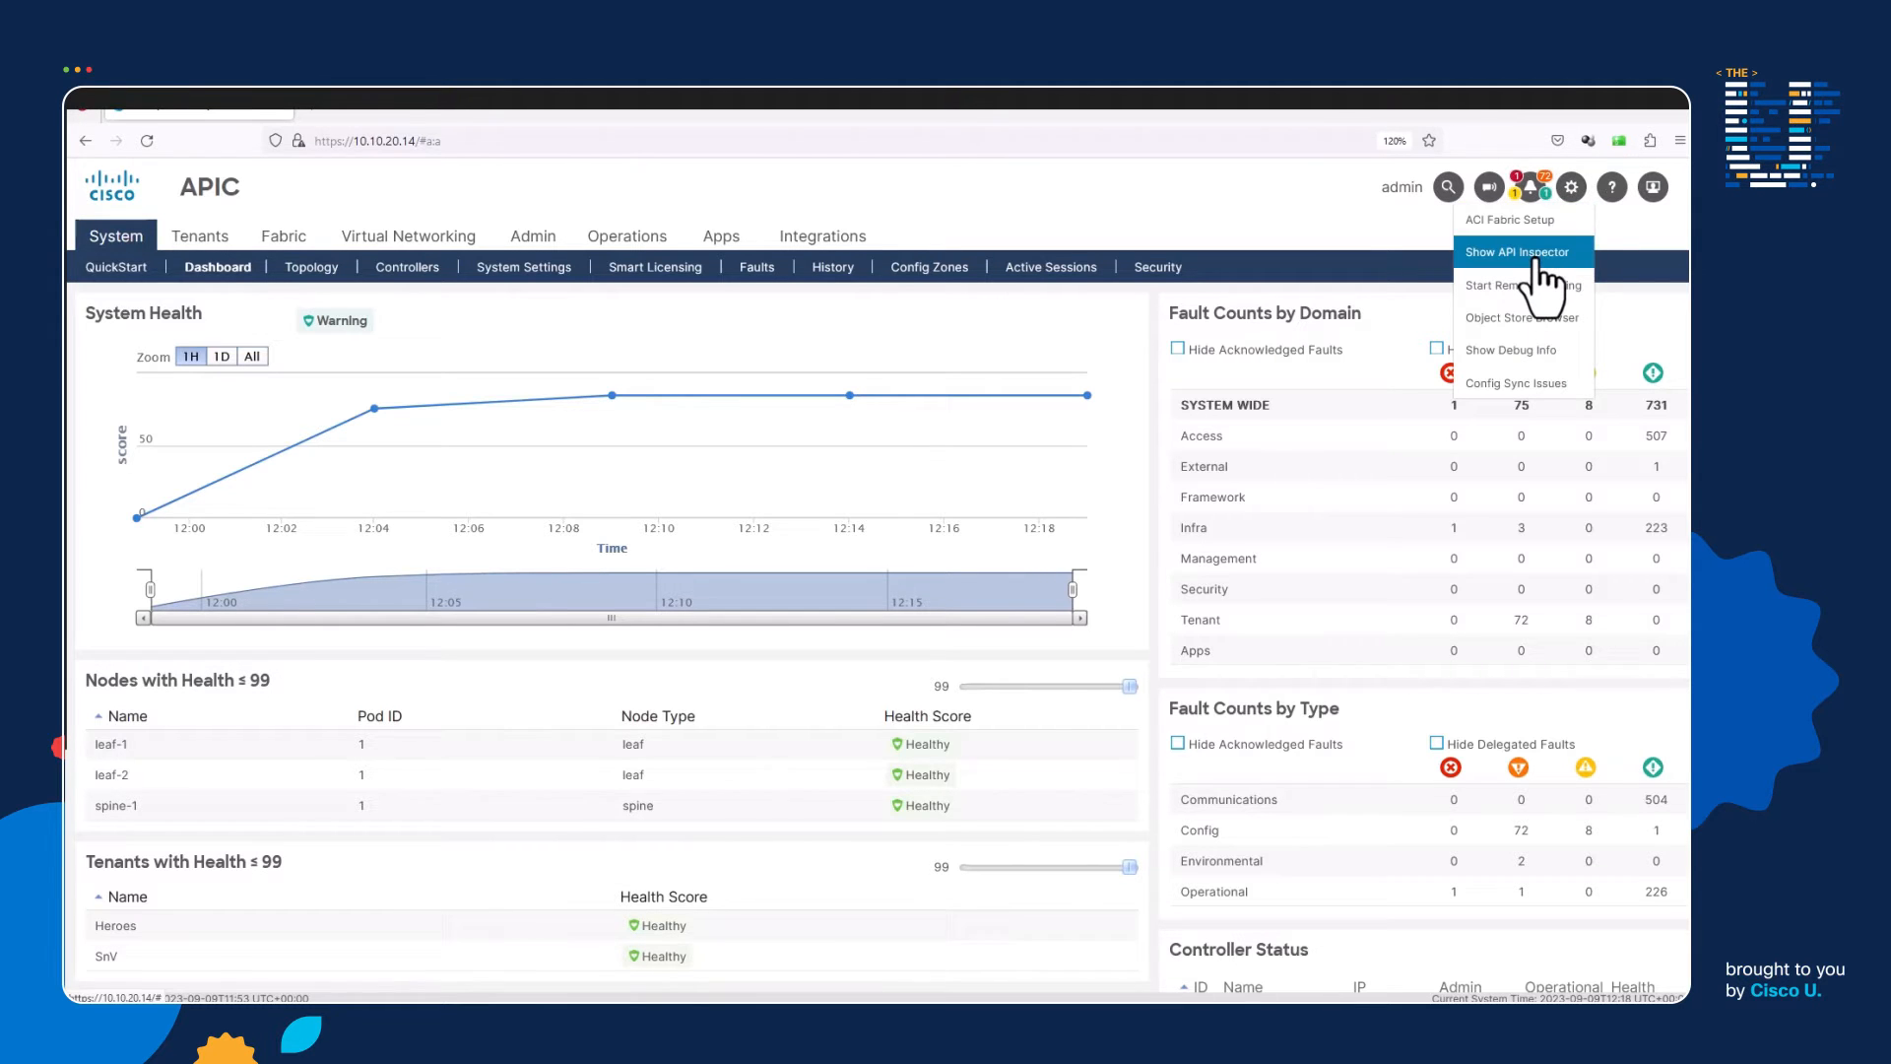
{"action": "left_click", "coordinate": [1517, 250]}
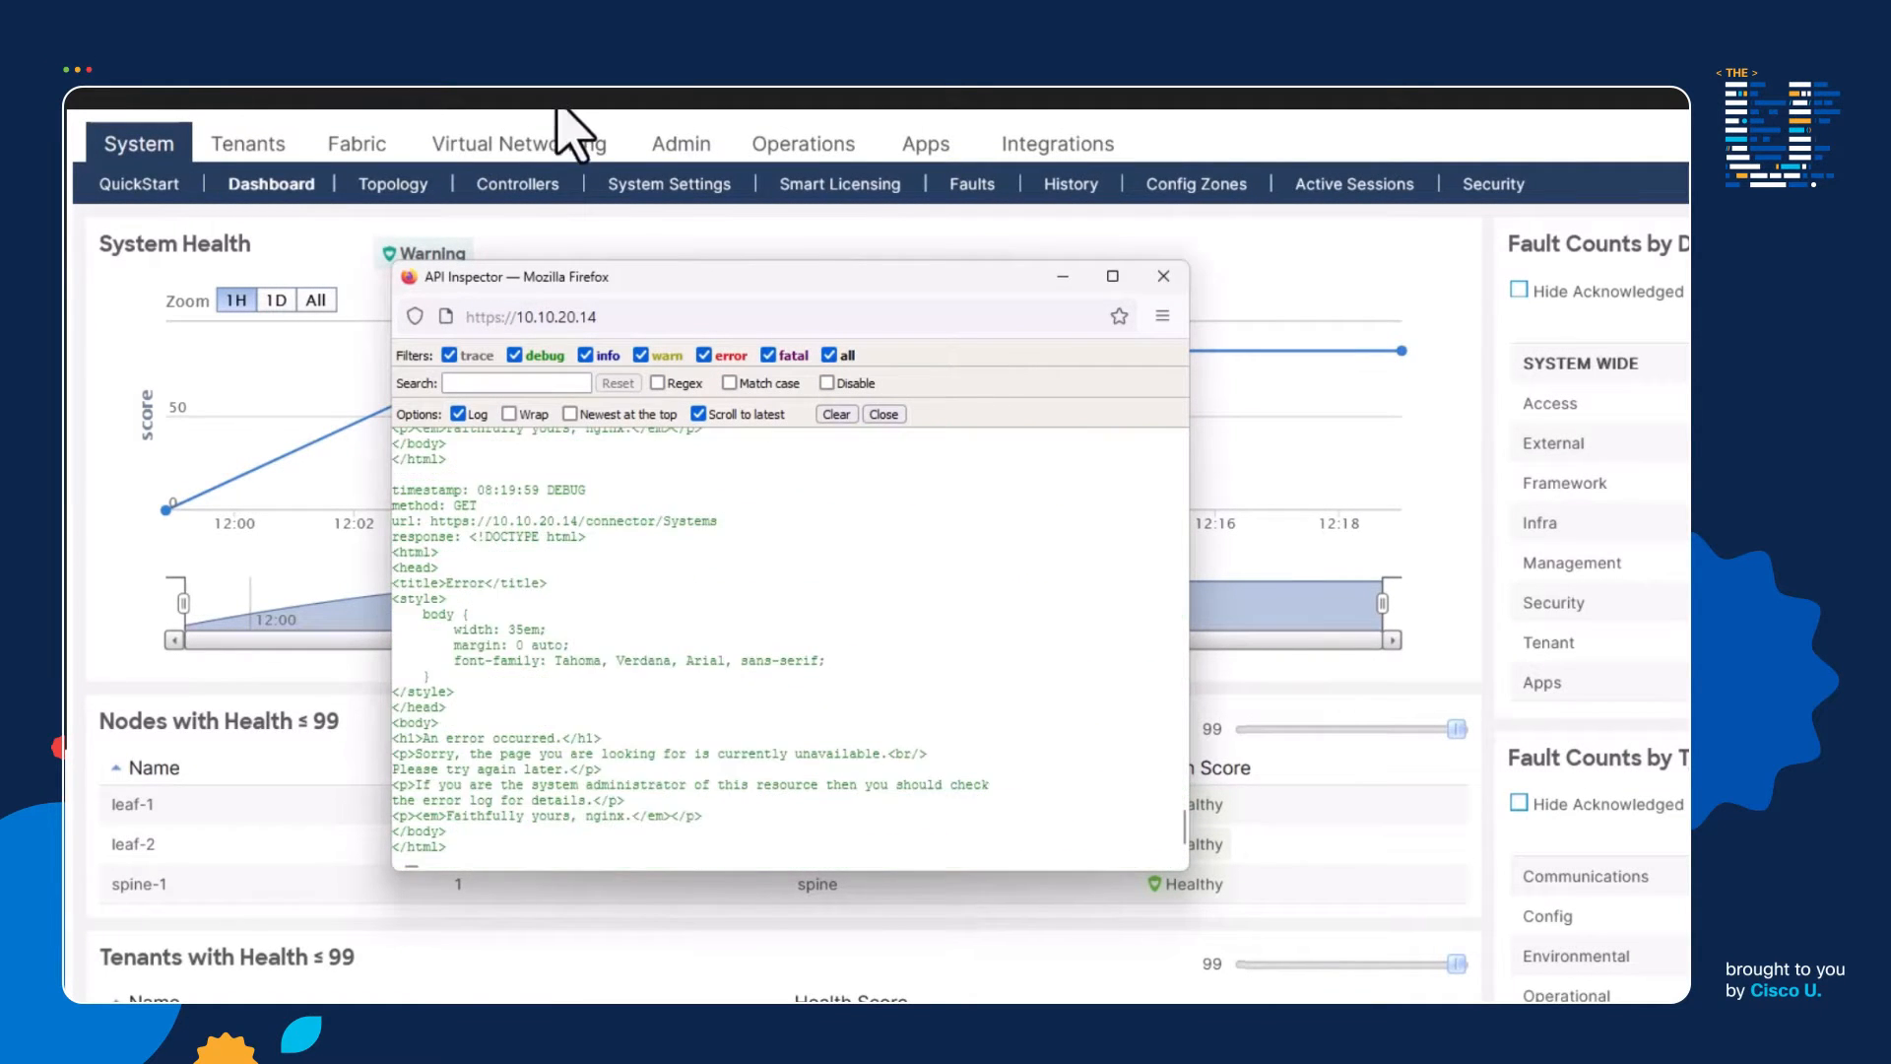
{"action": "left_click", "coordinate": [1162, 275]}
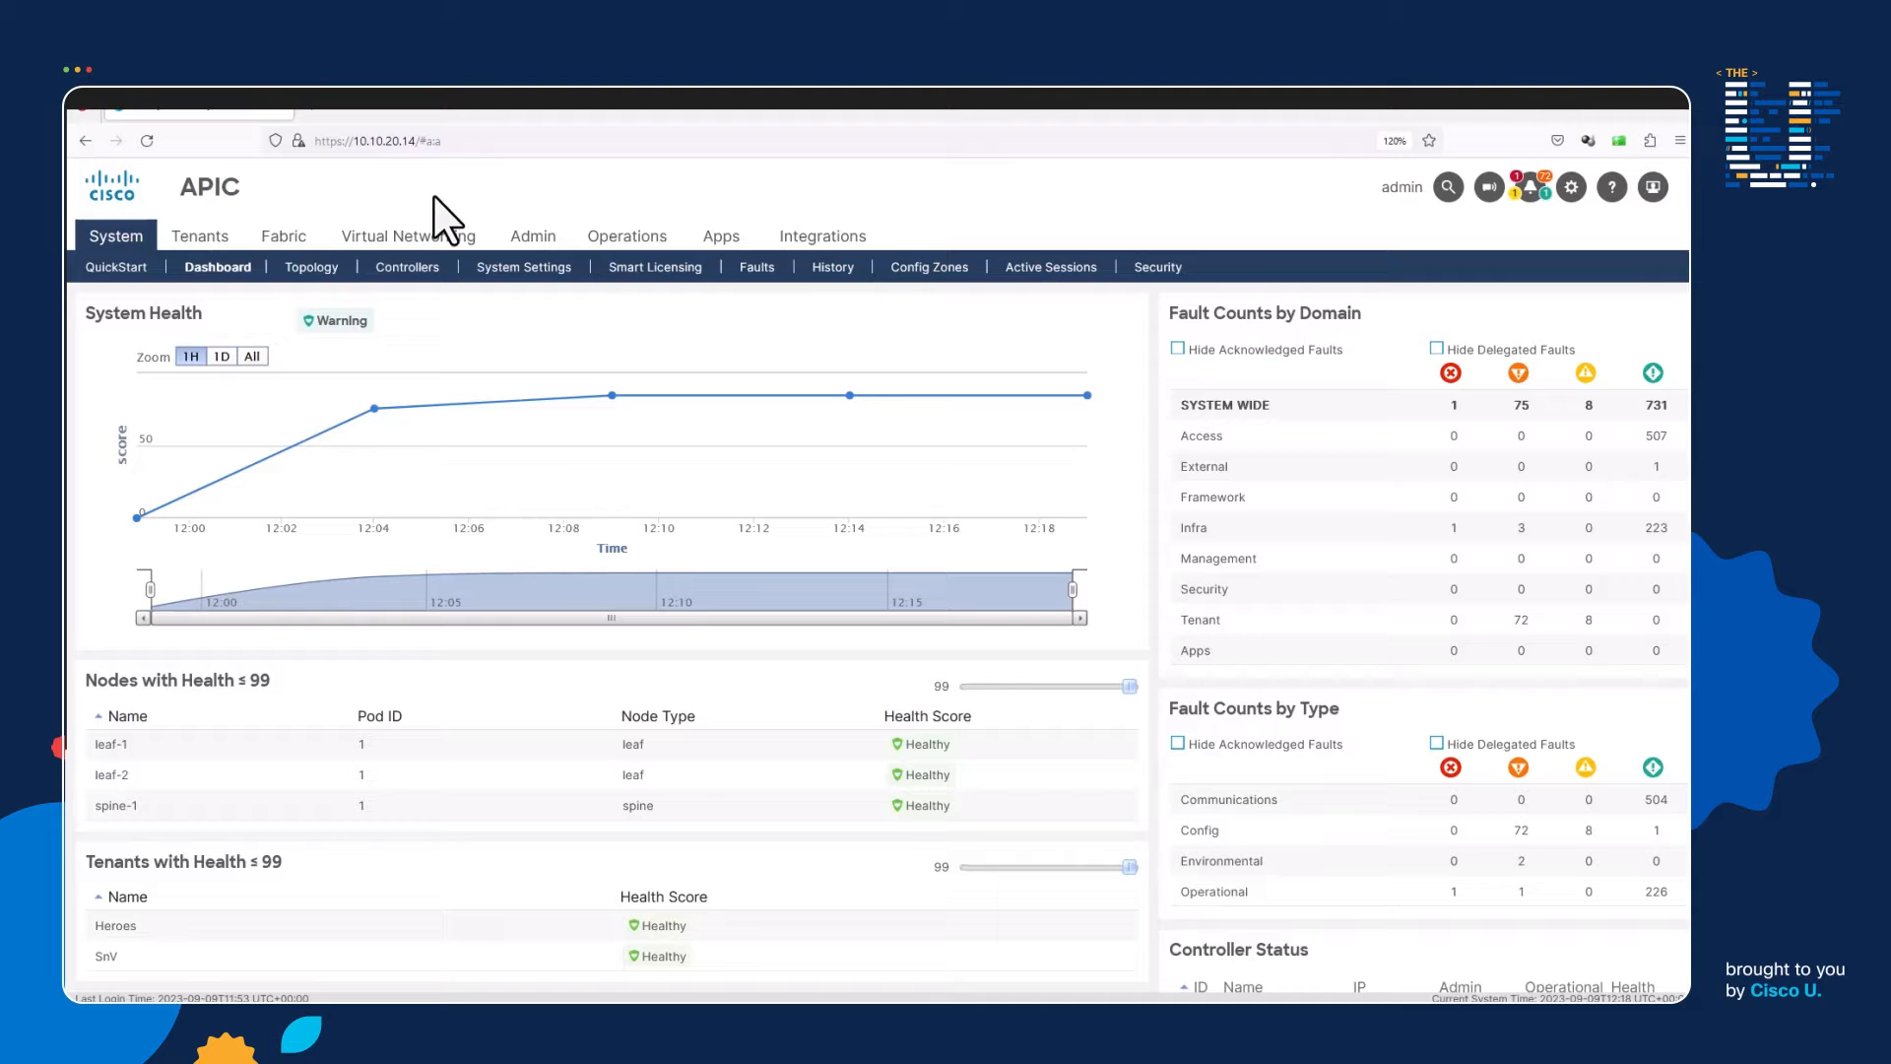
{"action": "mouse_move", "coordinate": [240, 223]}
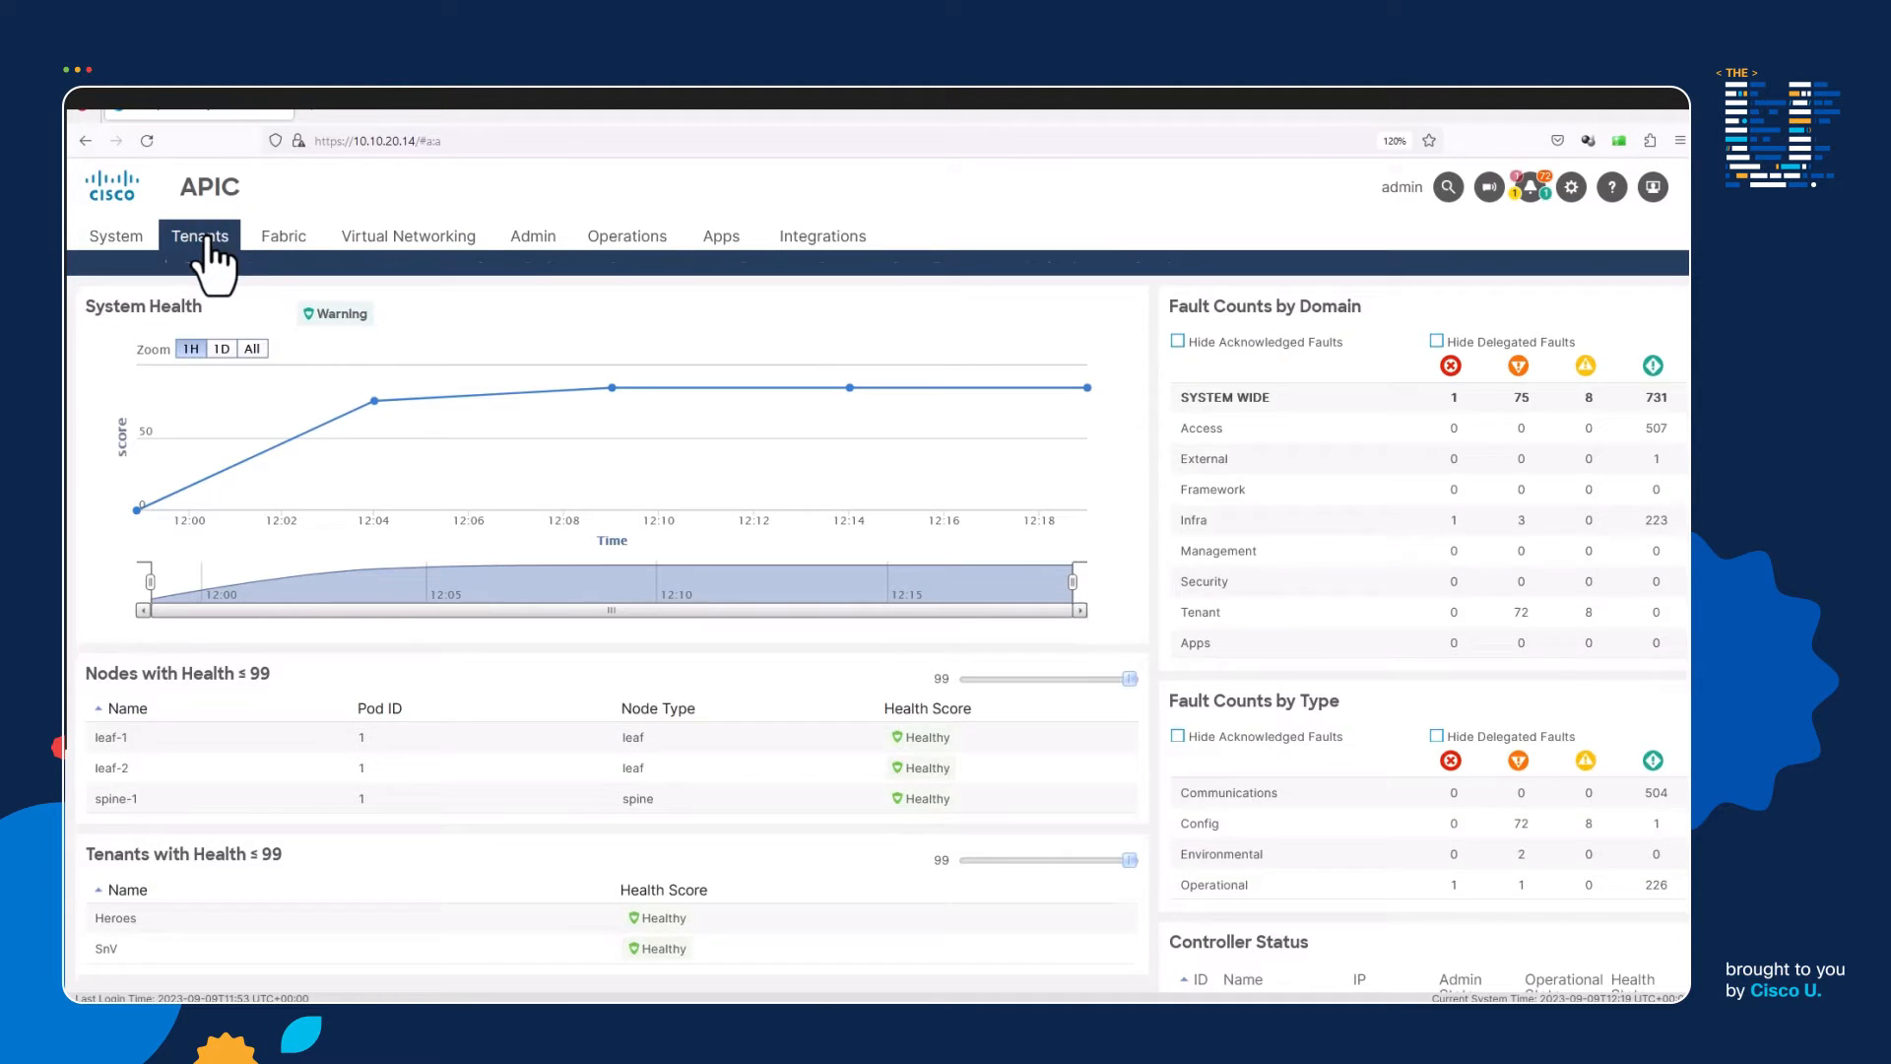
- Add a tenant named Hello_World from the Tenants list and submit it
{"action": "left_click", "coordinate": [239, 266]}
{"action": "type", "text": "Hello_World"}
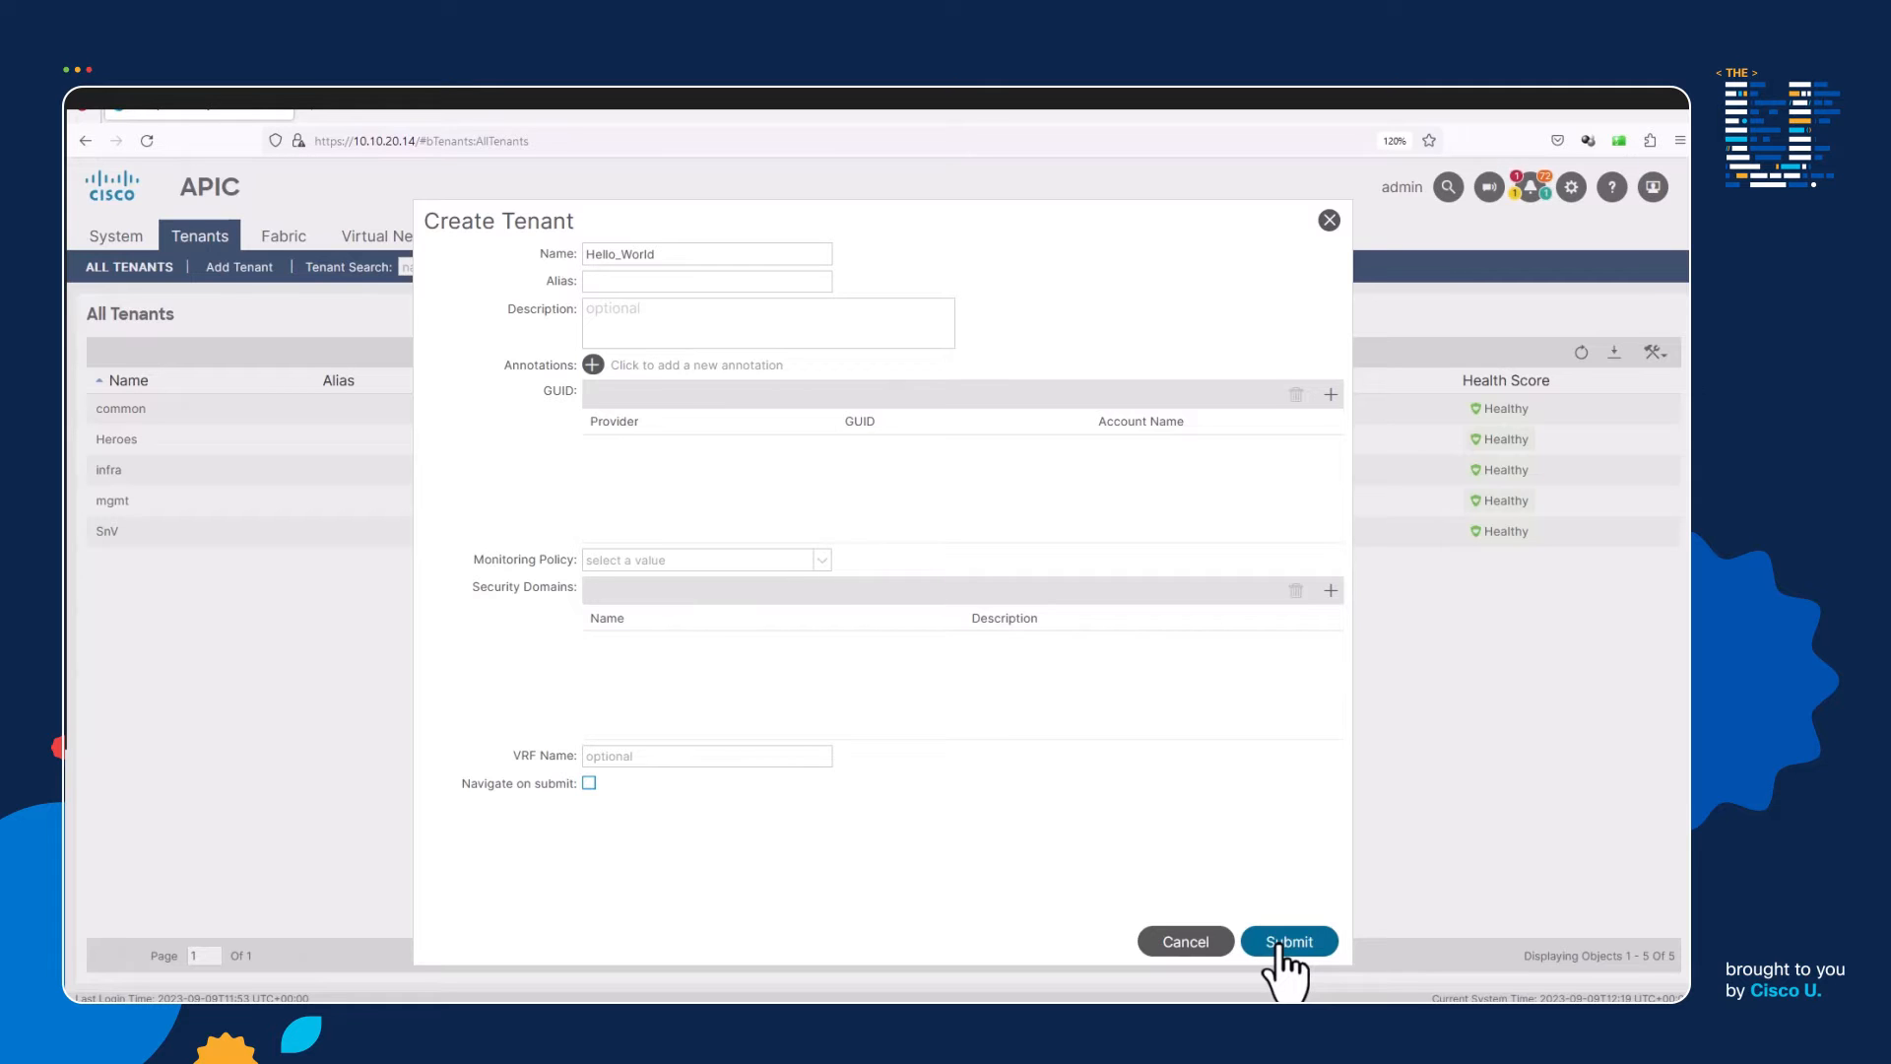
{"action": "left_click", "coordinate": [1288, 941]}
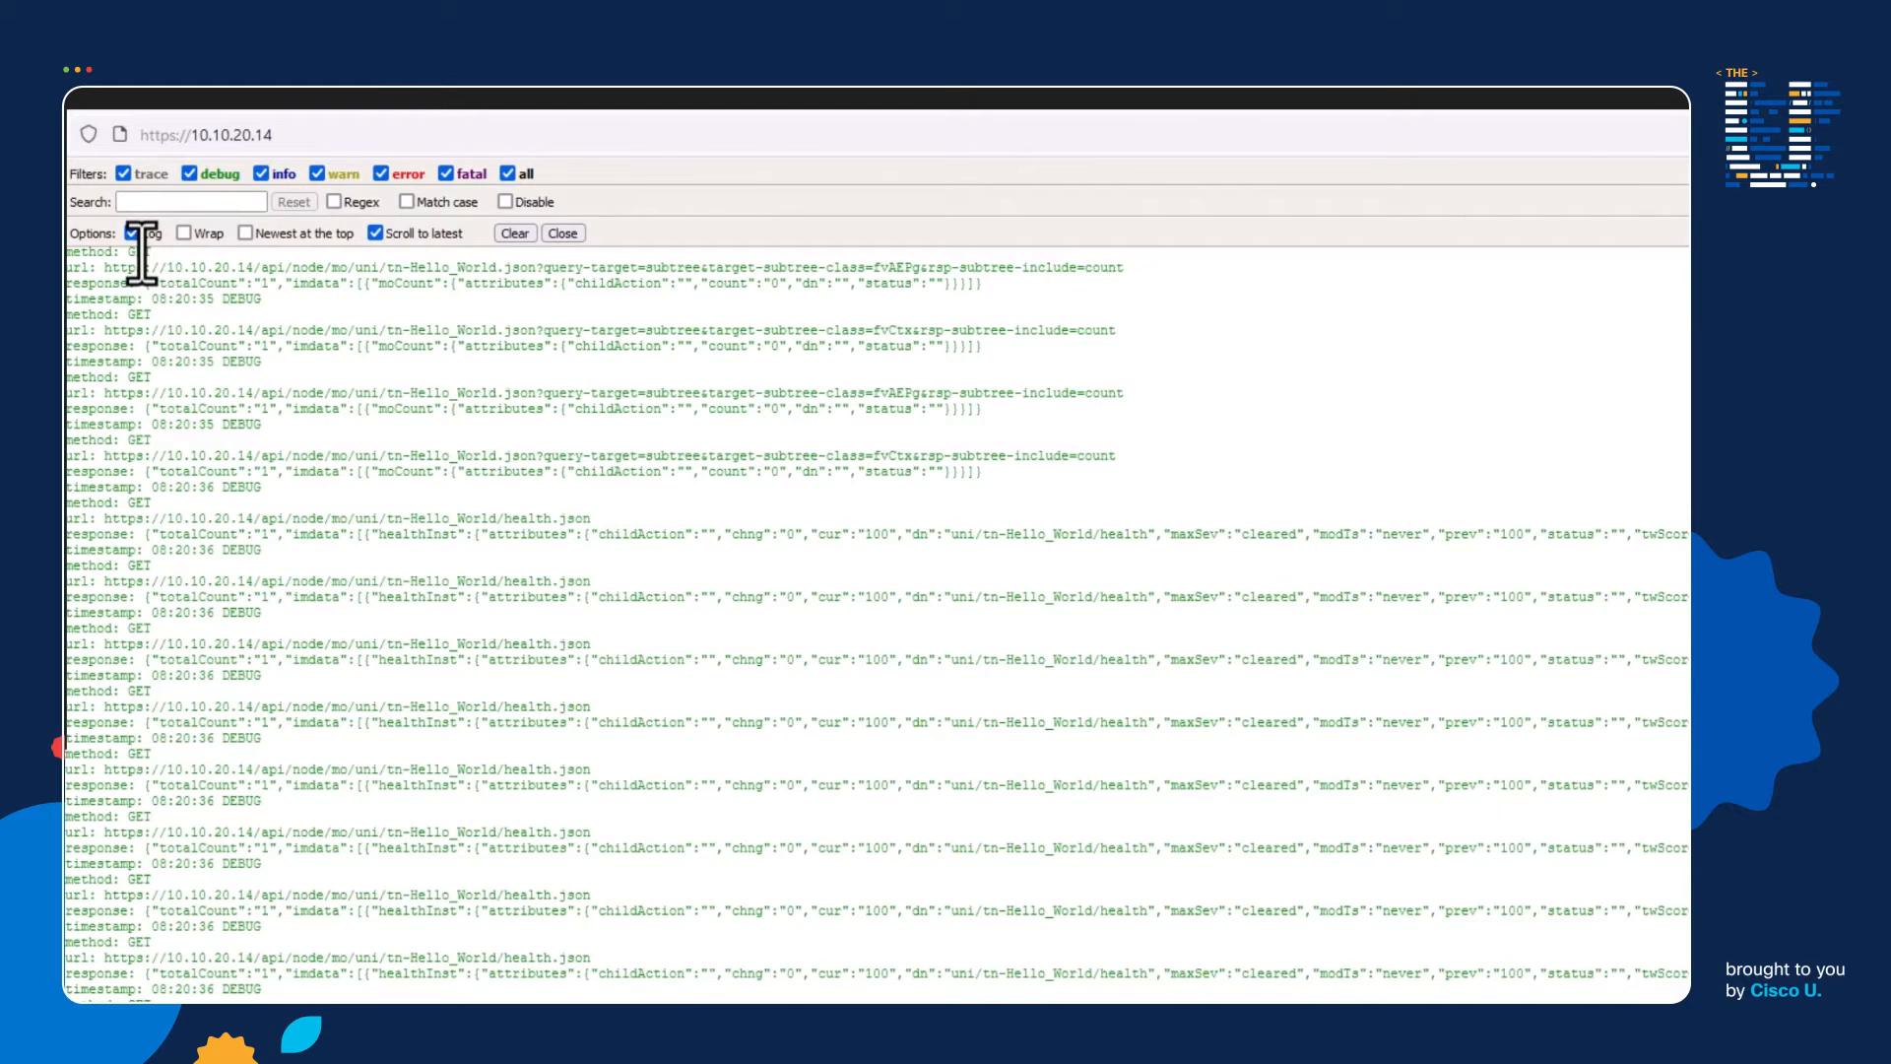
- Search the API Inspector log for 'post' and step to the matching tenant-creation entry
{"action": "left_click", "coordinate": [130, 232]}
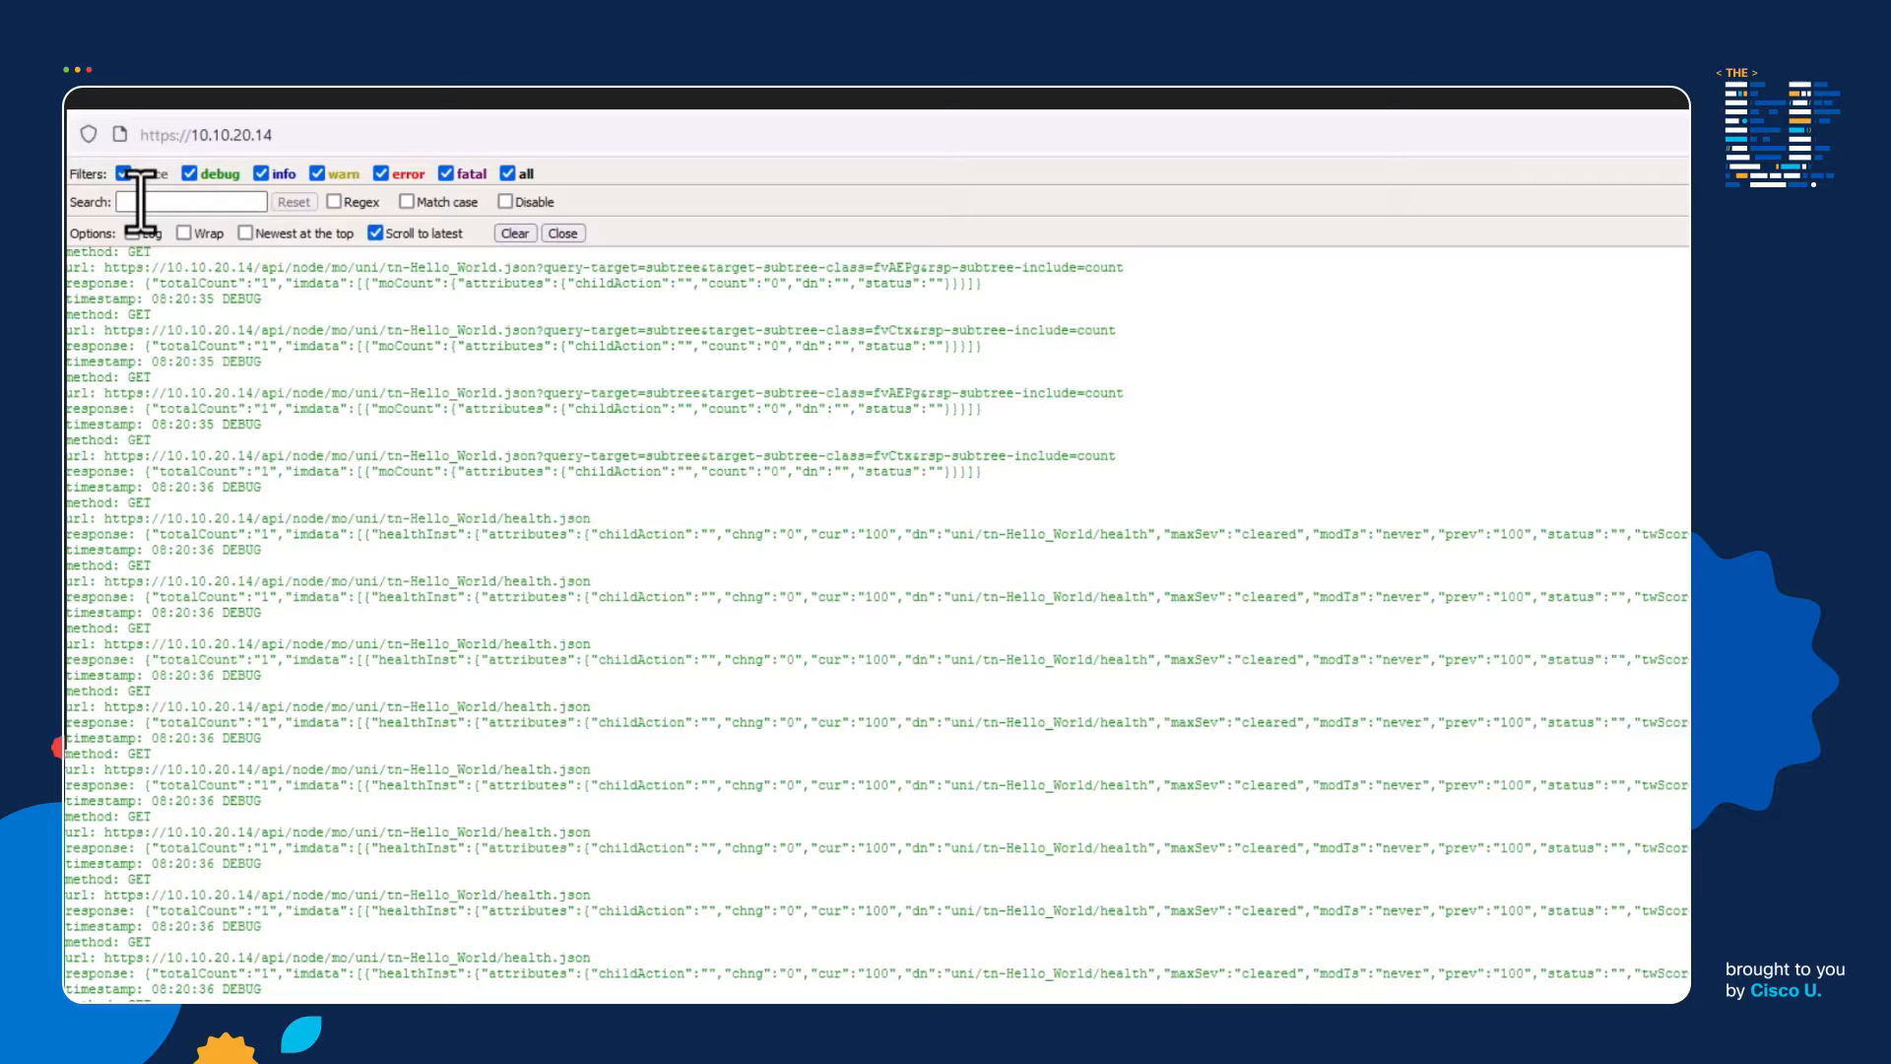
{"action": "type", "text": "pos"}
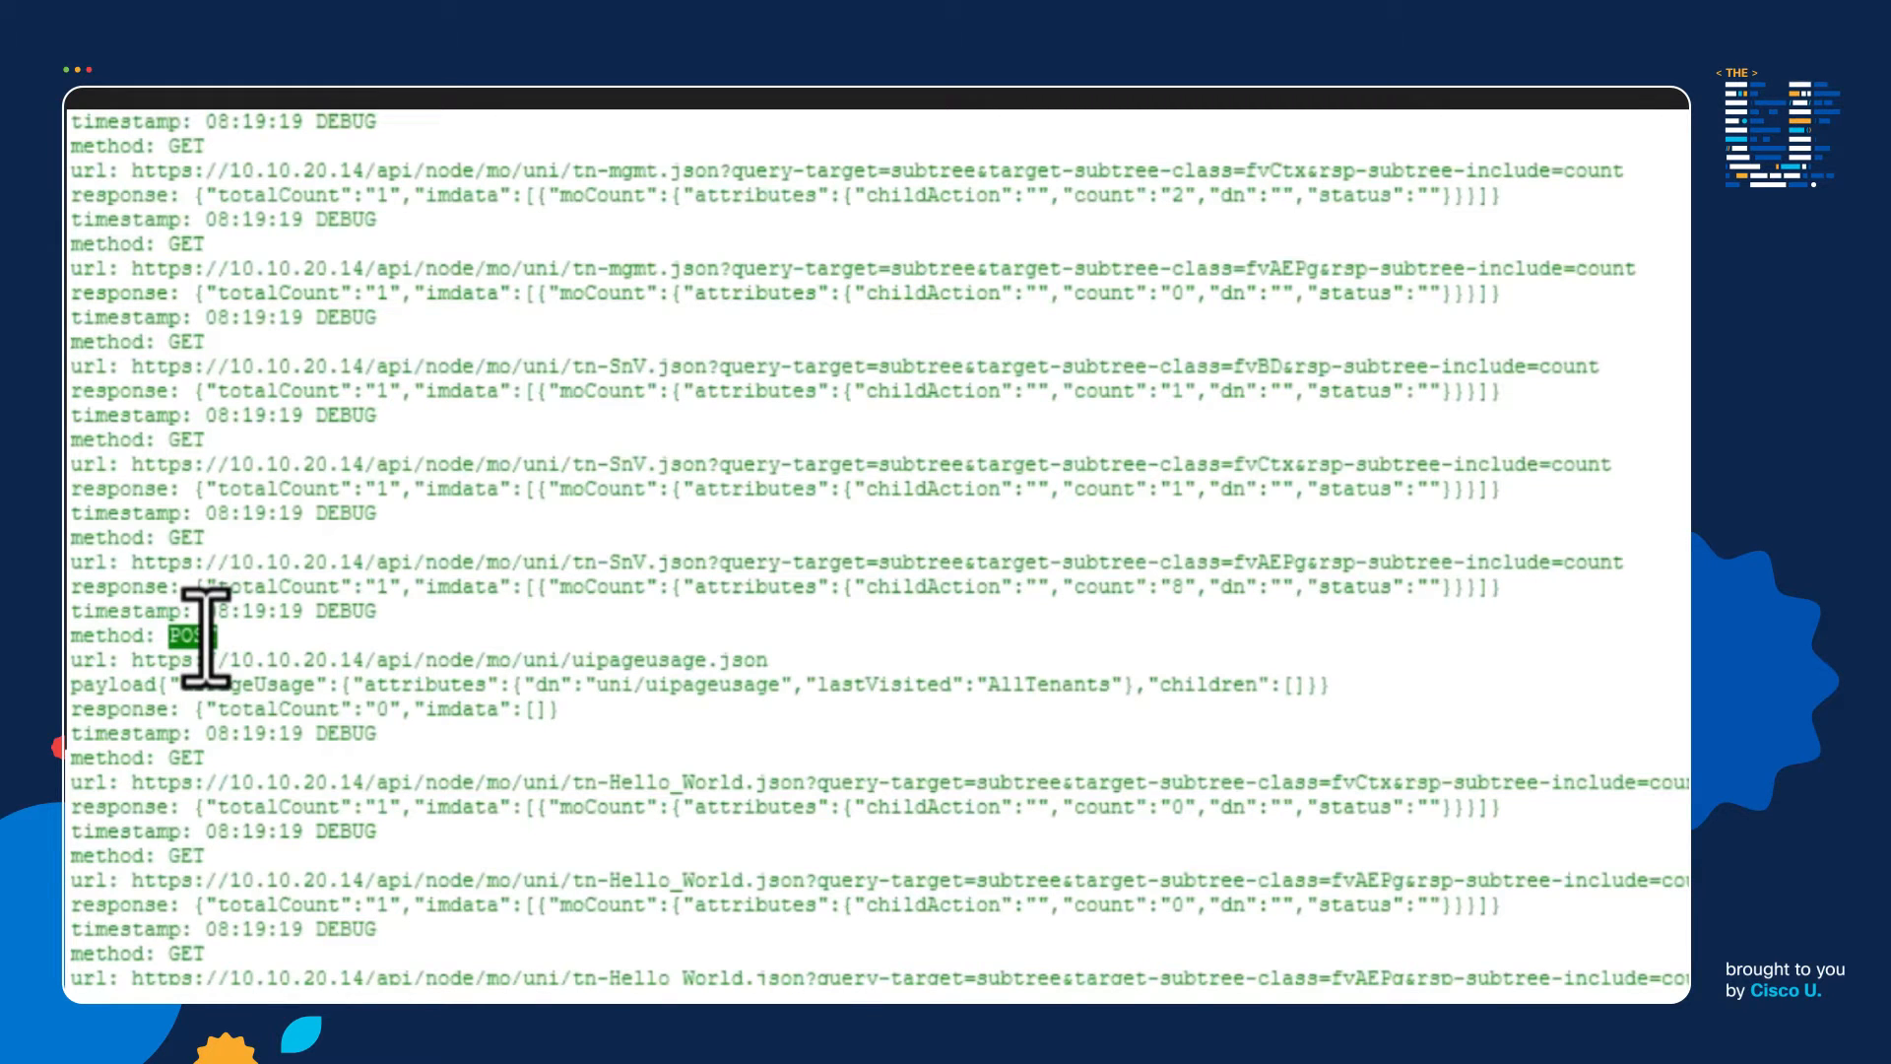
{"action": "mouse_move", "coordinate": [325, 459]}
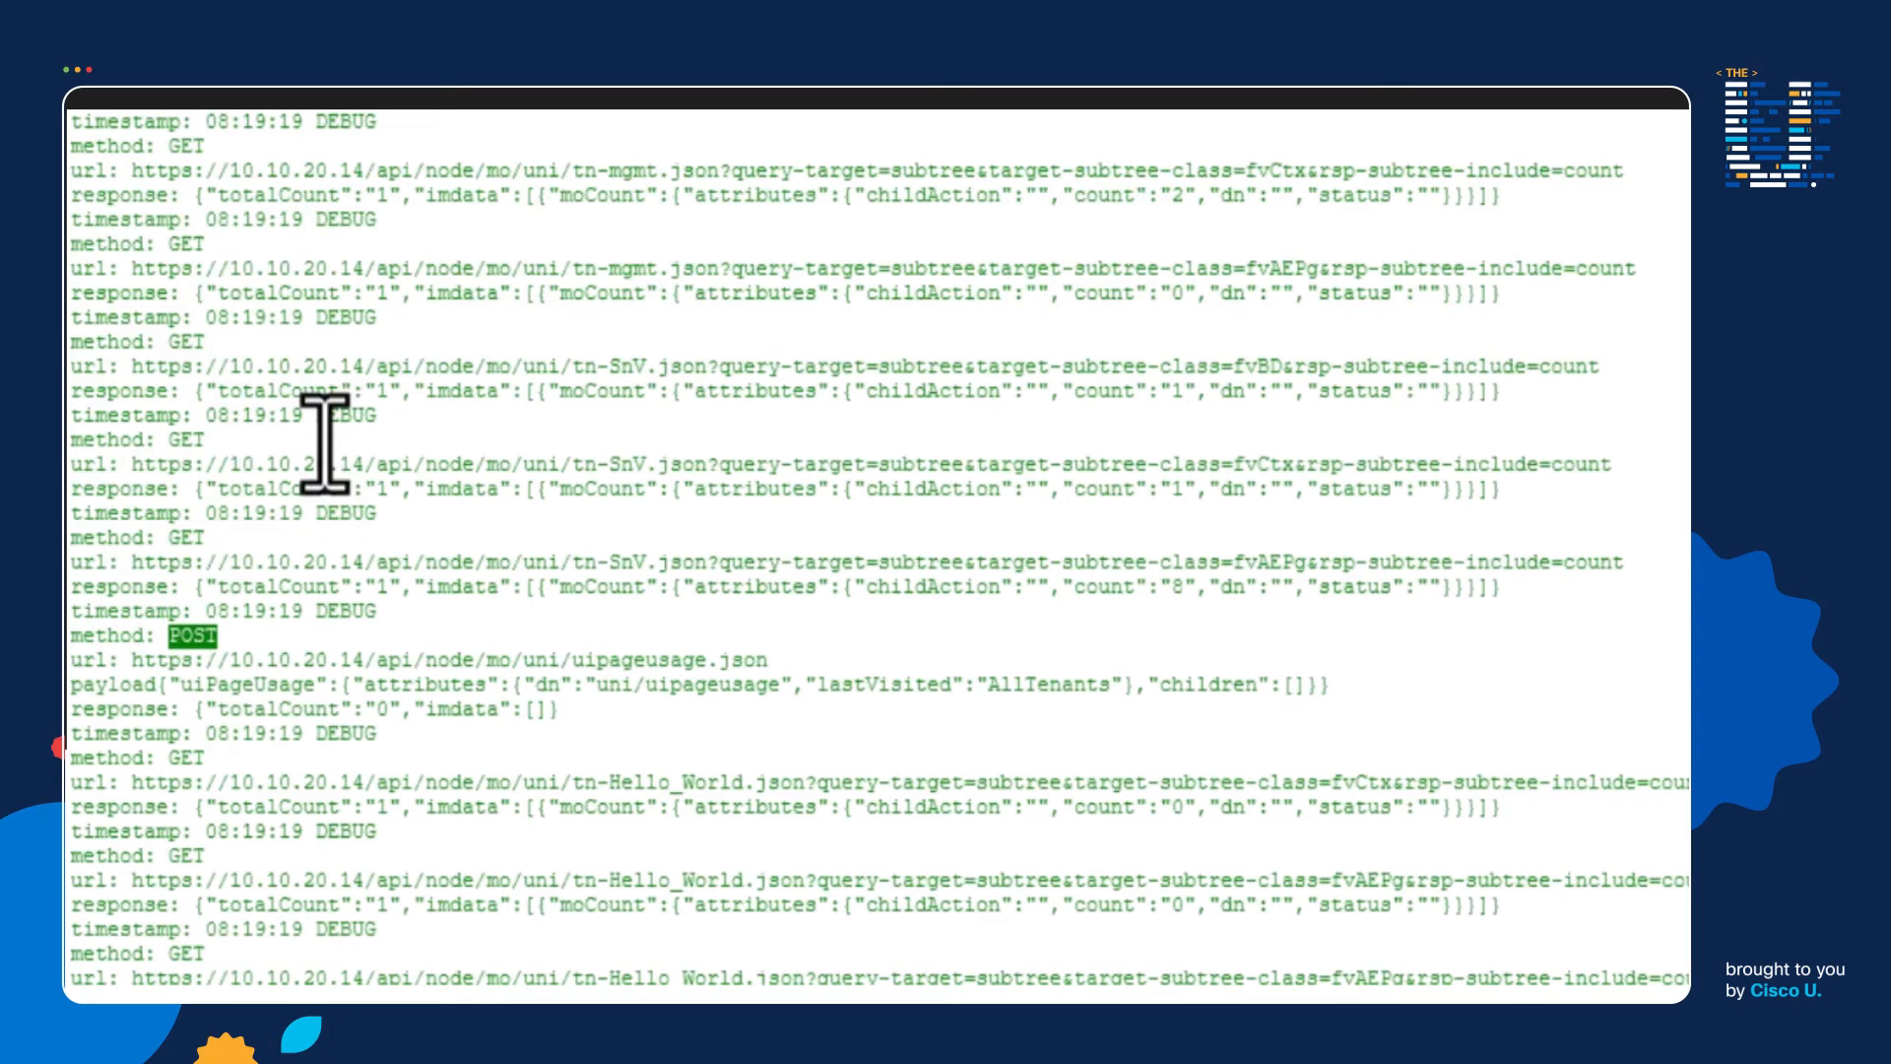
{"action": "mouse_move", "coordinate": [687, 772]}
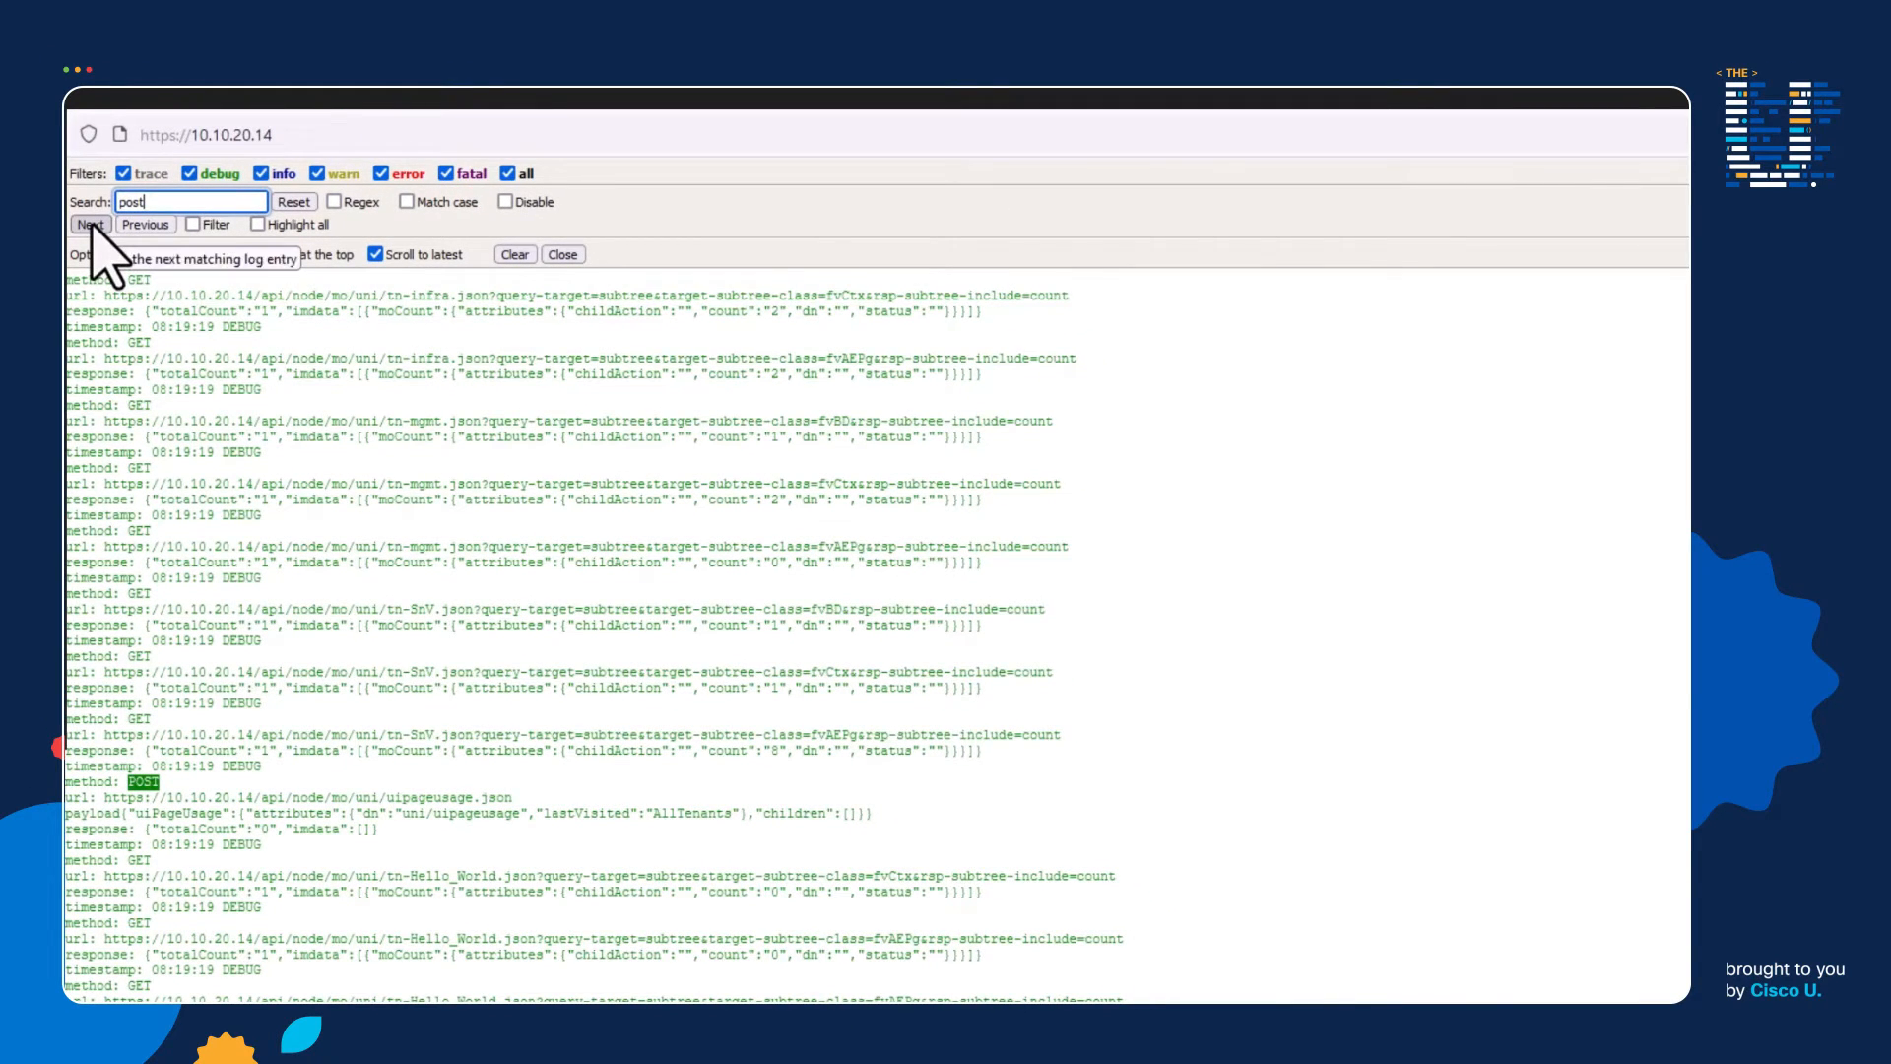
{"action": "left_click", "coordinate": [89, 225]}
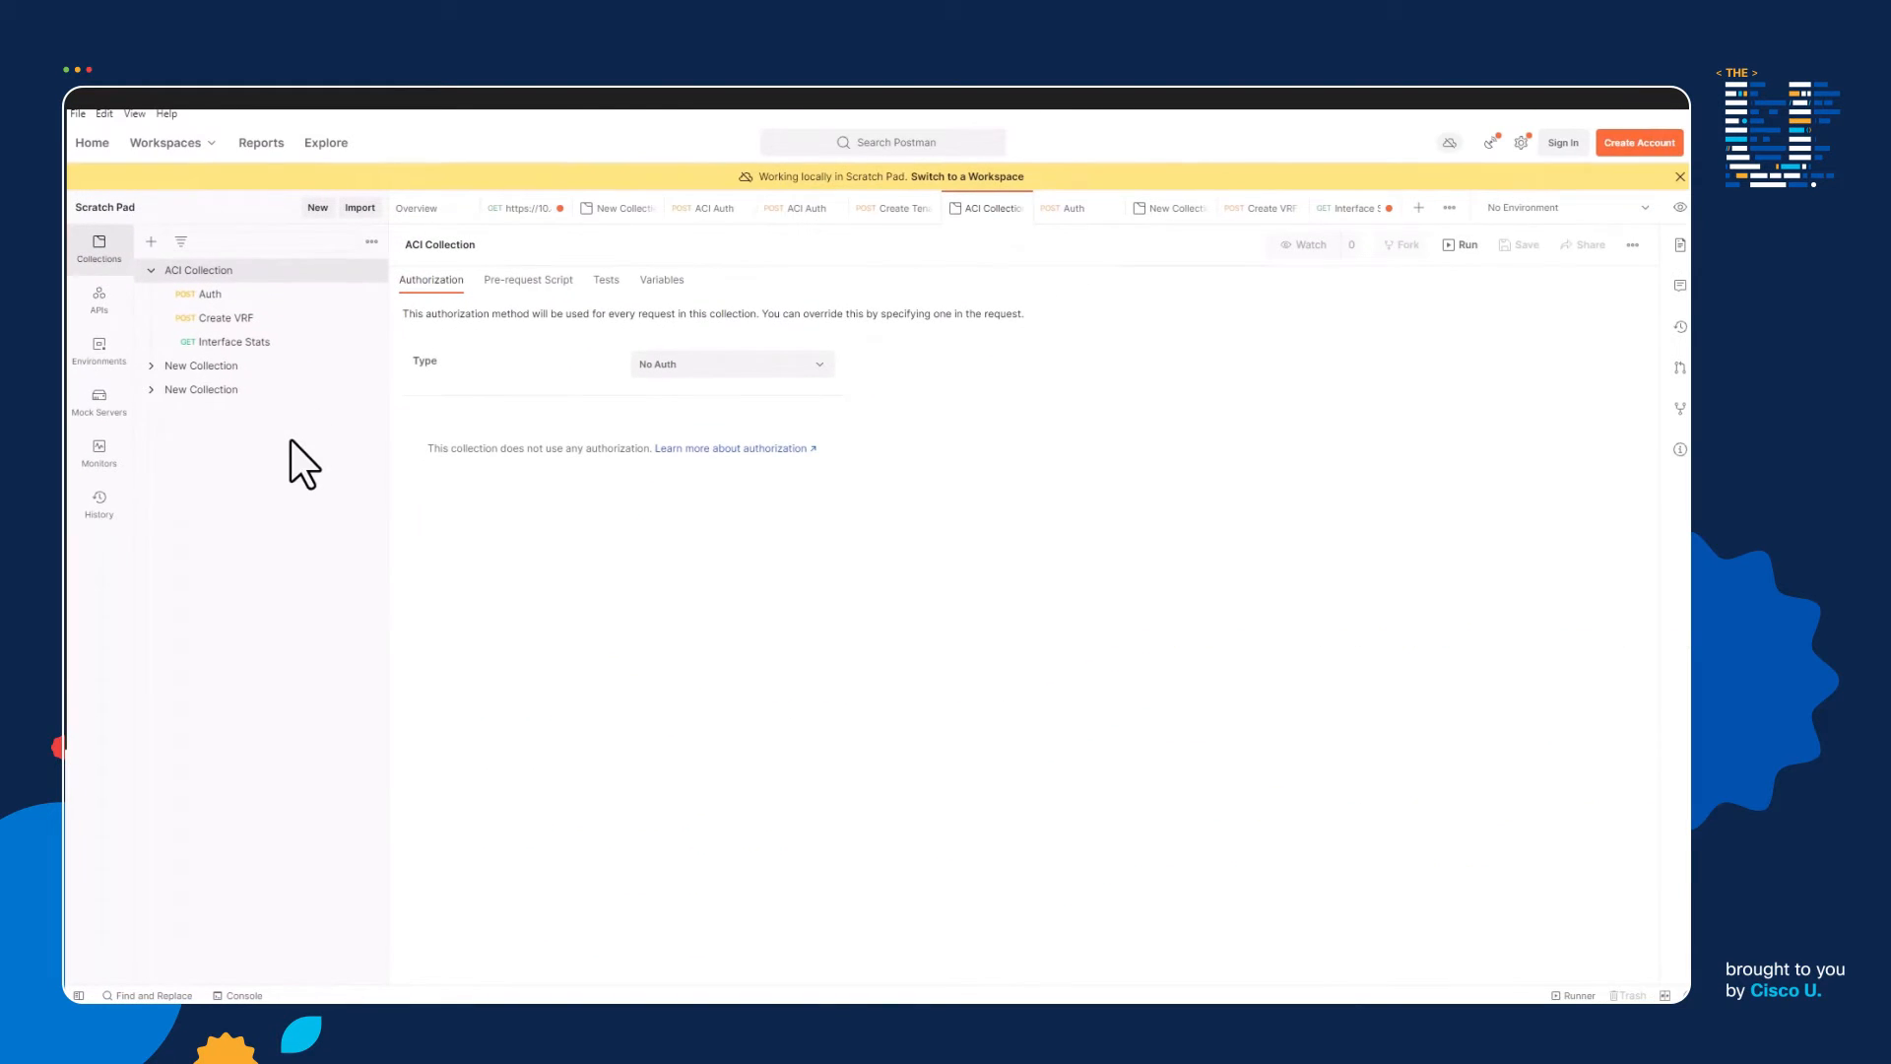
- Add a request named Create Tenant to ACI Collection with method POST
{"action": "left_click", "coordinate": [231, 341]}
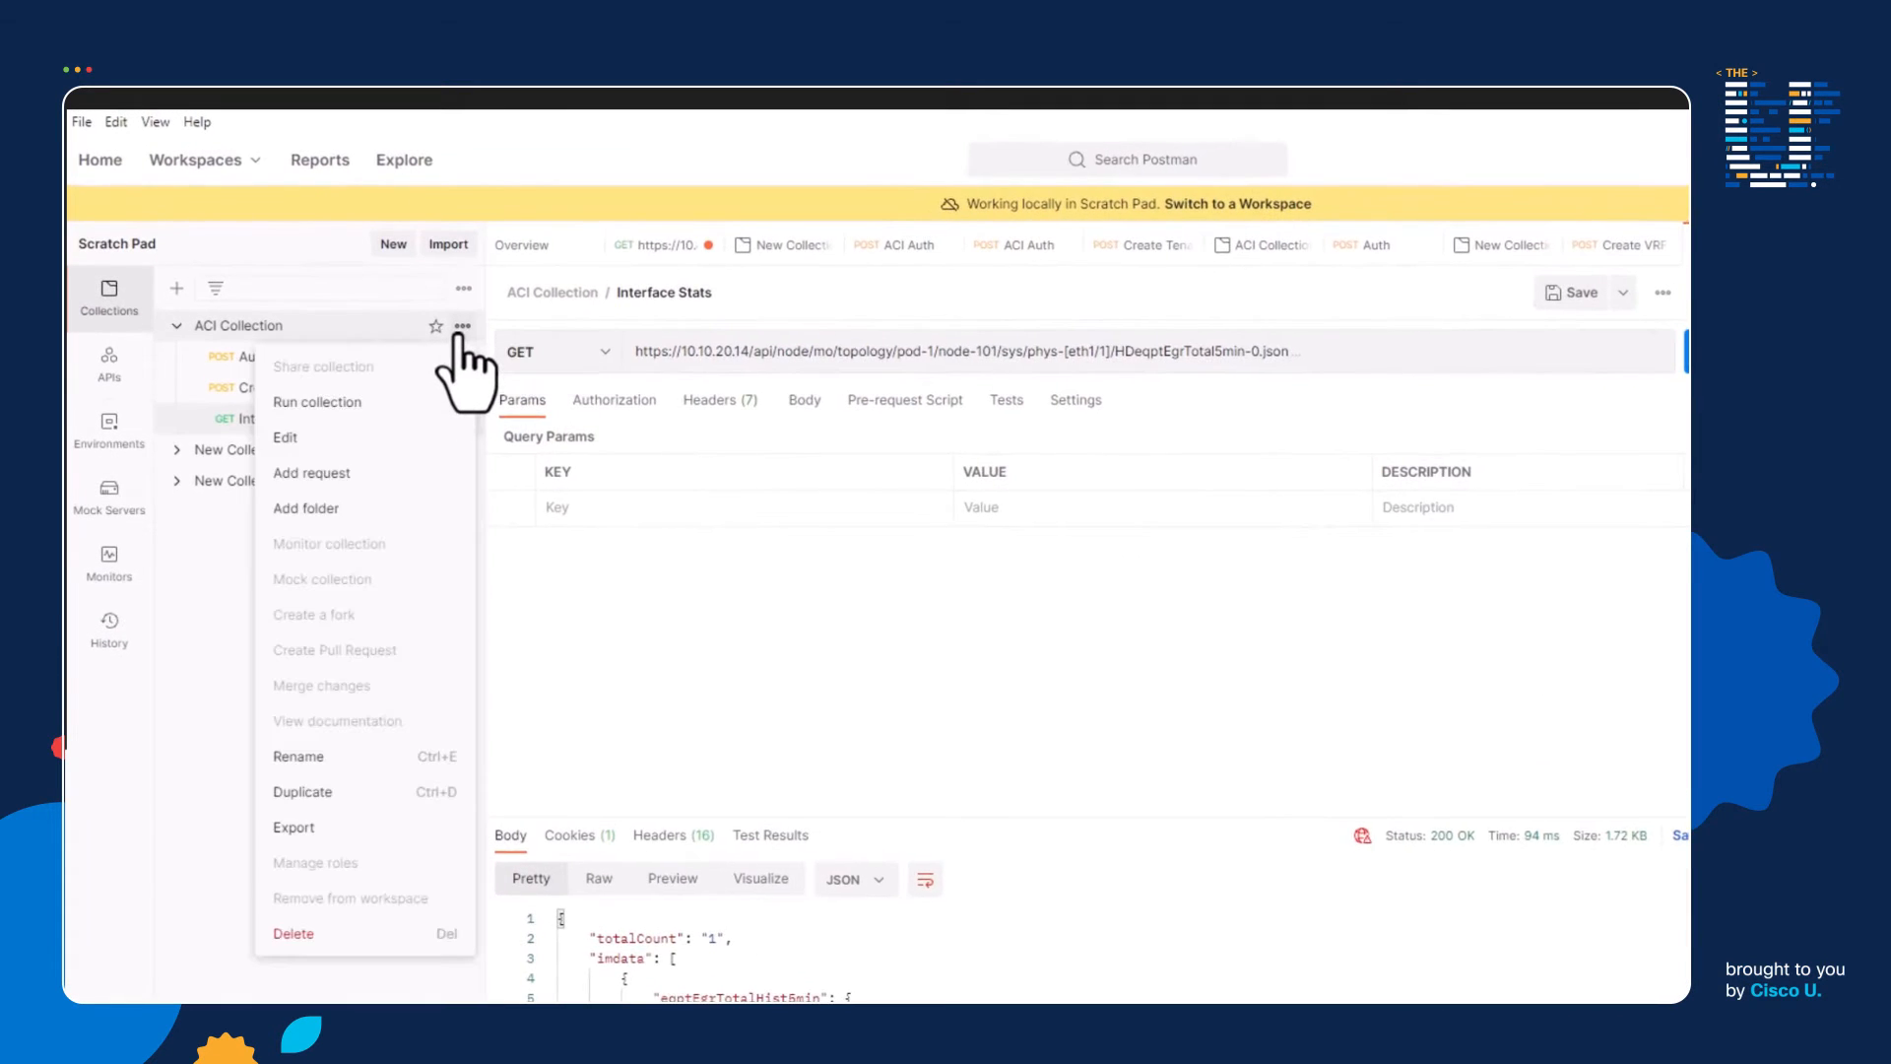
{"action": "mouse_move", "coordinate": [313, 473]}
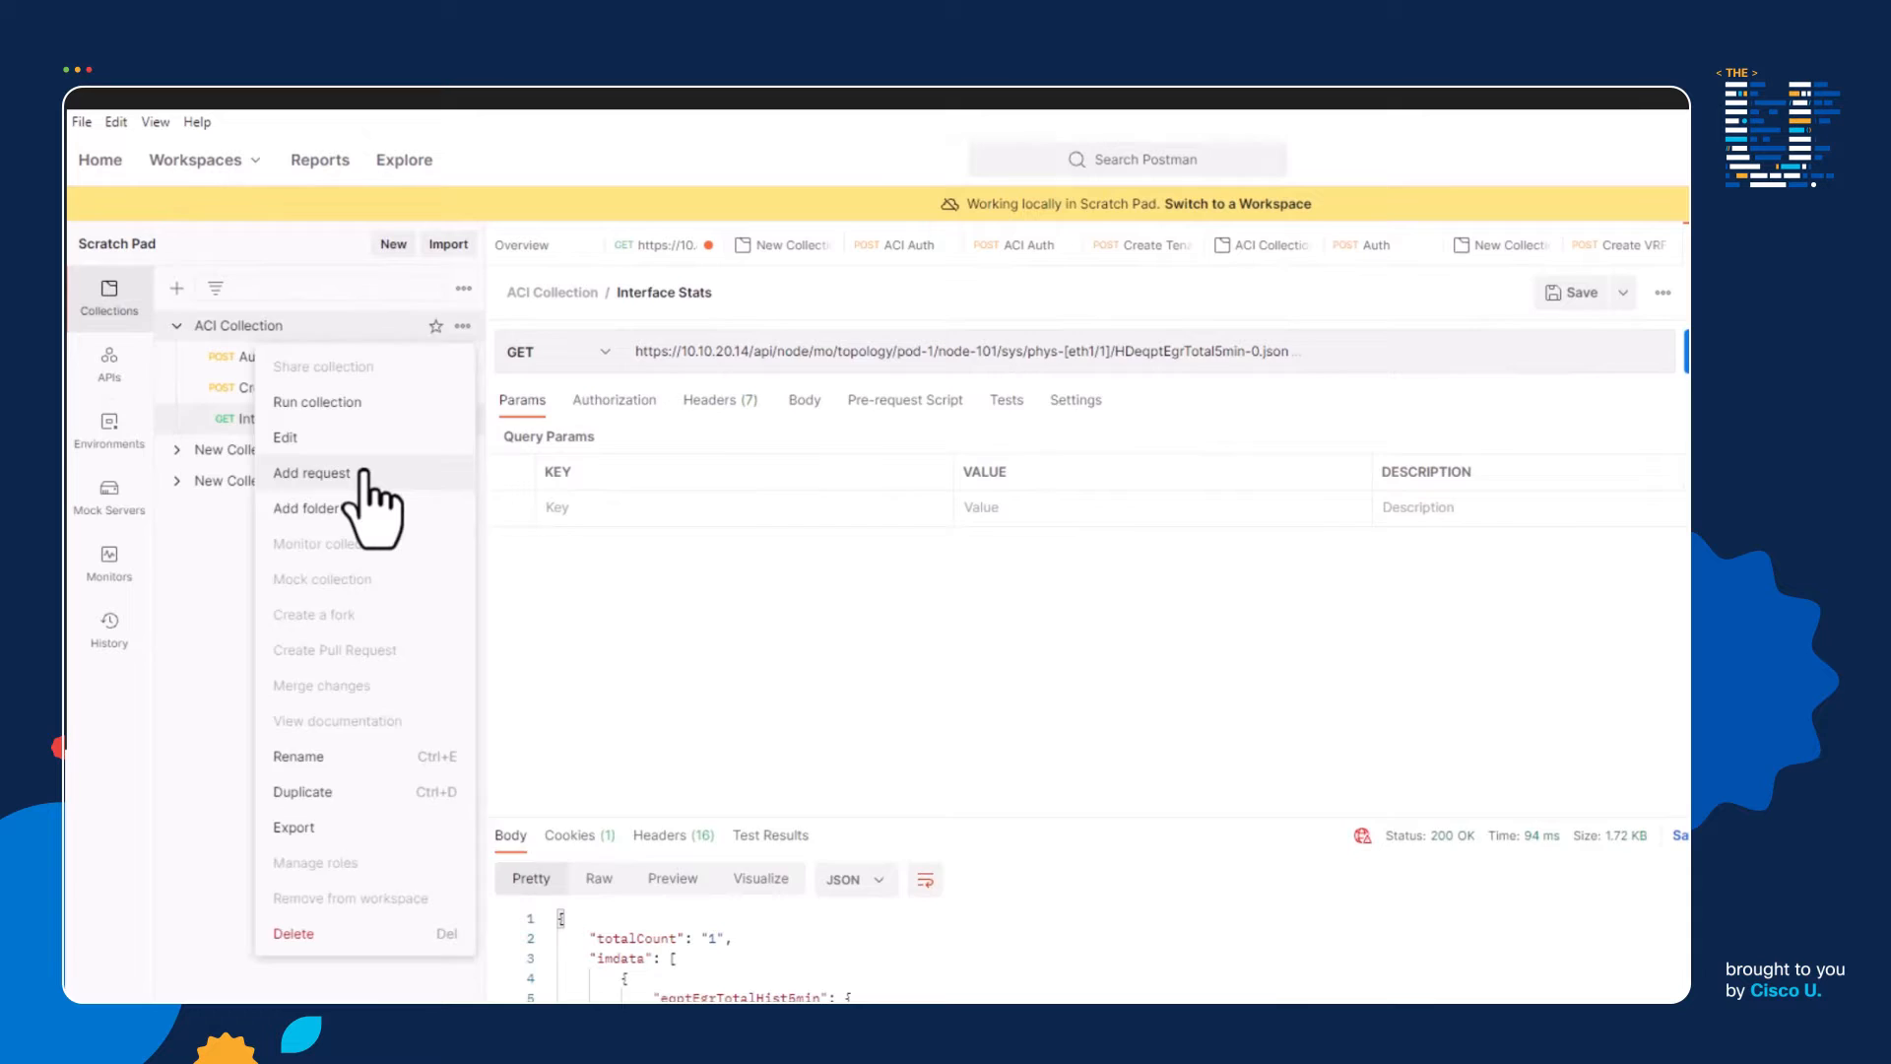
{"action": "left_click", "coordinate": [311, 473]}
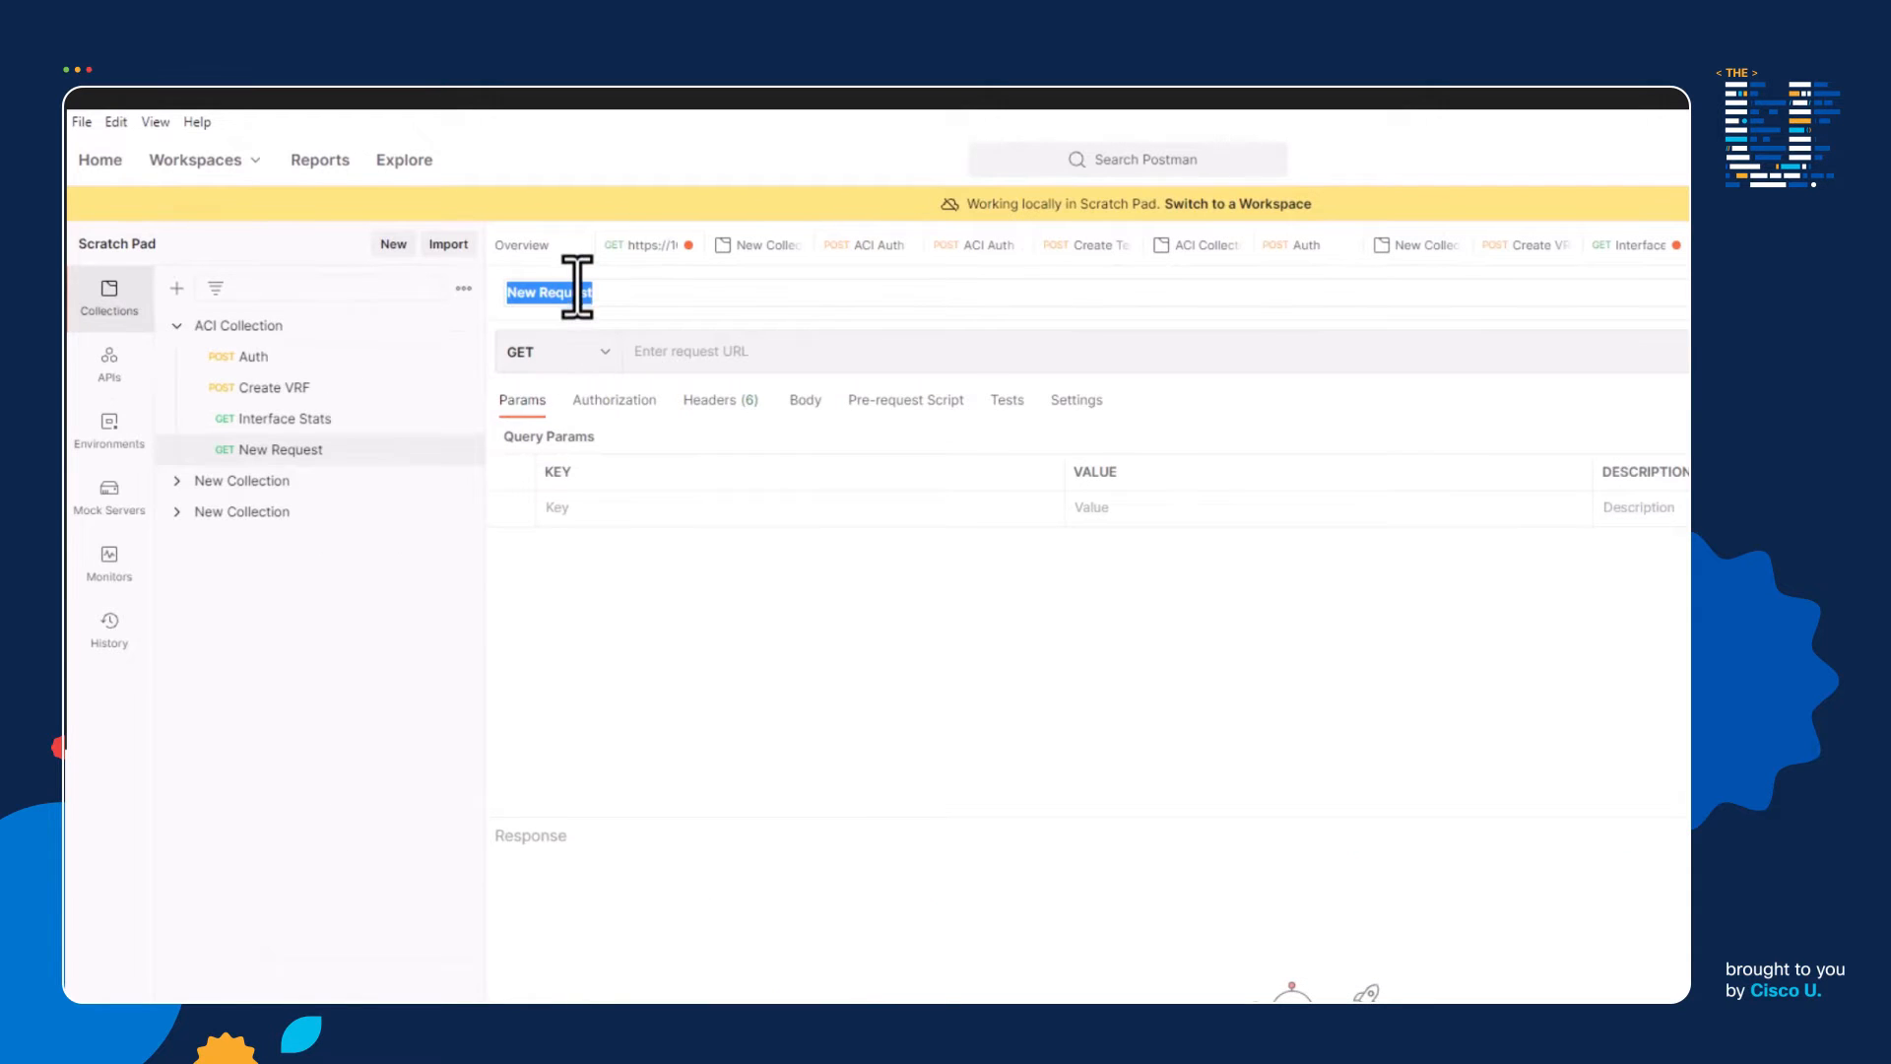
{"action": "type", "text": "Cr"}
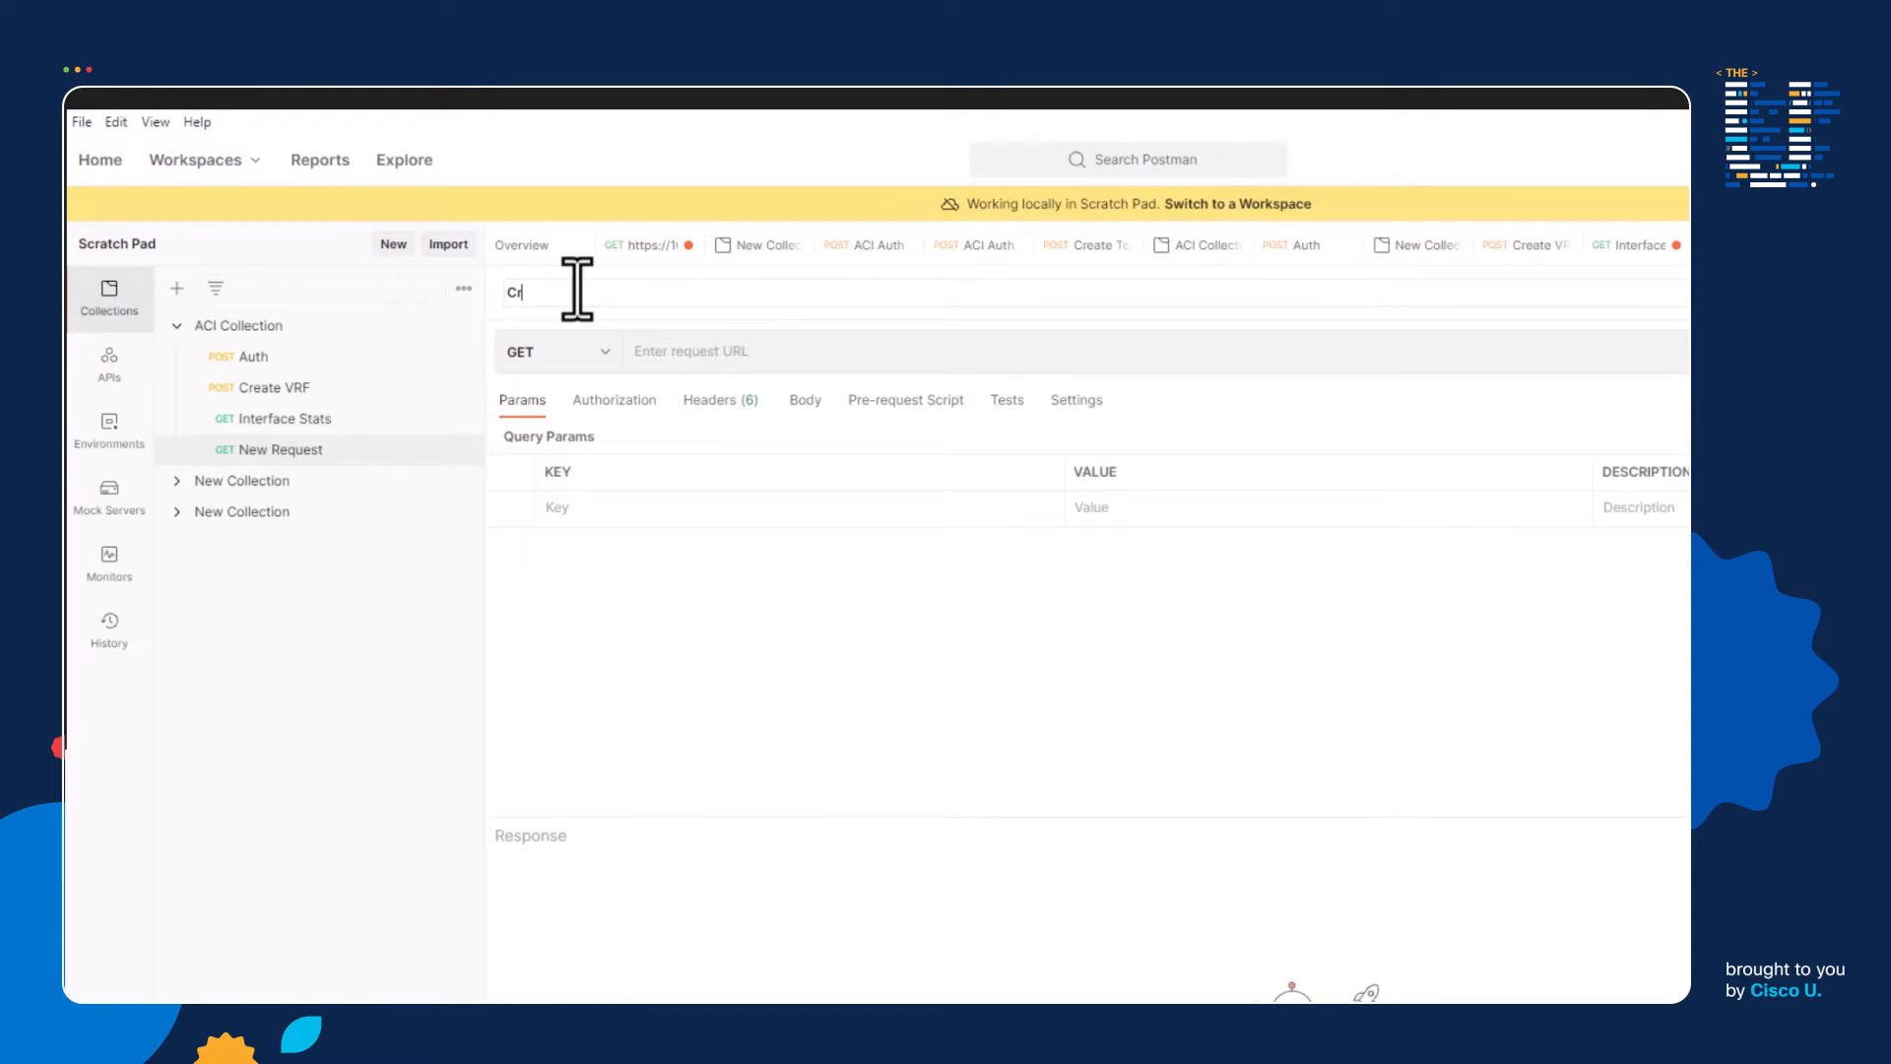
{"action": "type", "text": "Create Tenant"}
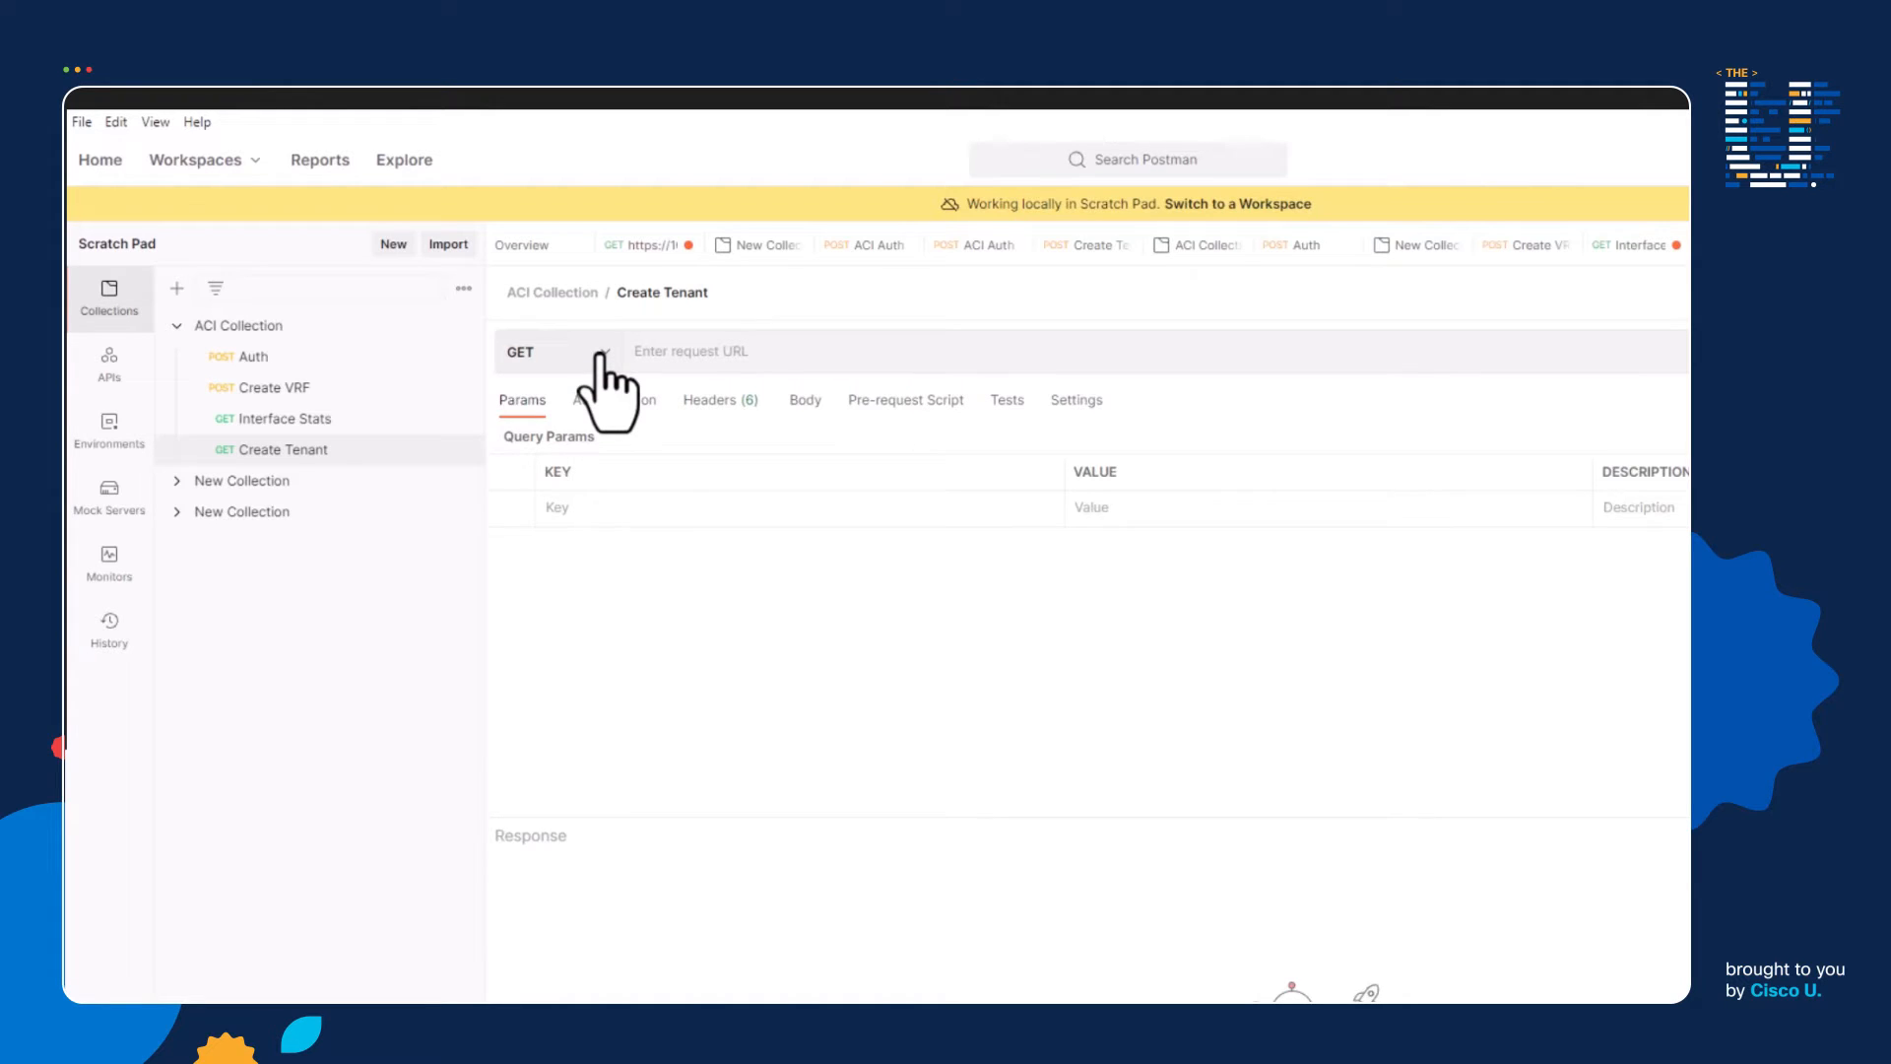
{"action": "left_click", "coordinate": [555, 350]}
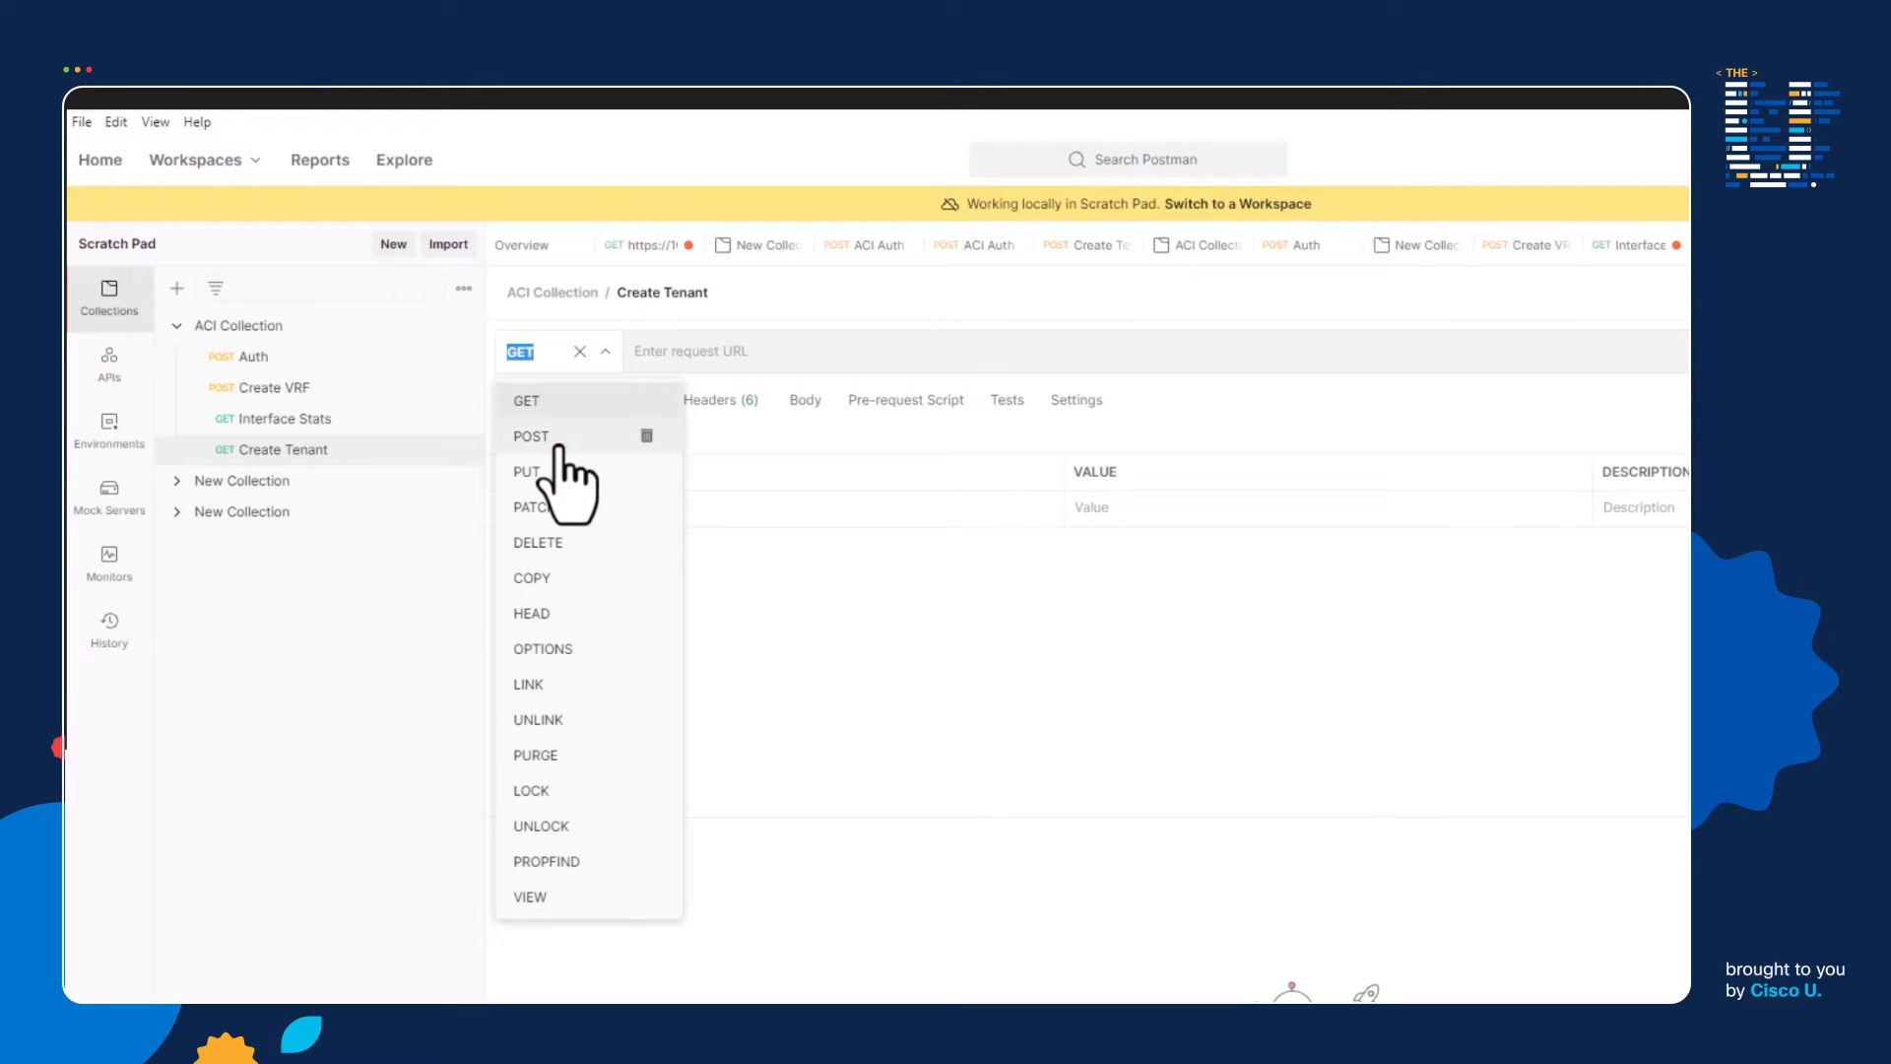
{"action": "left_click", "coordinate": [530, 437]}
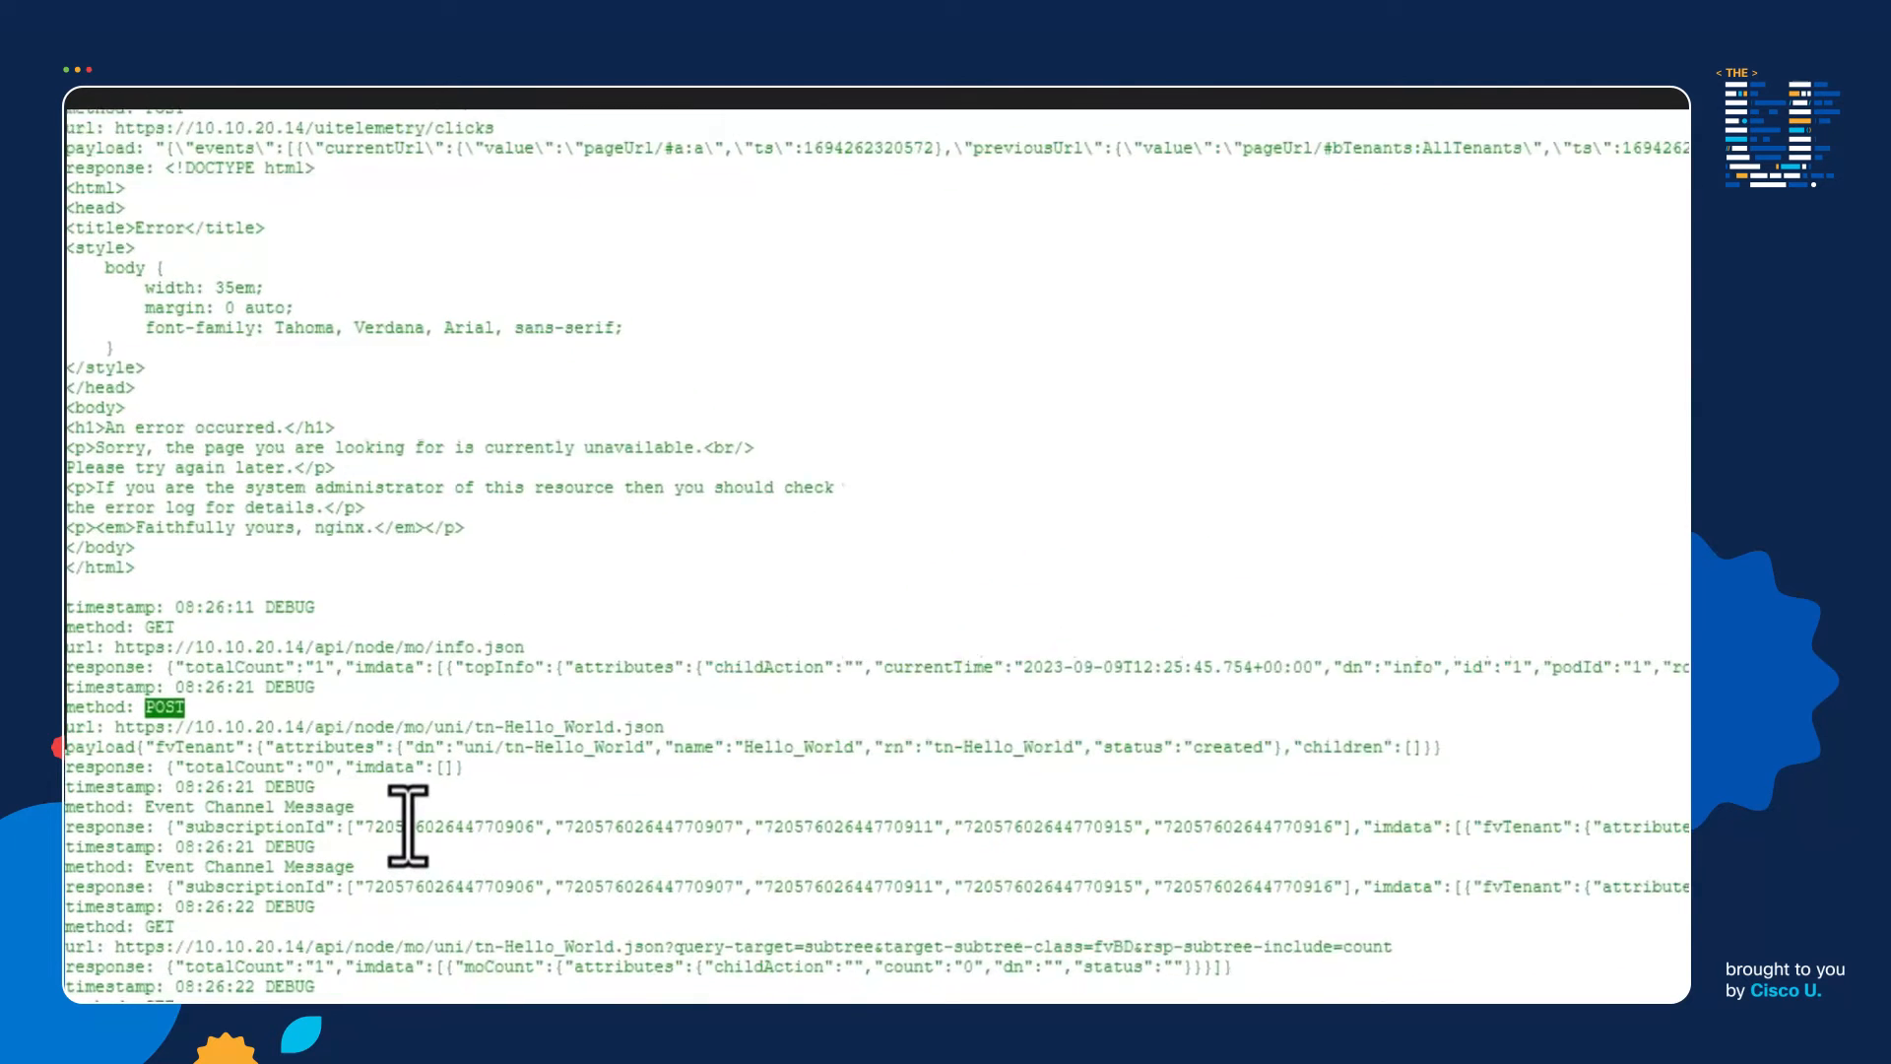
{"action": "scroll", "scroll_direction": "down", "scroll_amount": 3}
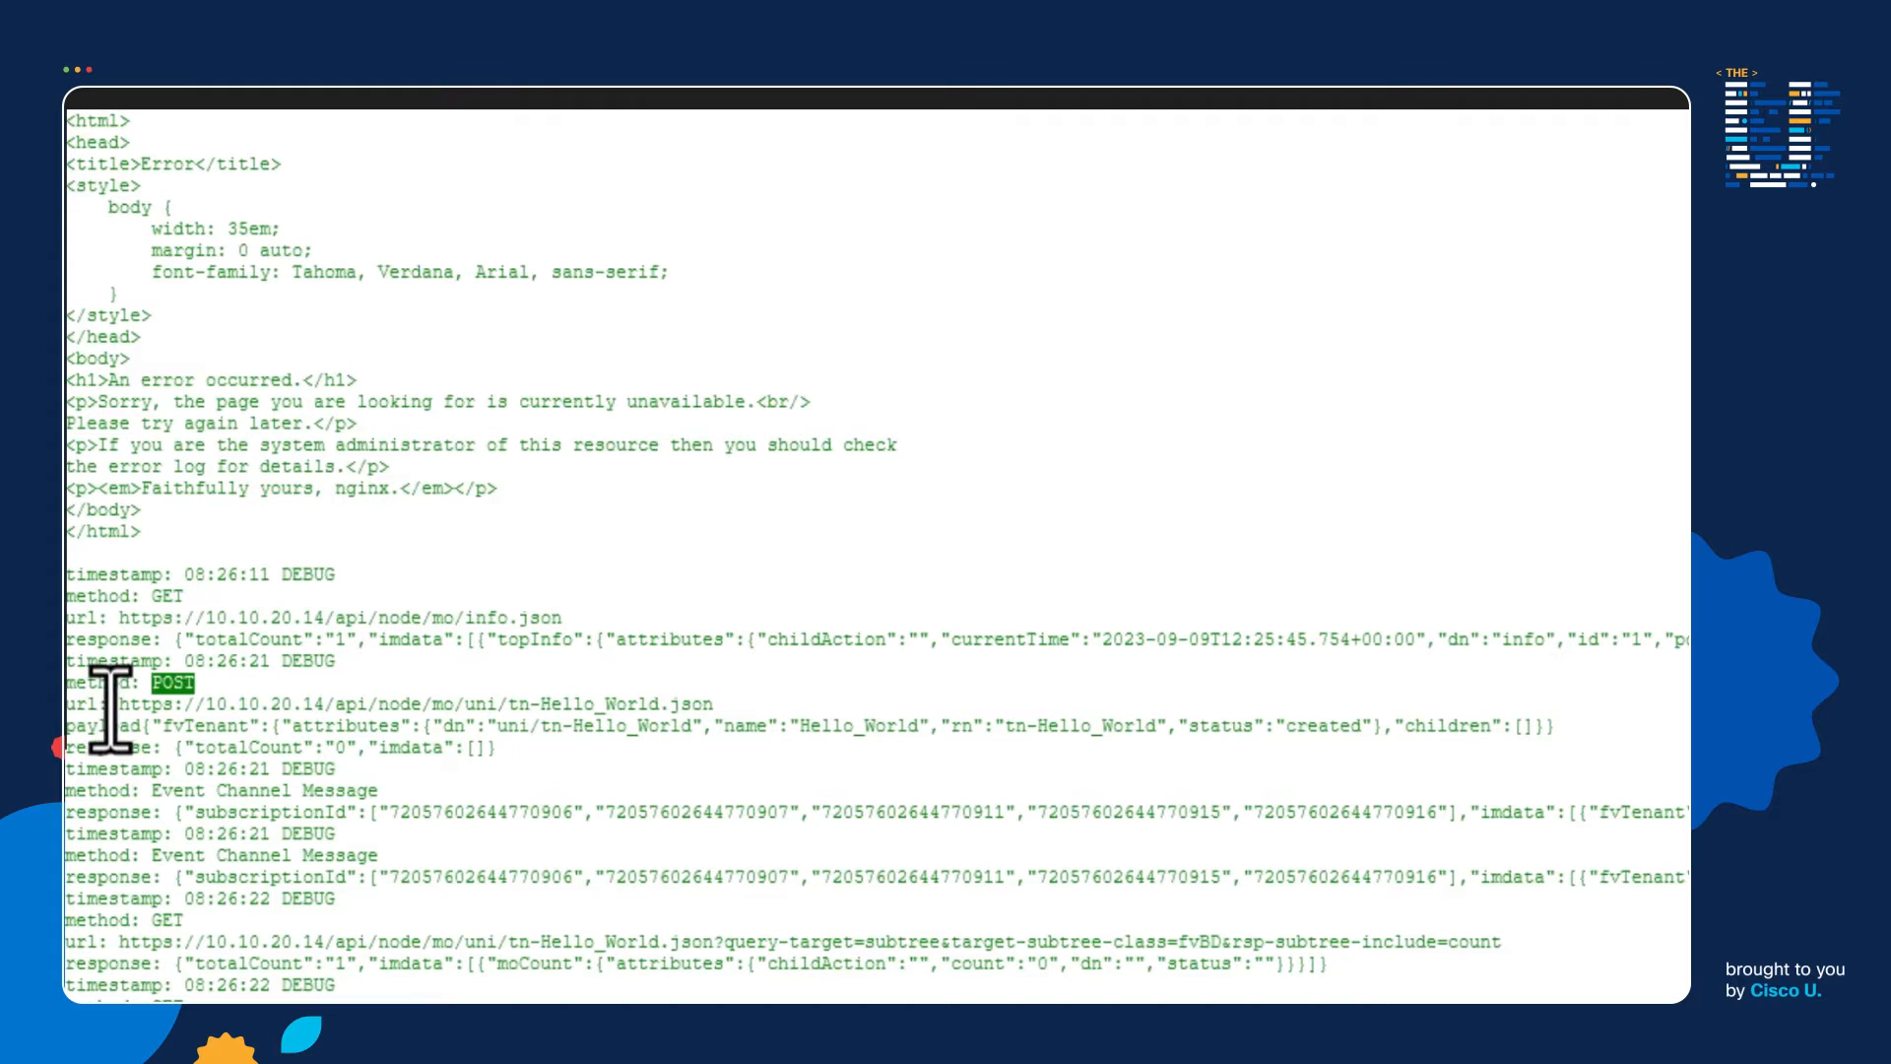
{"action": "double_click", "coordinate": [410, 703]}
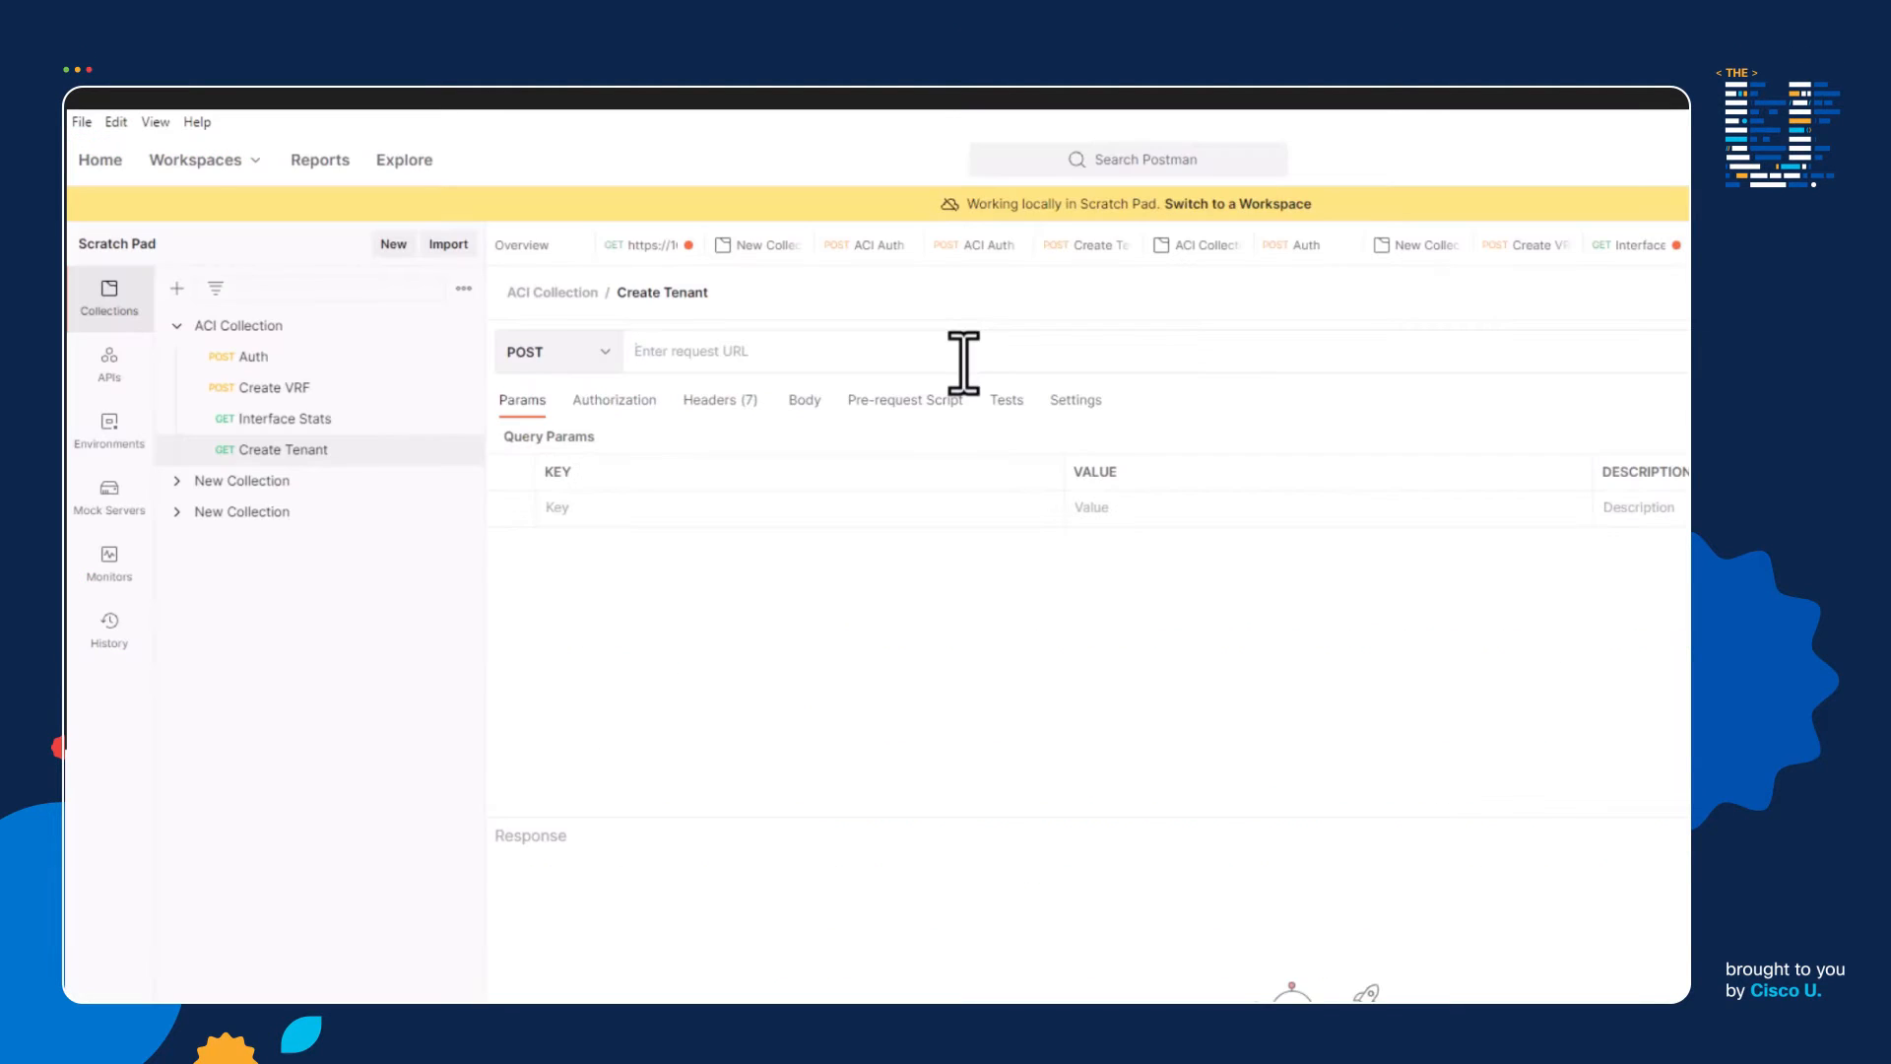
{"action": "type", "text": "https://10.10.20.14/api/node/mo/uni/tn-Hello_World.json"}
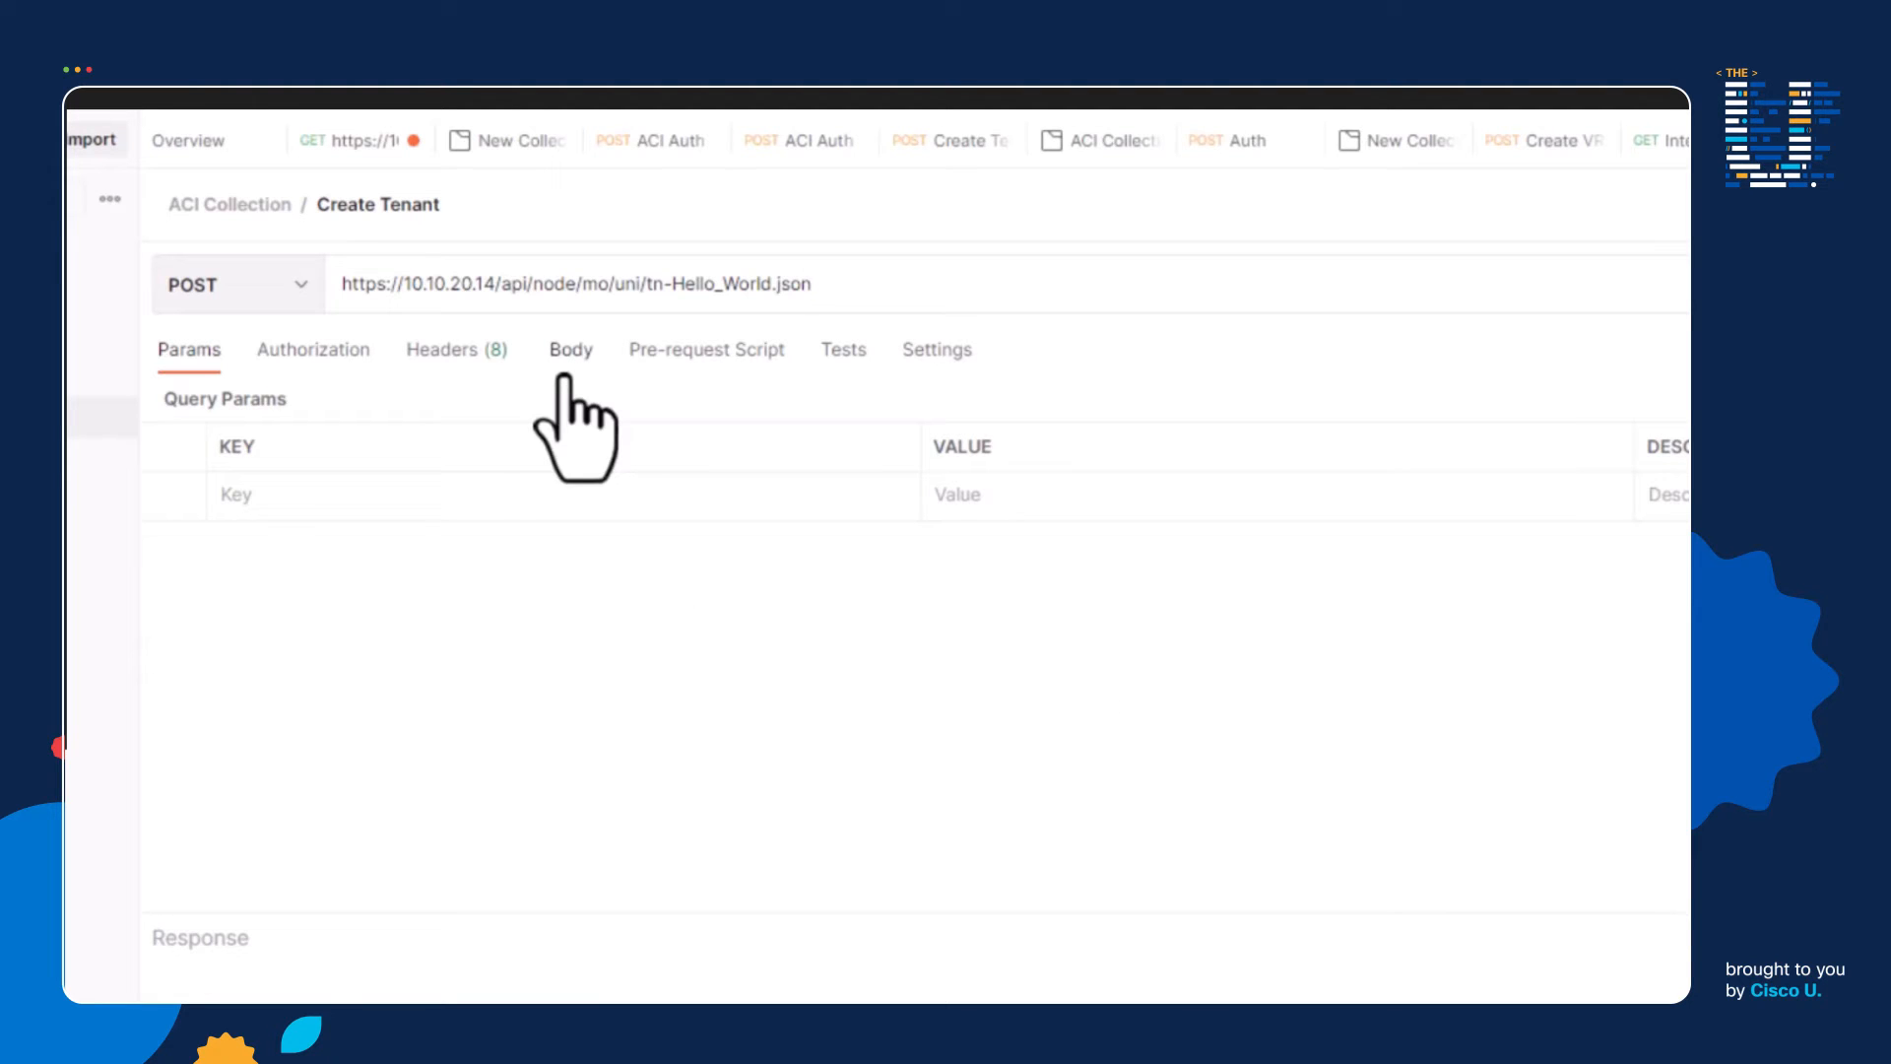
- Set the Create Tenant body to raw text for the fvTenant Hello_World payload
{"action": "left_click", "coordinate": [571, 350]}
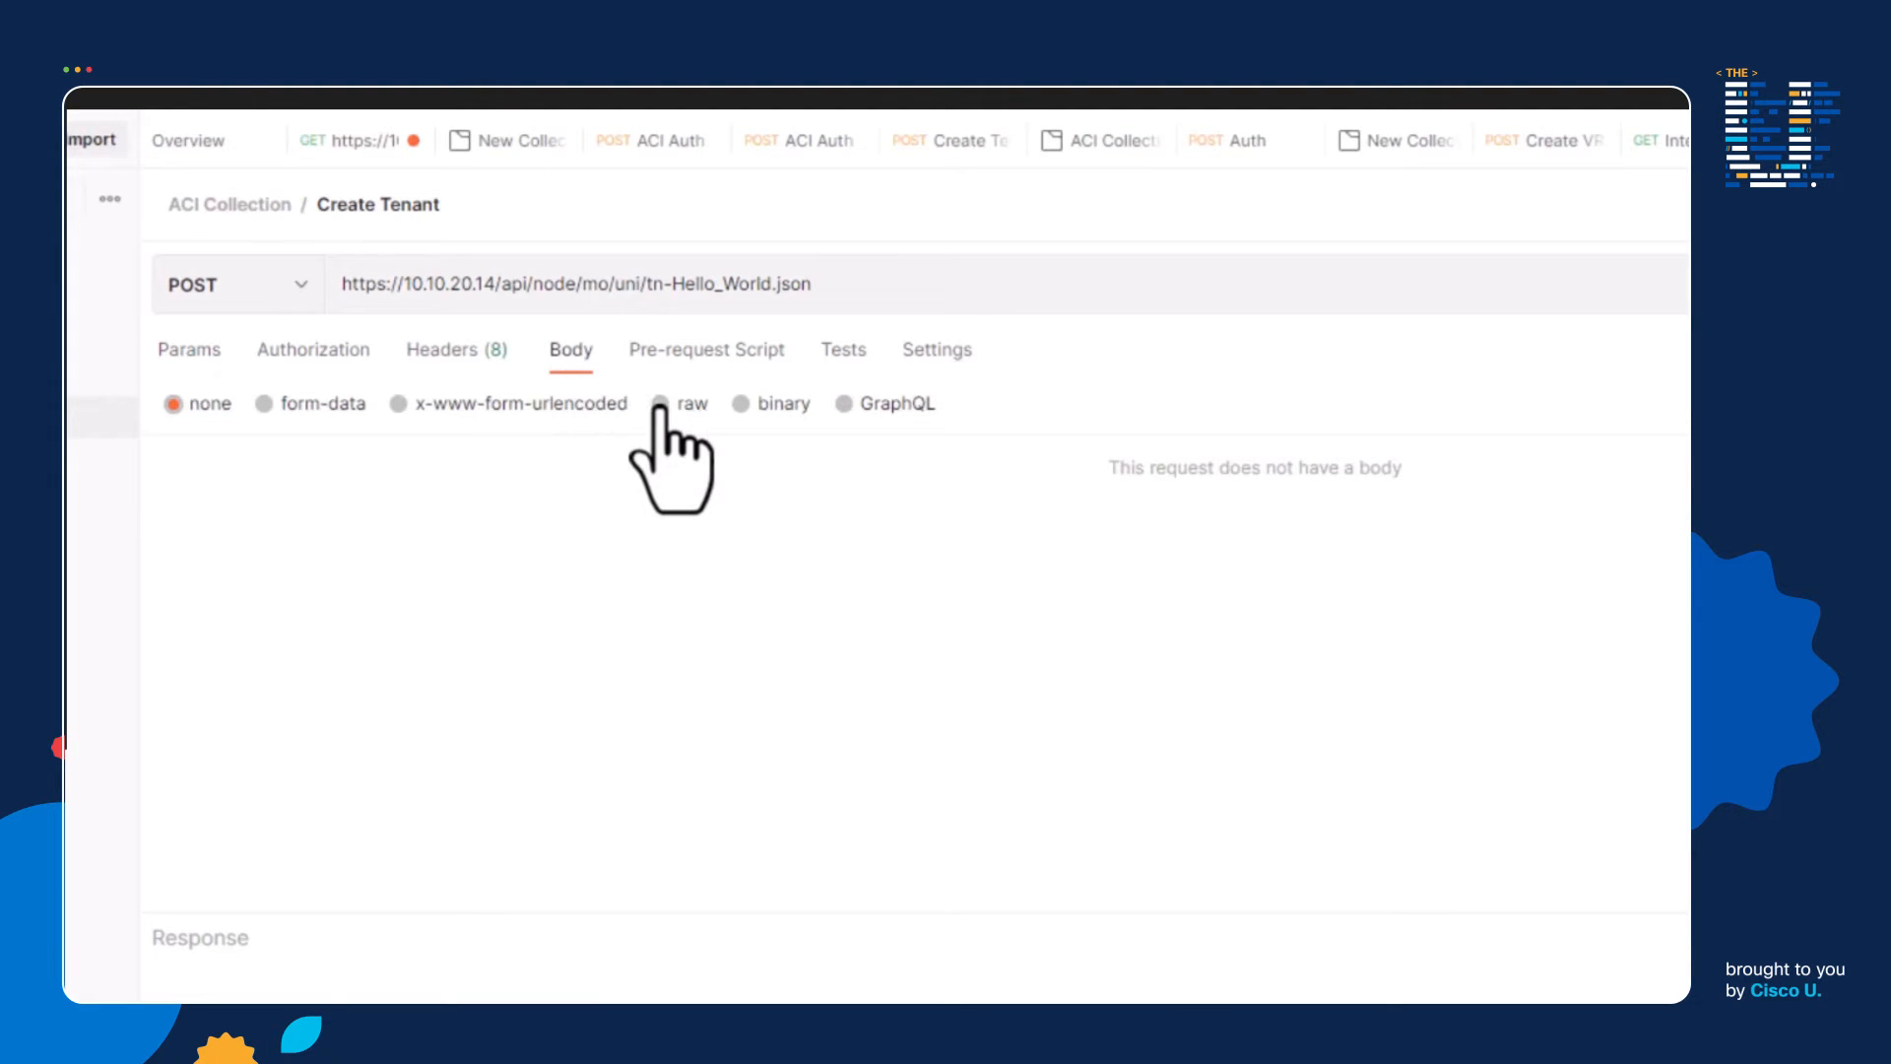
{"action": "left_click", "coordinate": [662, 402]}
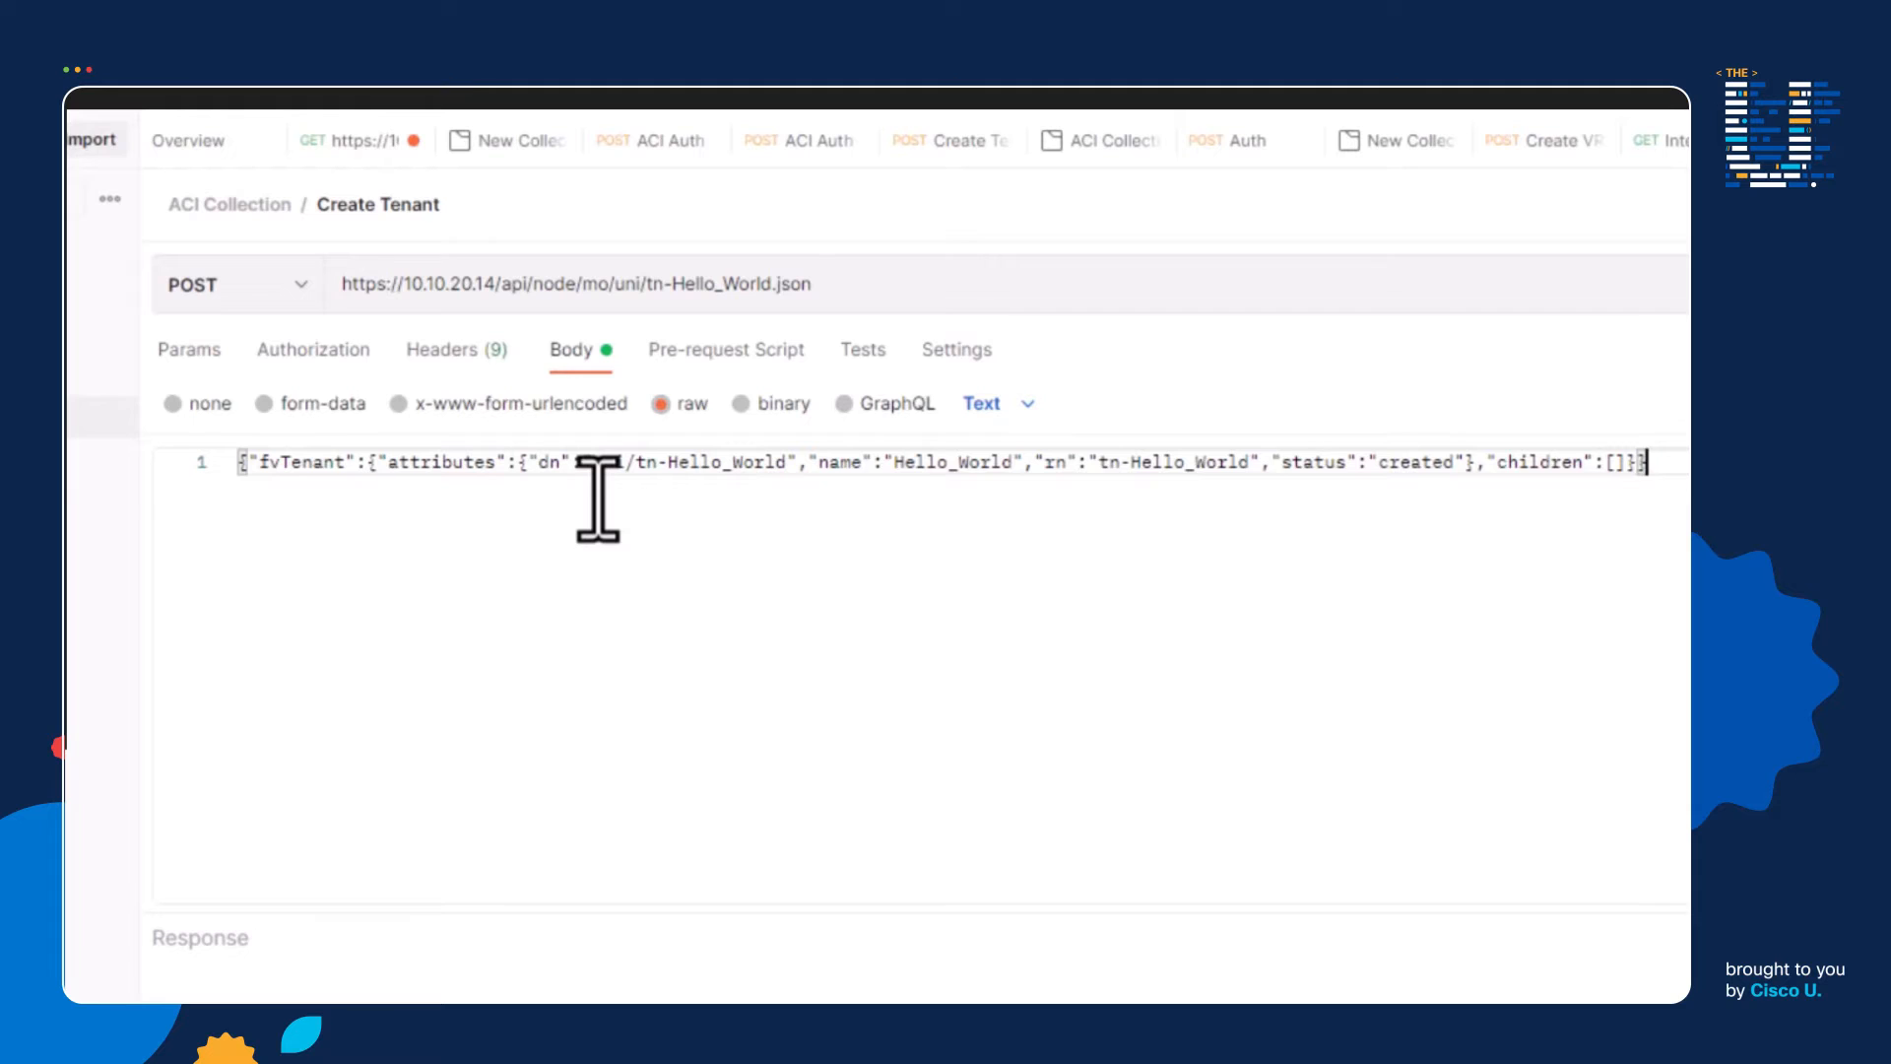
{"action": "mouse_move", "coordinate": [835, 632]}
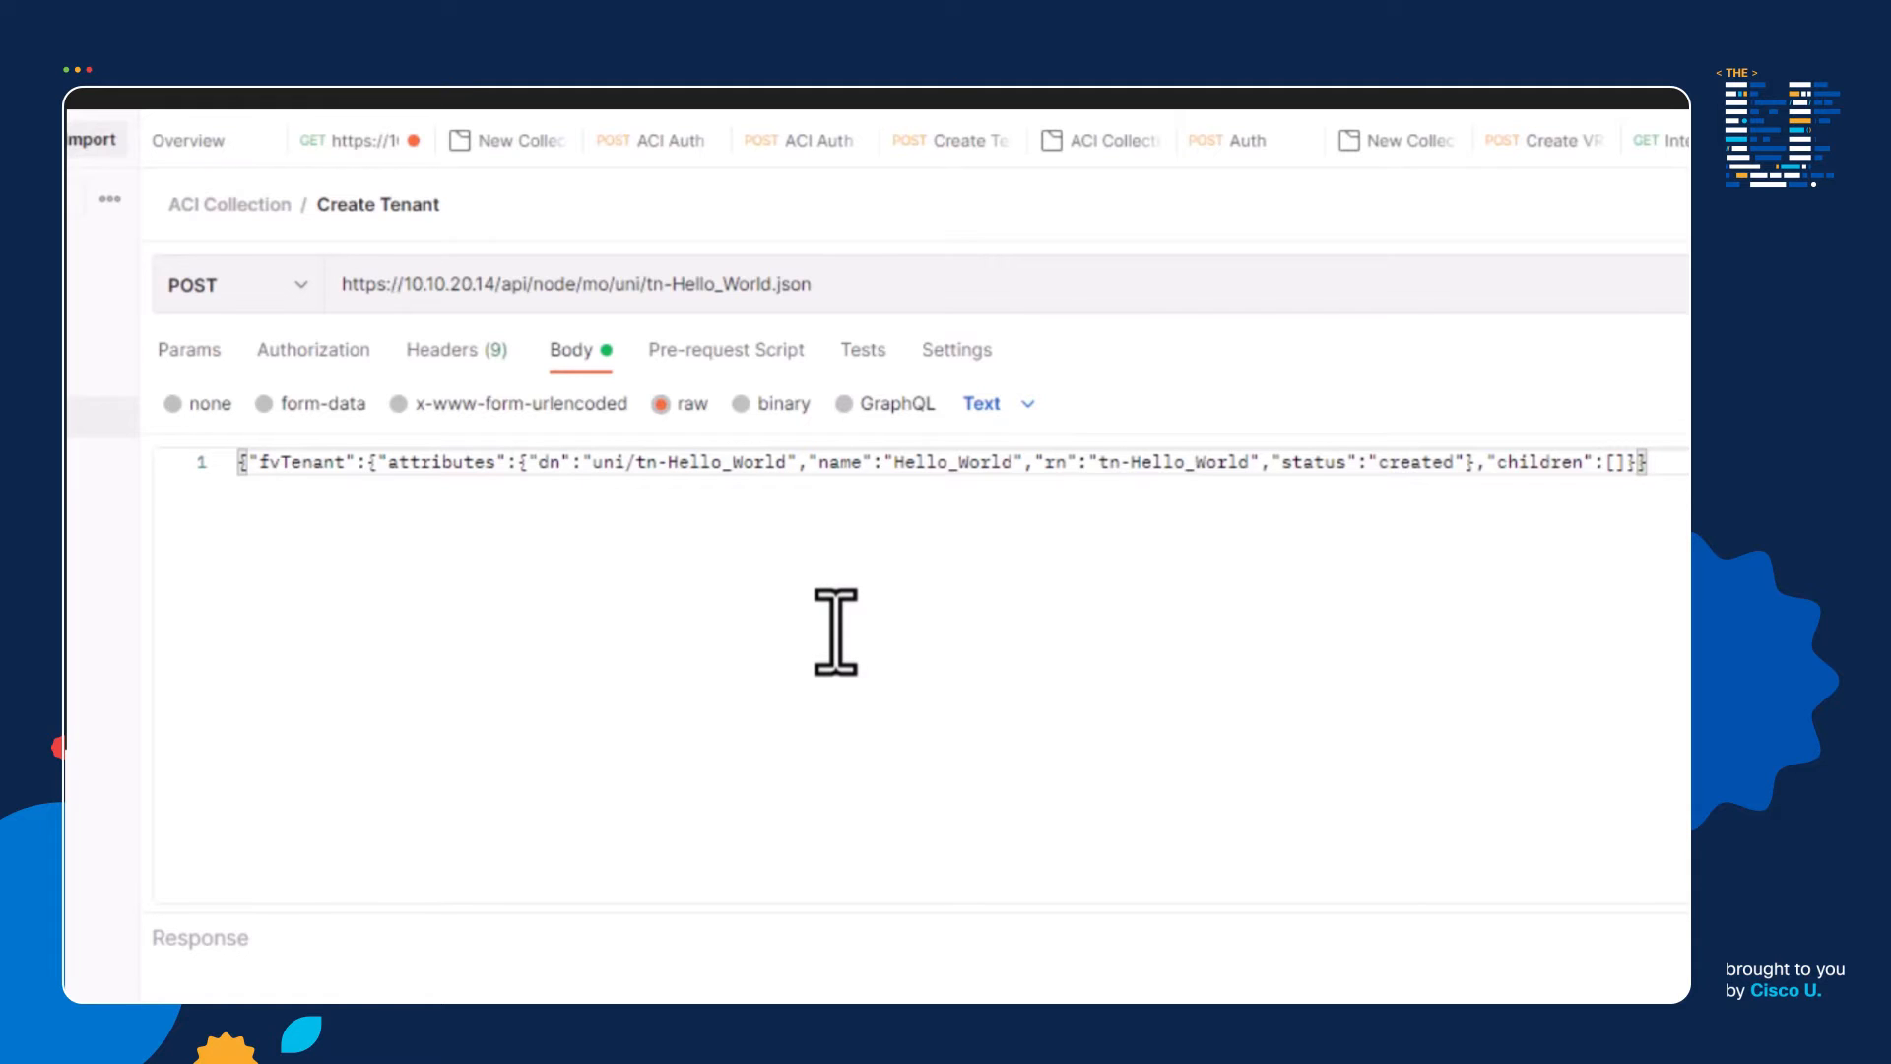
{"action": "mouse_move", "coordinate": [723, 465]}
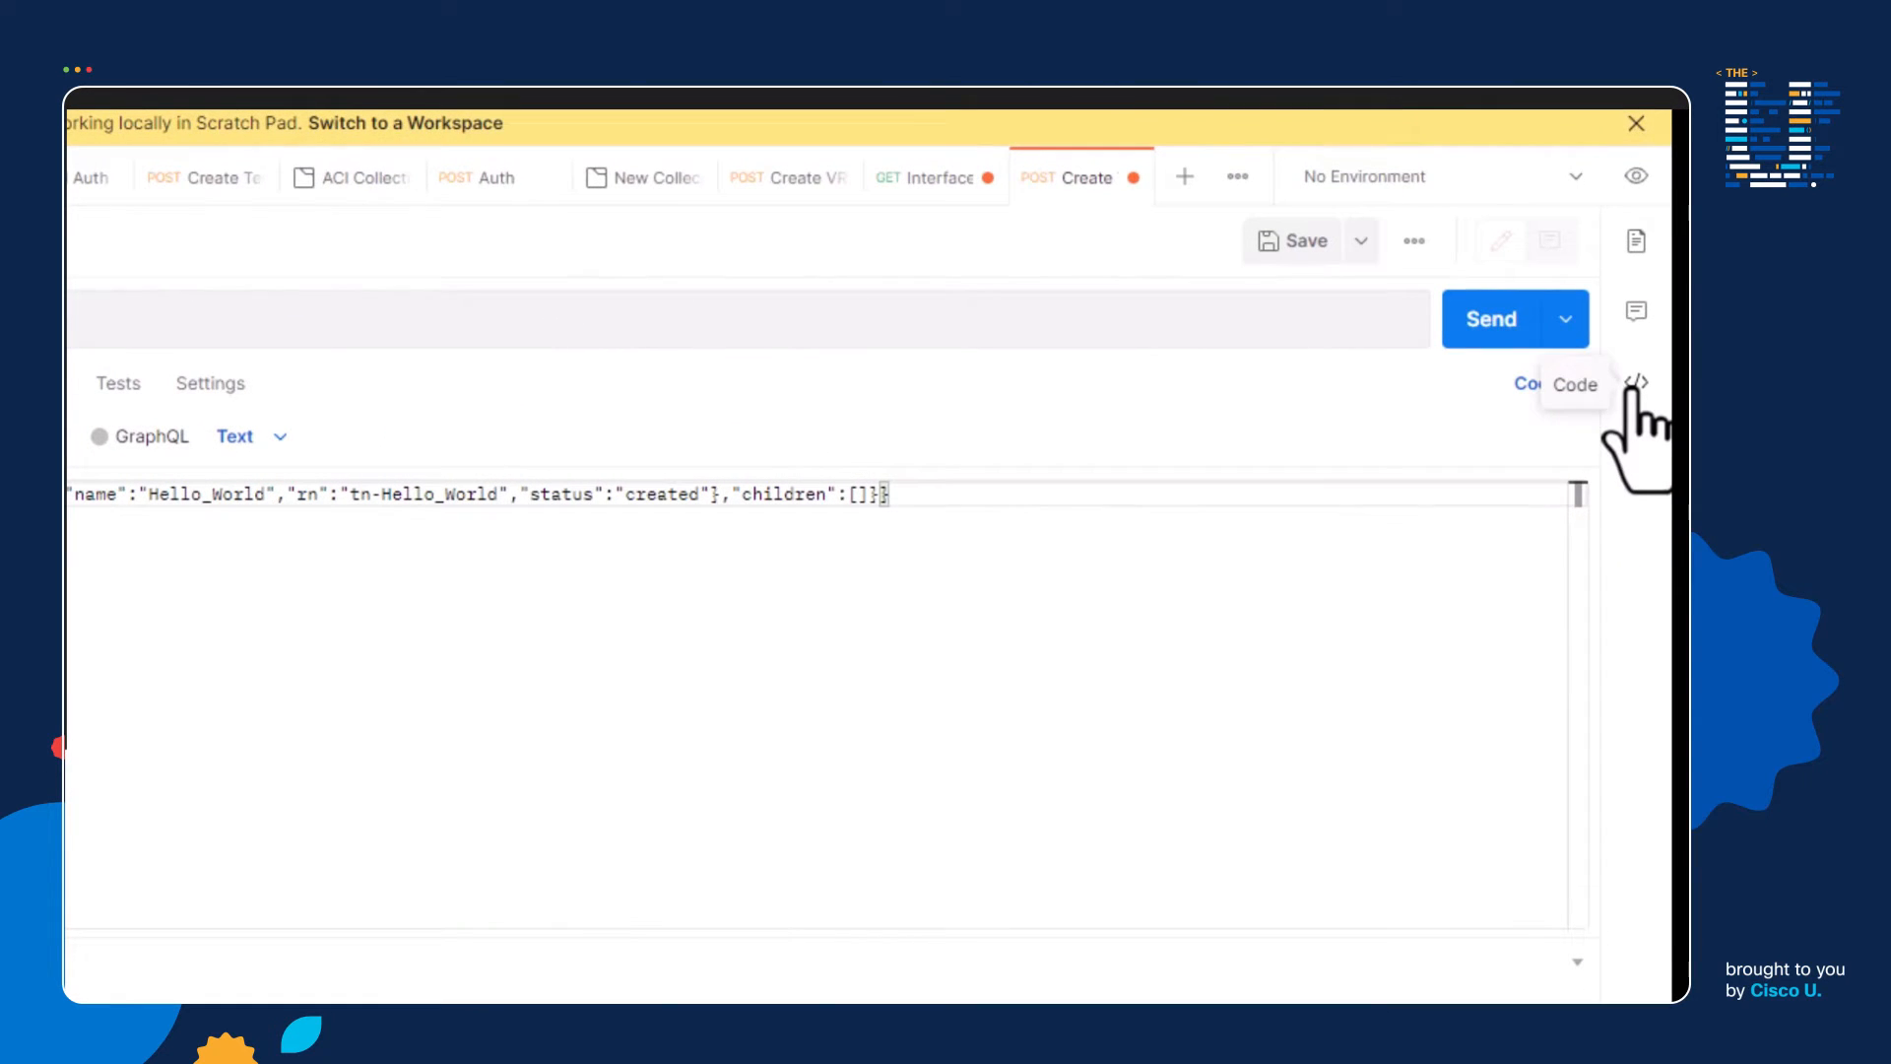
- Show the code snippet panel with Python - Requests as the language
{"action": "left_click", "coordinate": [1637, 382]}
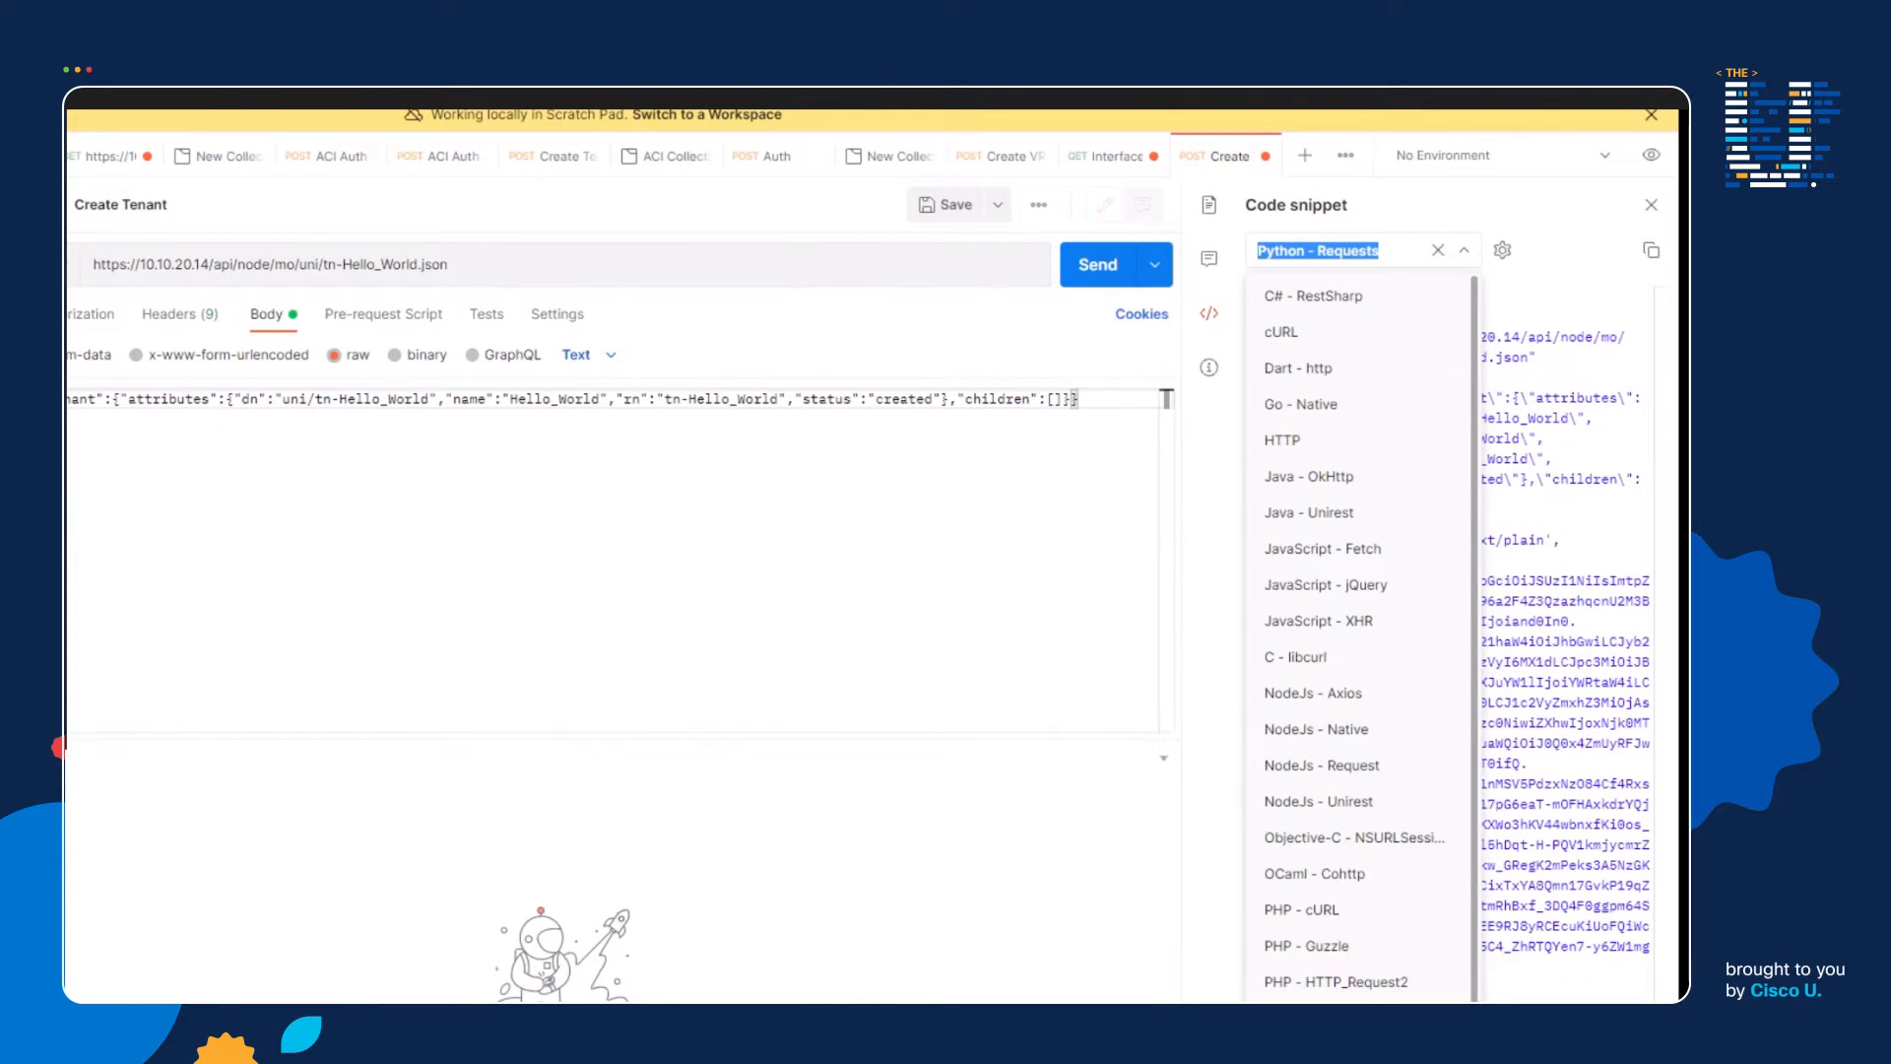
{"action": "left_click", "coordinate": [1318, 250]}
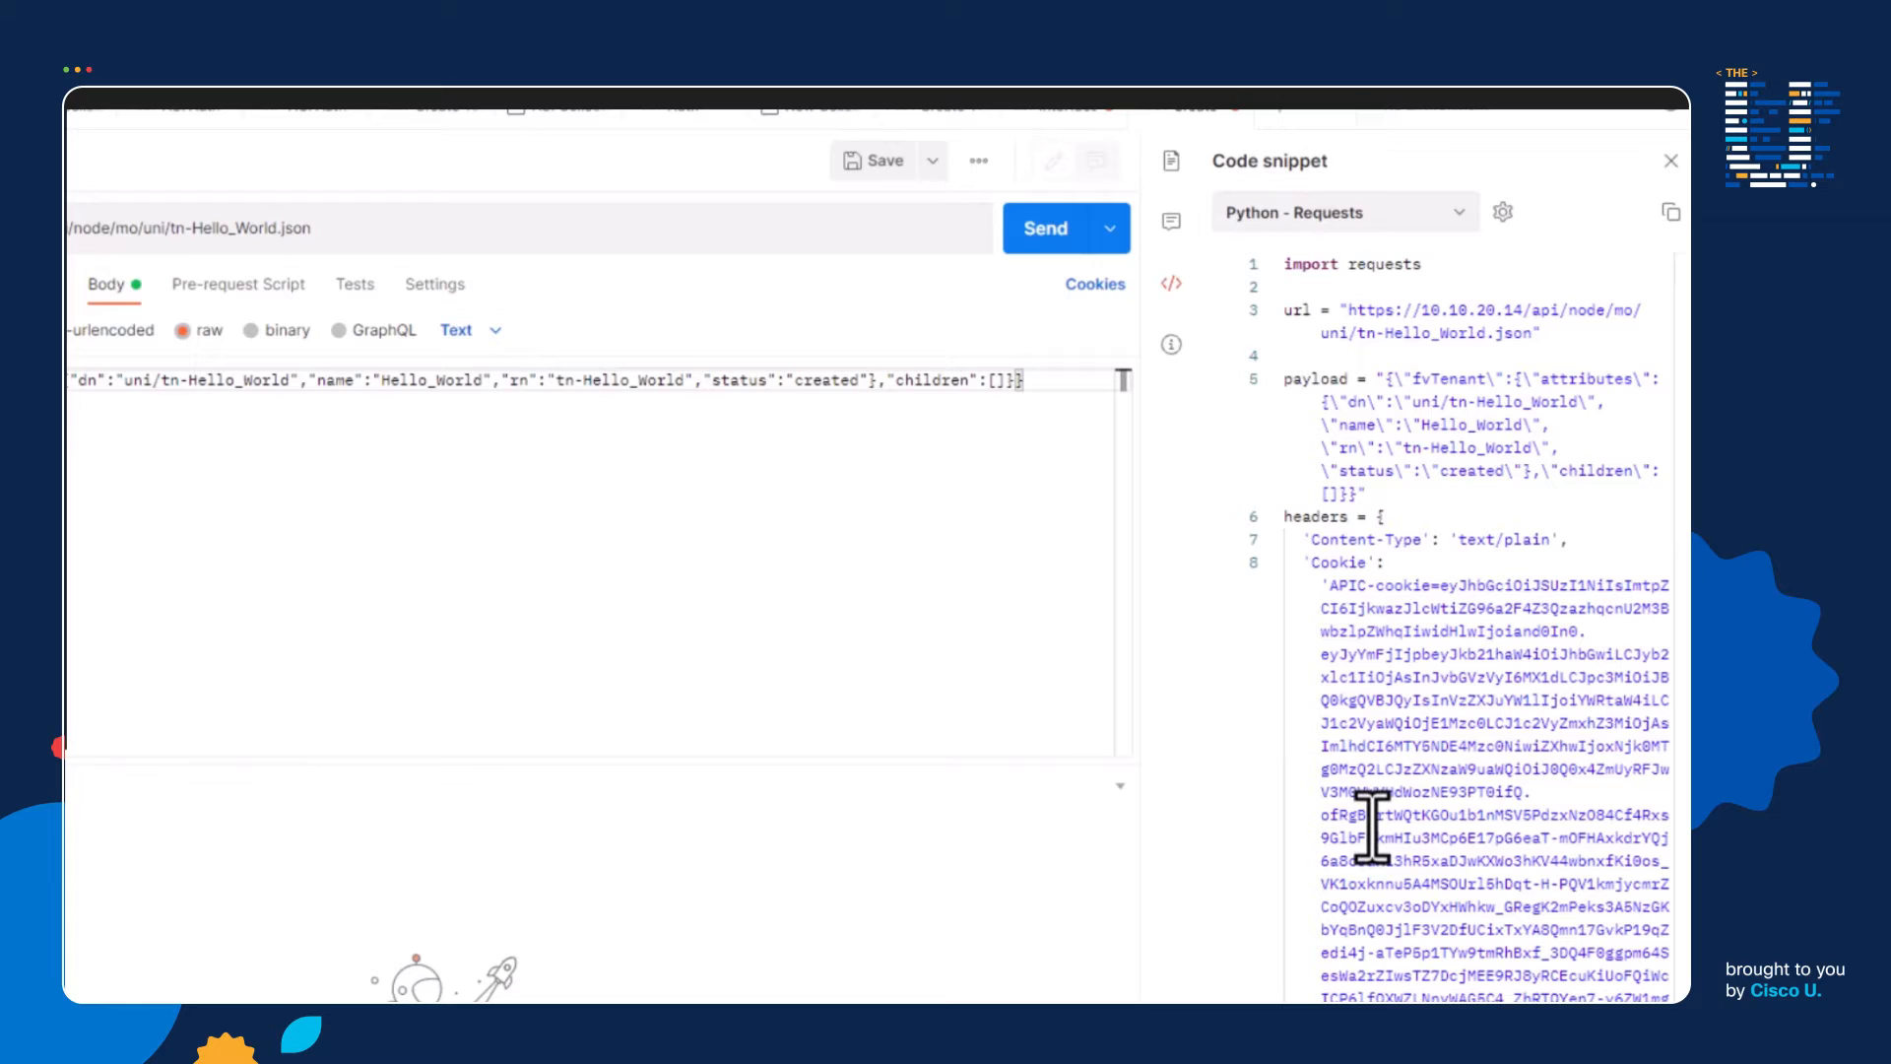
{"action": "mouse_move", "coordinate": [1519, 402]}
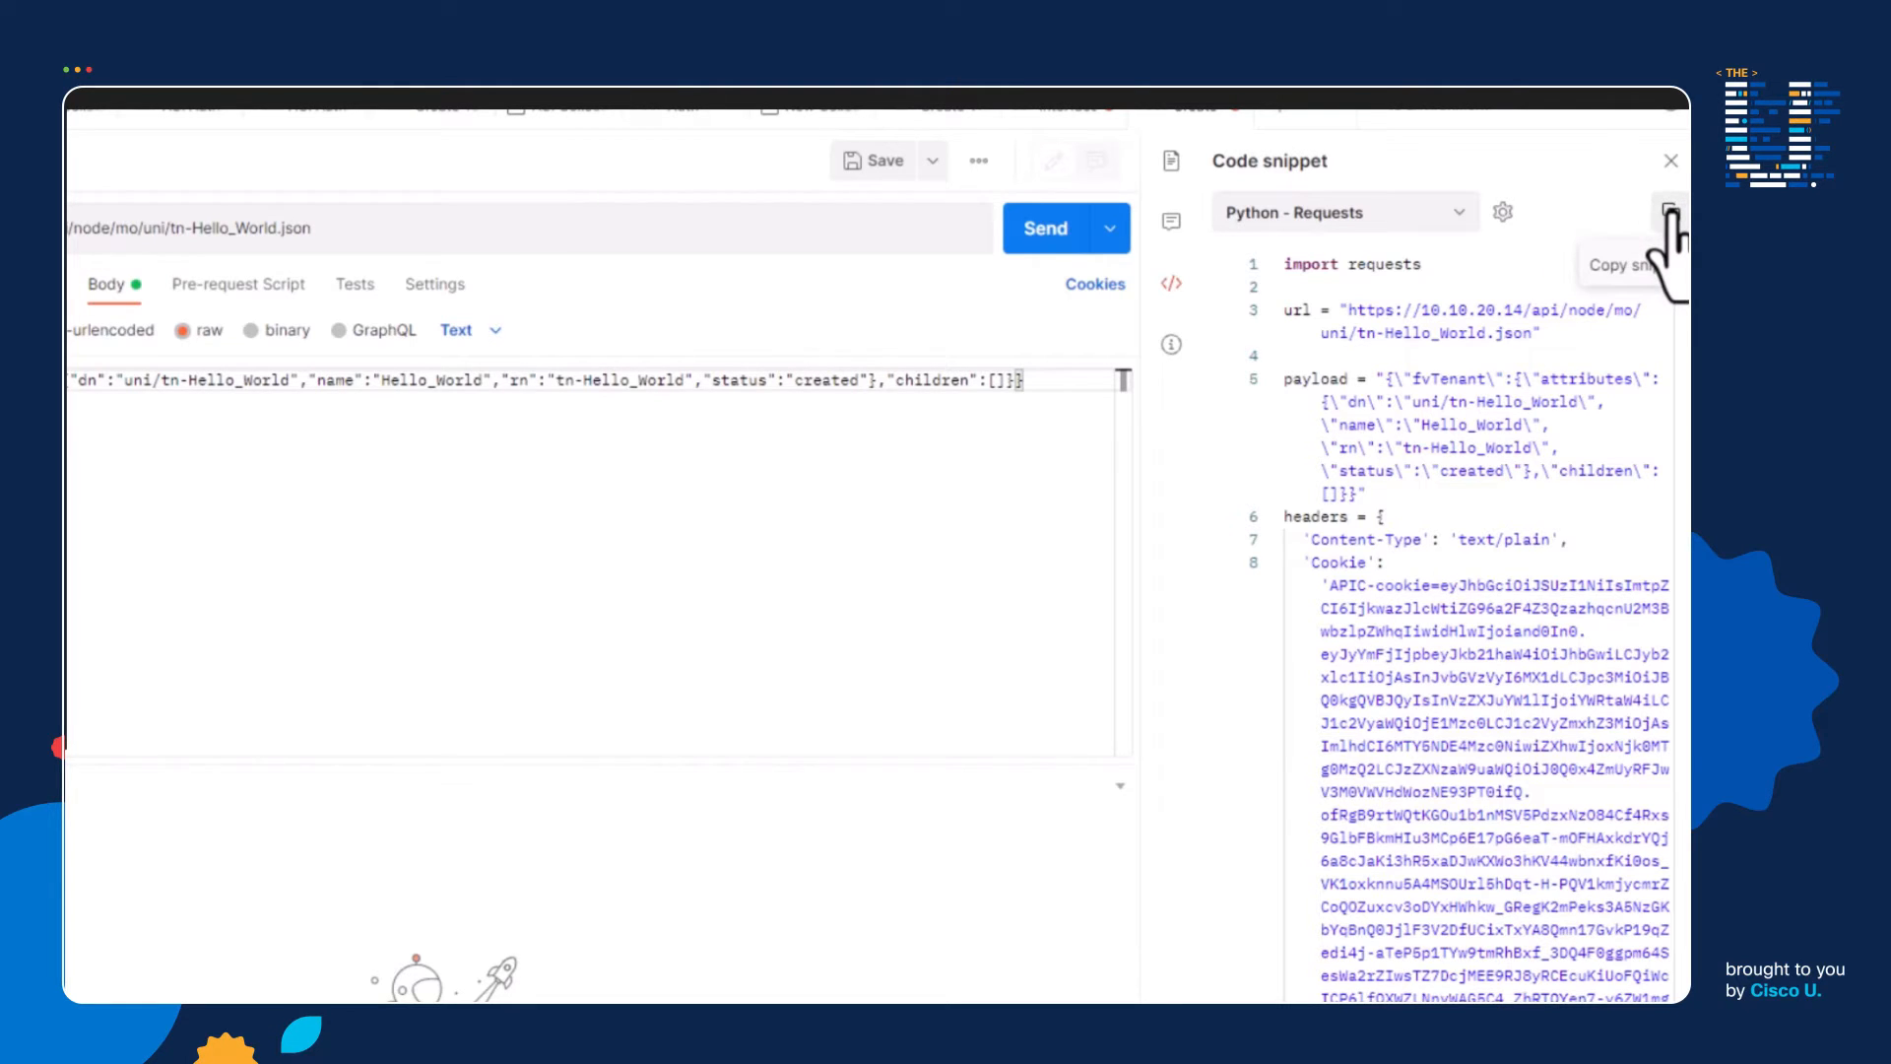
{"action": "mouse_move", "coordinate": [1666, 235]}
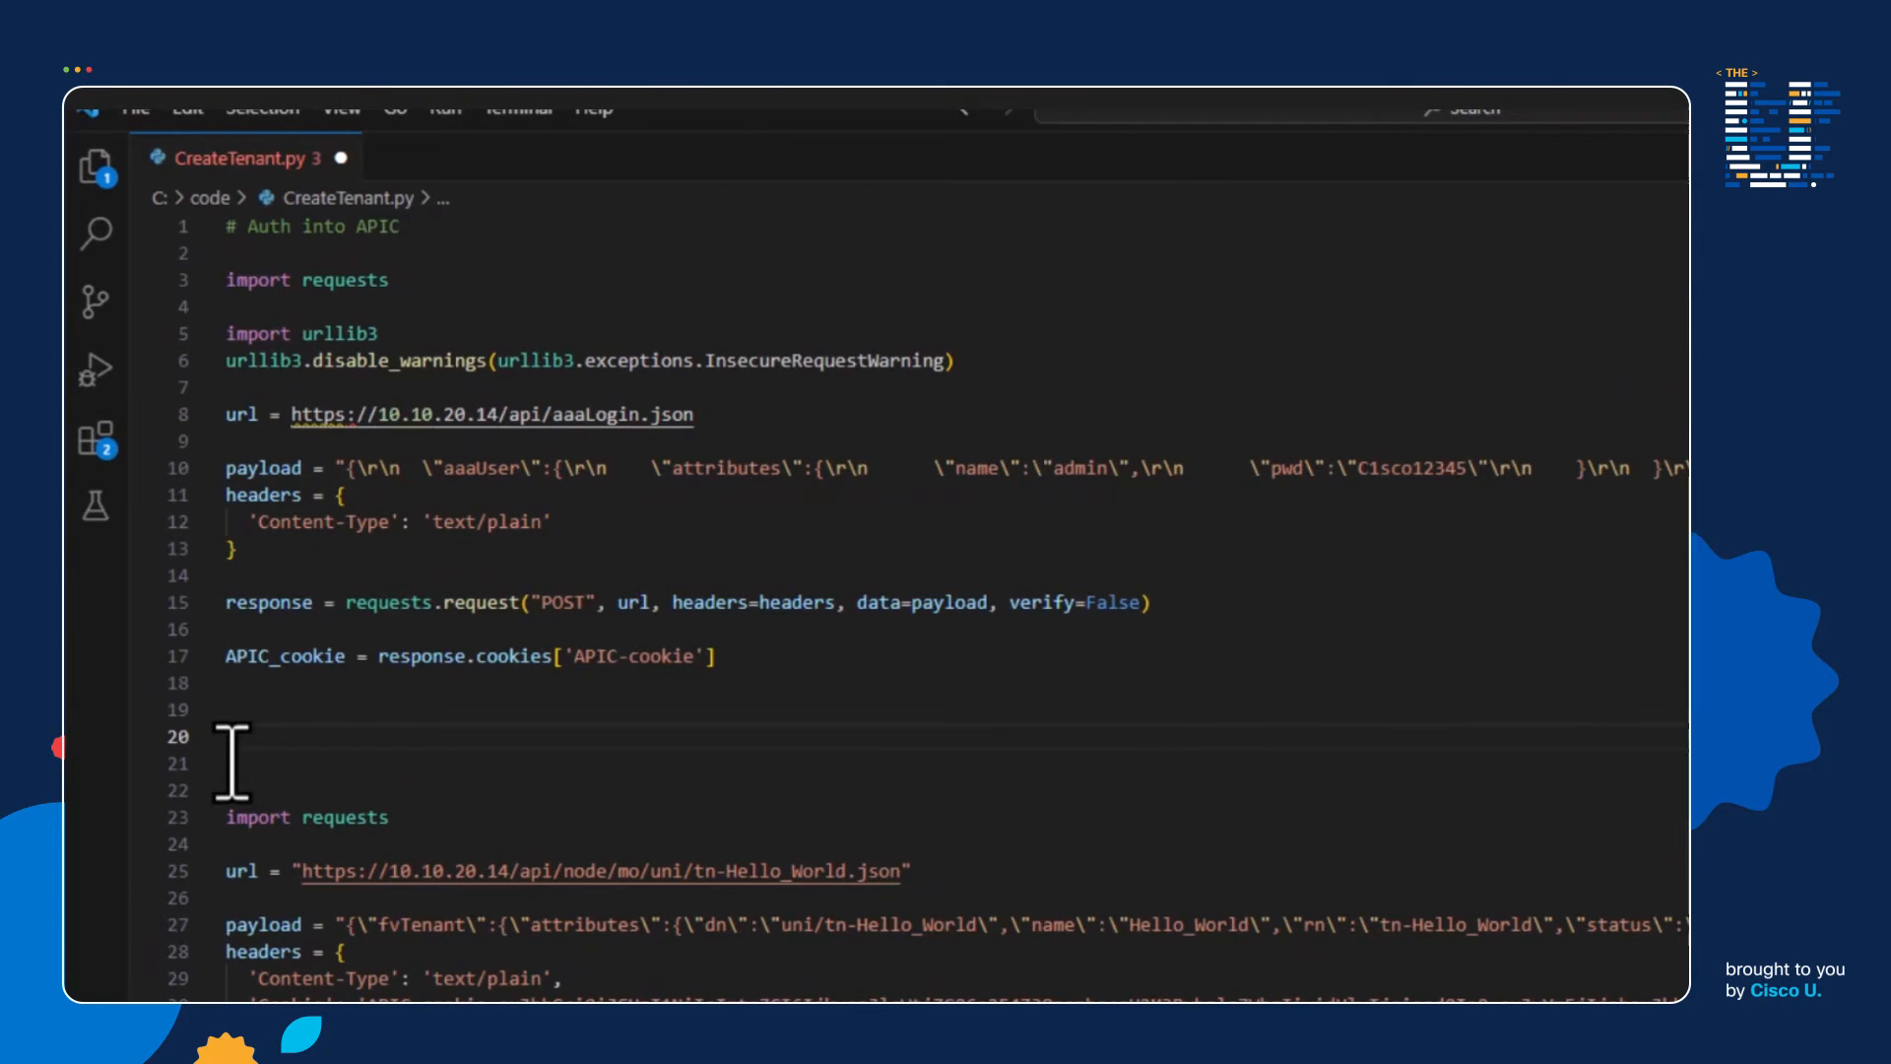
- Add a '# Create a tenant' comment above the pasted code and review the auth block and headers
{"action": "type", "text": "# Create a tenant"}
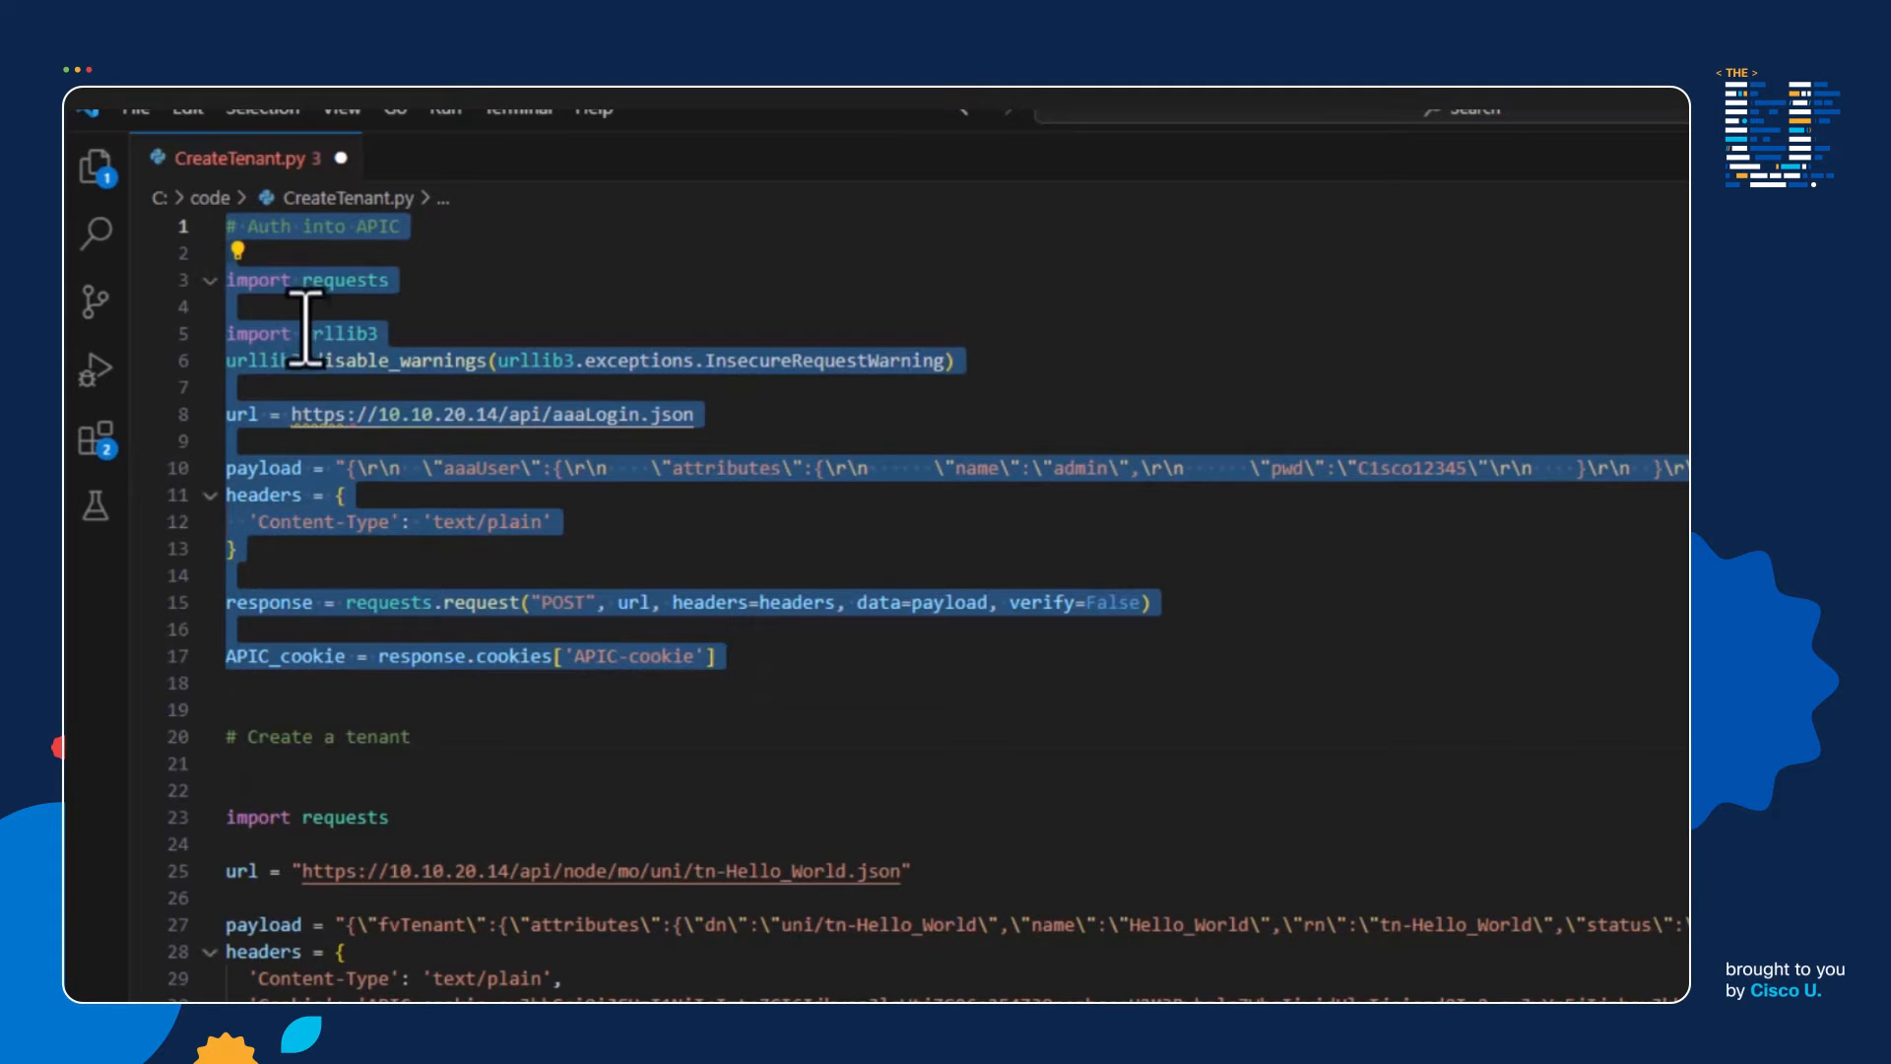
{"action": "mouse_move", "coordinate": [307, 350]}
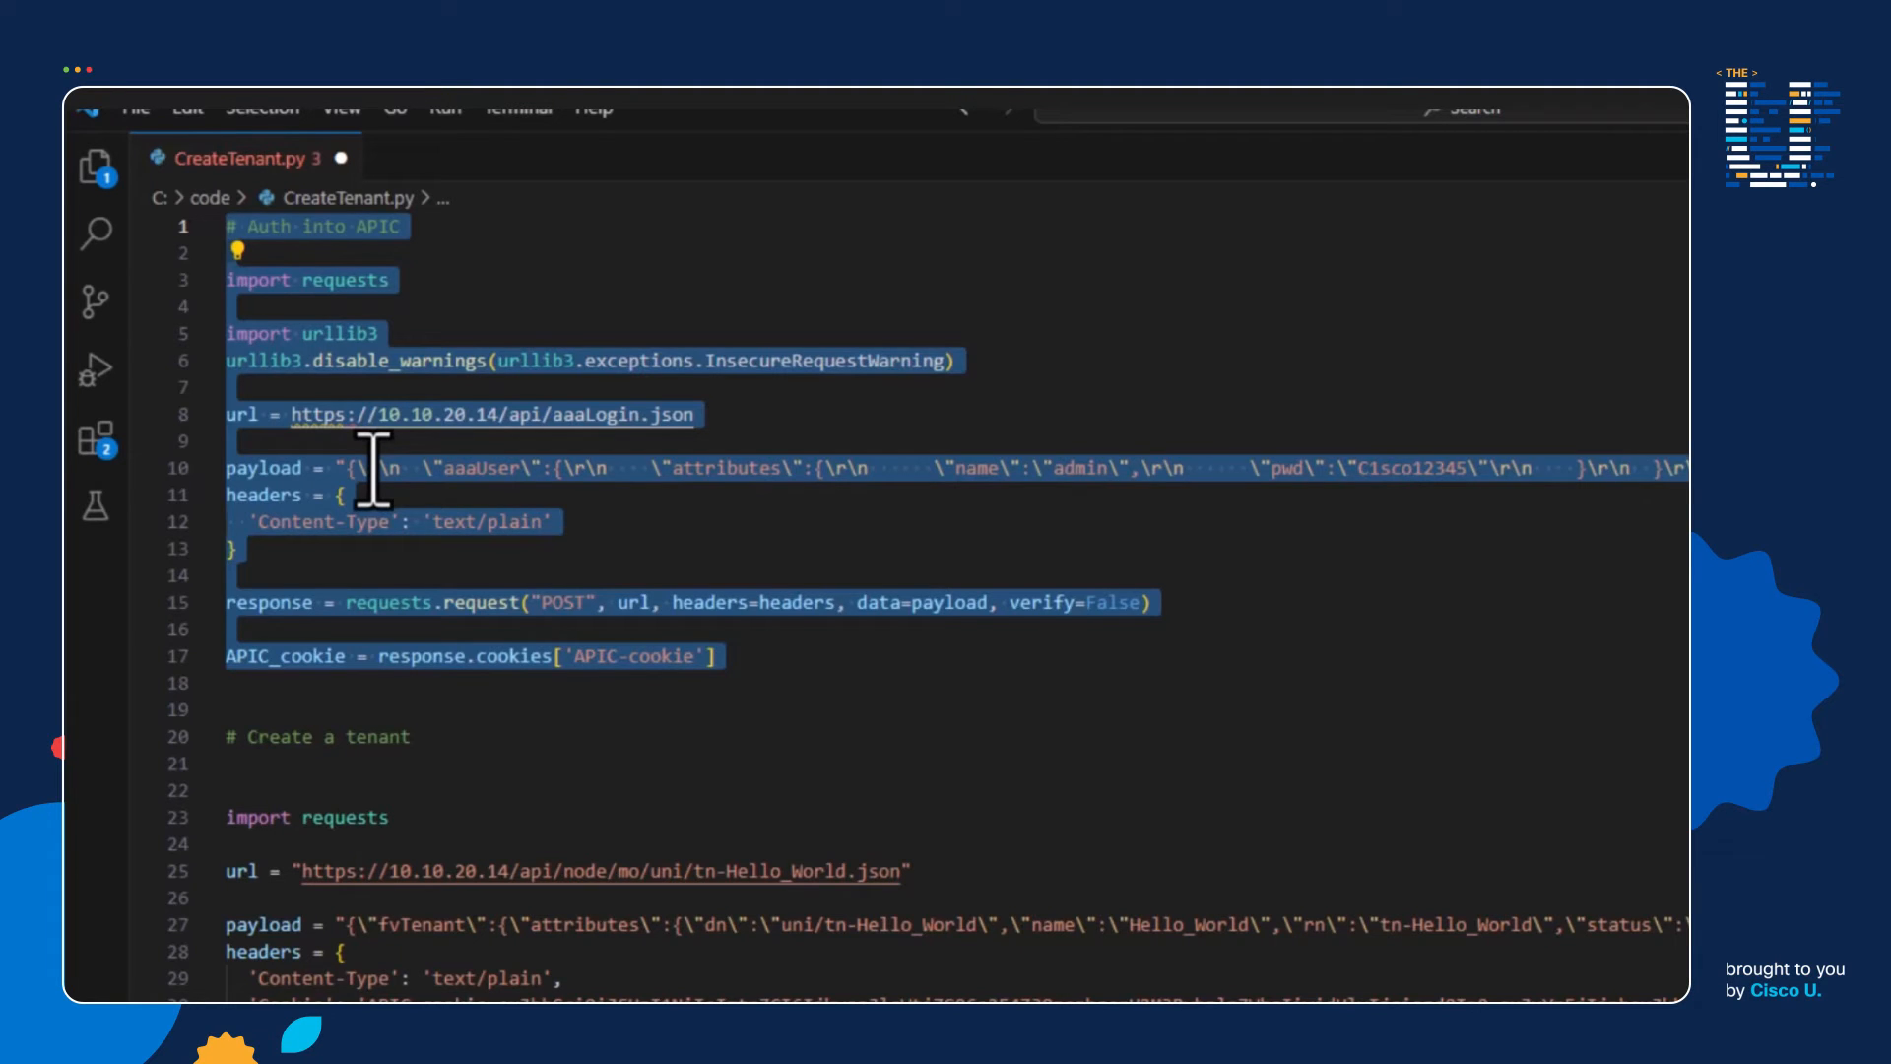
{"action": "left_click", "coordinate": [709, 654]}
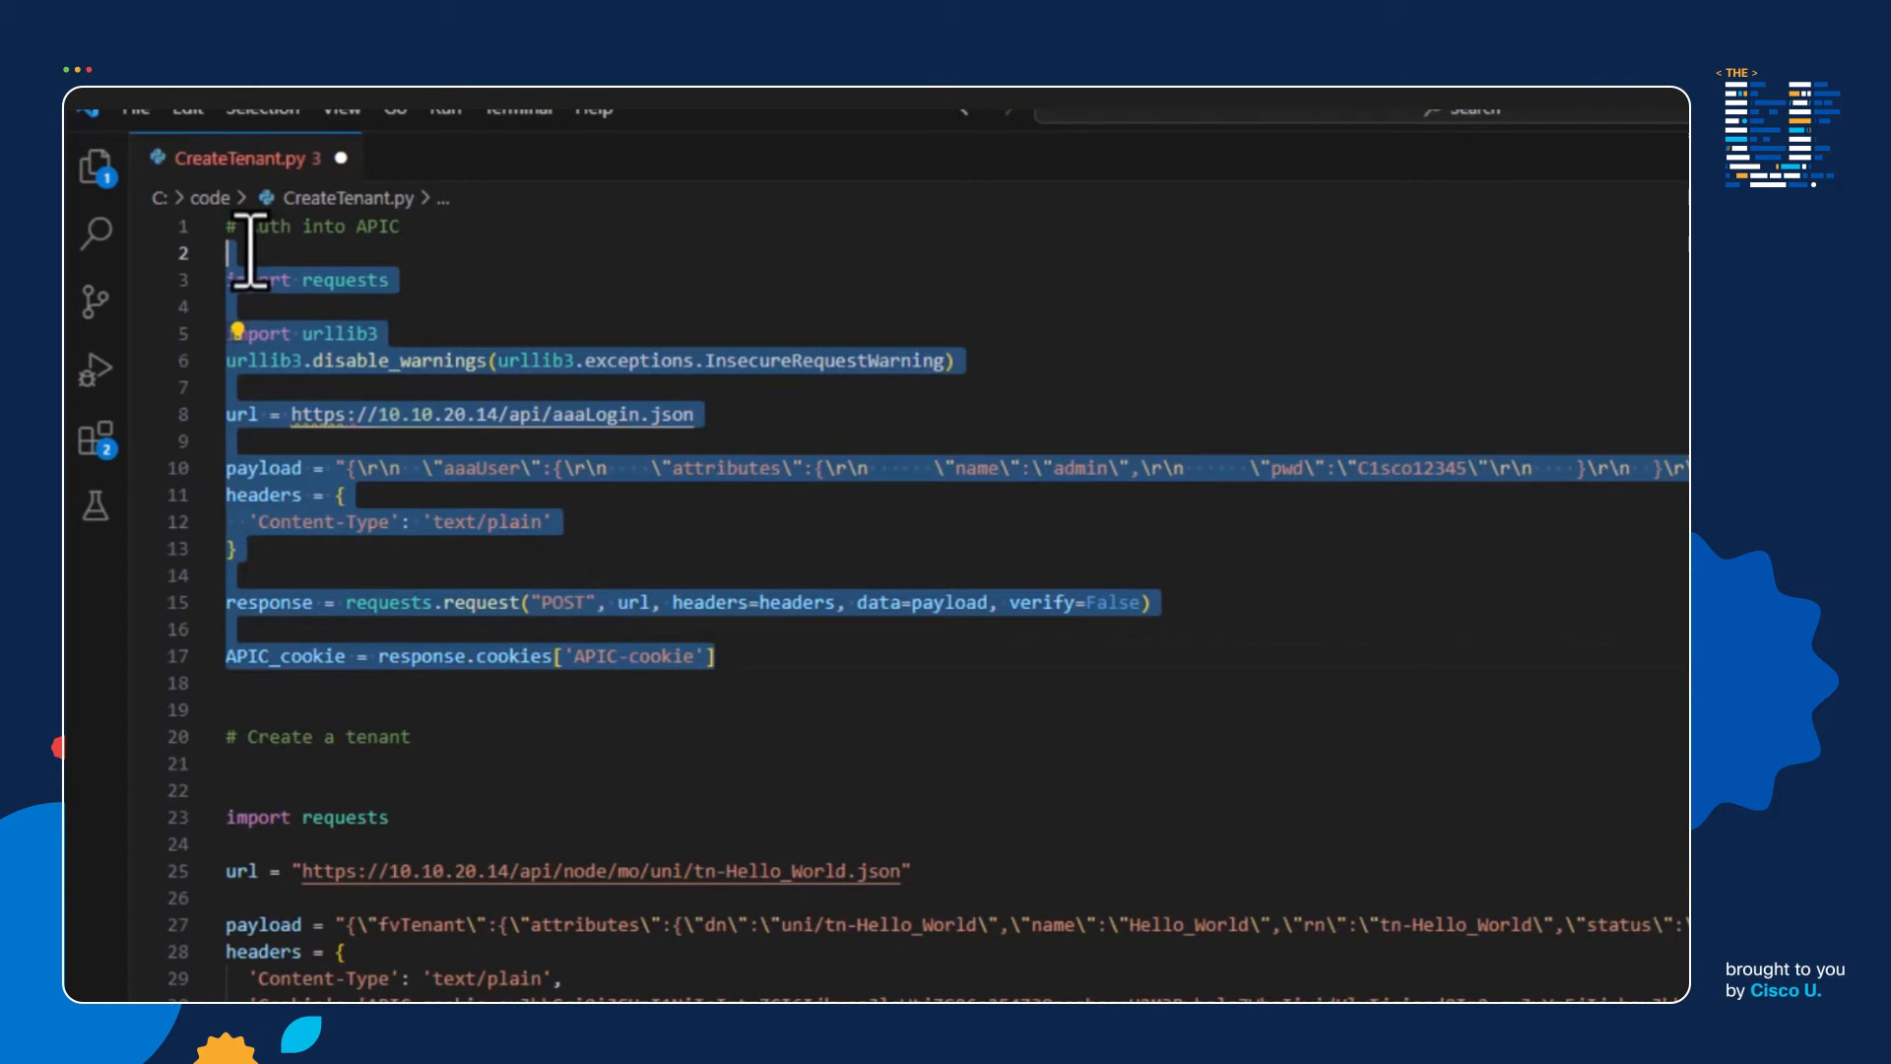
{"action": "left_click", "coordinate": [567, 520]}
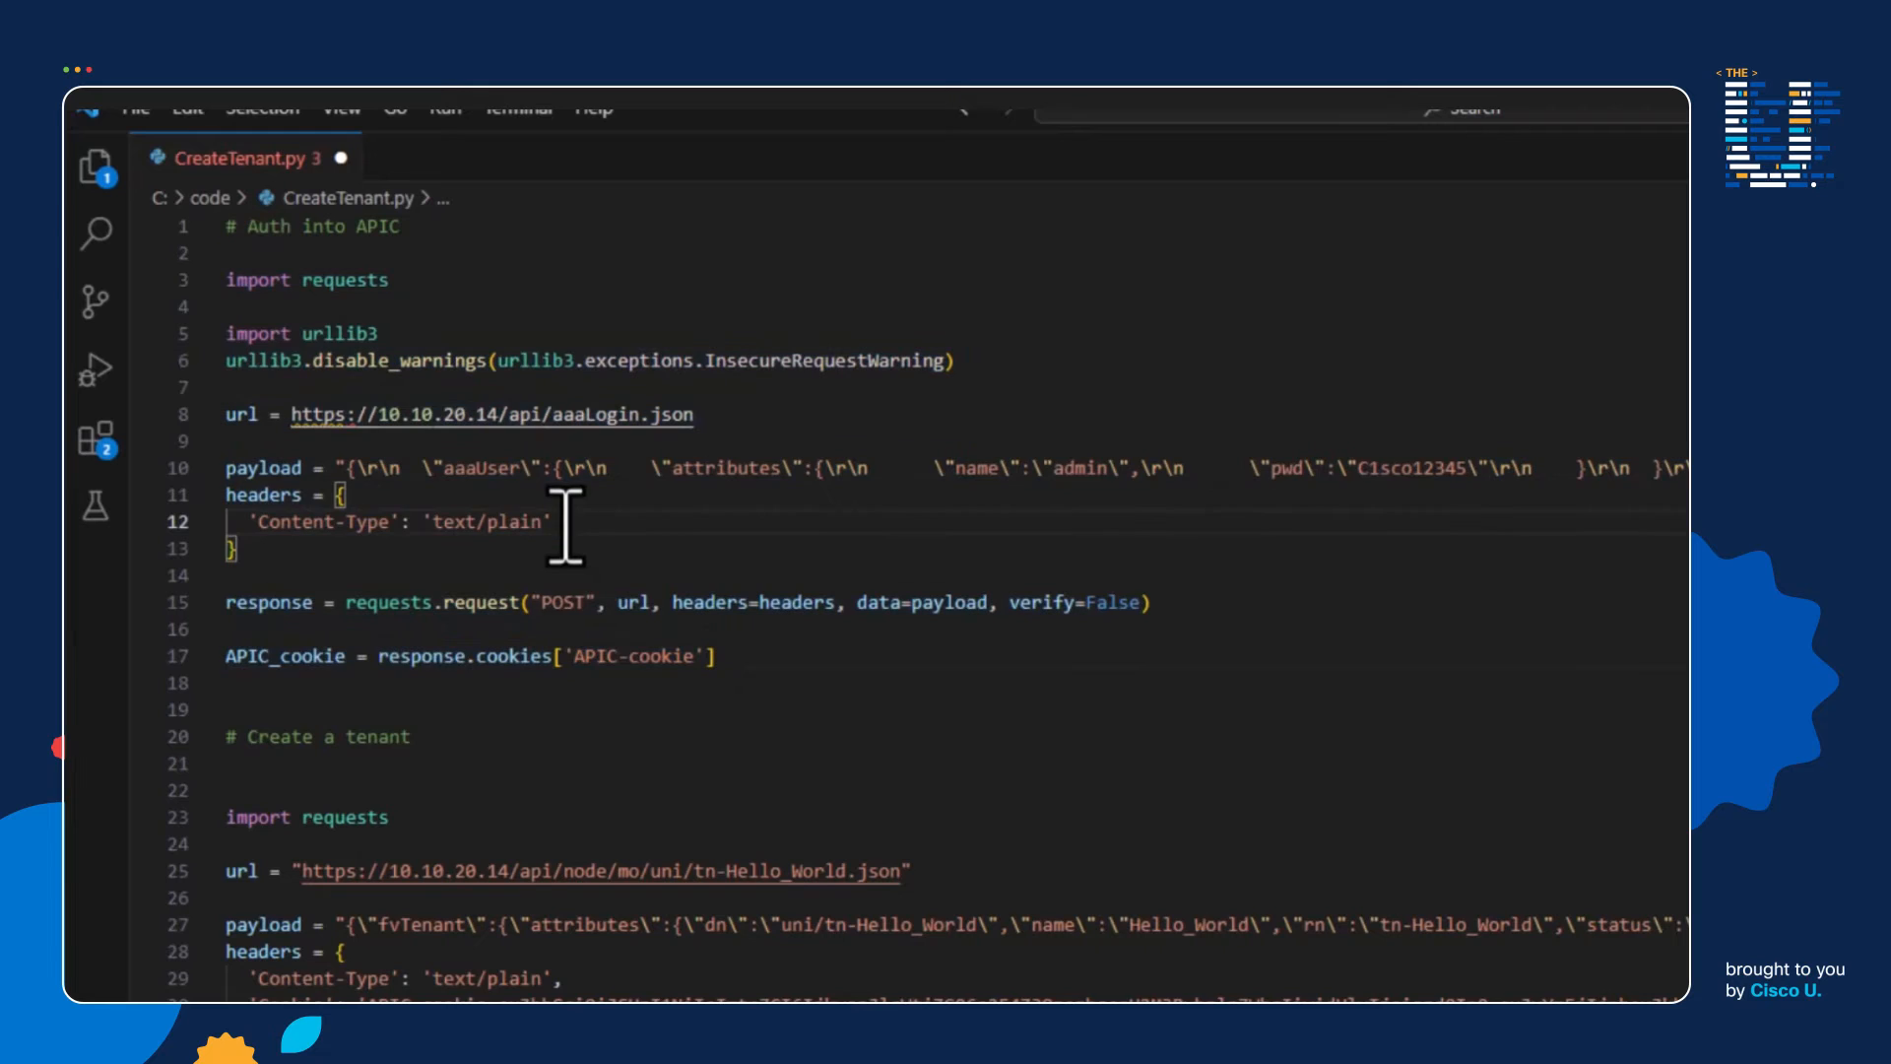
{"action": "left_click", "coordinate": [566, 656]}
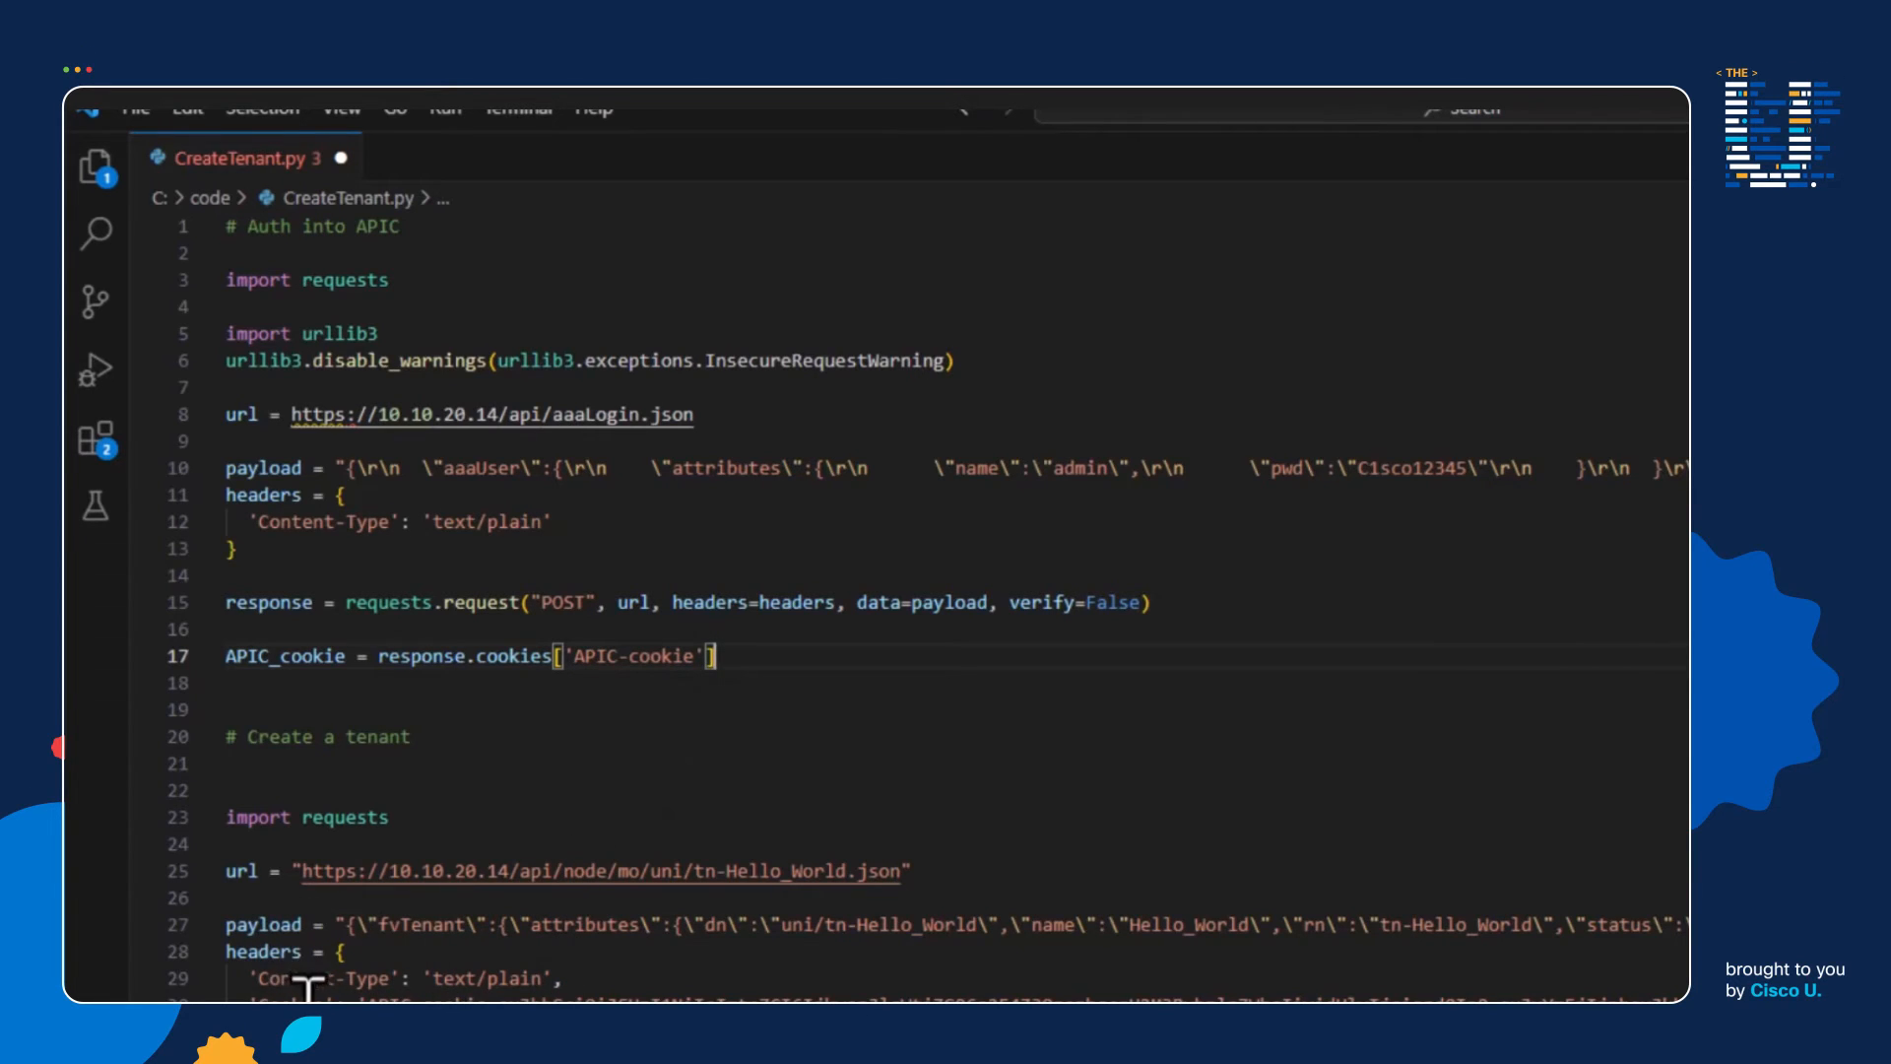
{"action": "mouse_move", "coordinate": [568, 948]}
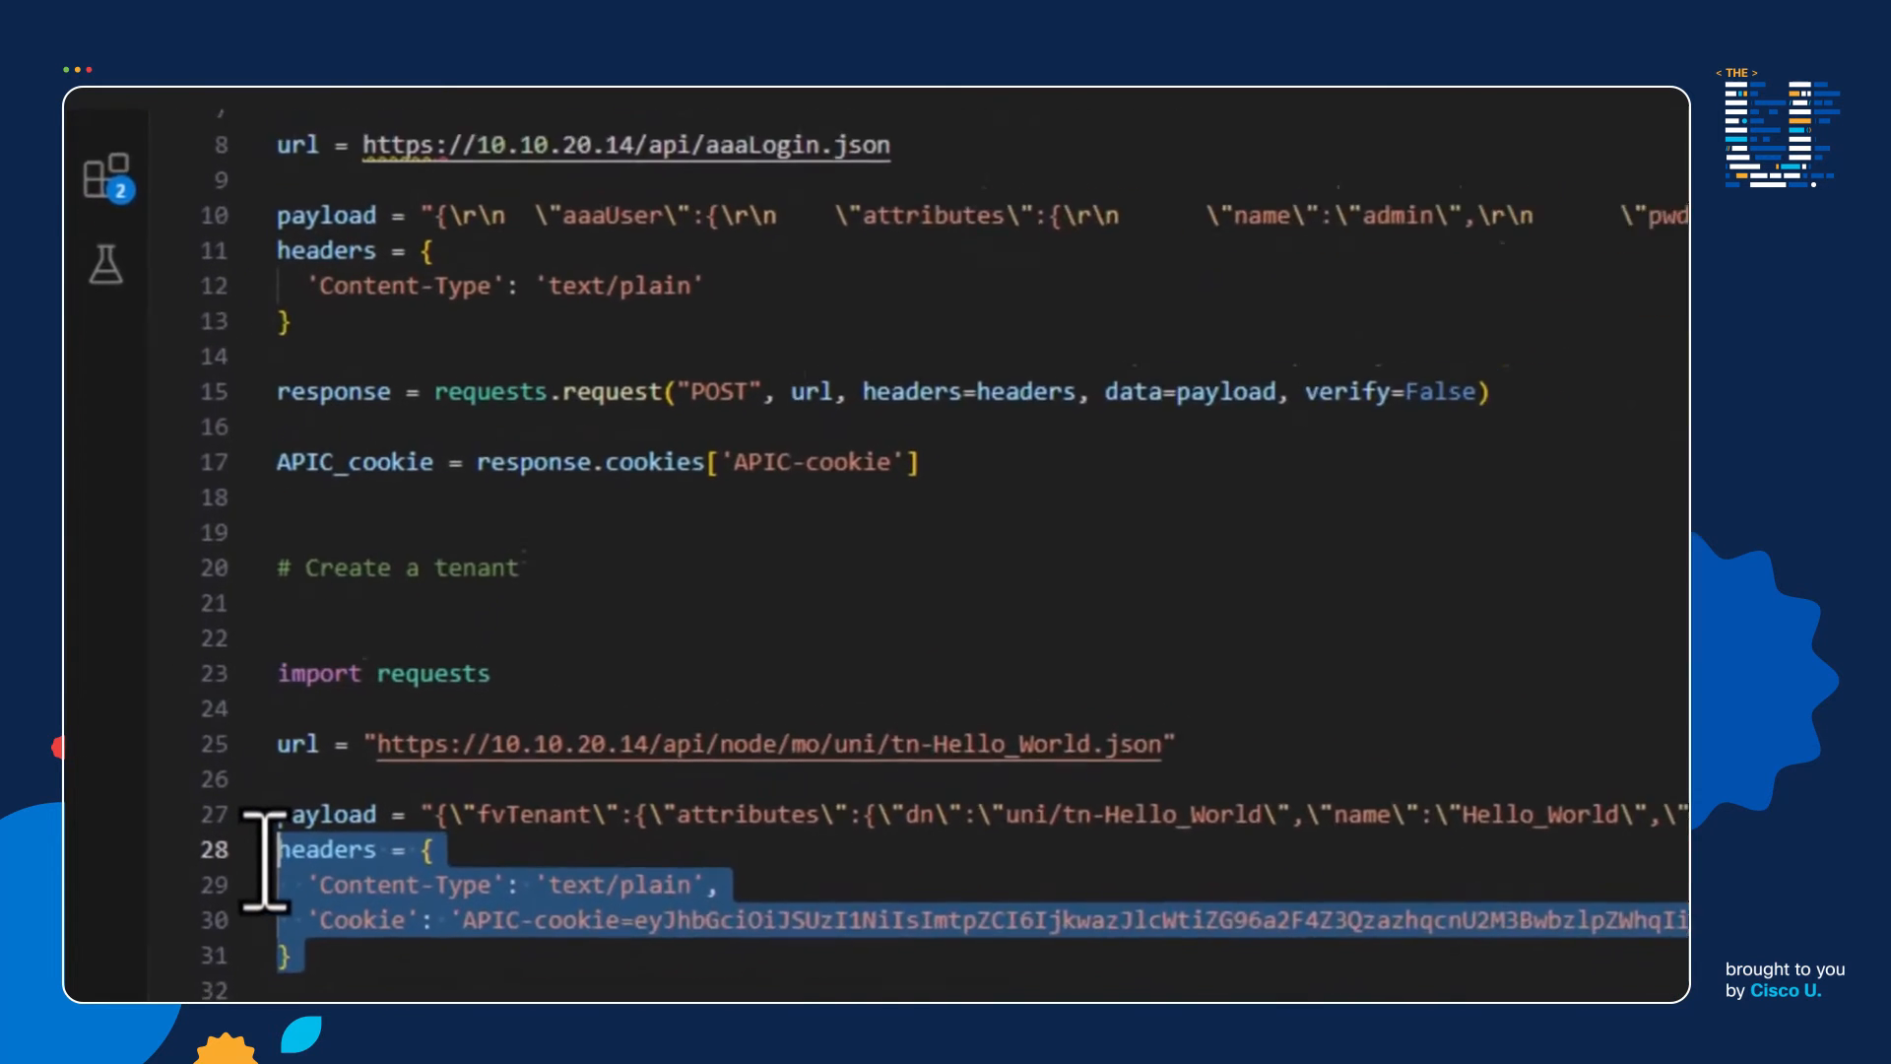
{"action": "scroll", "scroll_direction": "down", "scroll_amount": 3}
{"action": "type", "text": "'Cookie': f'APIC-Cookie={APIC_cookie}'"}
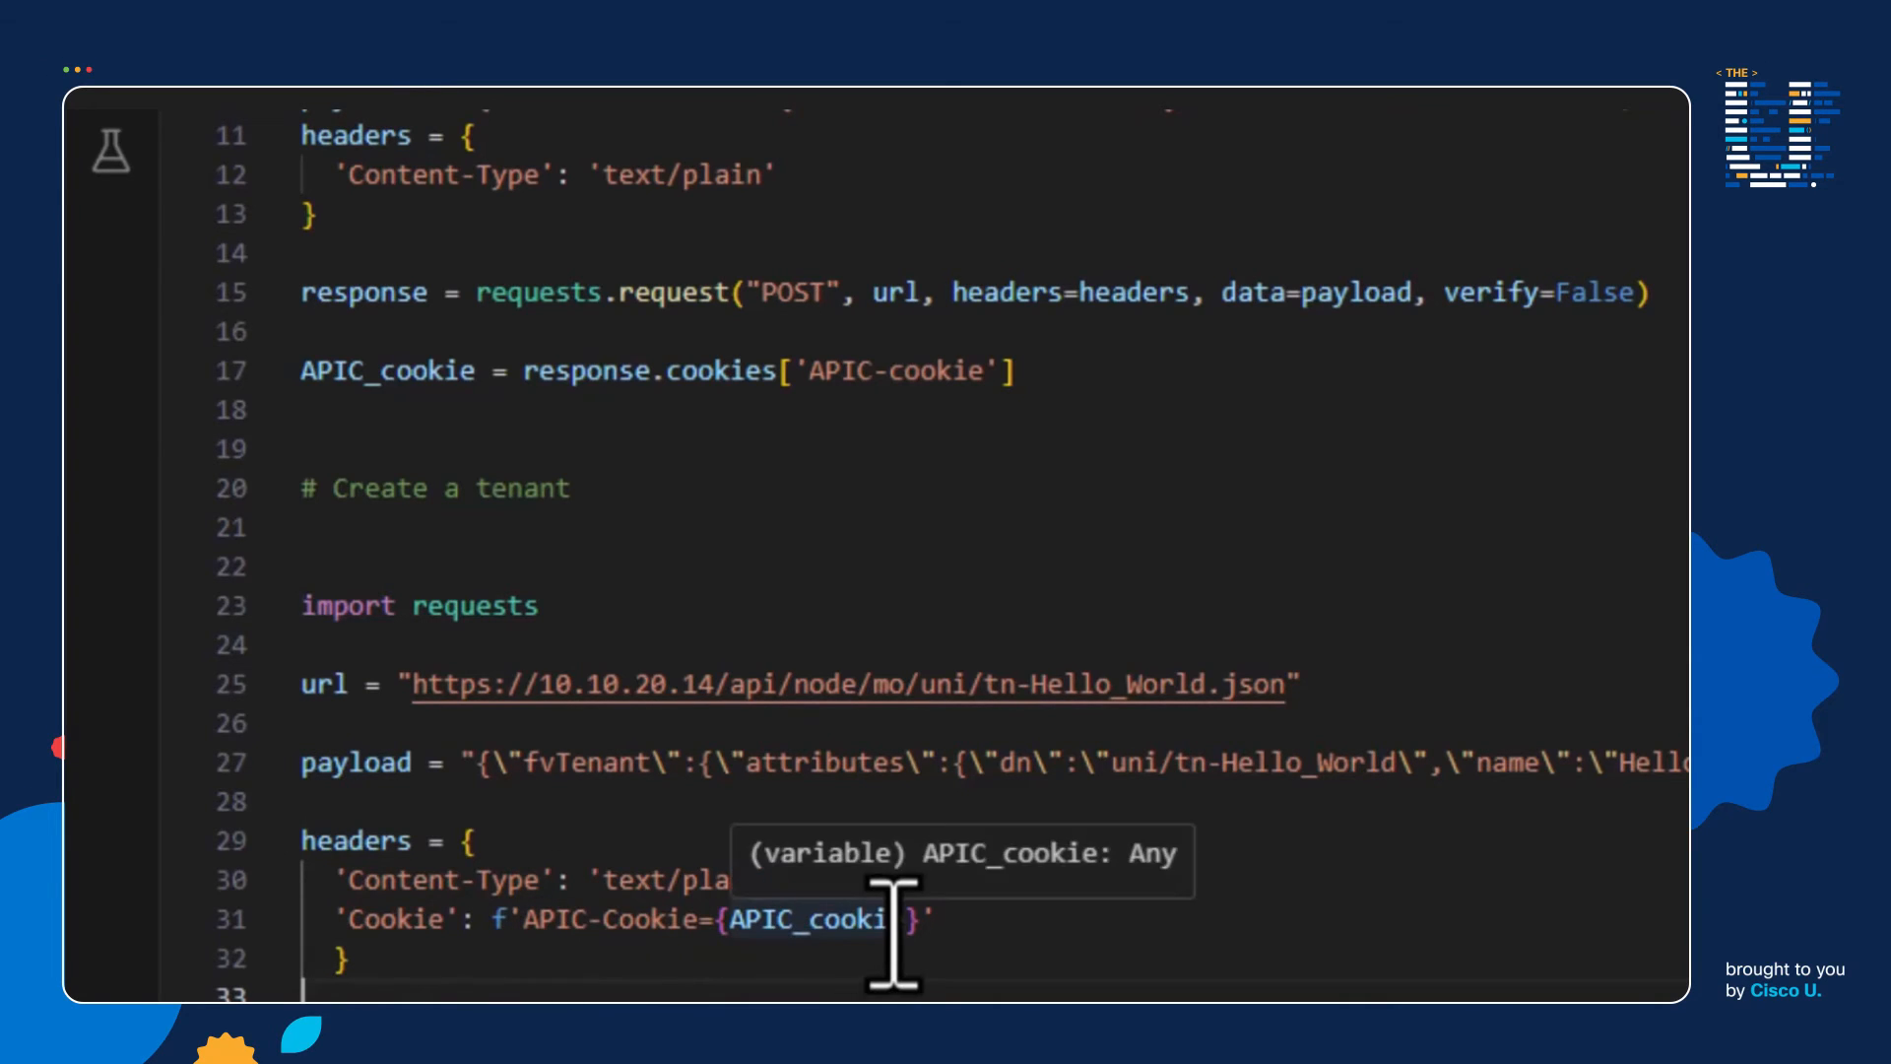
{"action": "mouse_move", "coordinate": [1060, 398]}
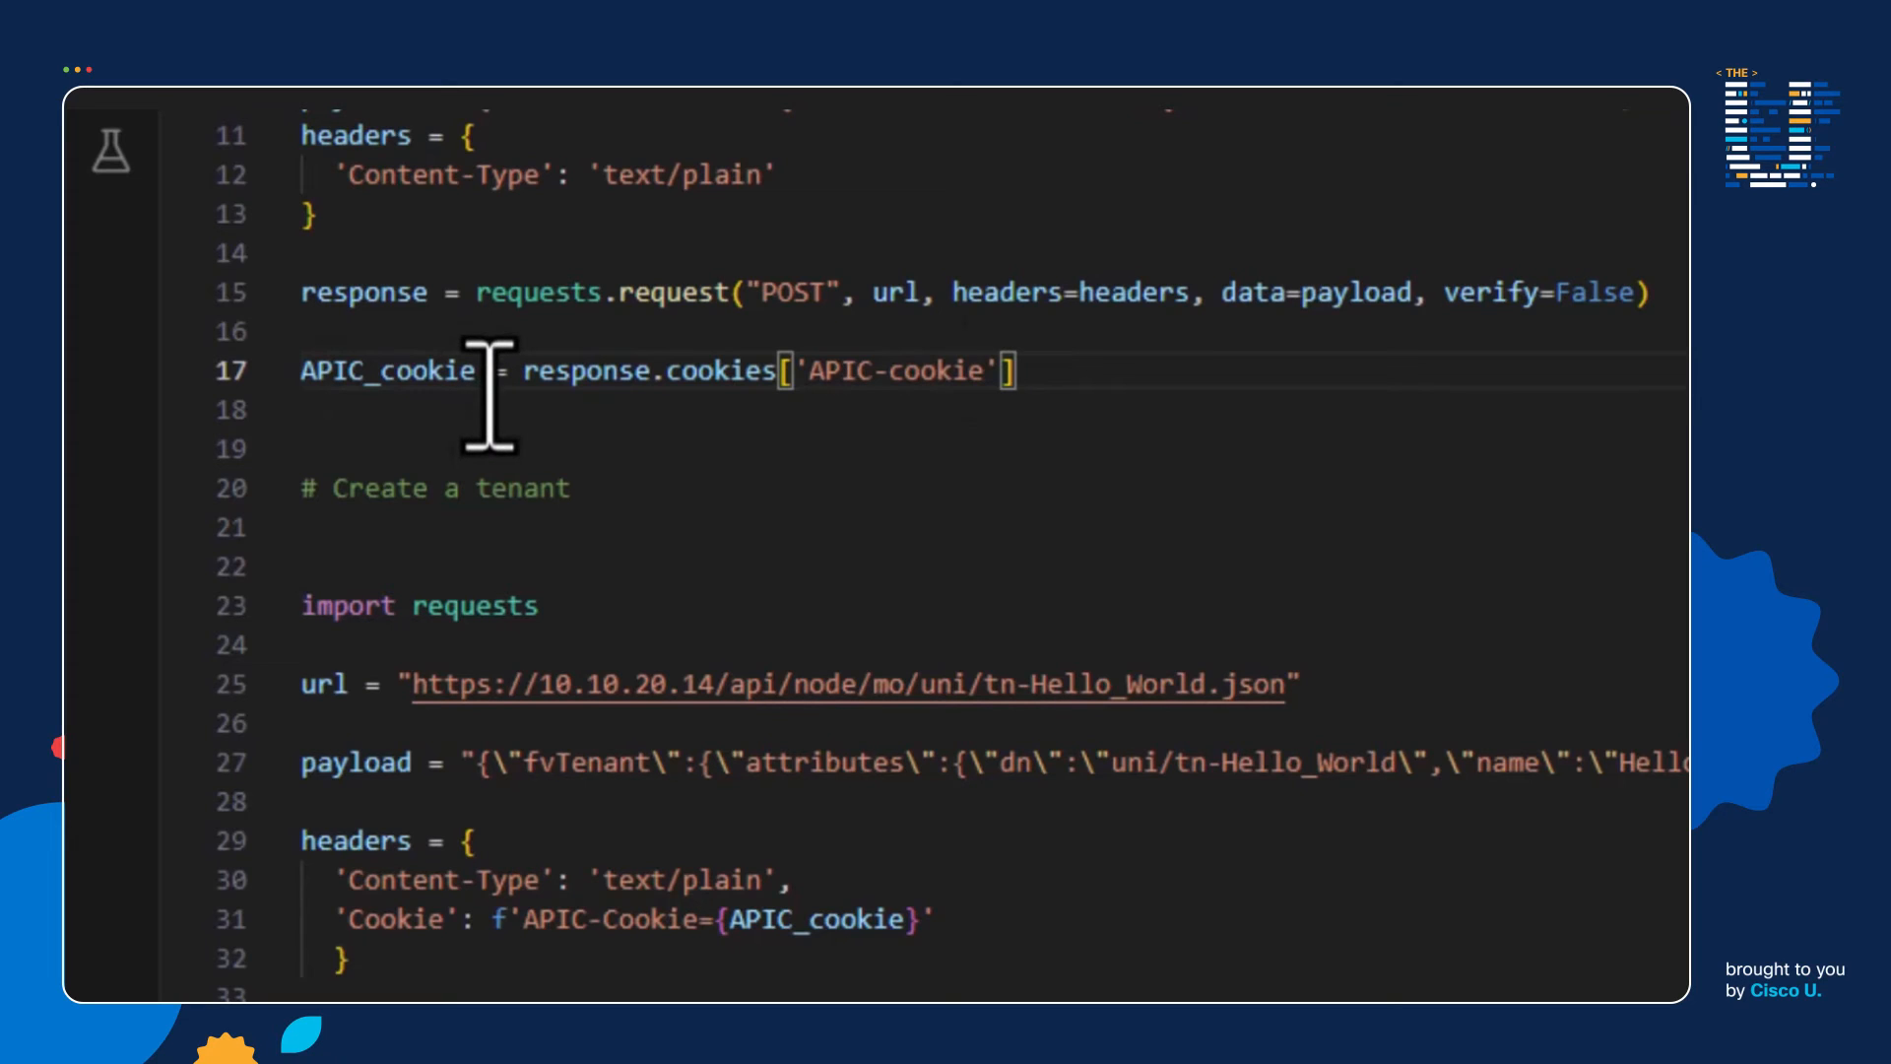
{"action": "mouse_move", "coordinate": [688, 881]}
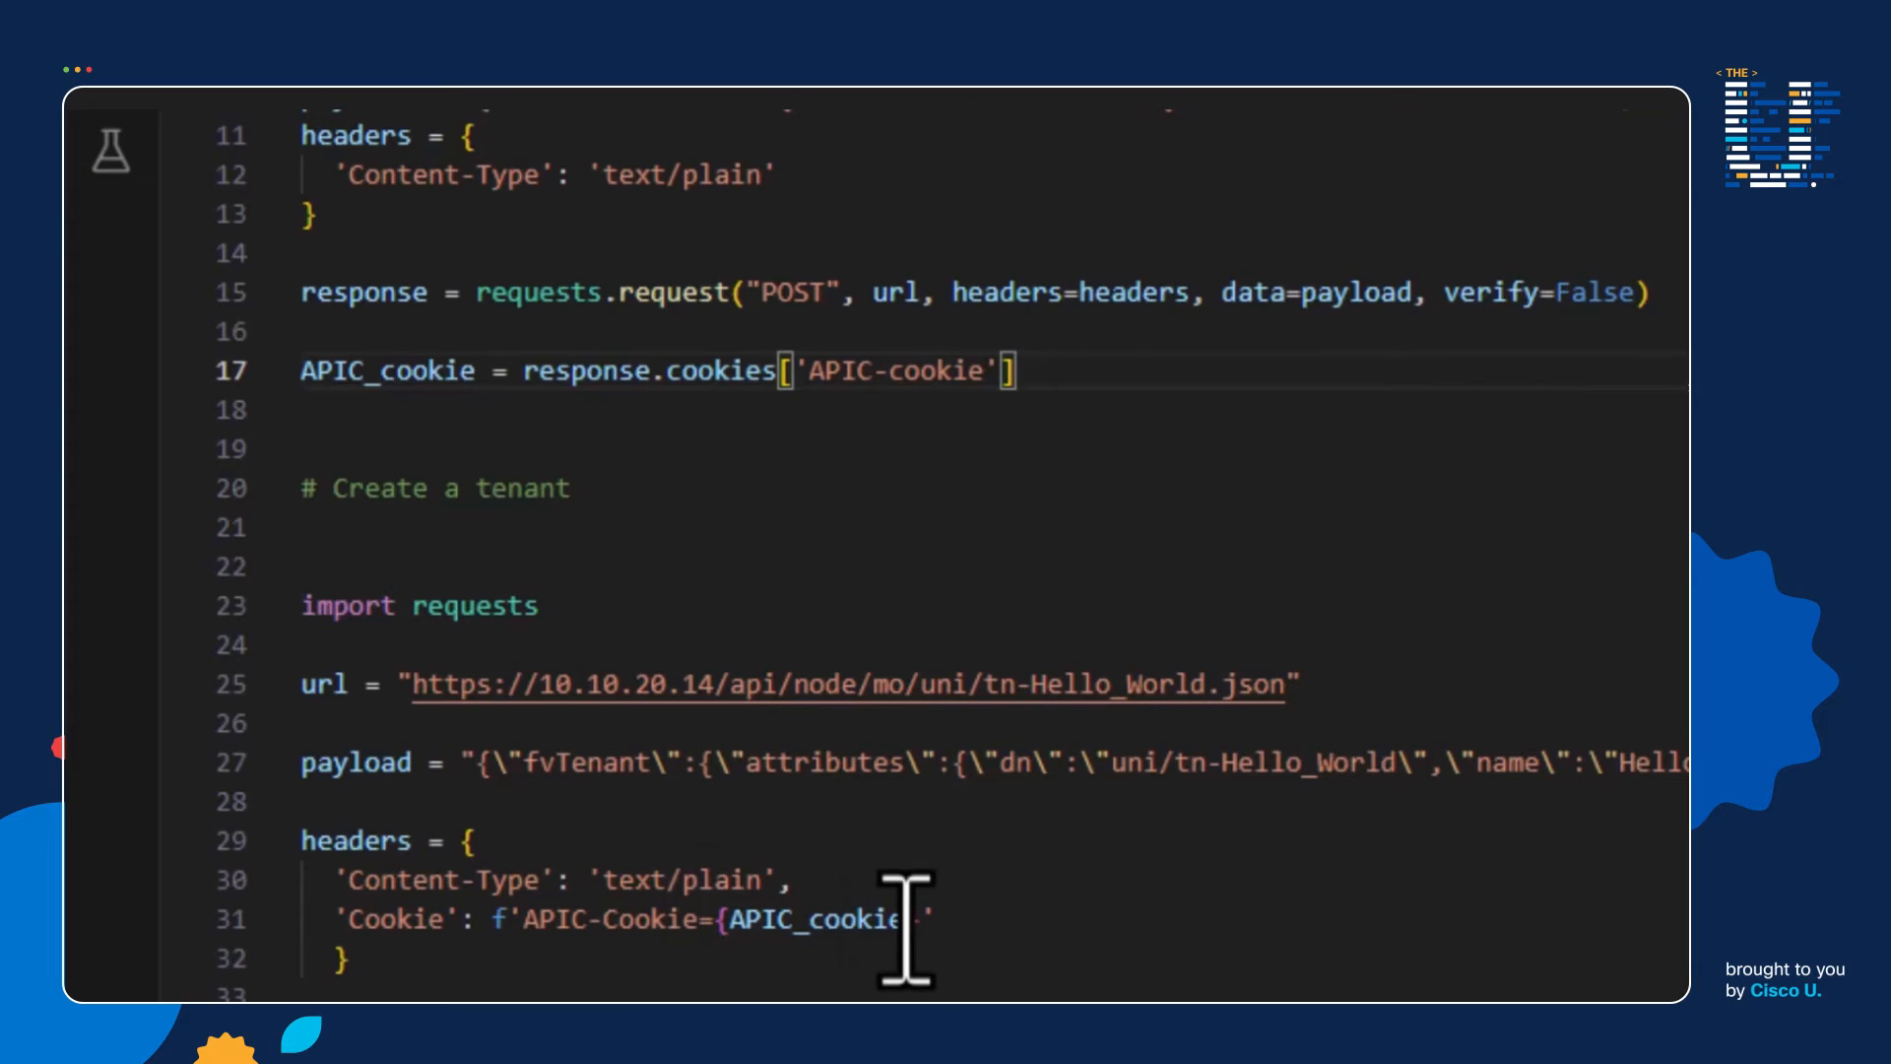
{"action": "mouse_move", "coordinate": [820, 920]}
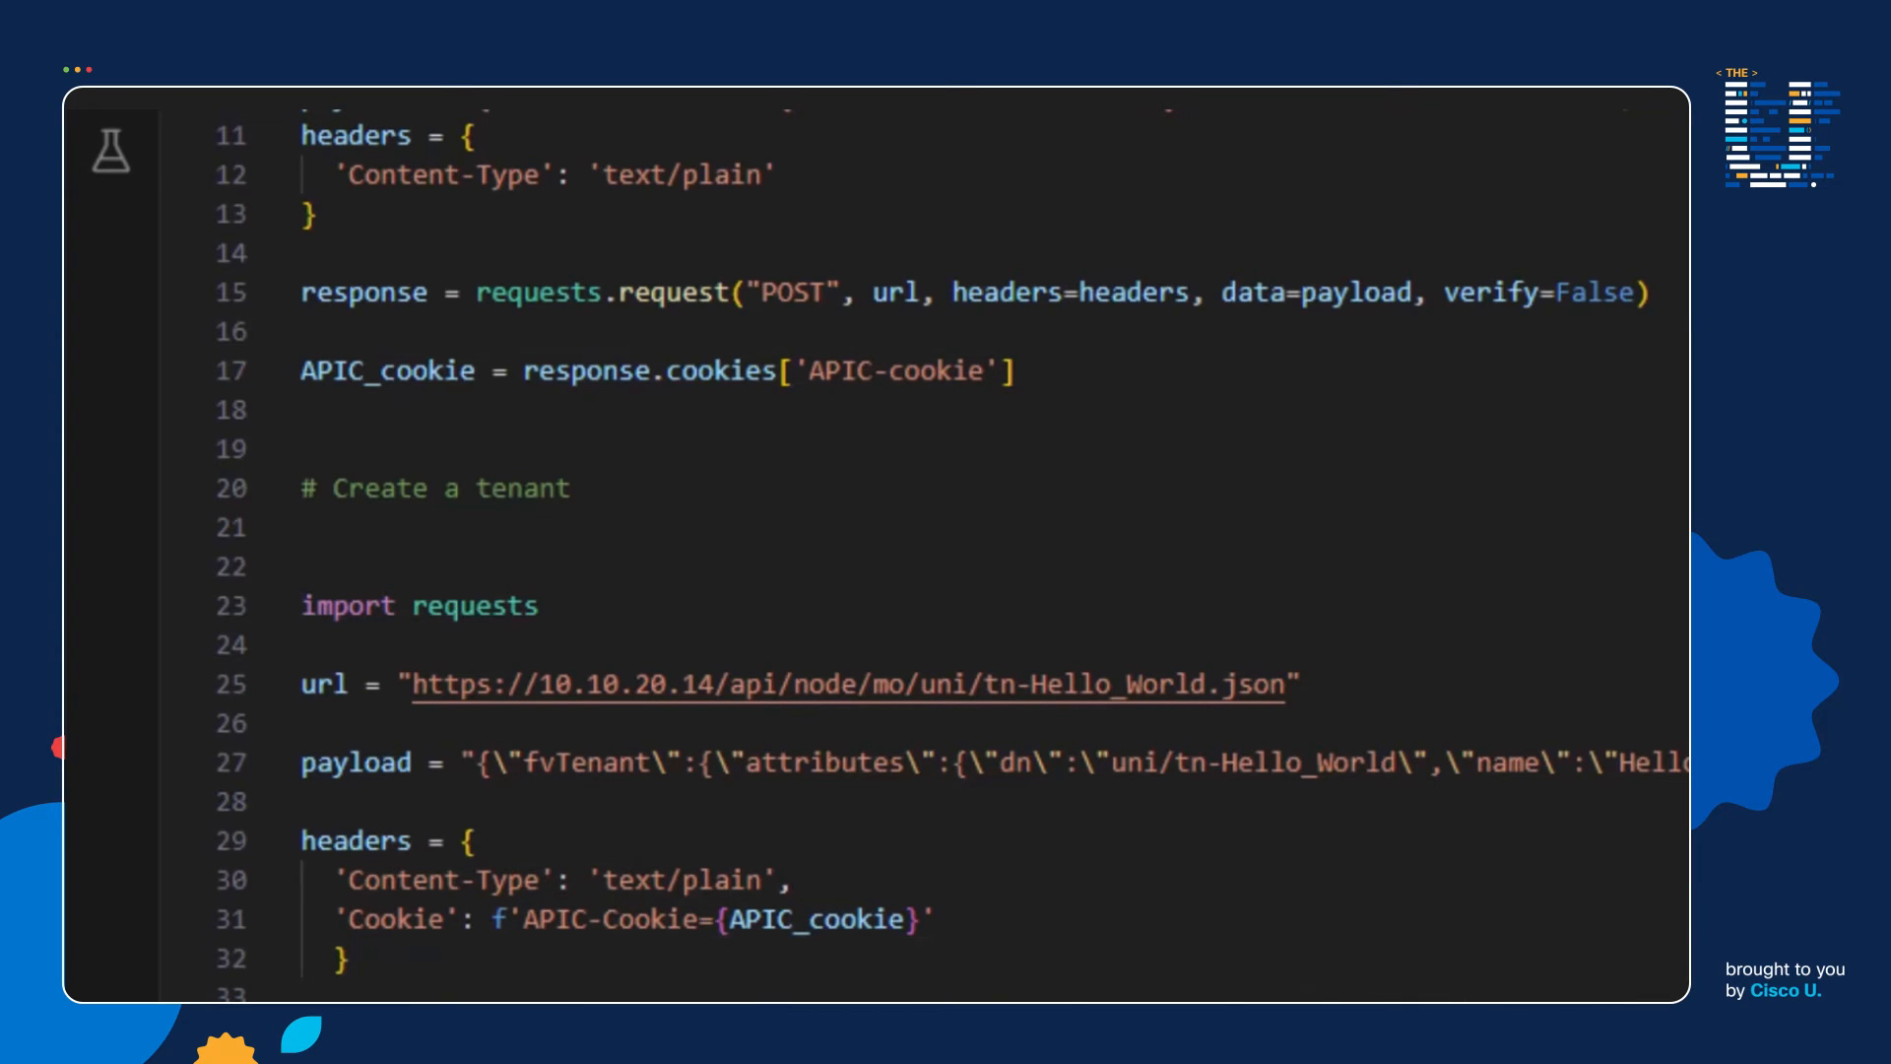
- Select the hard-coded token so the Cookie header can use f'APIC-Cookie={APIC_cookie}'
{"action": "double_click", "coordinate": [355, 762]}
{"action": "type", "text": "python .\\CreateTenant.py"}
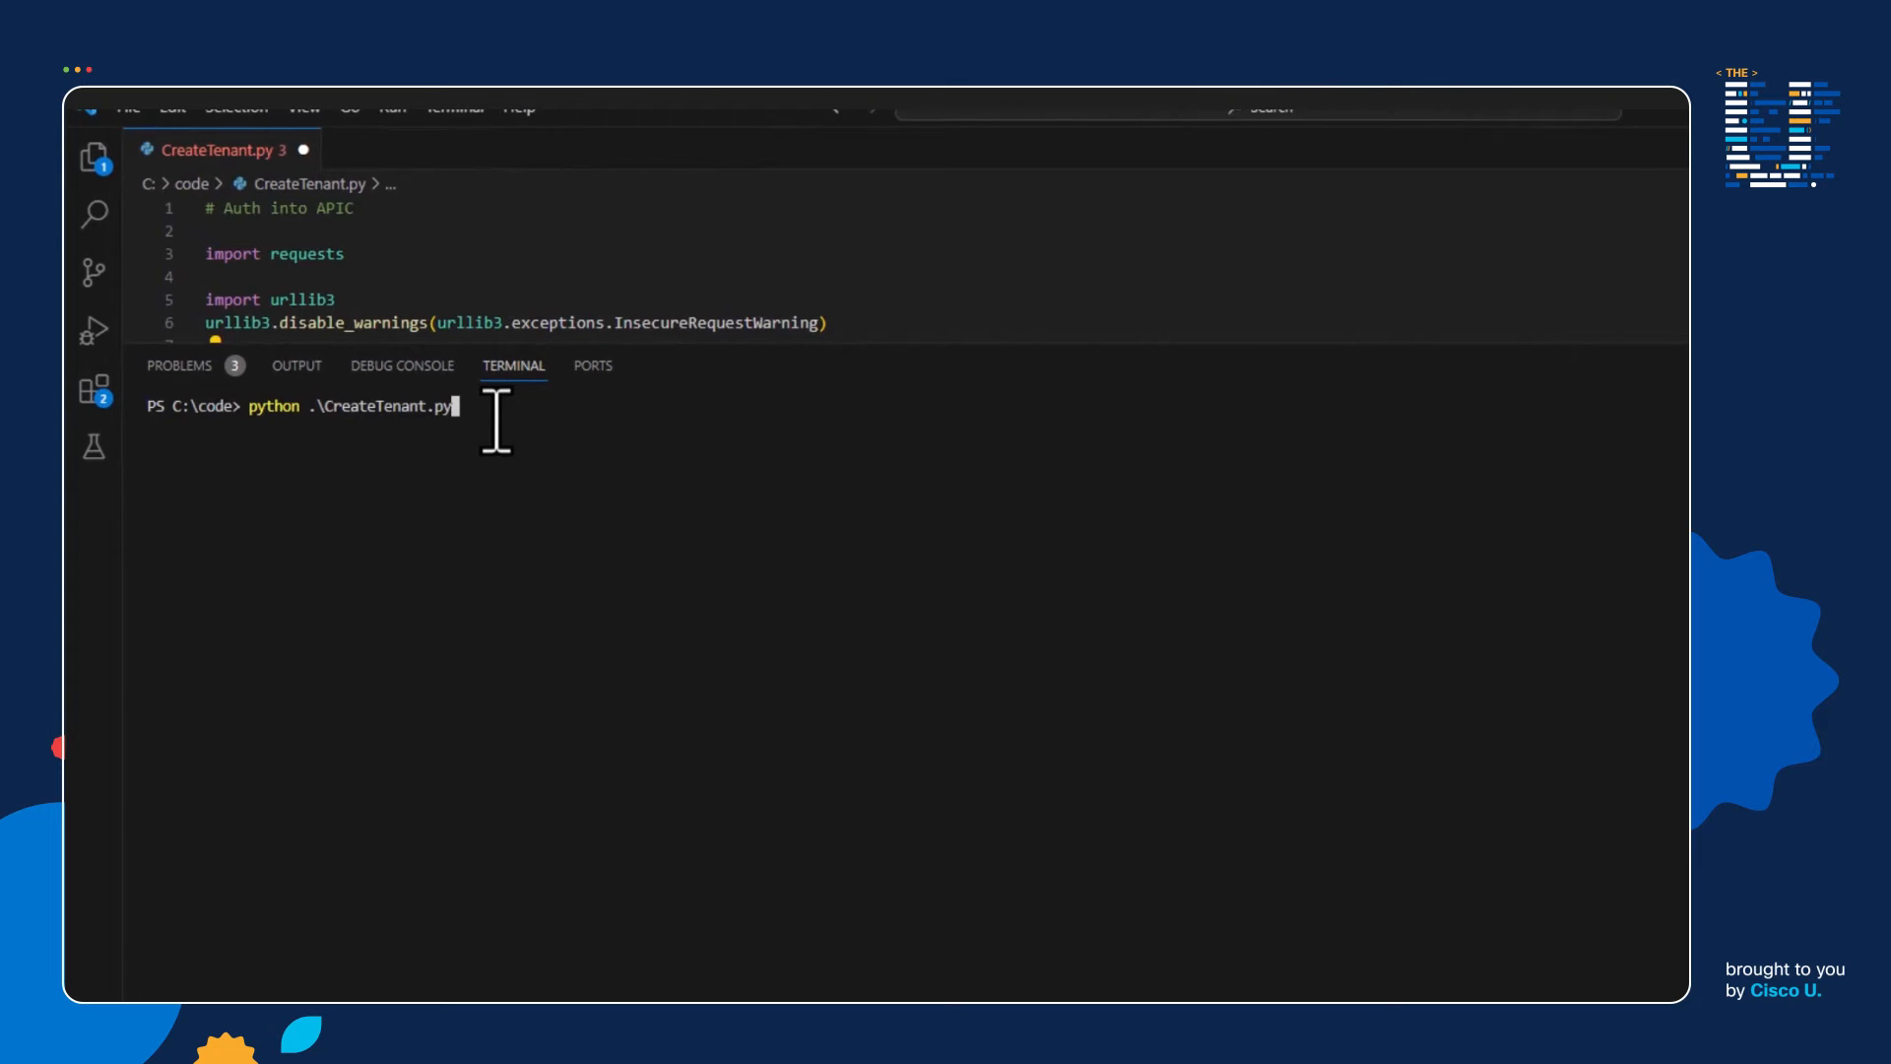
- Run python .\CreateTenant.py in the terminal, hitting a SyntaxError at line 8
{"action": "key", "text": "Return"}
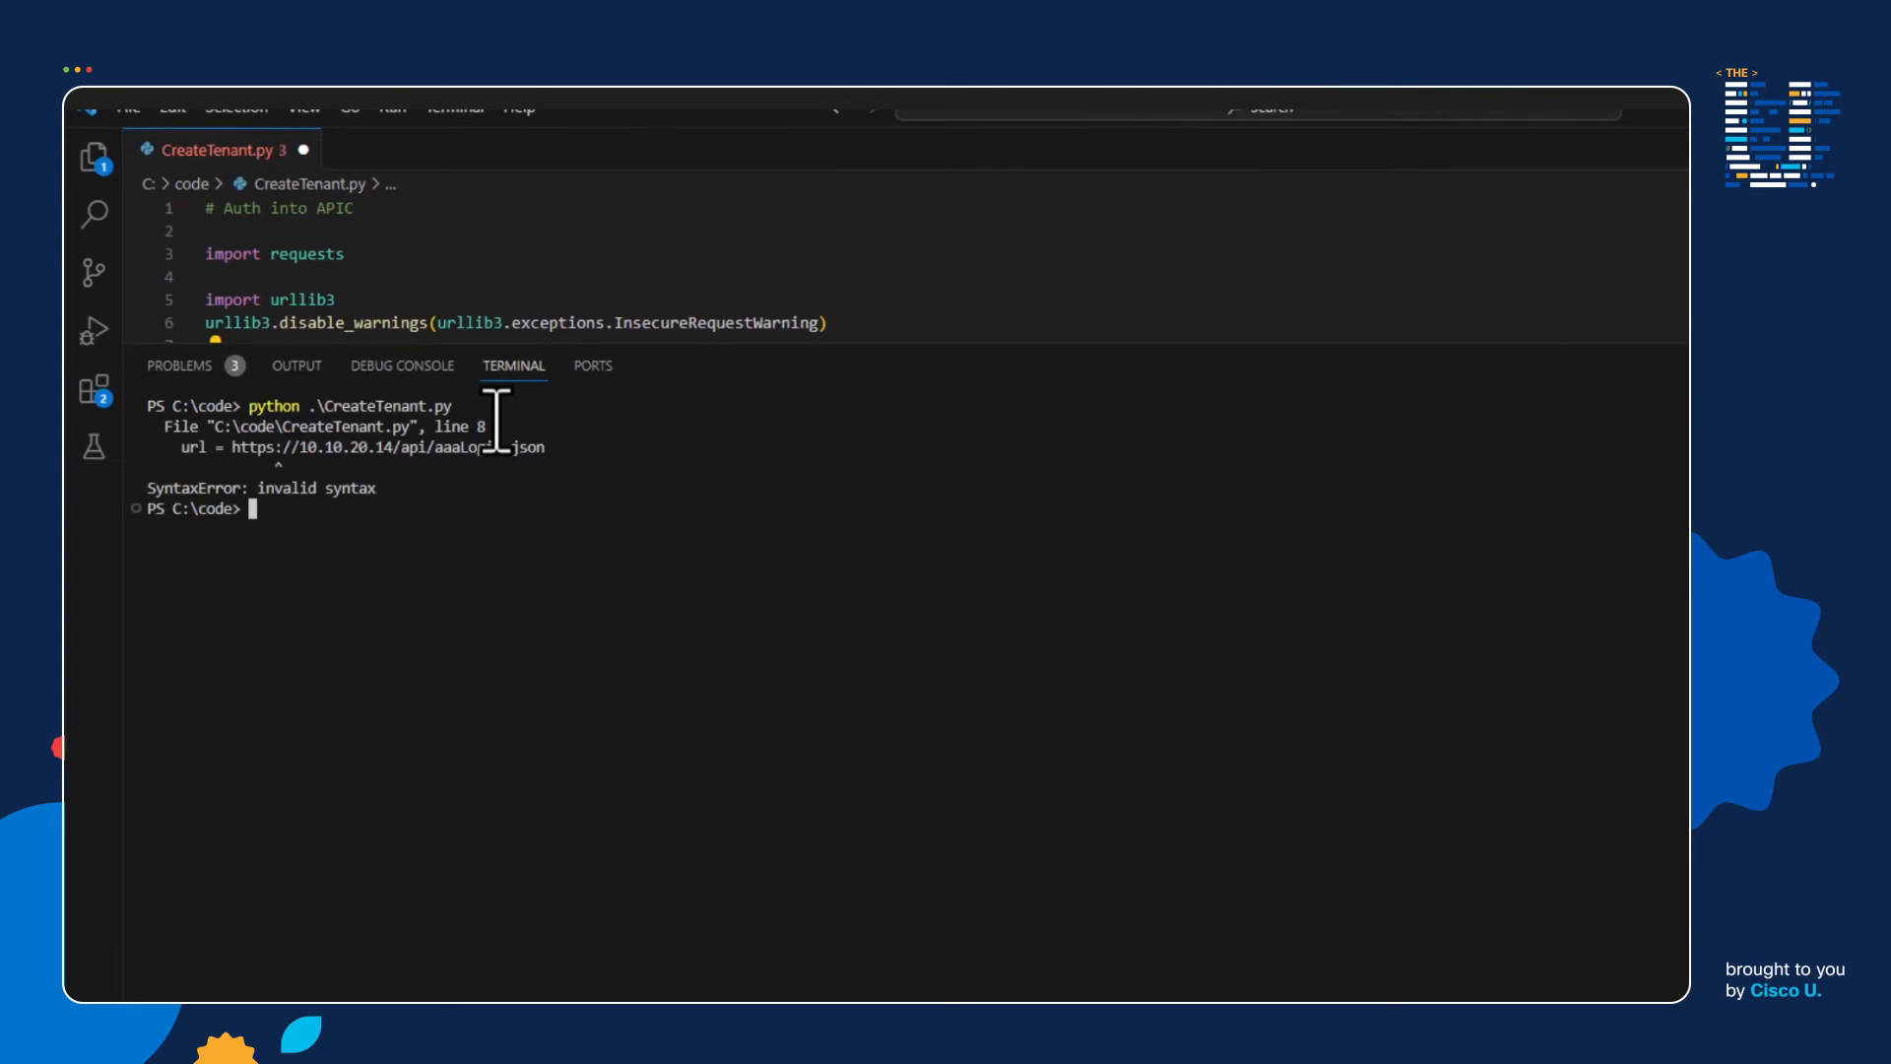
{"action": "mouse_move", "coordinate": [362, 488]}
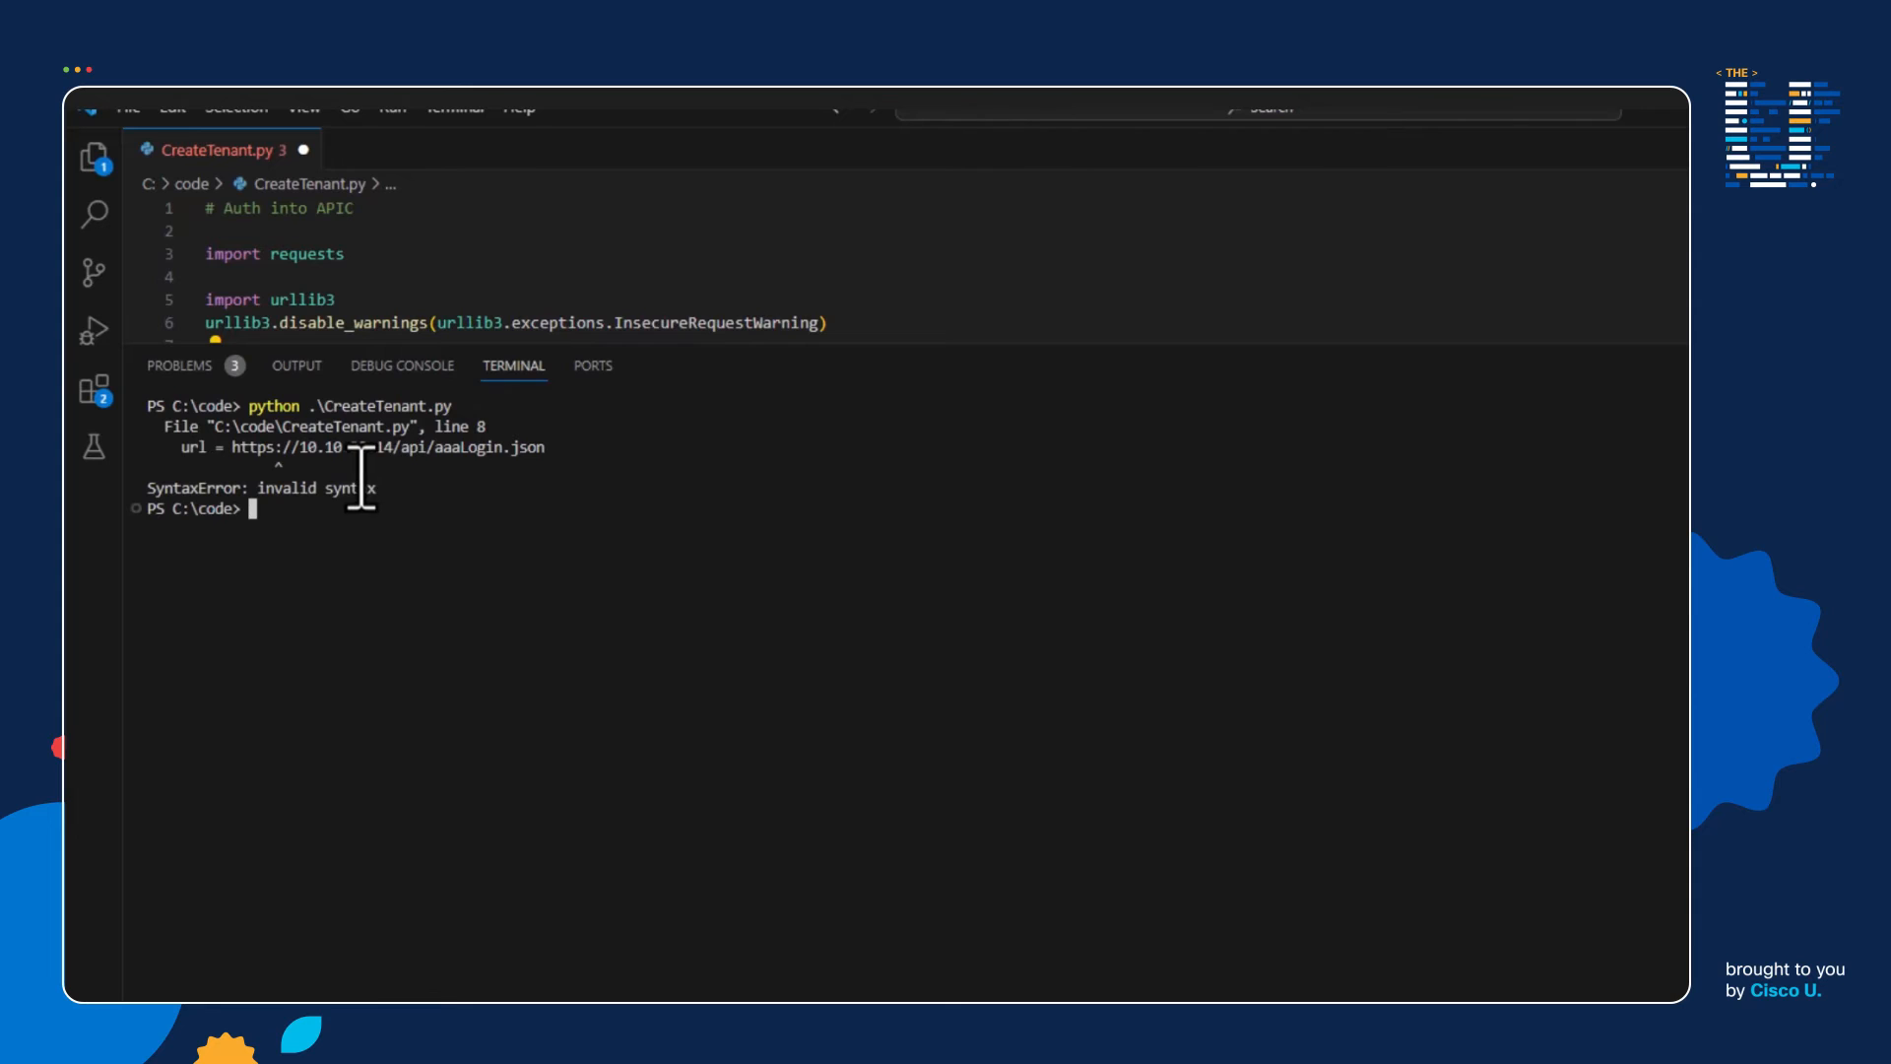
{"action": "mouse_move", "coordinate": [507, 433]}
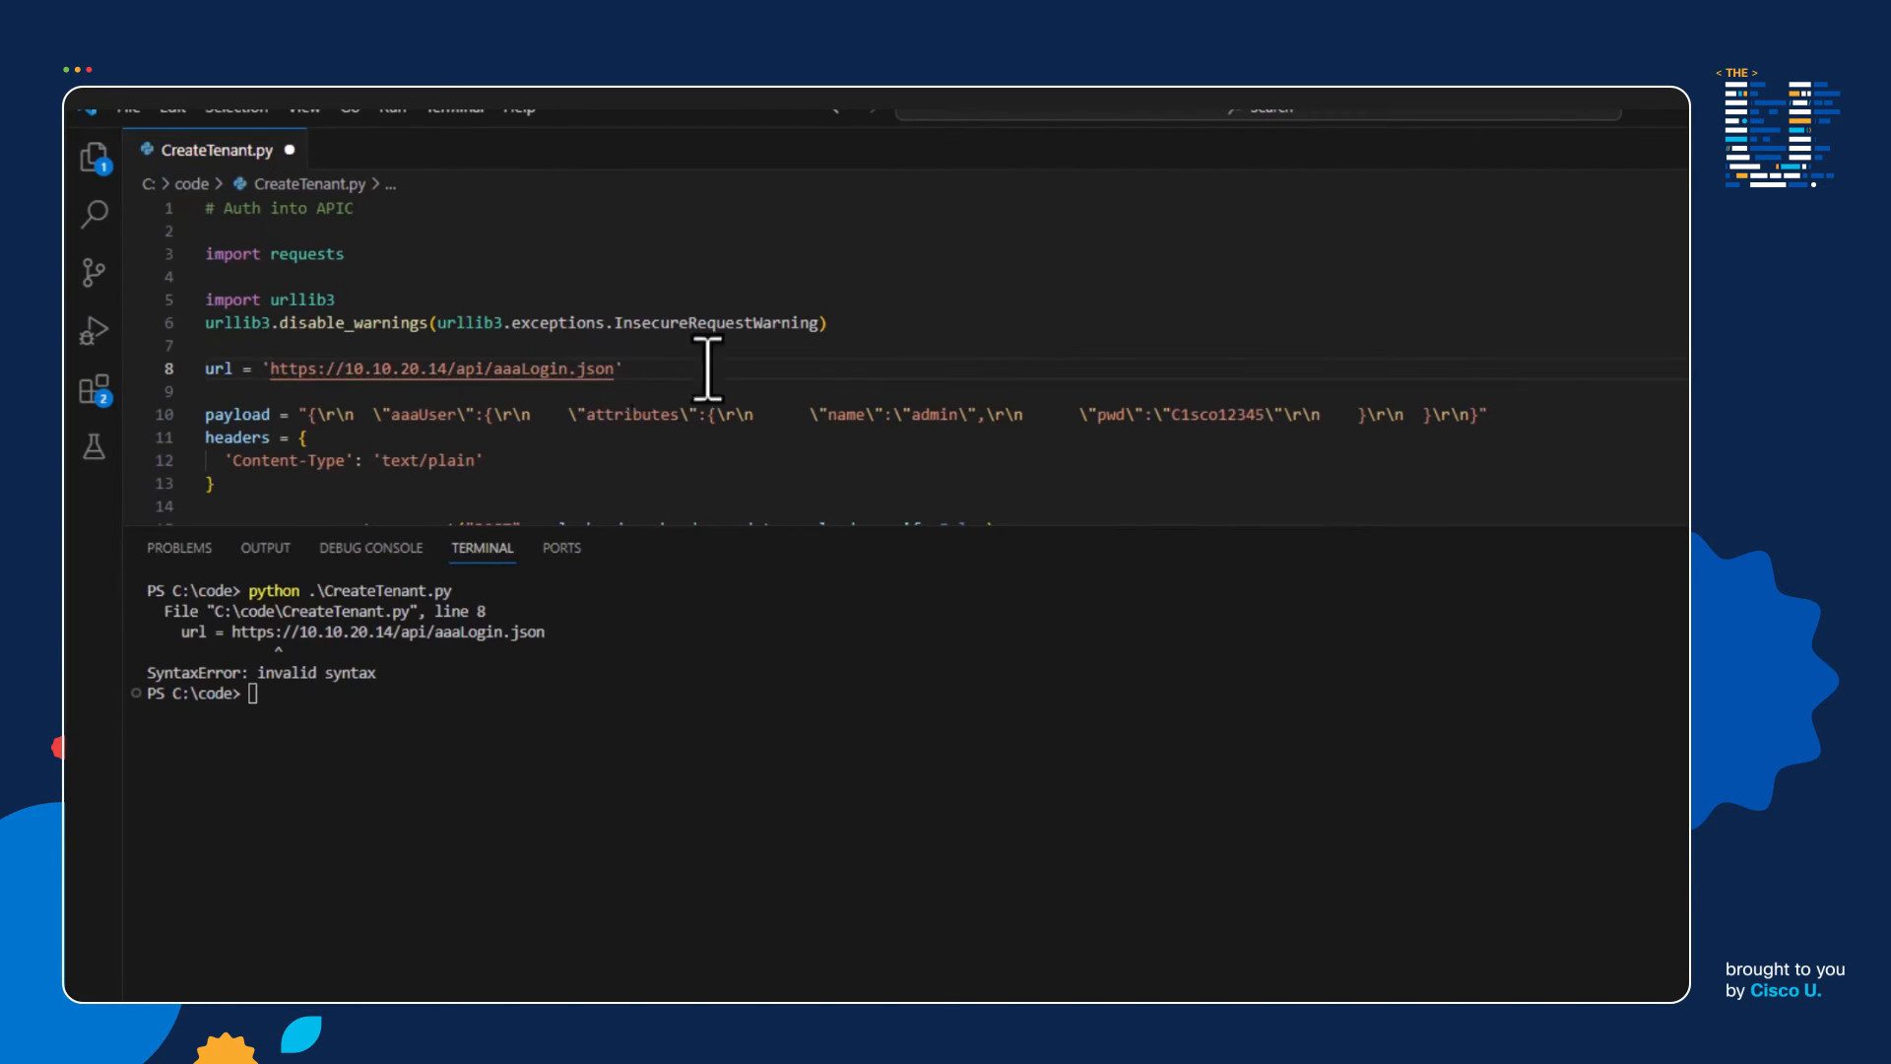
{"action": "mouse_move", "coordinate": [386, 573]}
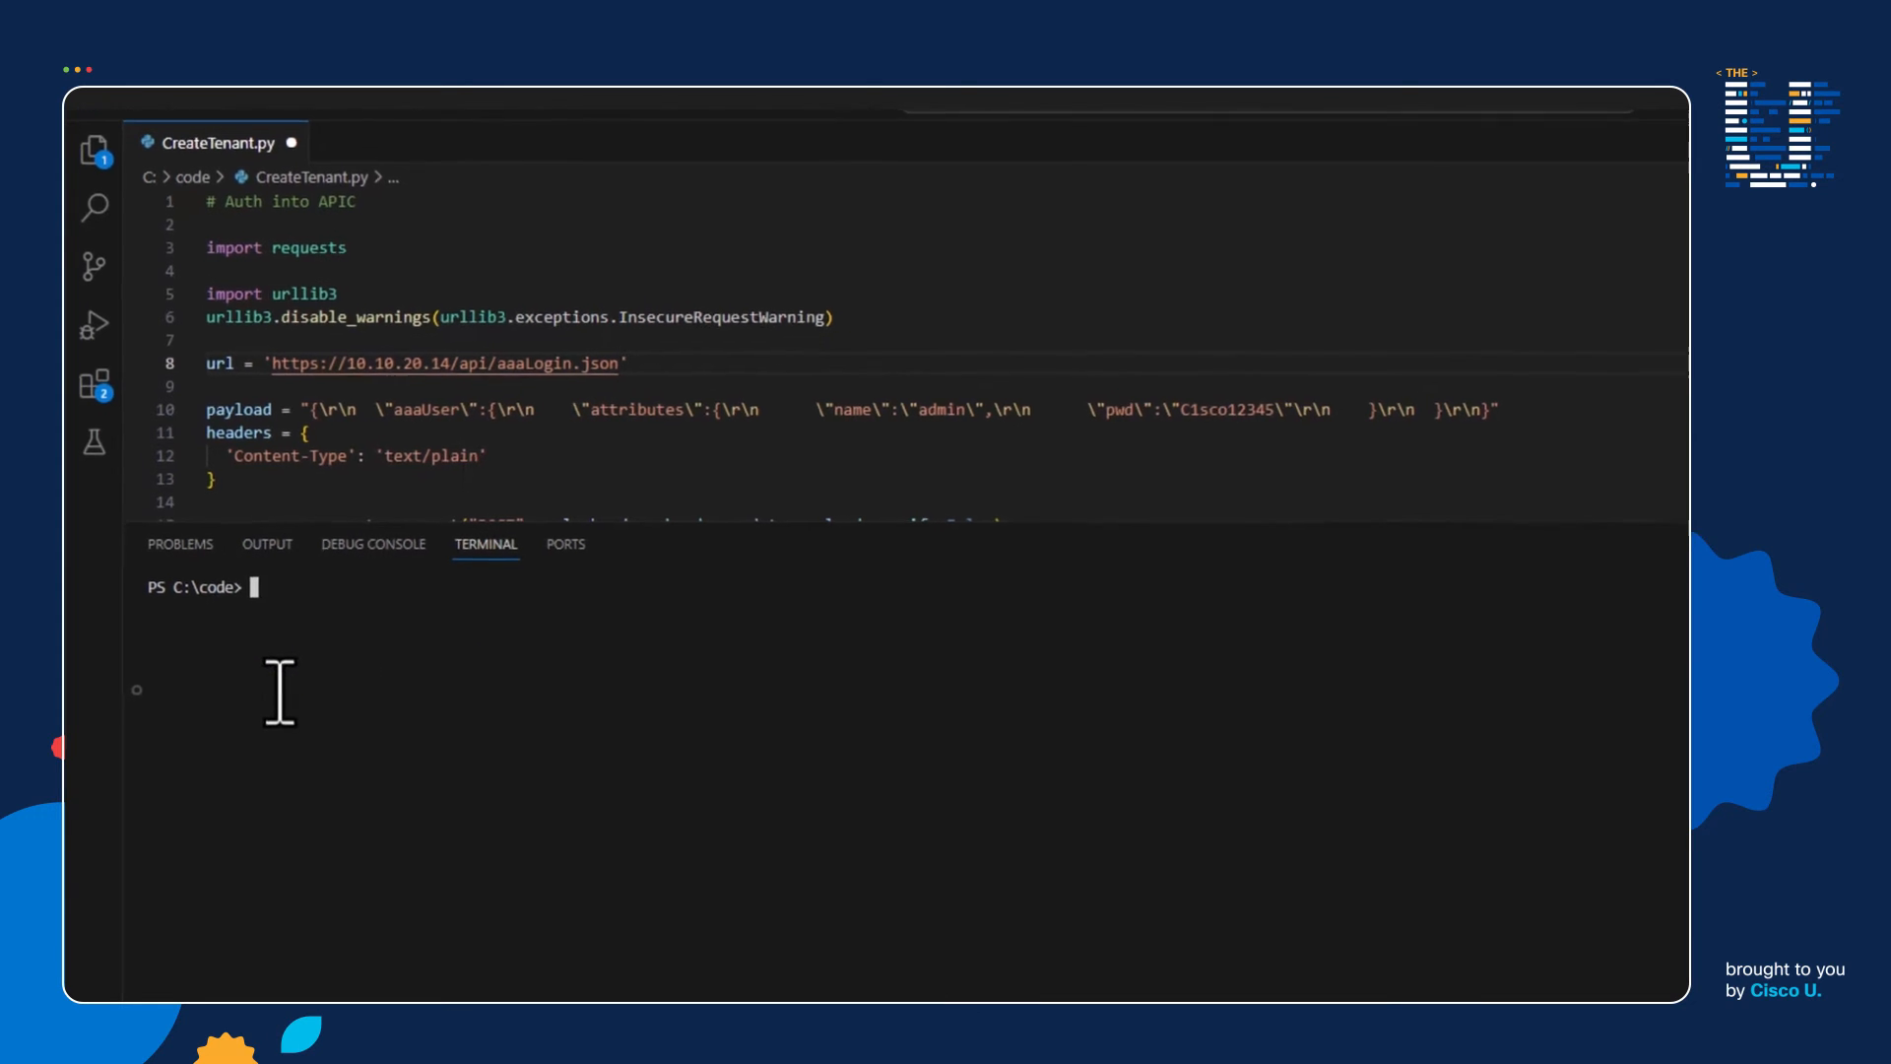
- Rerun python .\CreateTenant.py; APIC answers error 103, tenant Hello_World already exists
{"action": "type", "text": "python .\\CreateTenant.py"}
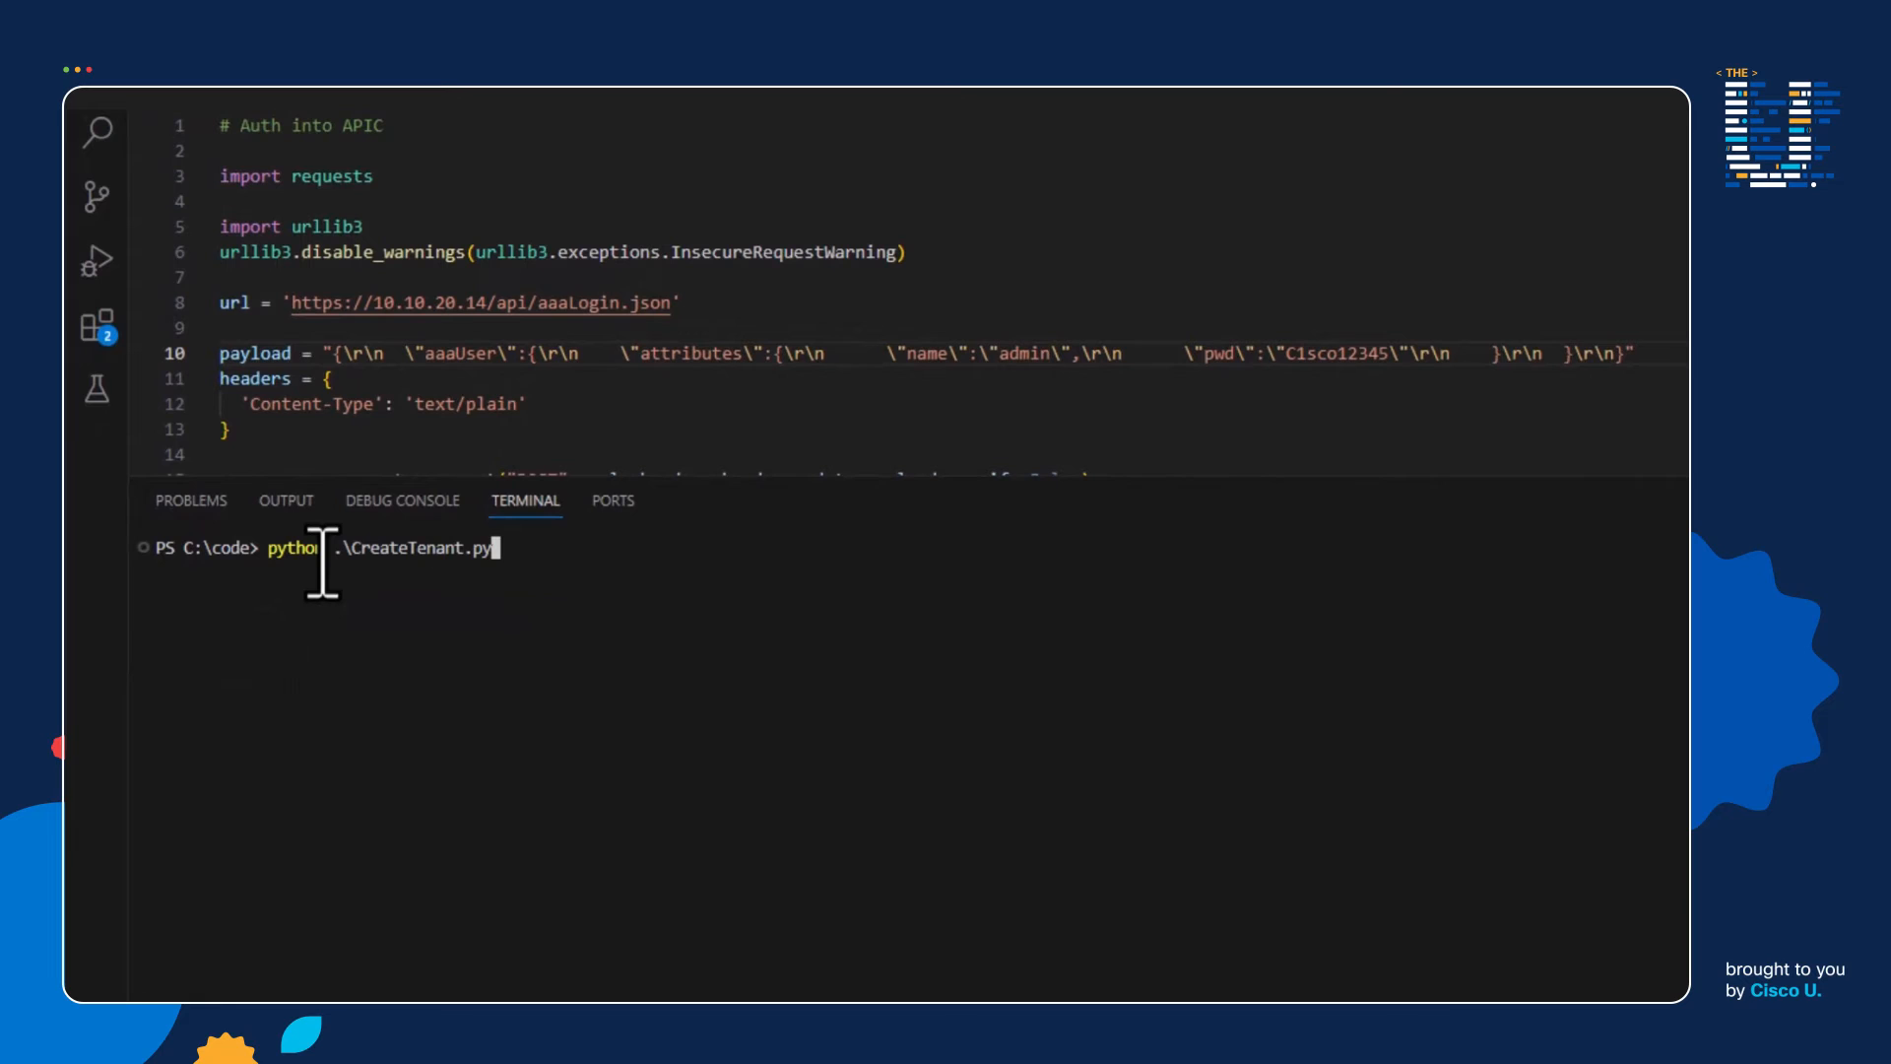
{"action": "key", "text": "Return"}
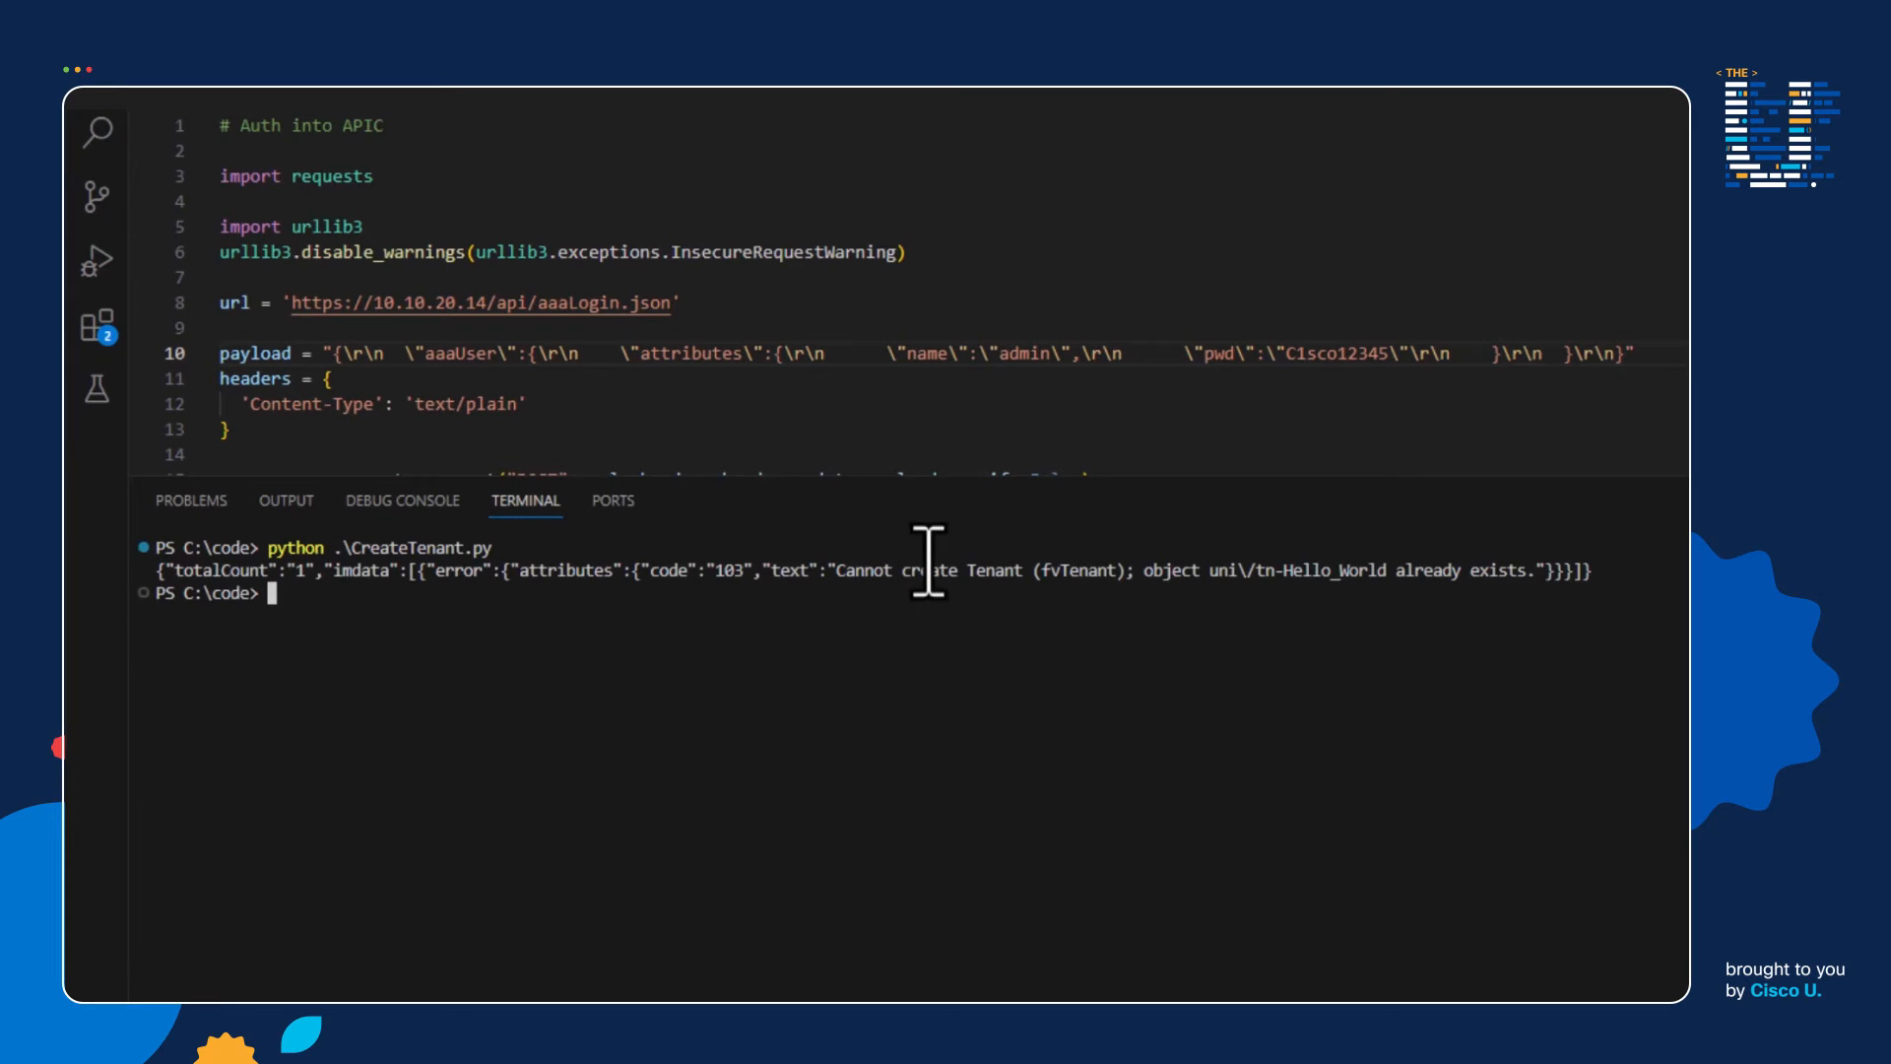
{"action": "mouse_move", "coordinate": [878, 601]}
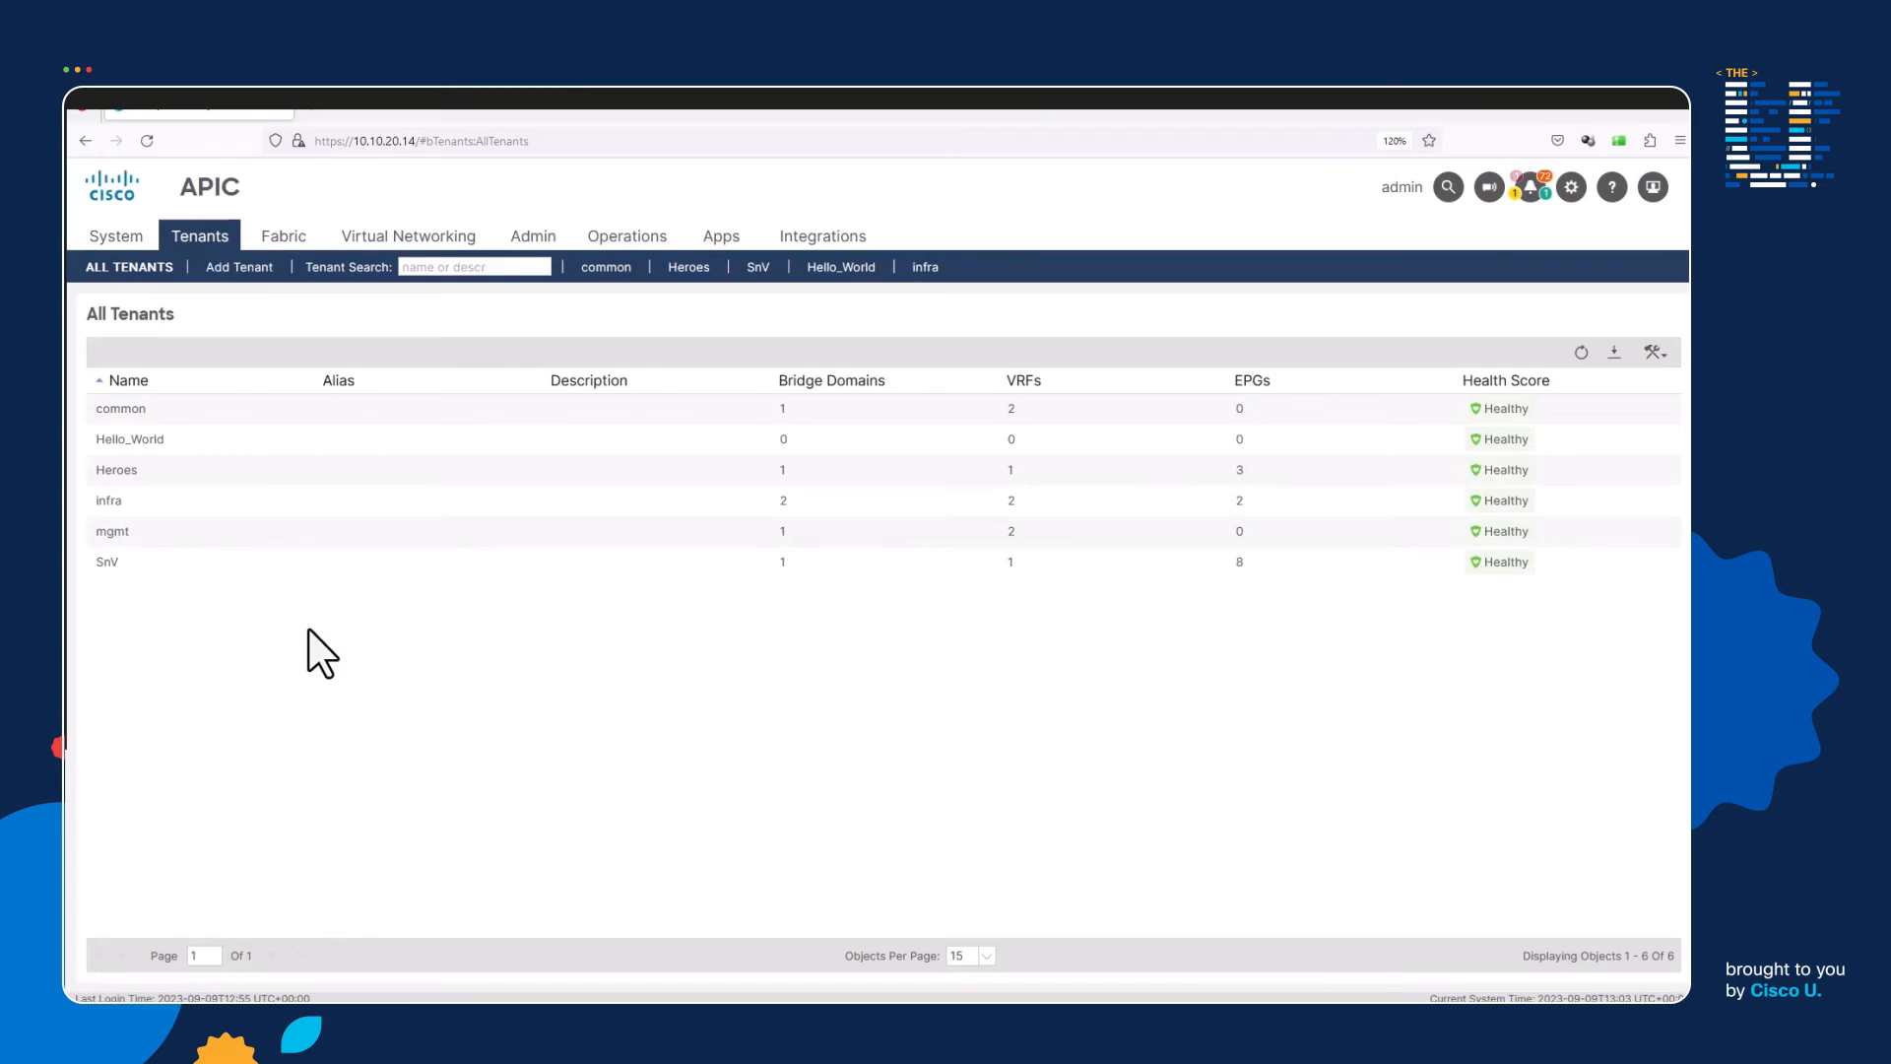
- Delete the Hello_World tenant in APIC, then rerun CreateTenant.py so it reappears
{"action": "right_click", "coordinate": [130, 437]}
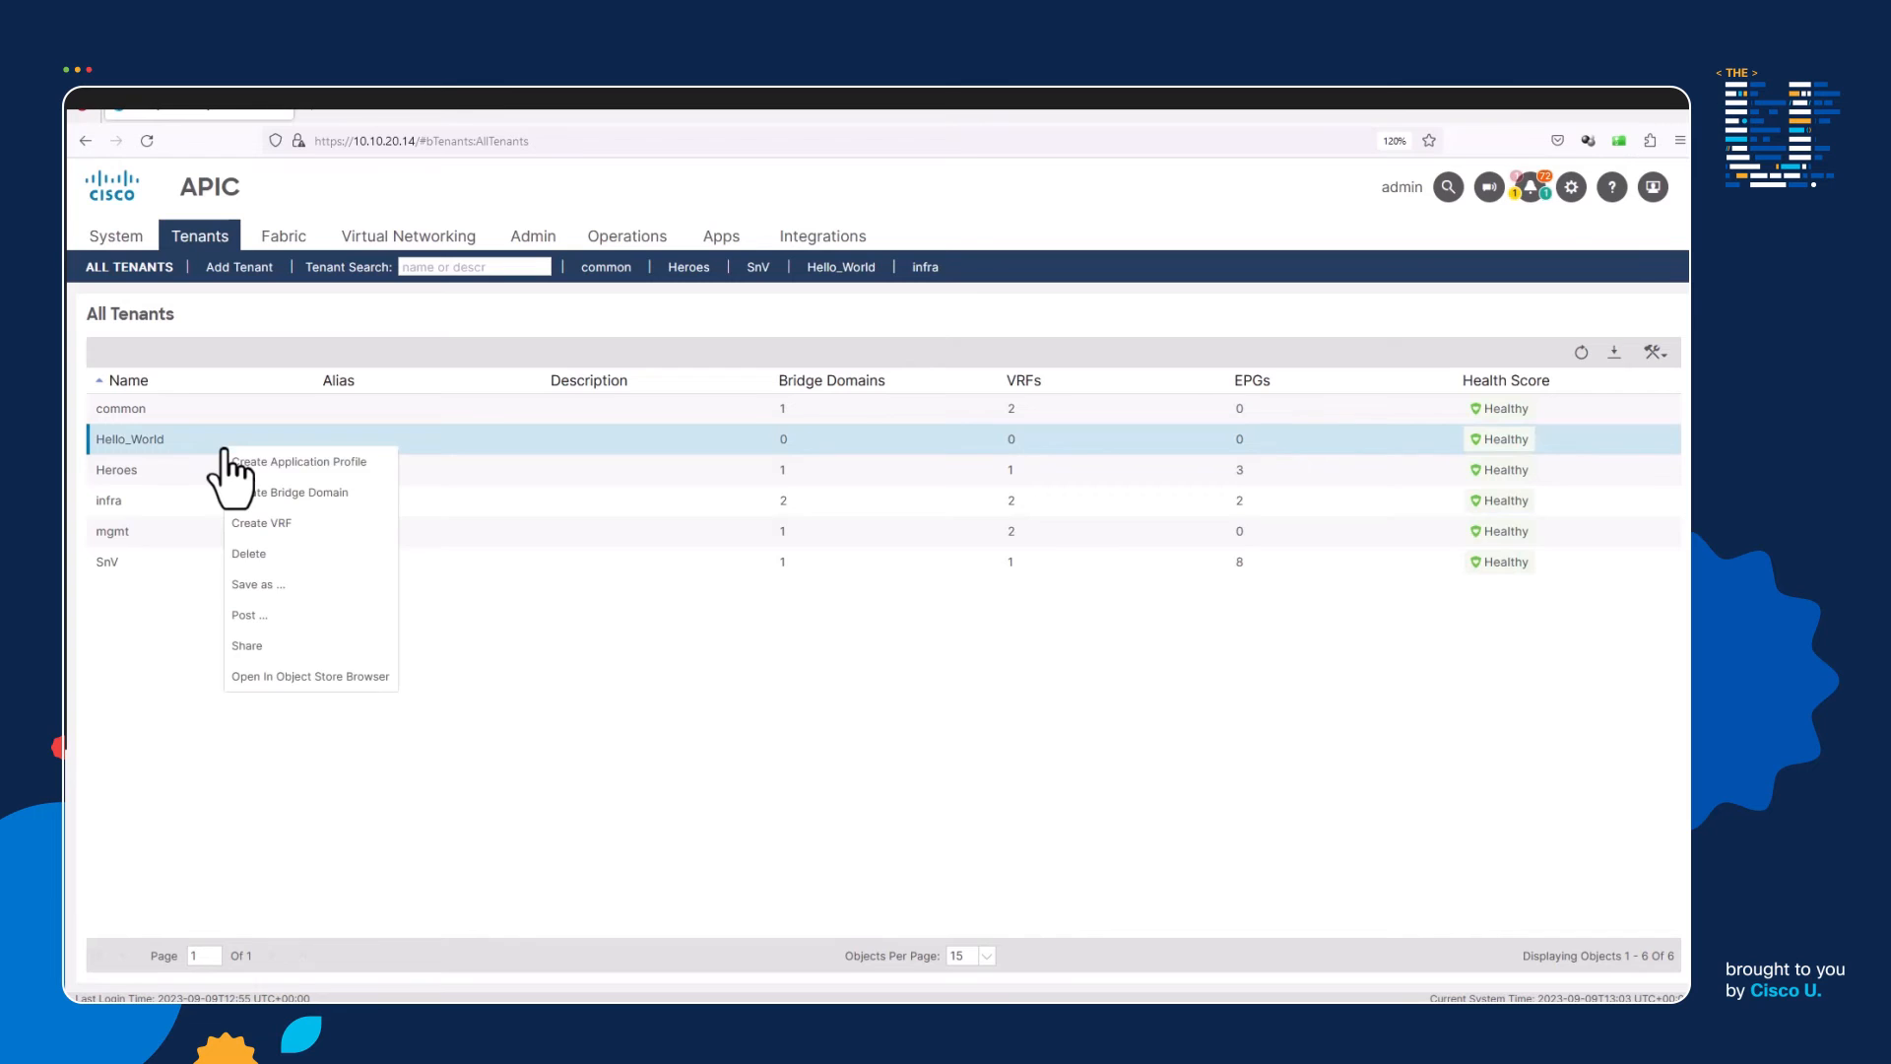
{"action": "left_click", "coordinate": [248, 554]}
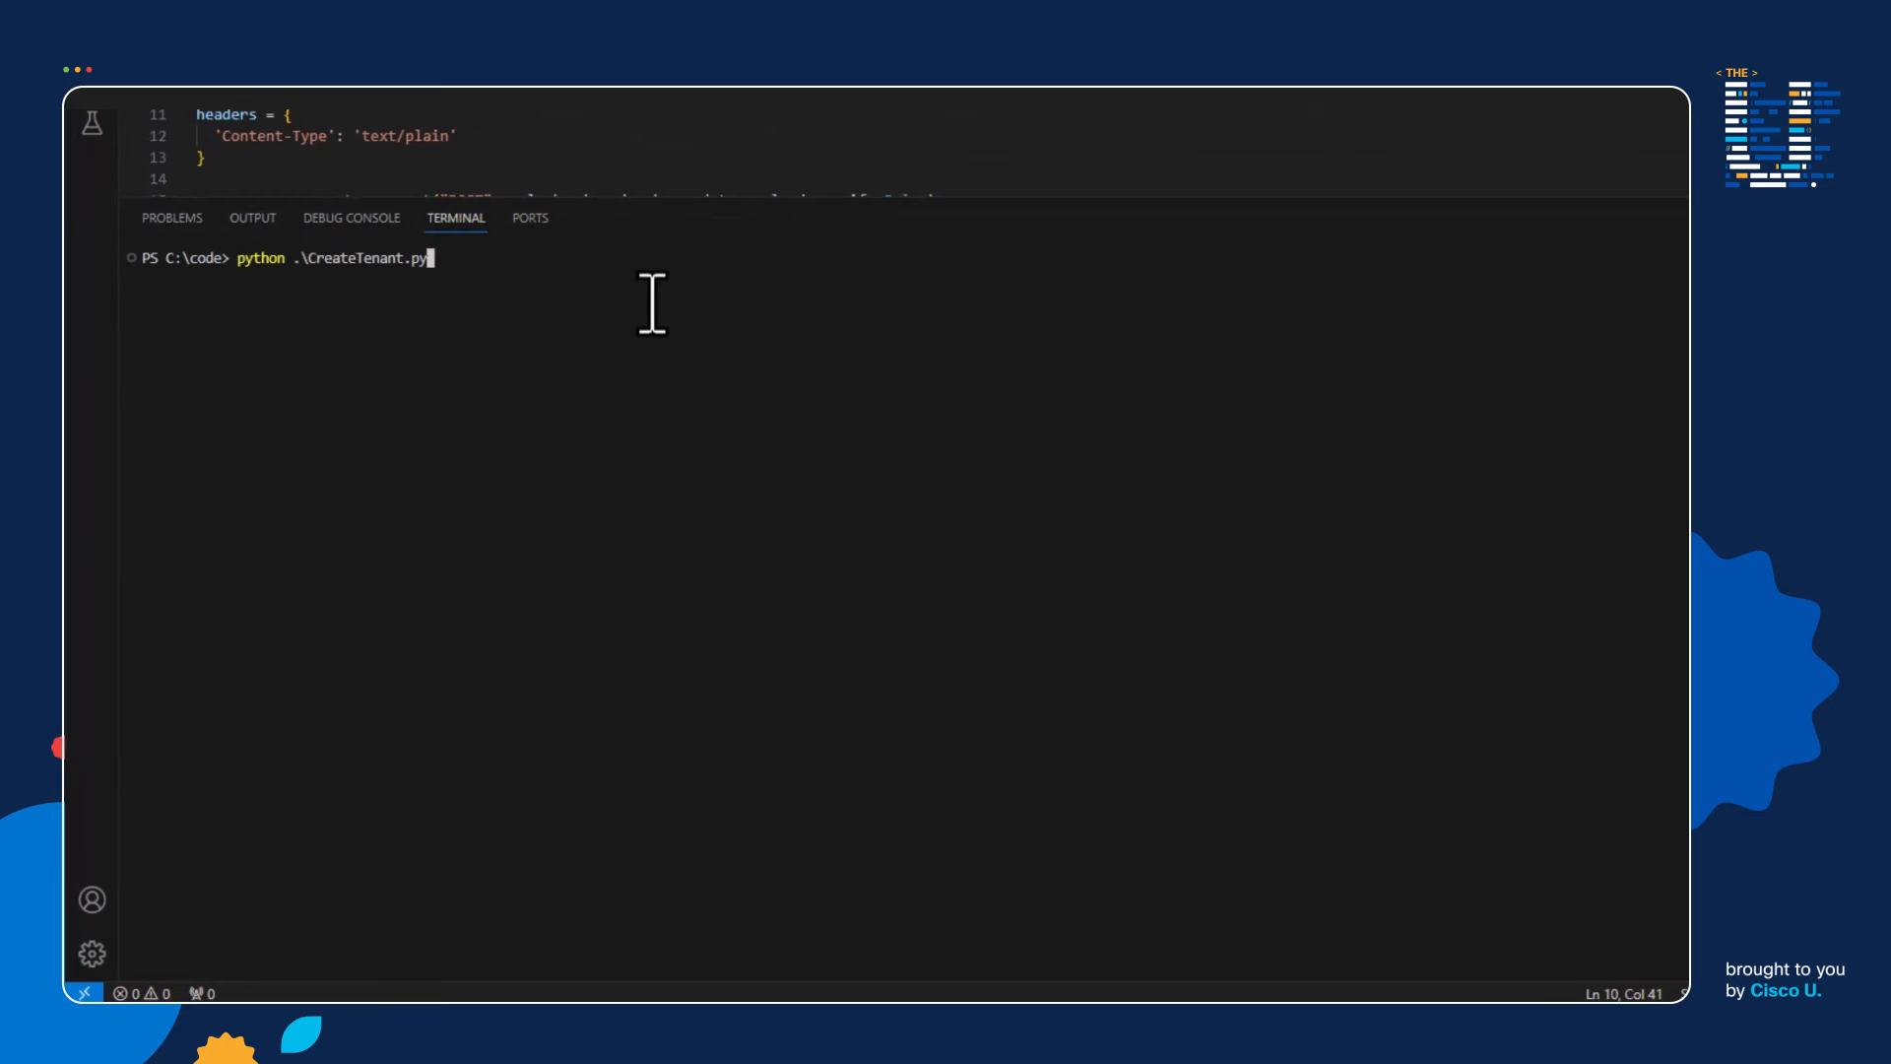
{"action": "key", "text": "Return"}
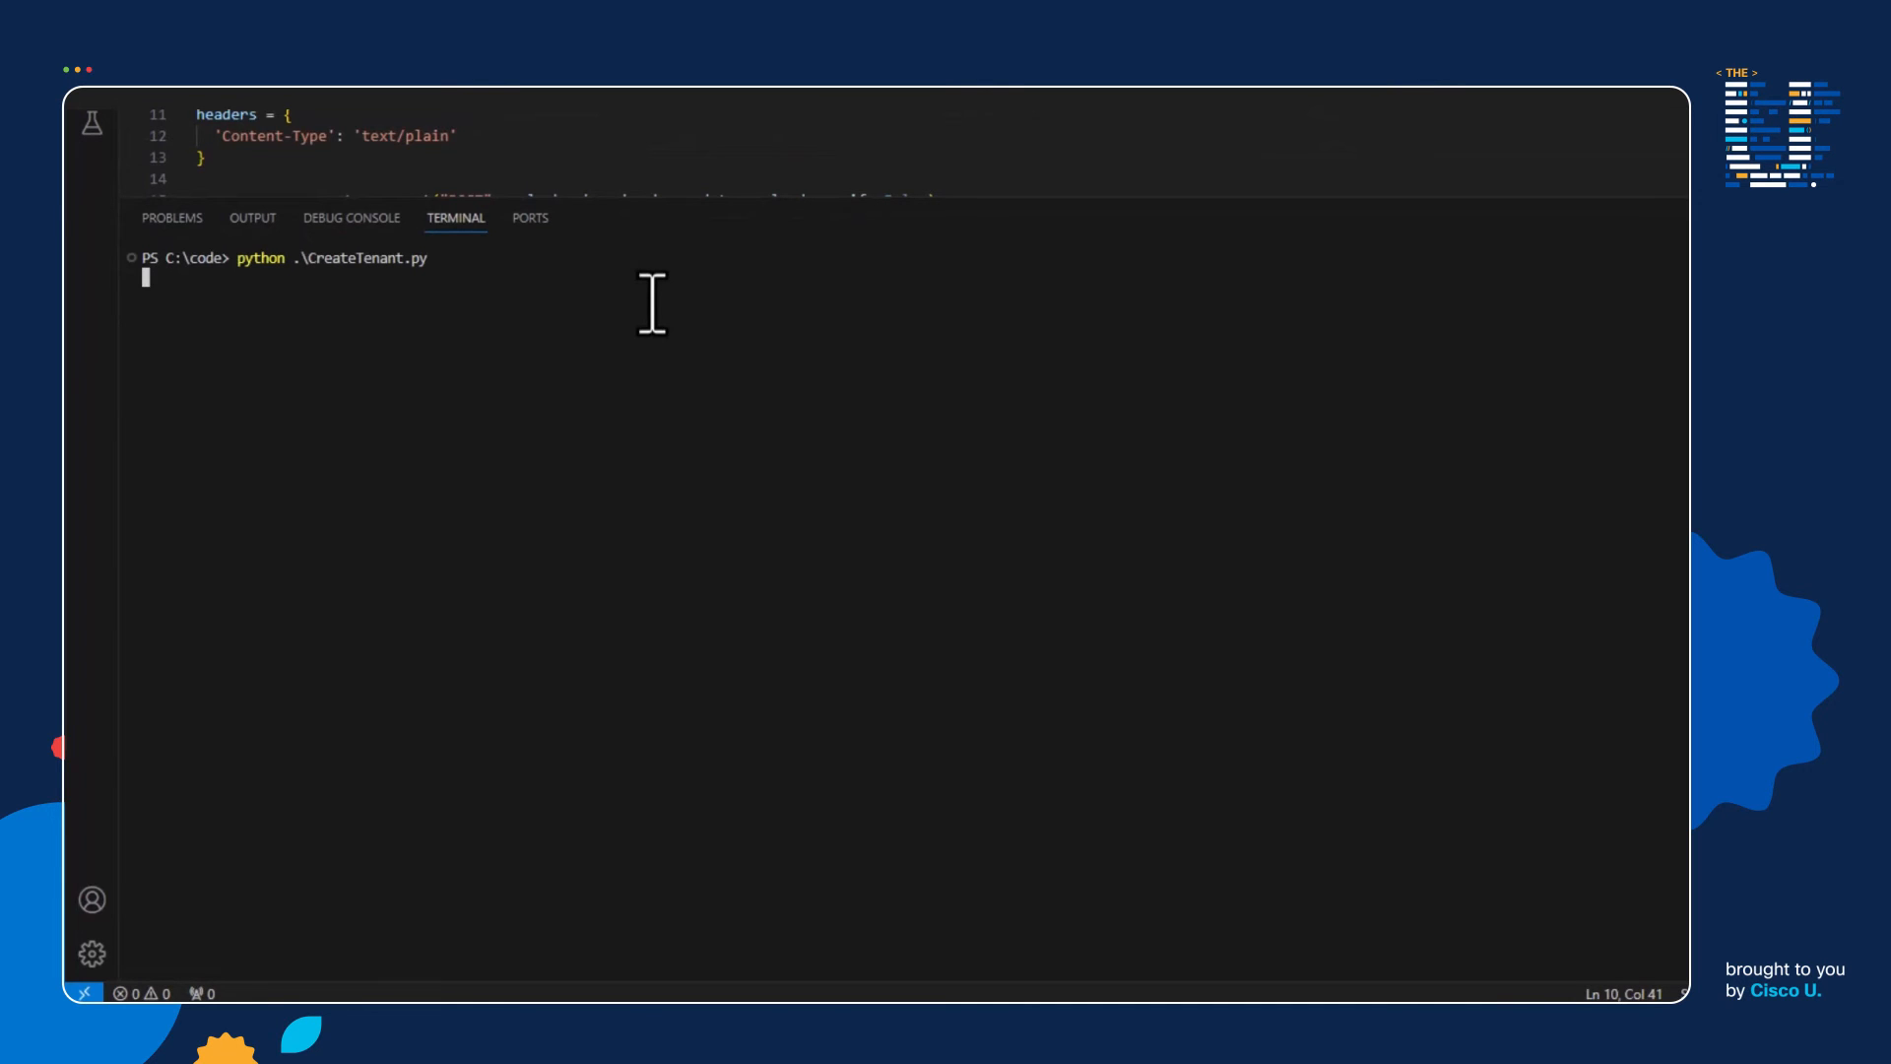
{"action": "key", "text": "Return"}
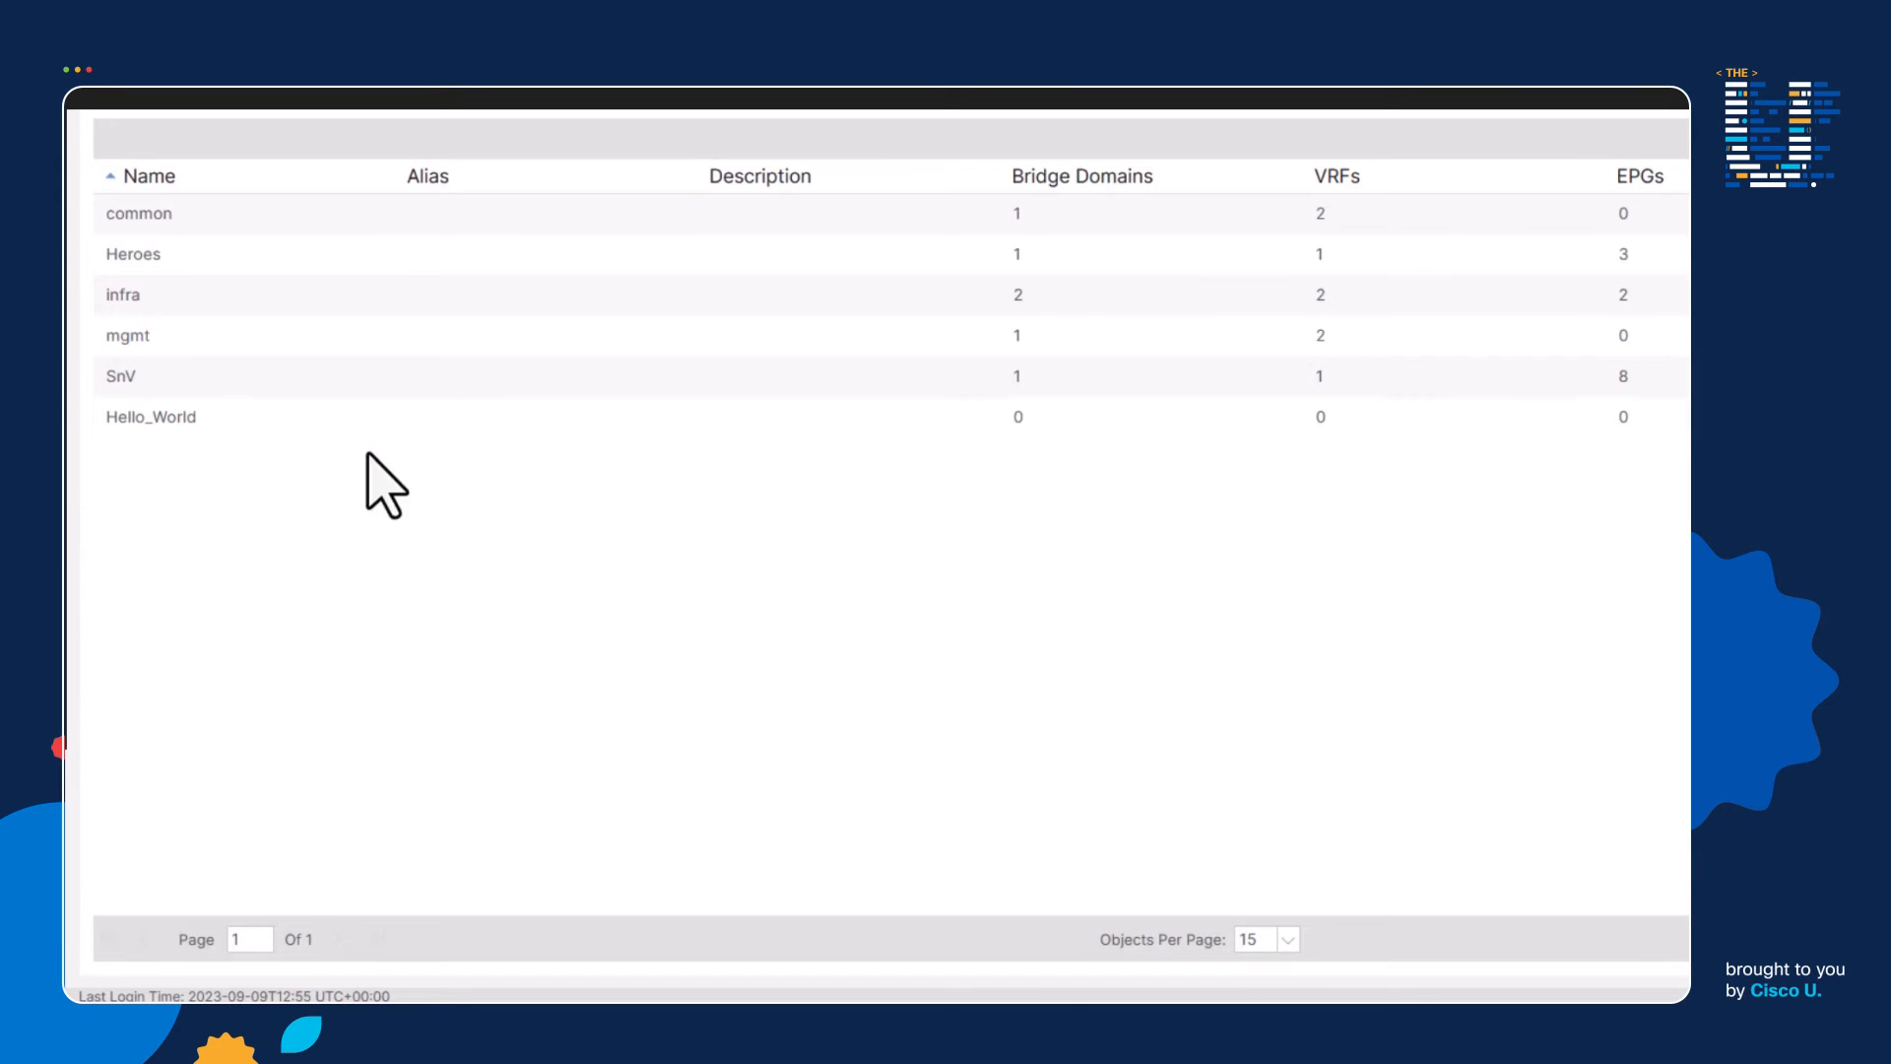
{"action": "mouse_move", "coordinate": [250, 501]}
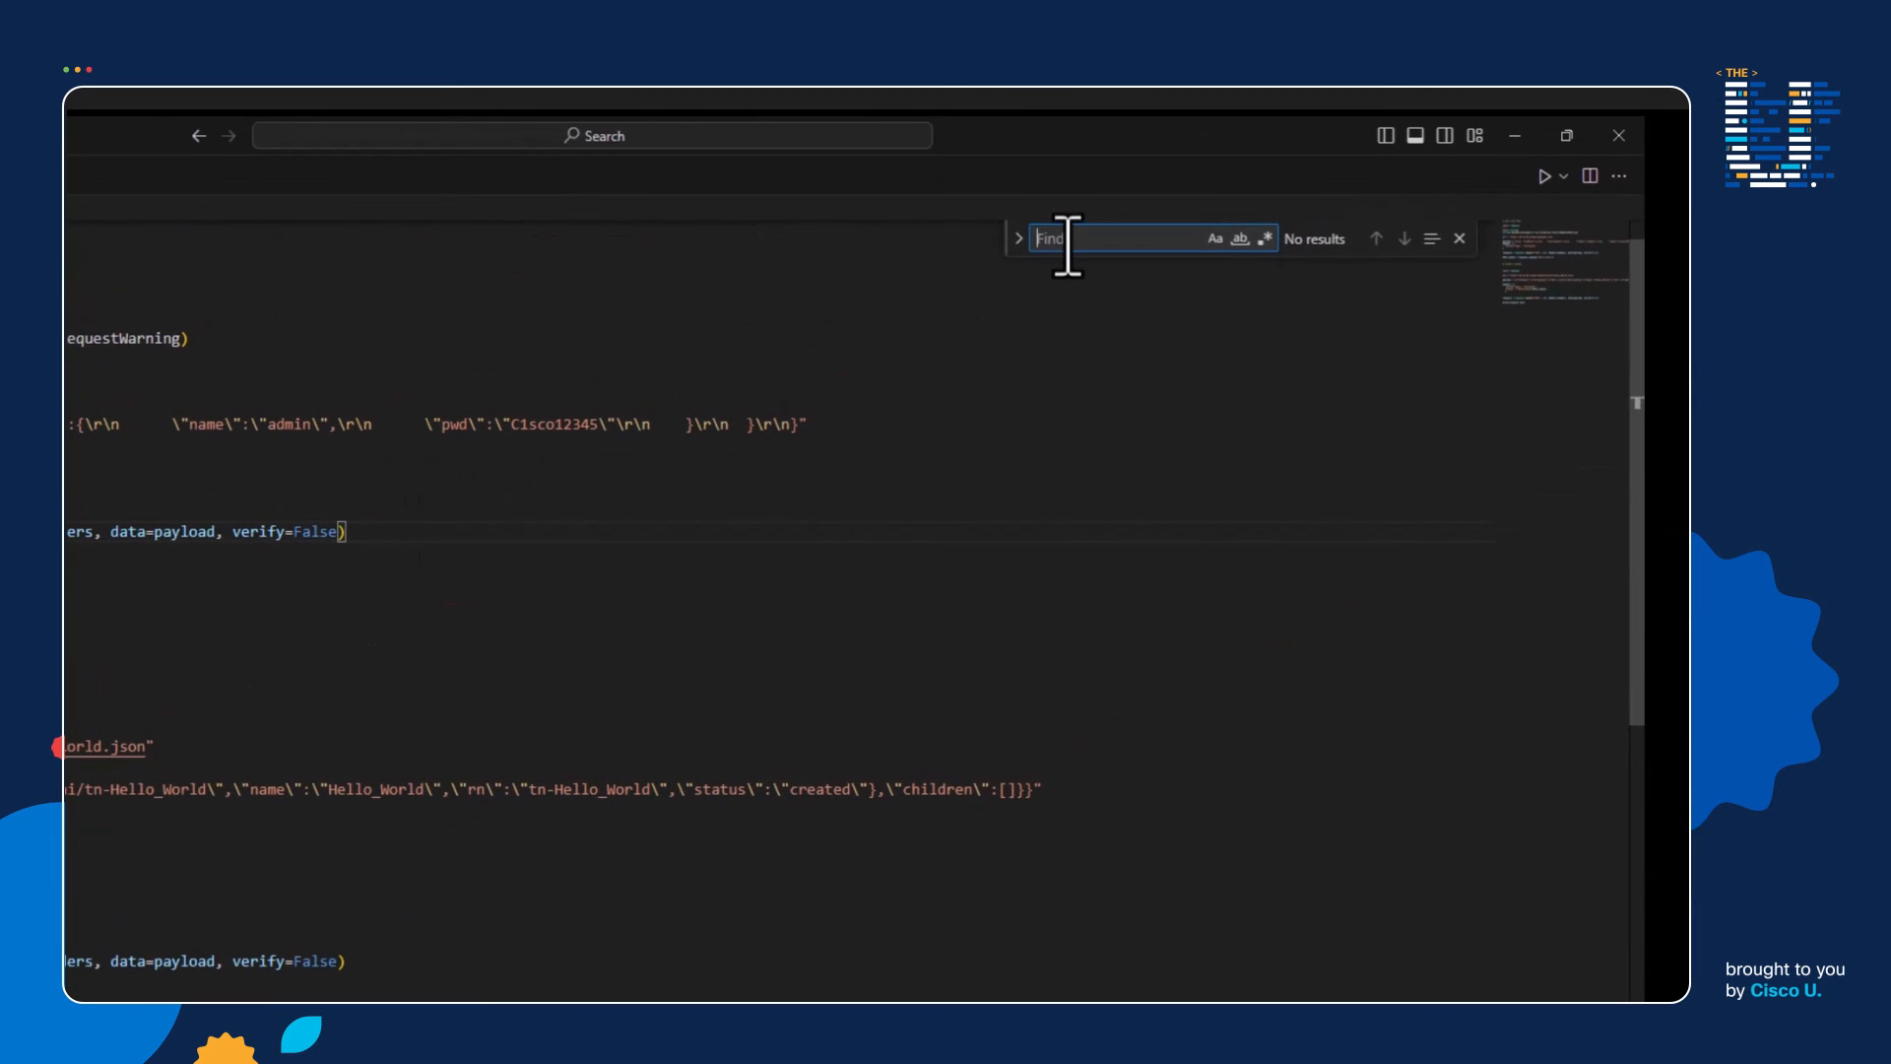
- Replace every Hello_World in CreateTenant.py with Sales so it targets tn-Sales
{"action": "type", "text": "H"}
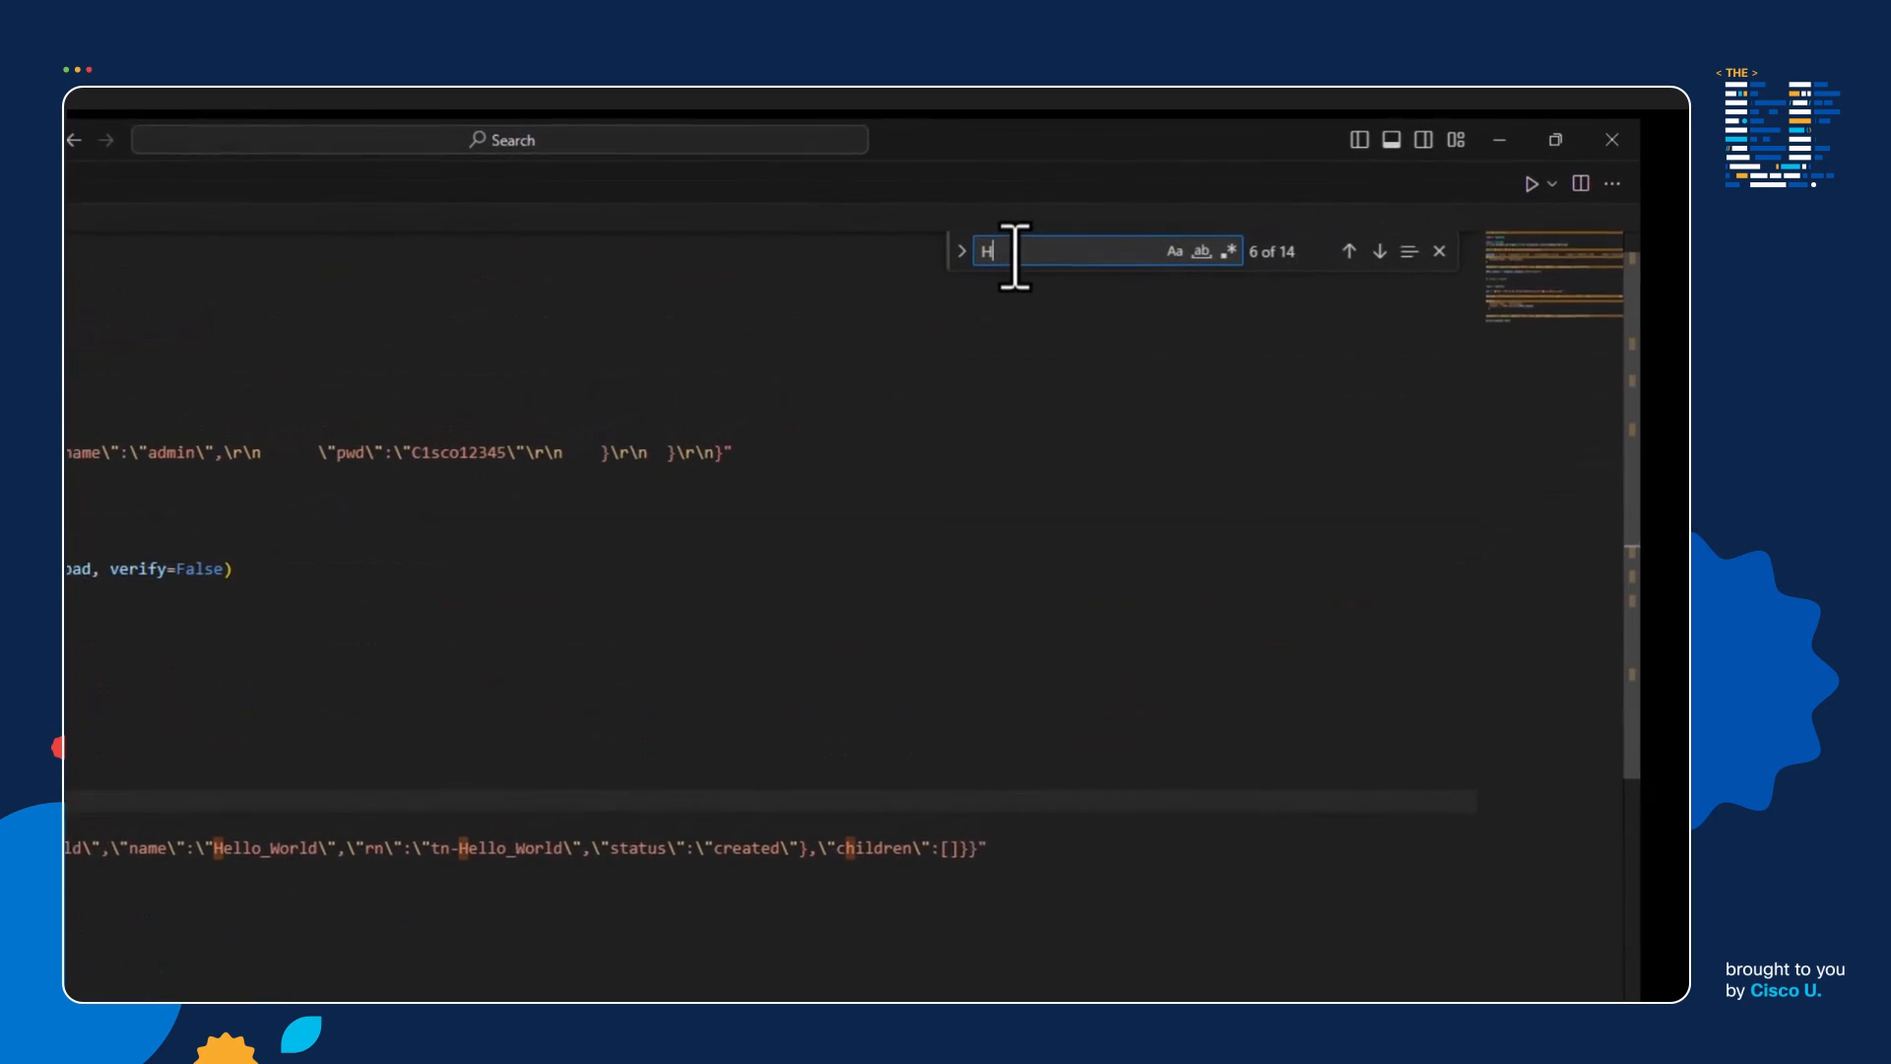
{"action": "type", "text": "ell_Worl"}
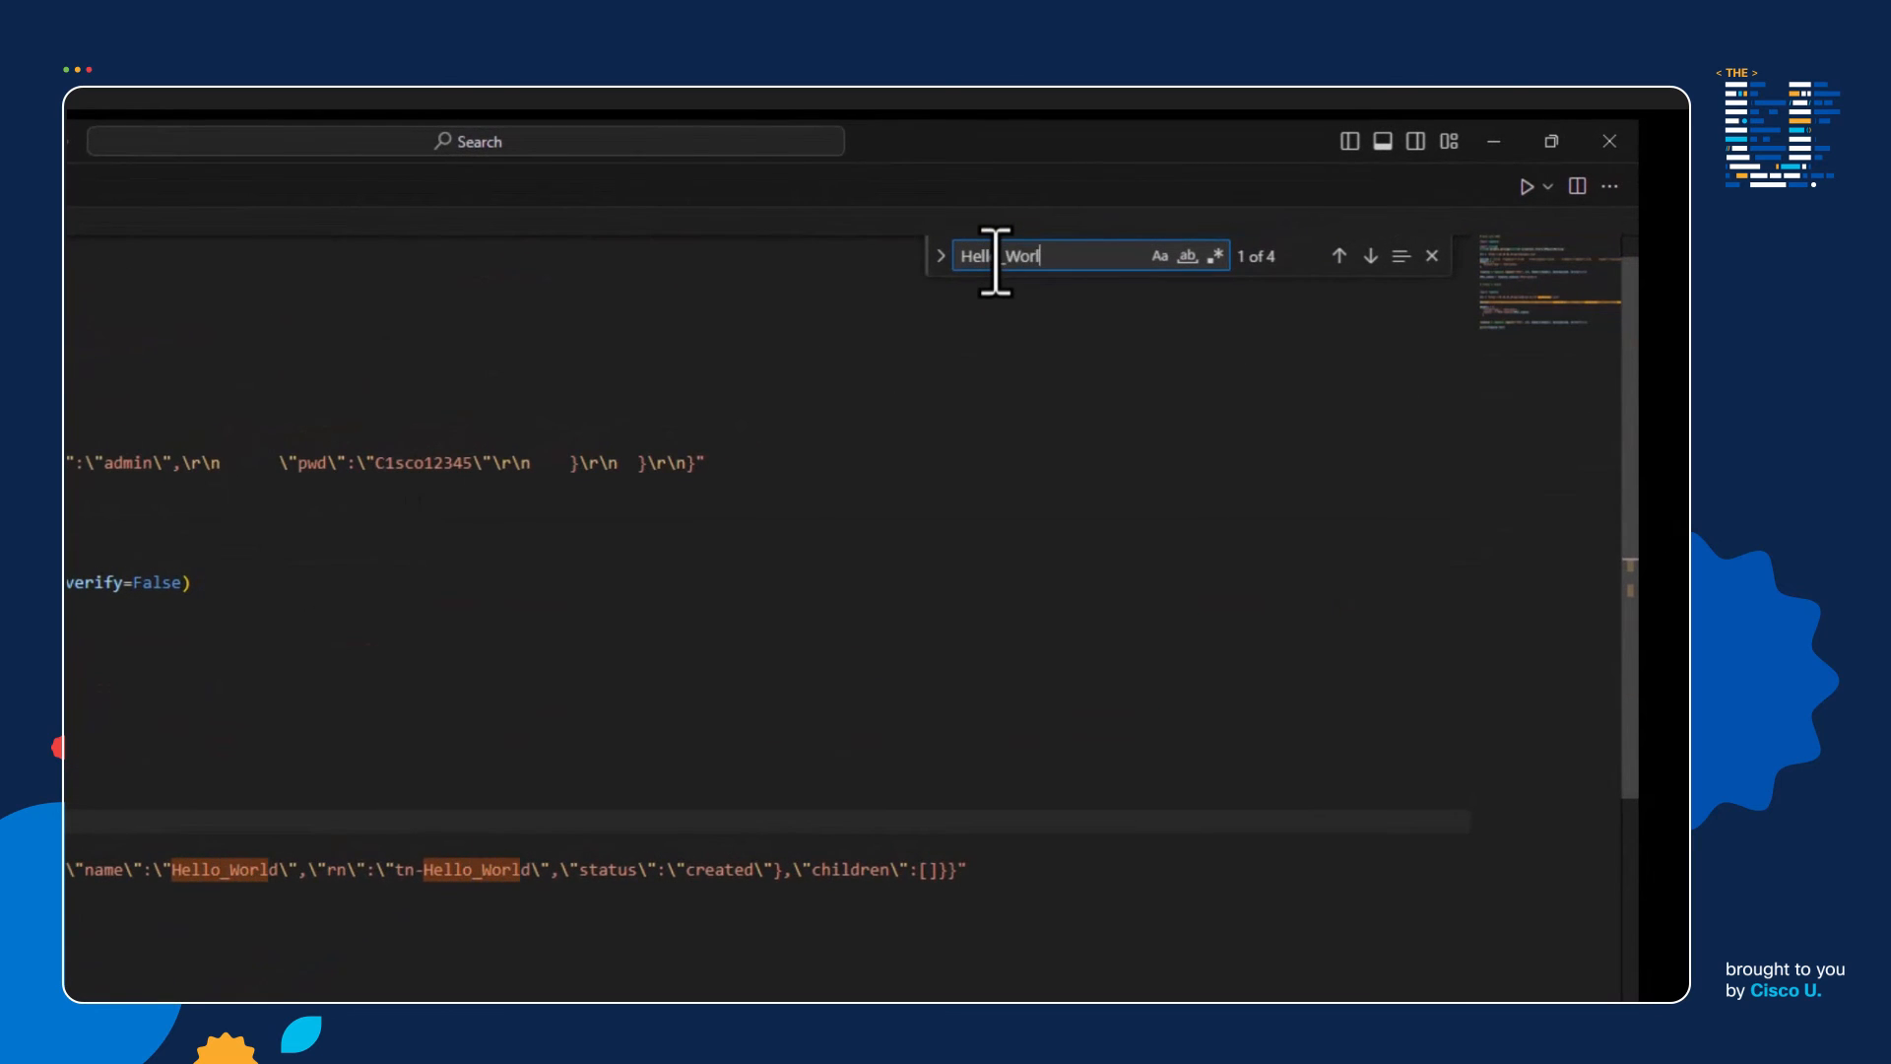
{"action": "left_click", "coordinate": [940, 254]}
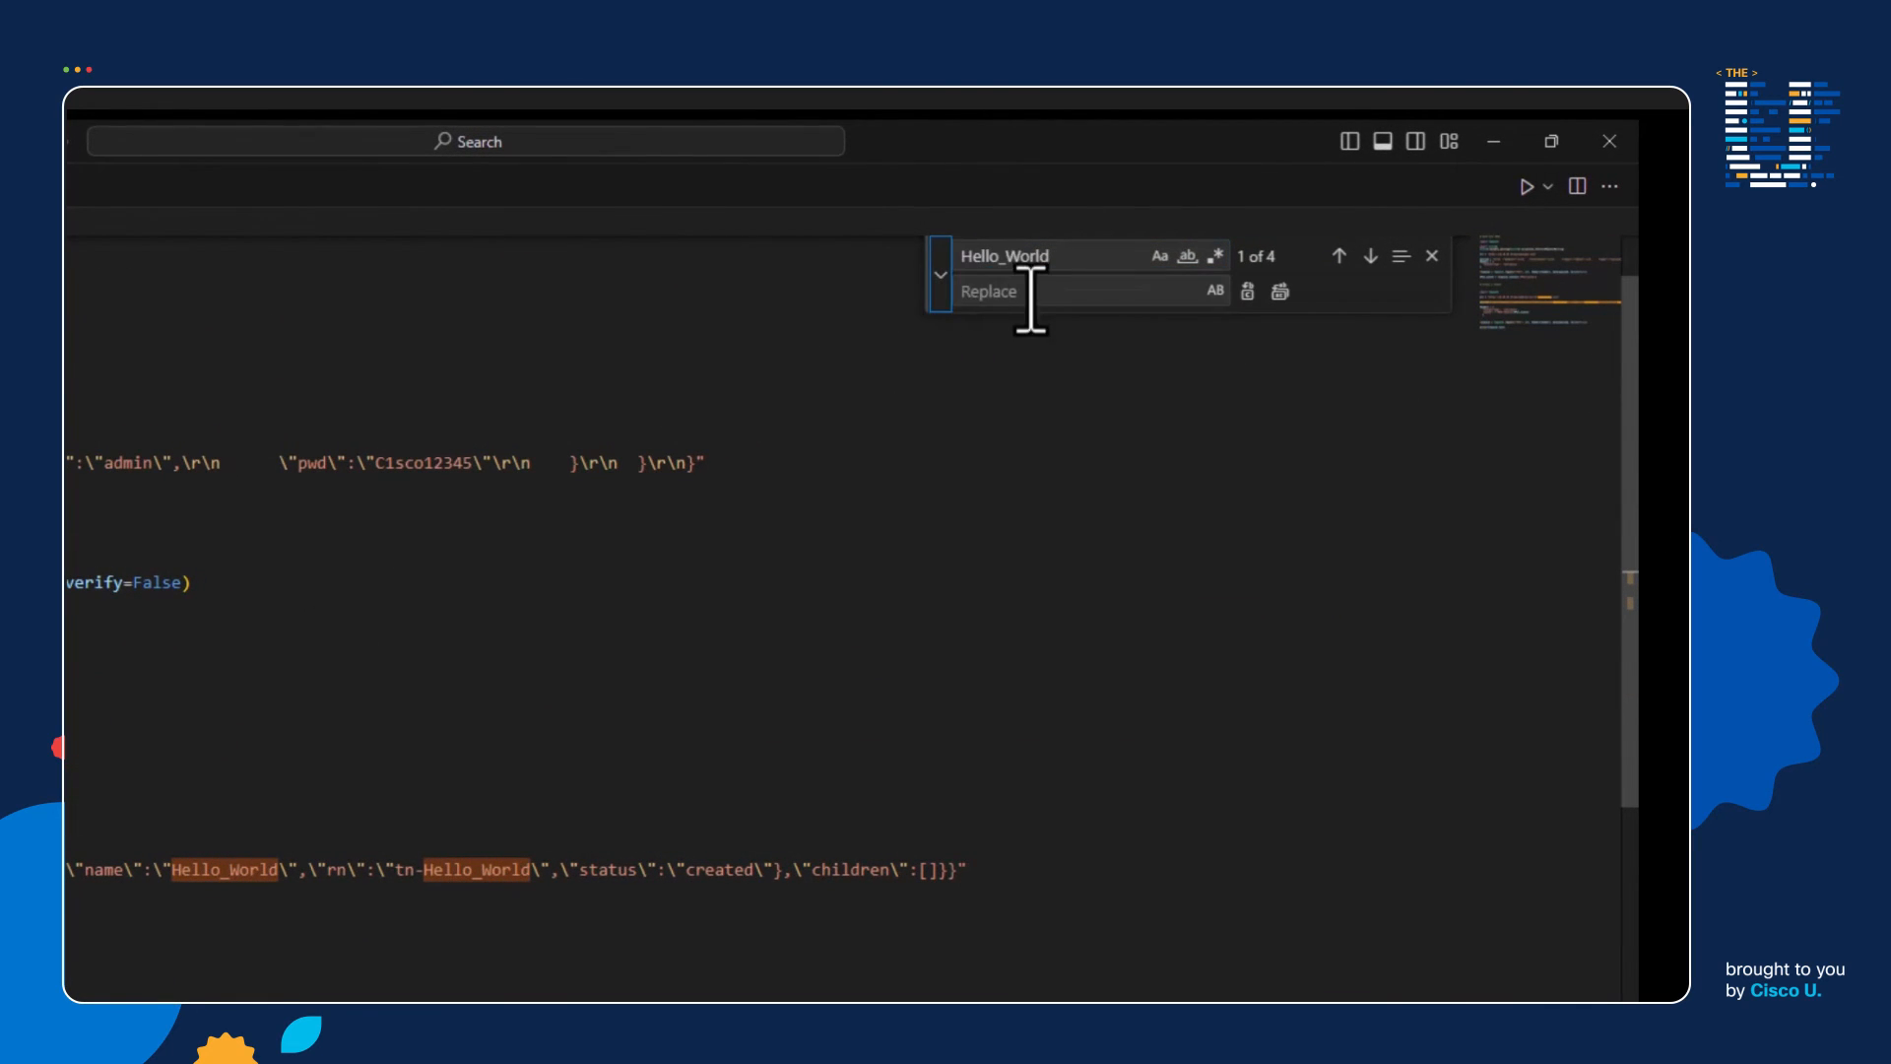
{"action": "left_click", "coordinate": [1085, 292]}
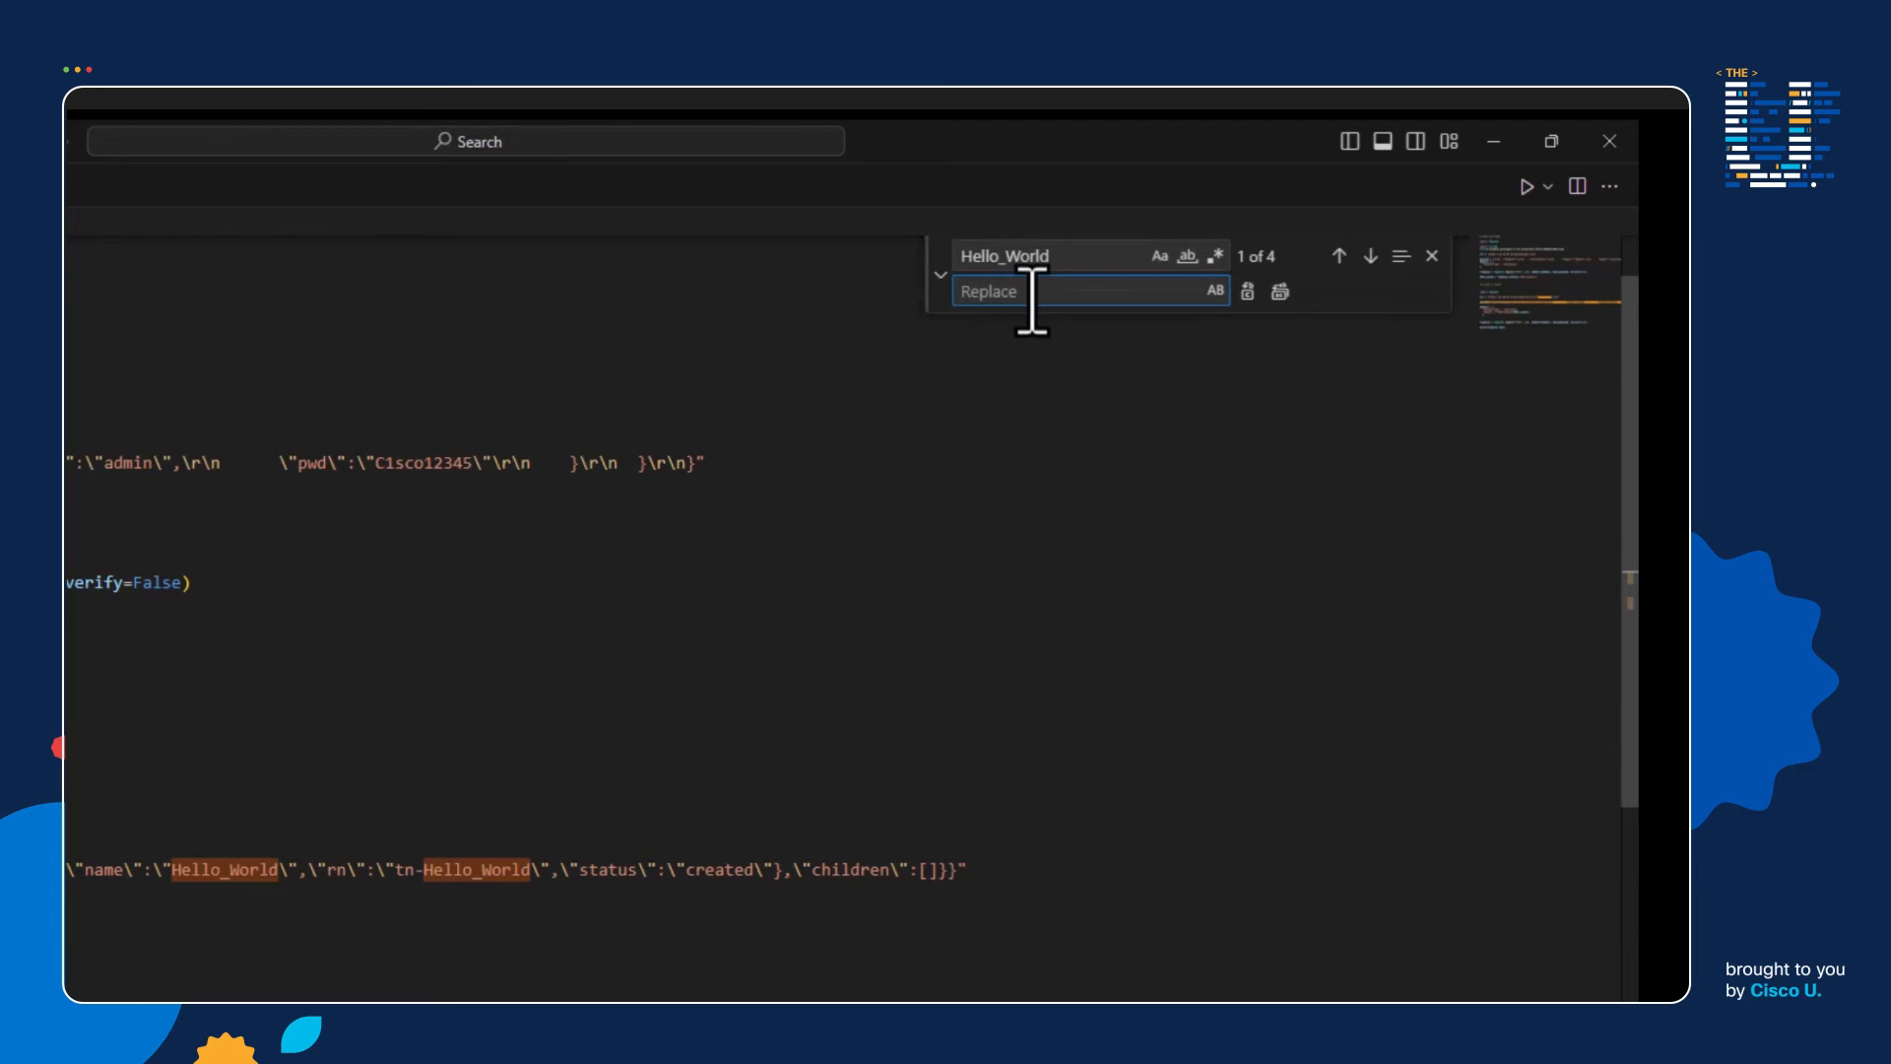
{"action": "type", "text": "Sales.json\""}
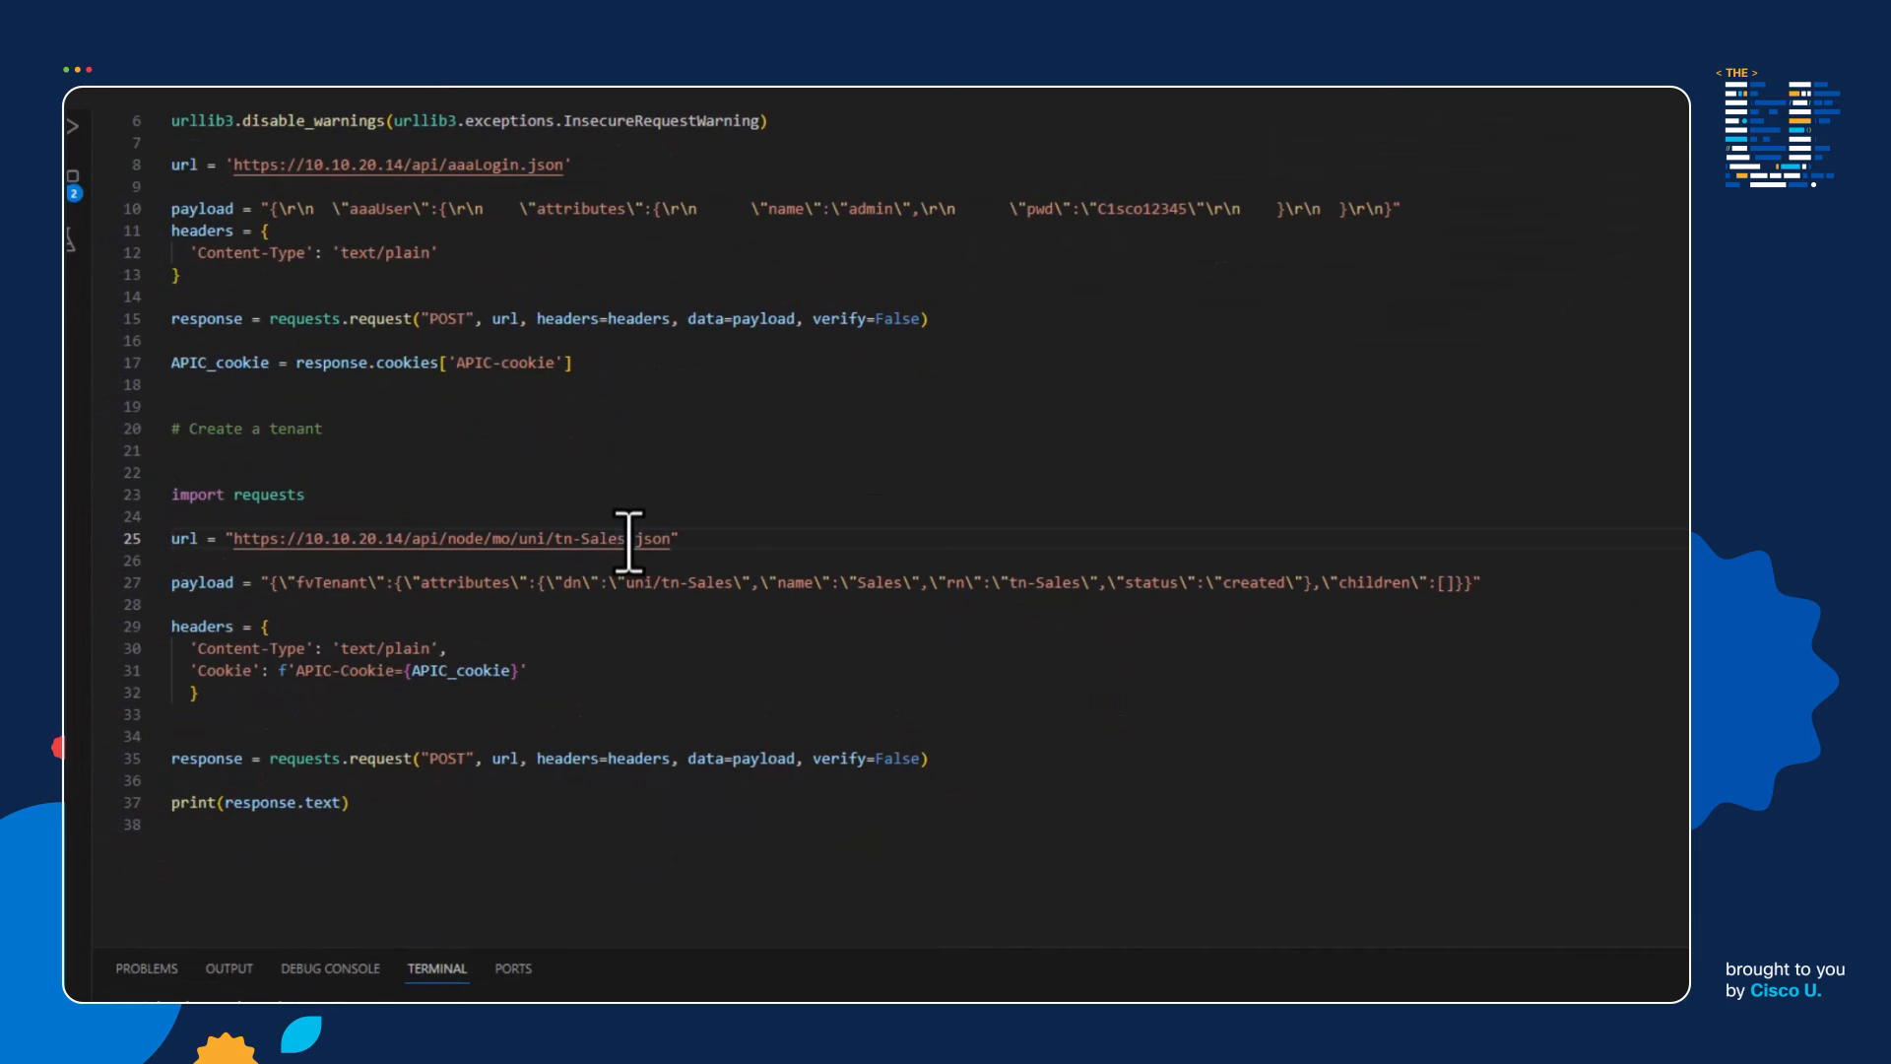
{"action": "double_click", "coordinate": [603, 538]}
{"action": "type", "text": "python .\\CreateTenant.py"}
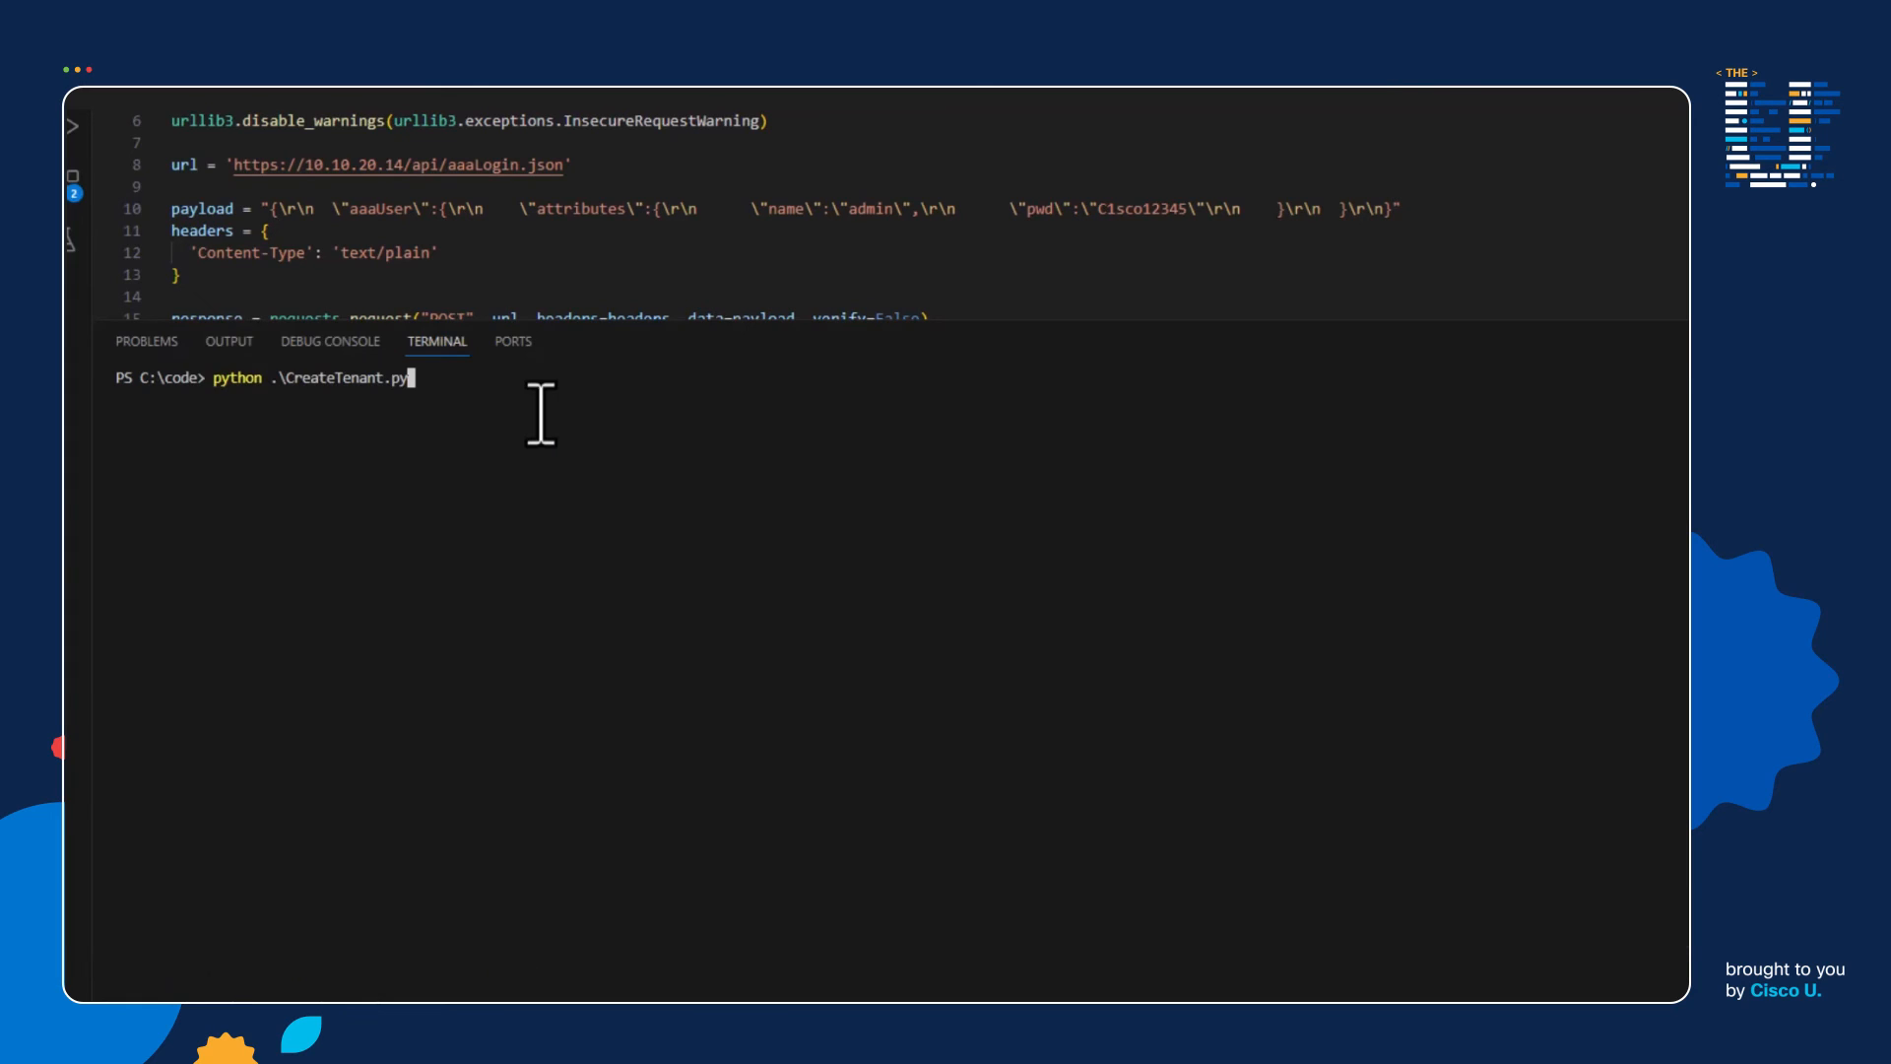
- Run python .\CreateTenant.py to create the Sales tenant on APIC
{"action": "key", "text": "Return"}
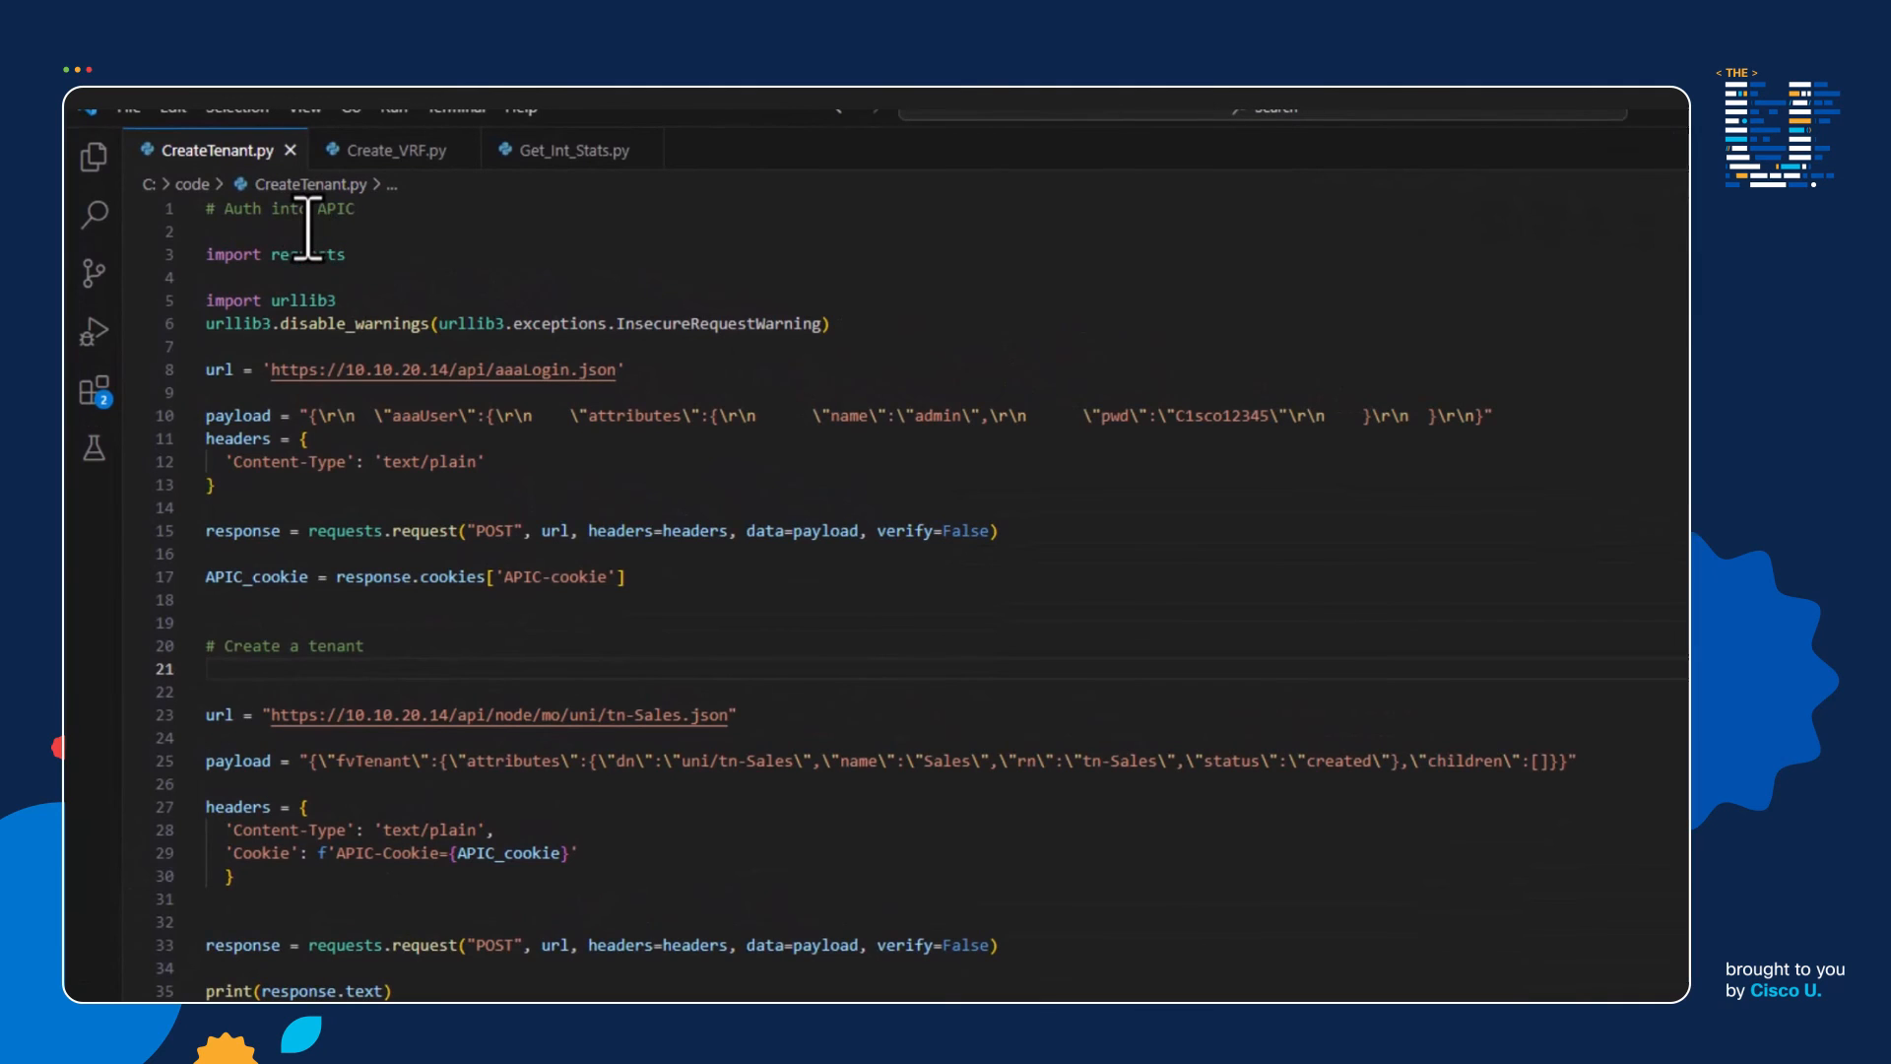
- Review Create_VRF.py and run python .\Create_VRF.py for the Hello_World tenant
{"action": "left_click", "coordinate": [396, 150]}
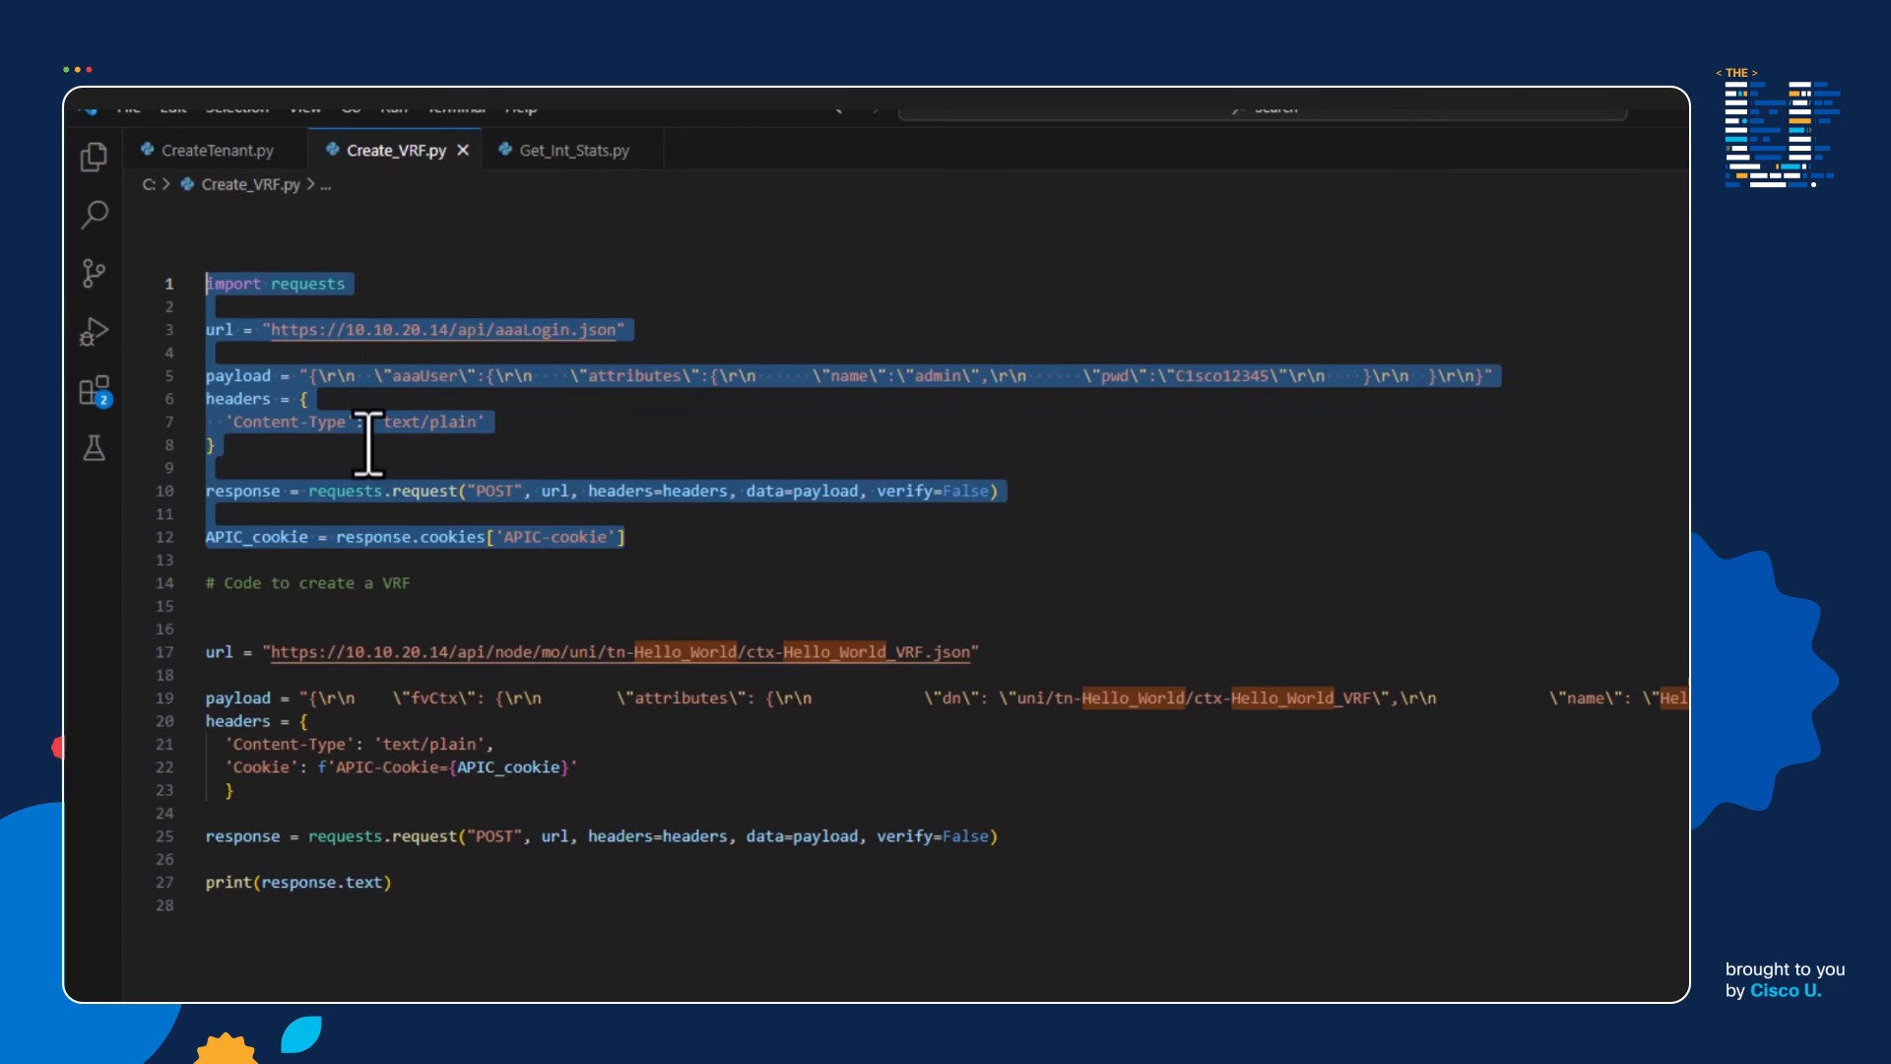
{"action": "left_click", "coordinate": [217, 627]}
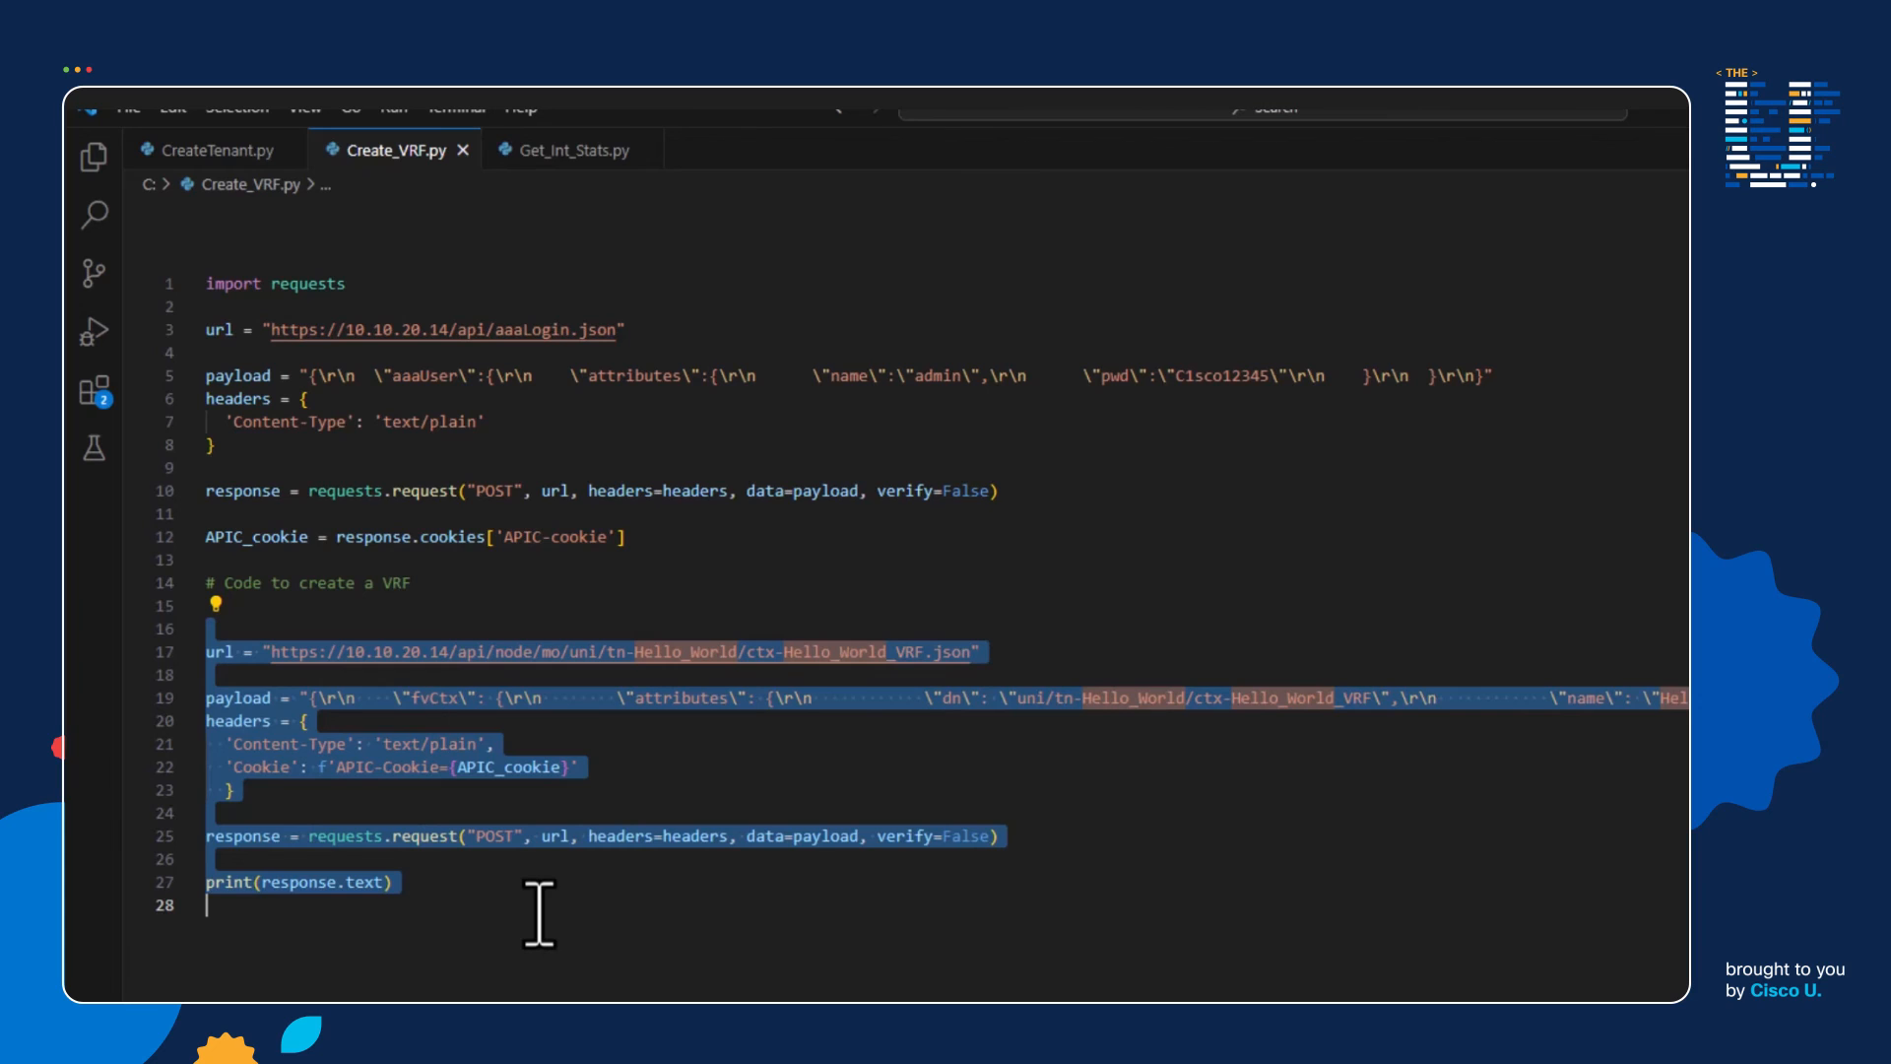
{"action": "left_click", "coordinate": [583, 766]}
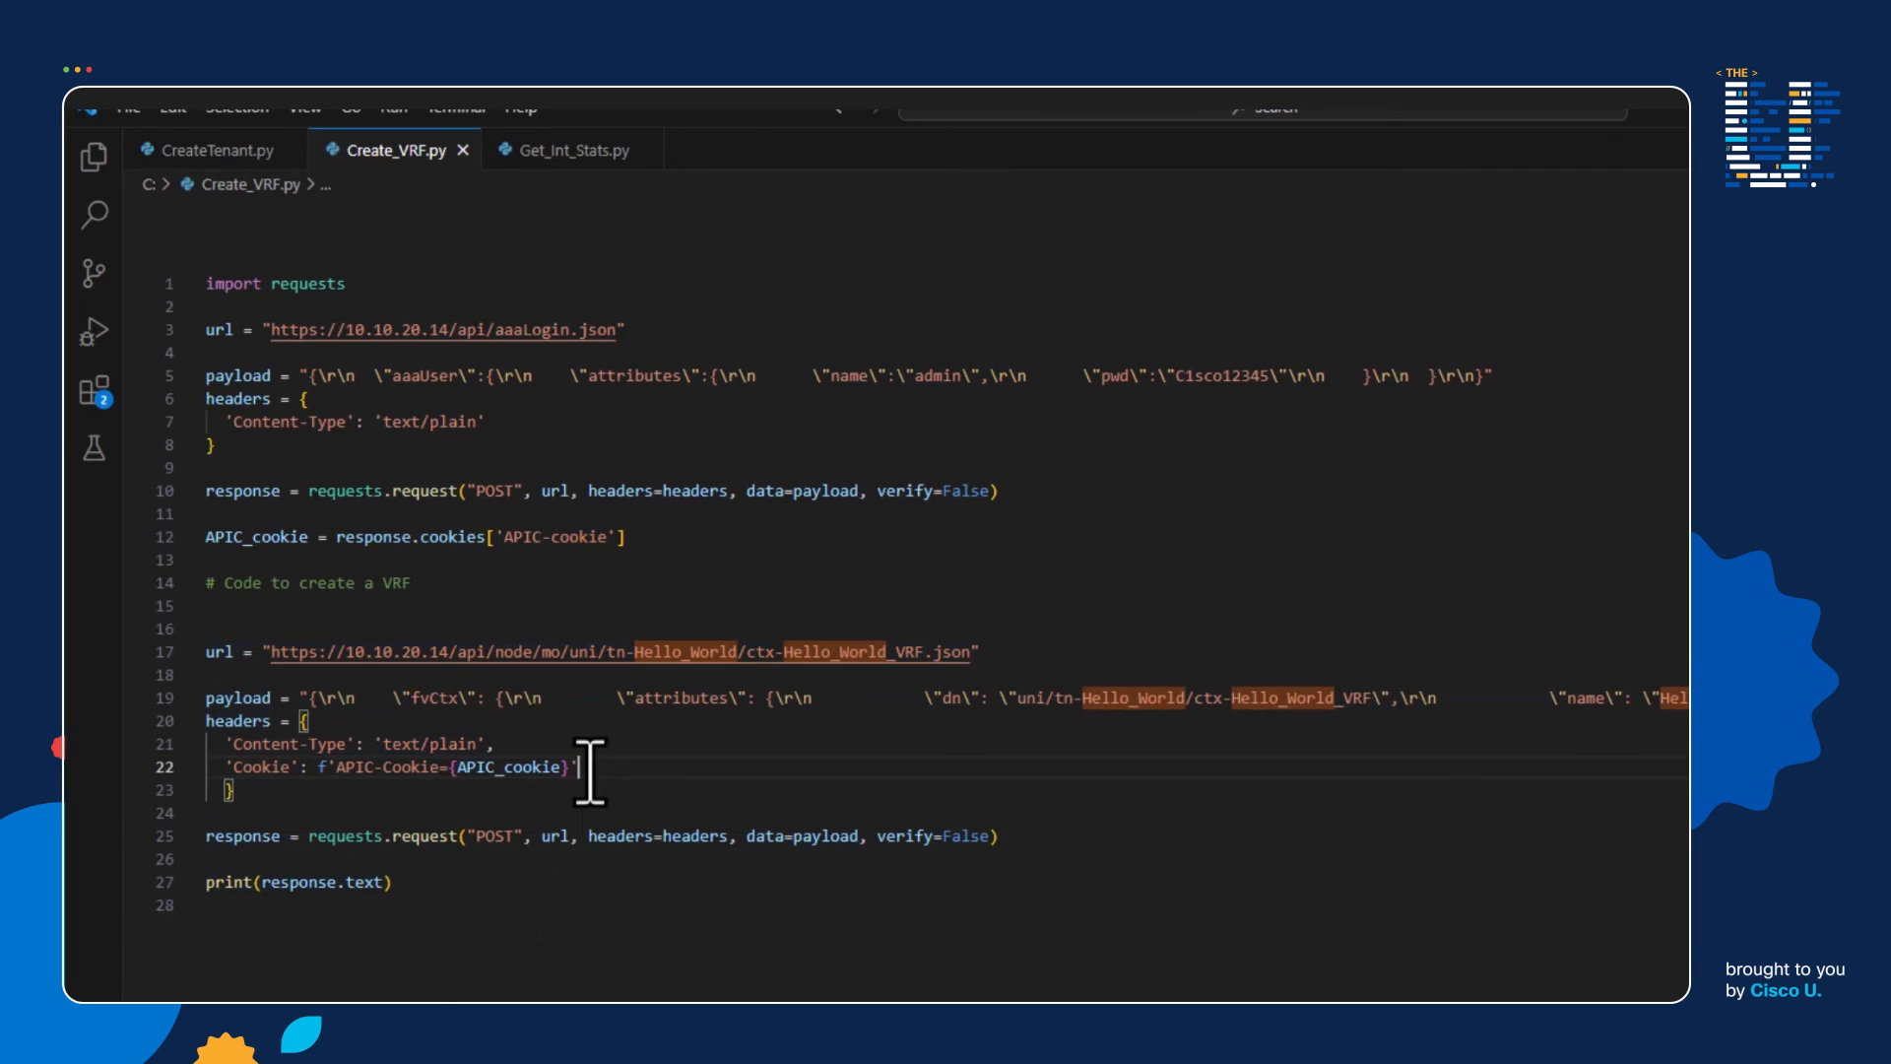
{"action": "mouse_move", "coordinate": [672, 652]}
{"action": "type", "text": "python .\\Create_VRF.py"}
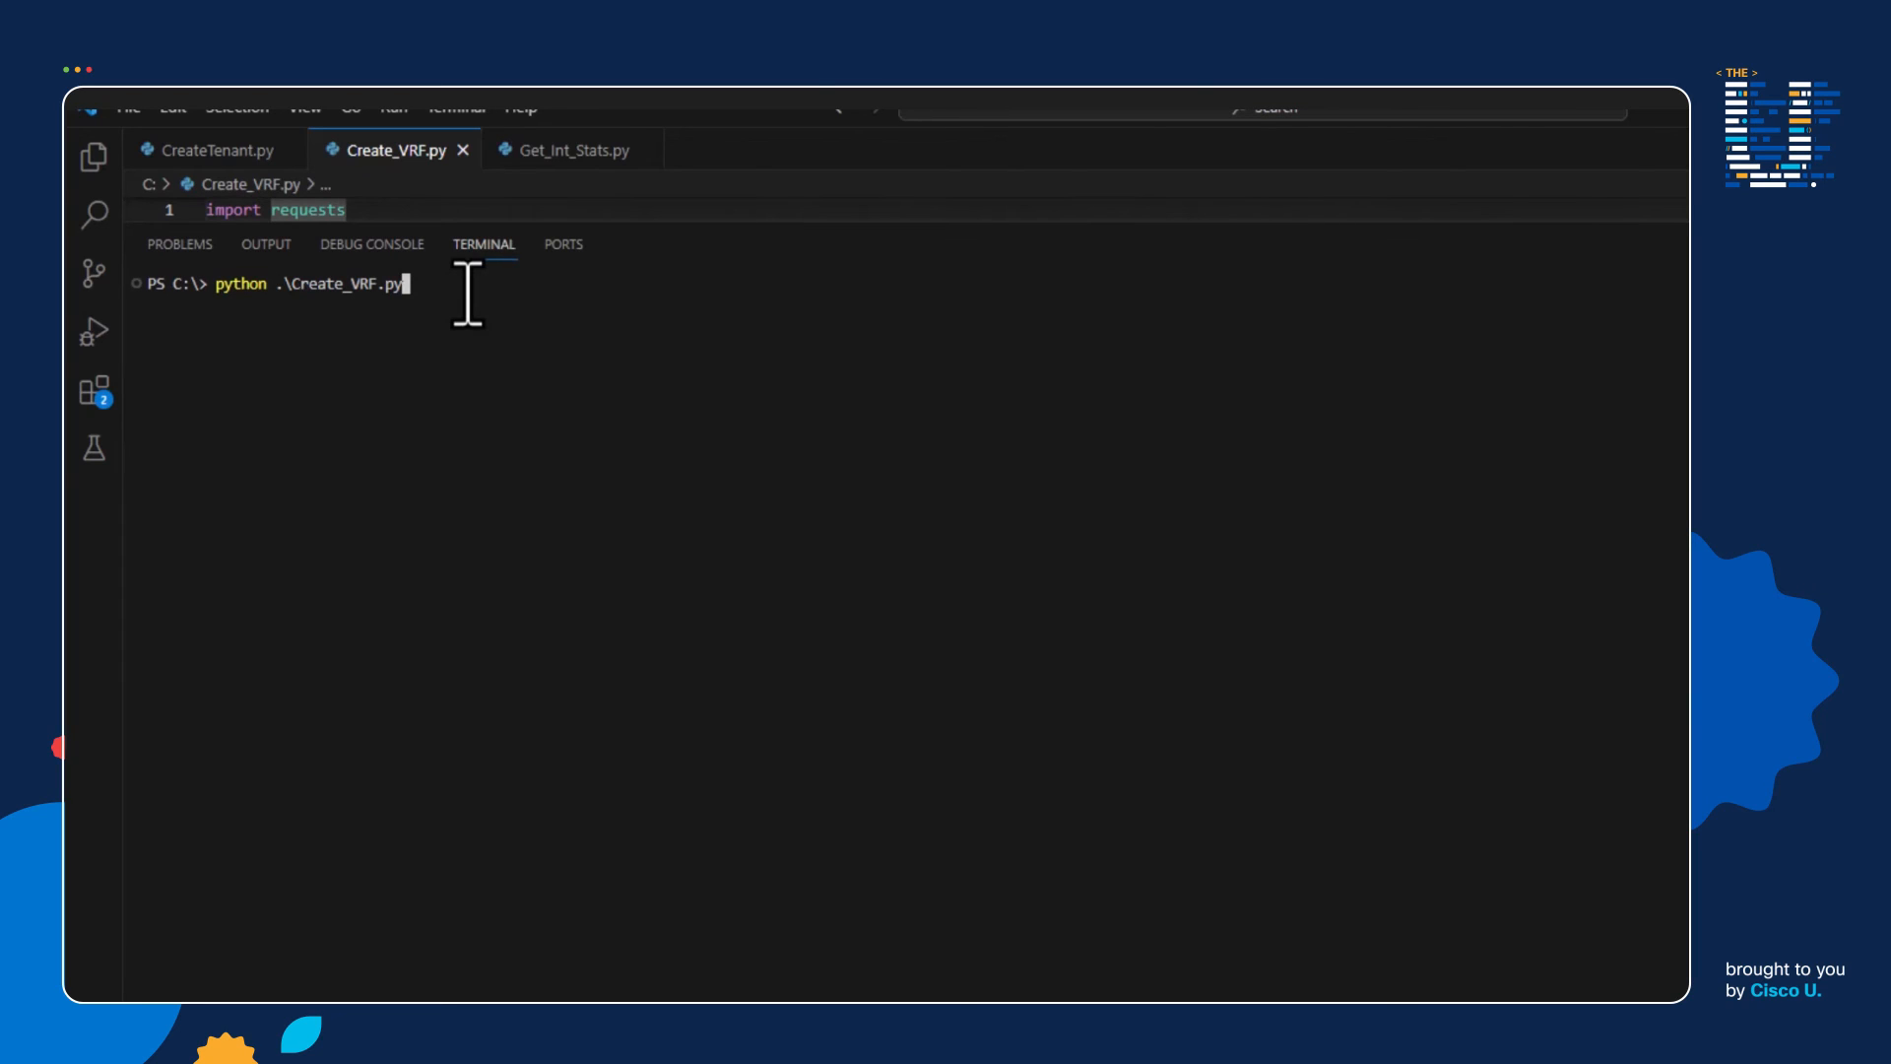
{"action": "key", "text": "Return"}
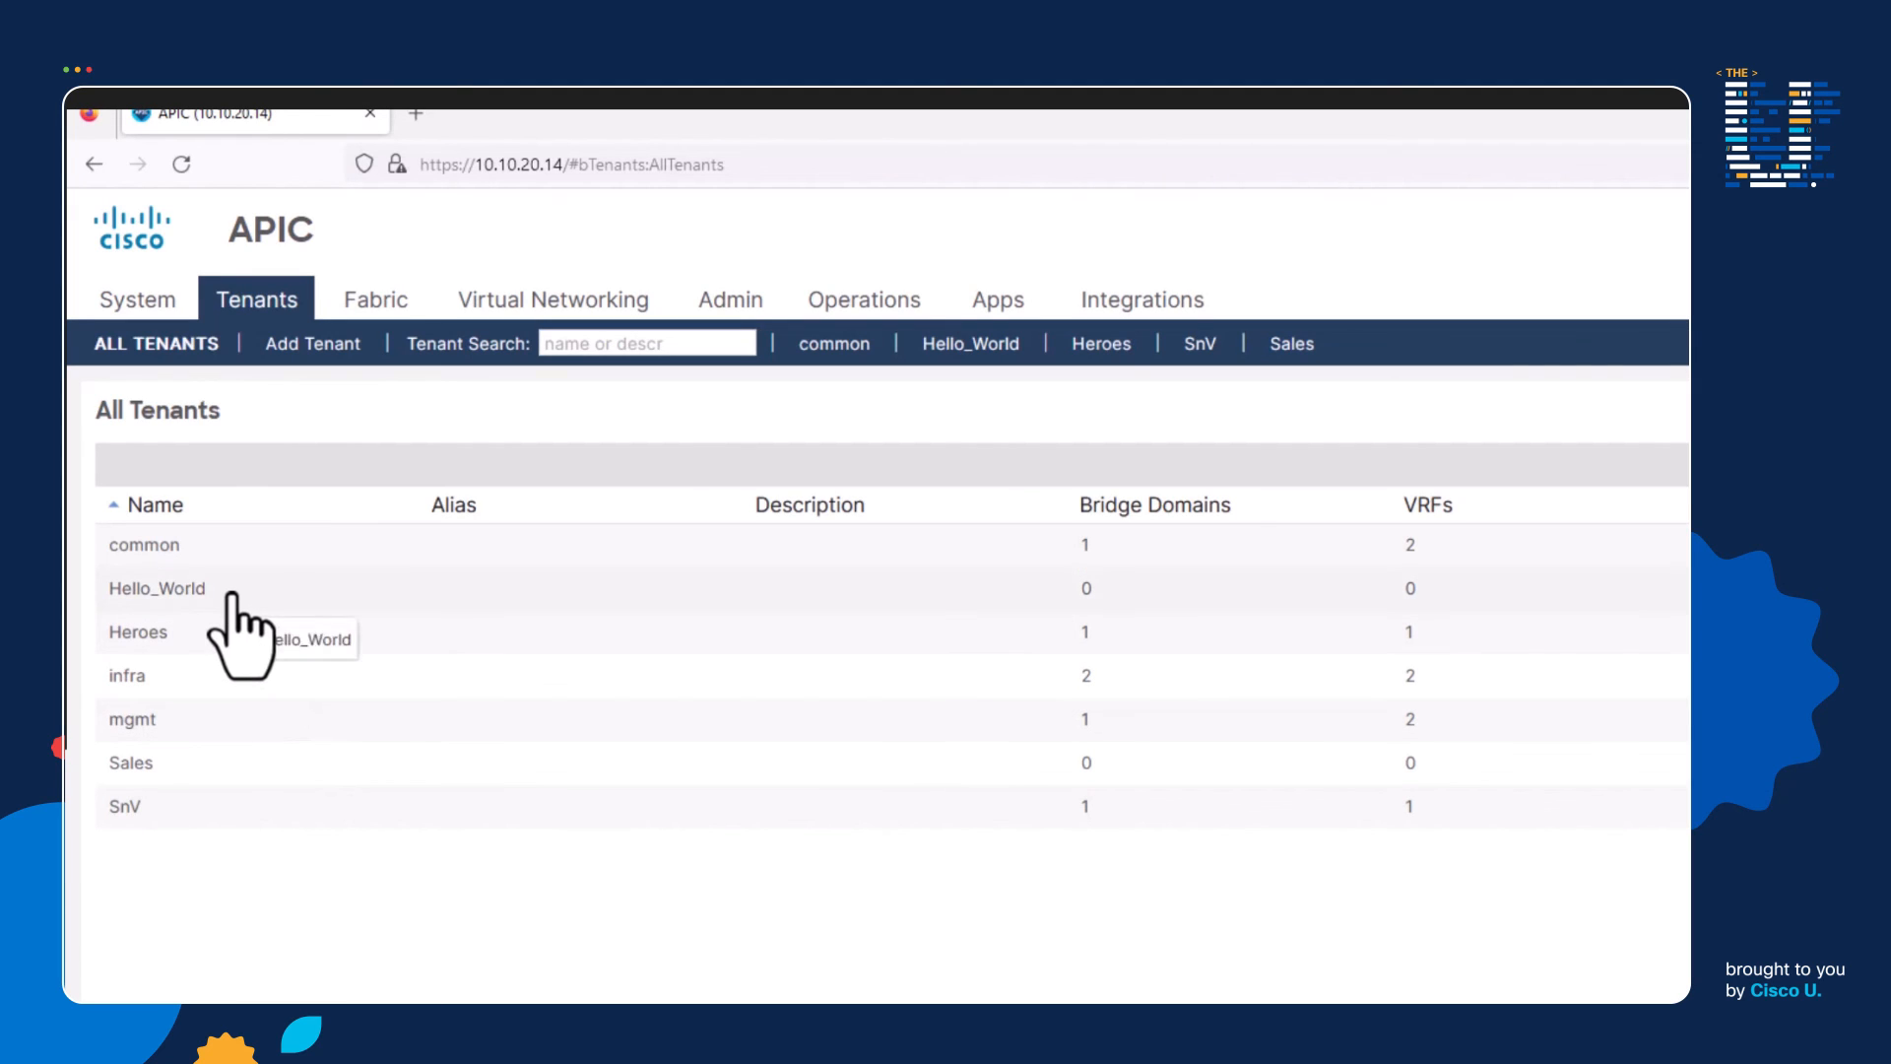
- Expand the Hello_World tenant's Networking in APIC to check the new VRF
{"action": "left_click", "coordinate": [157, 589]}
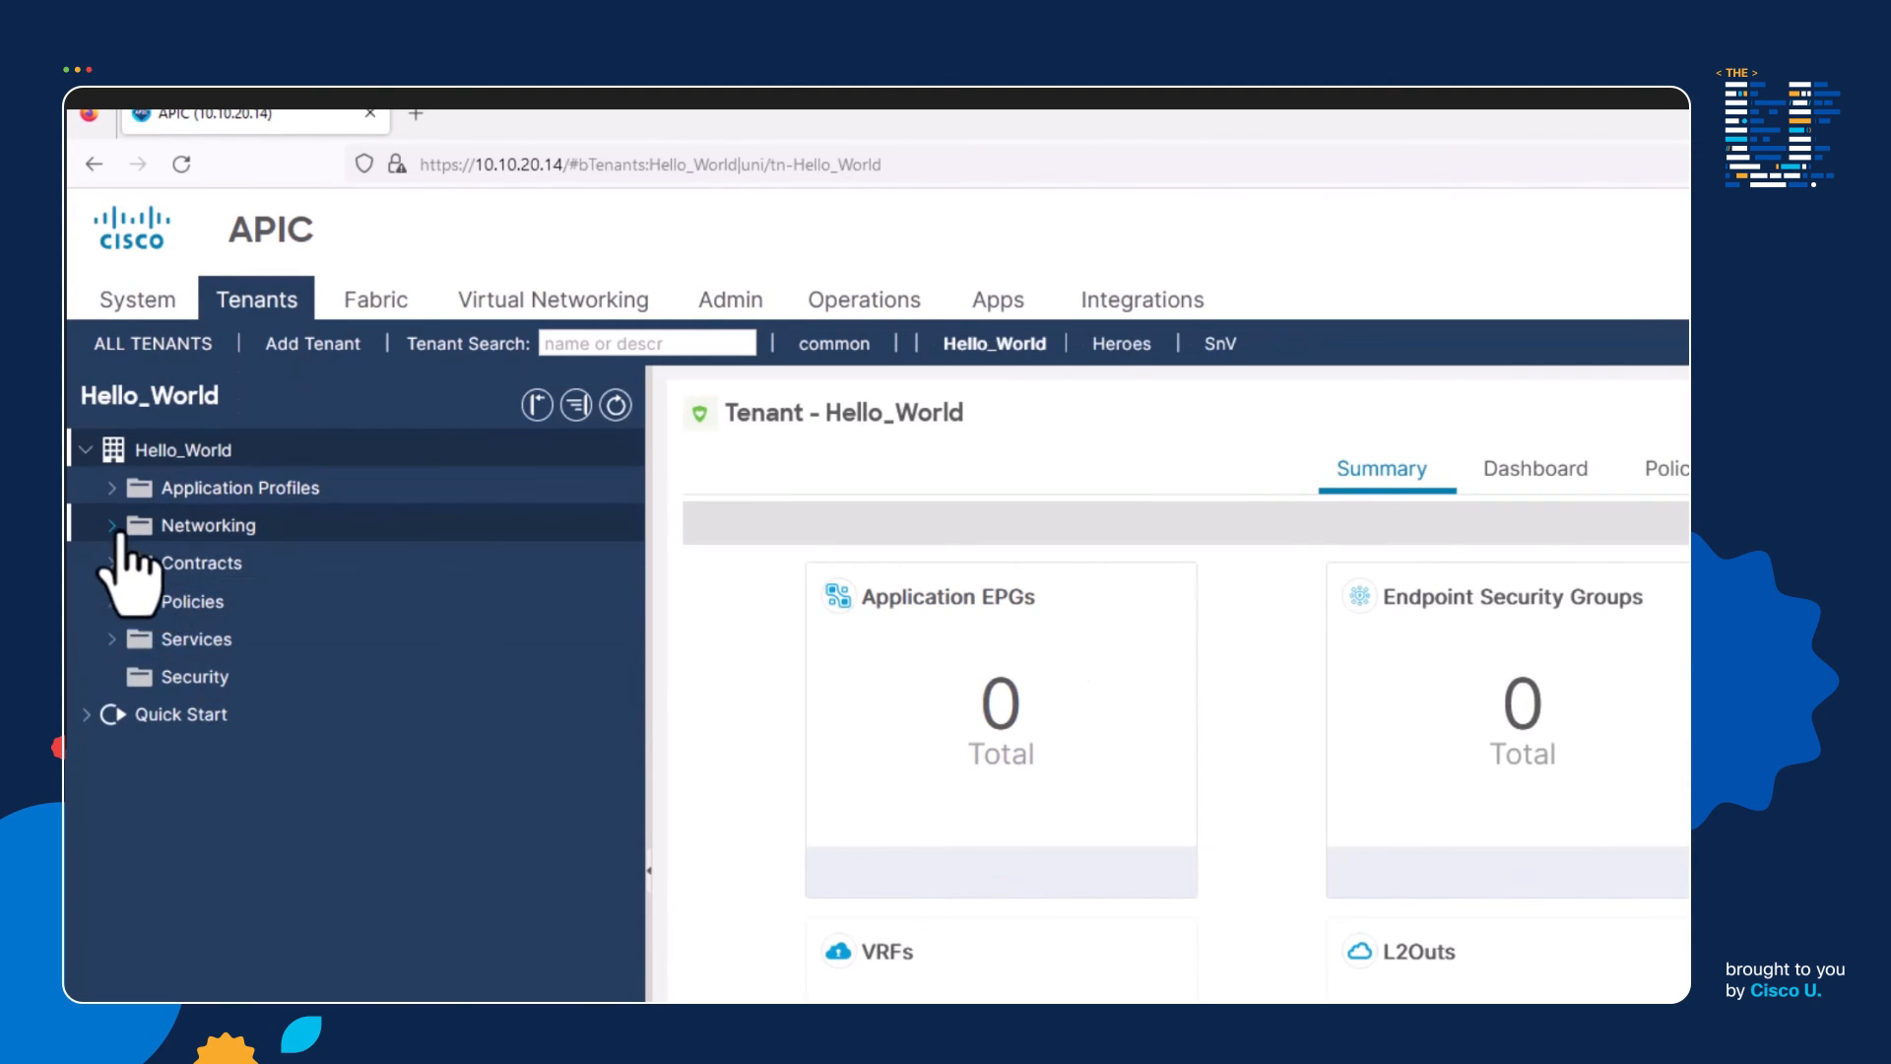
{"action": "left_click", "coordinate": [128, 524]}
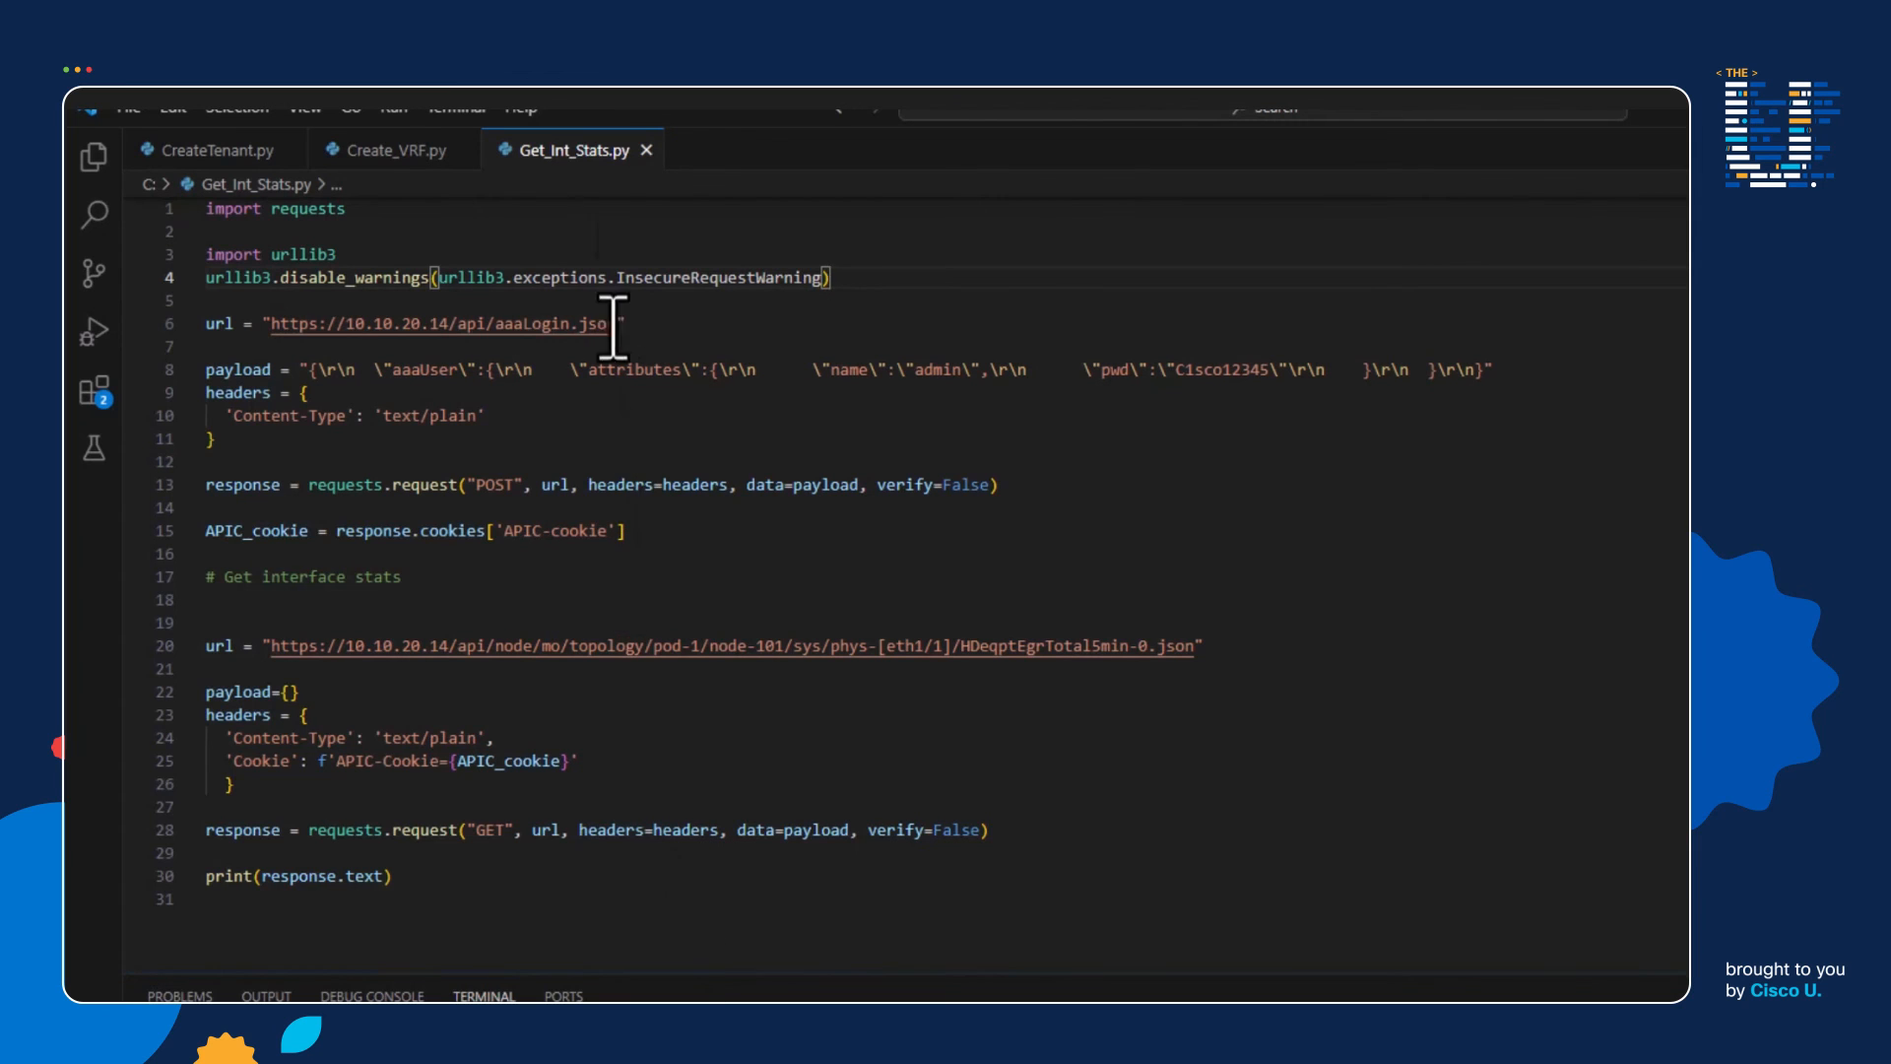
{"action": "mouse_move", "coordinate": [908, 646]}
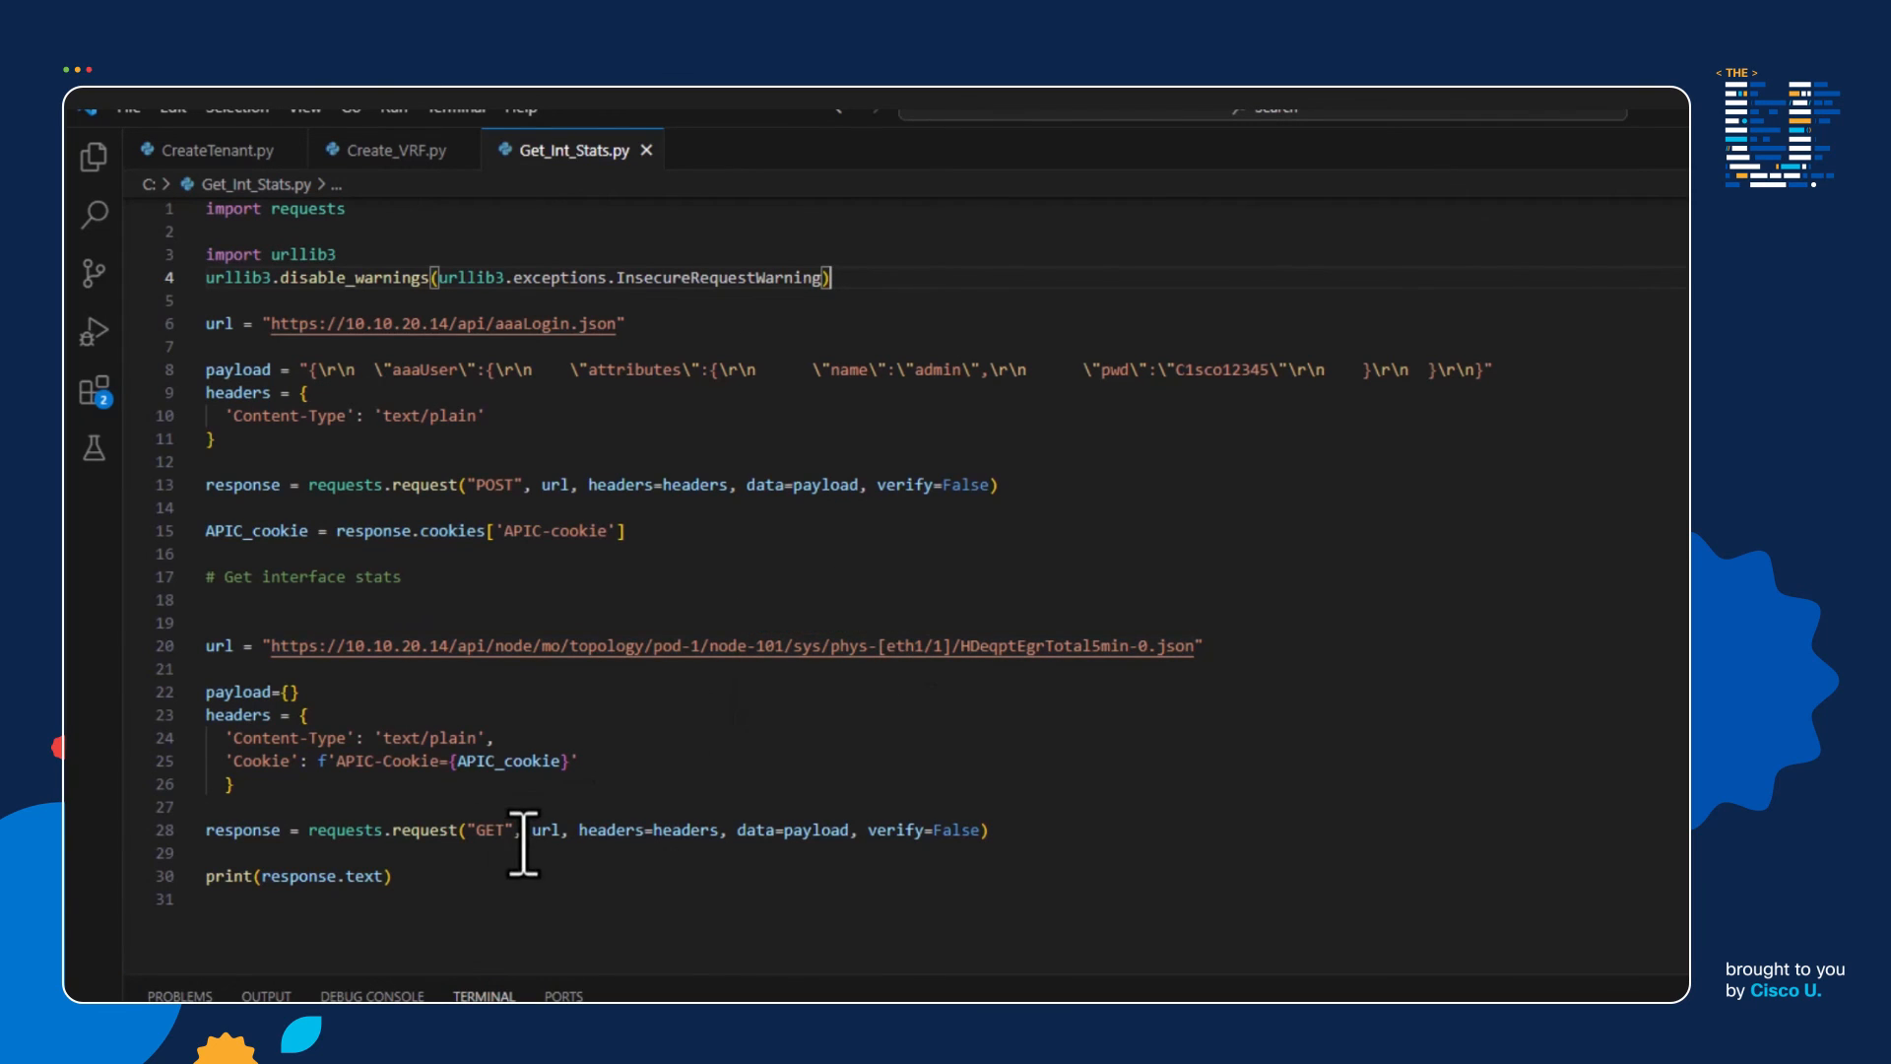
{"action": "mouse_move", "coordinate": [475, 921]}
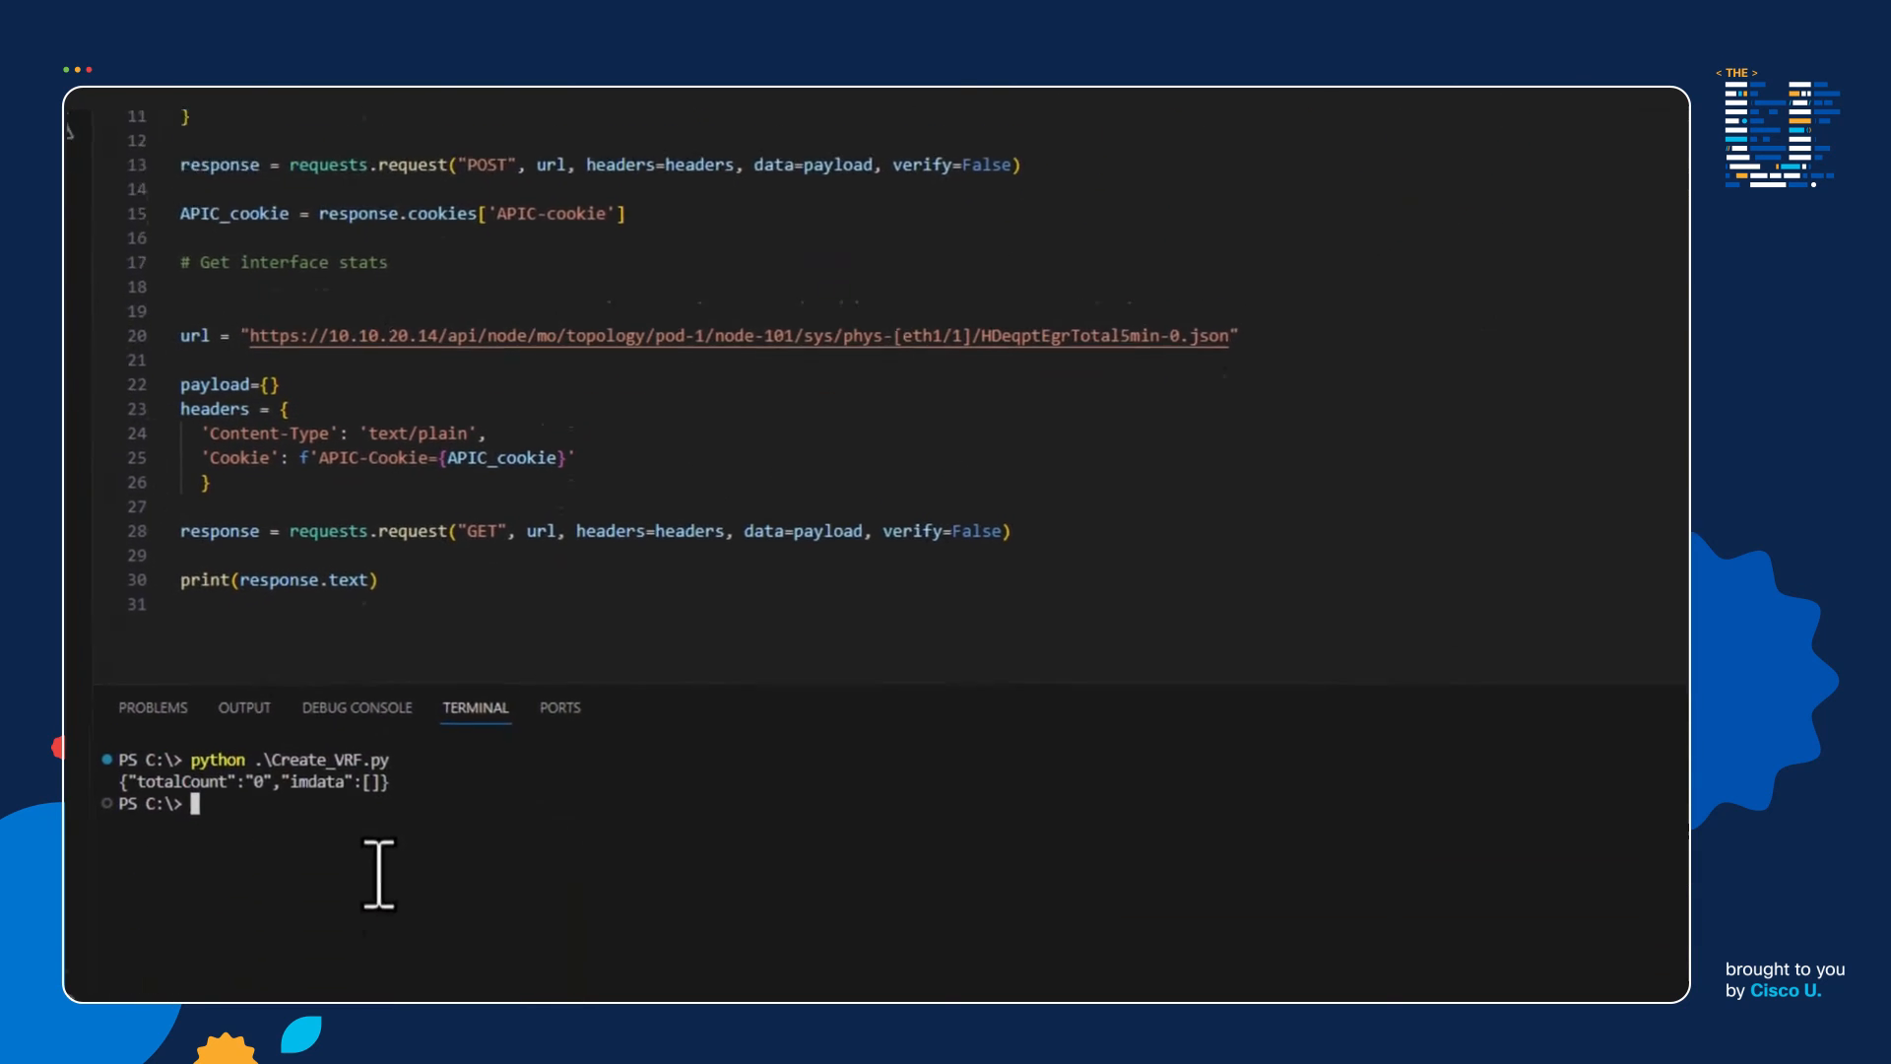
- Run python .\Get_Int_Stats.py, returning eth1/1 egress byte and packet counts for node 101
{"action": "key", "text": "Return"}
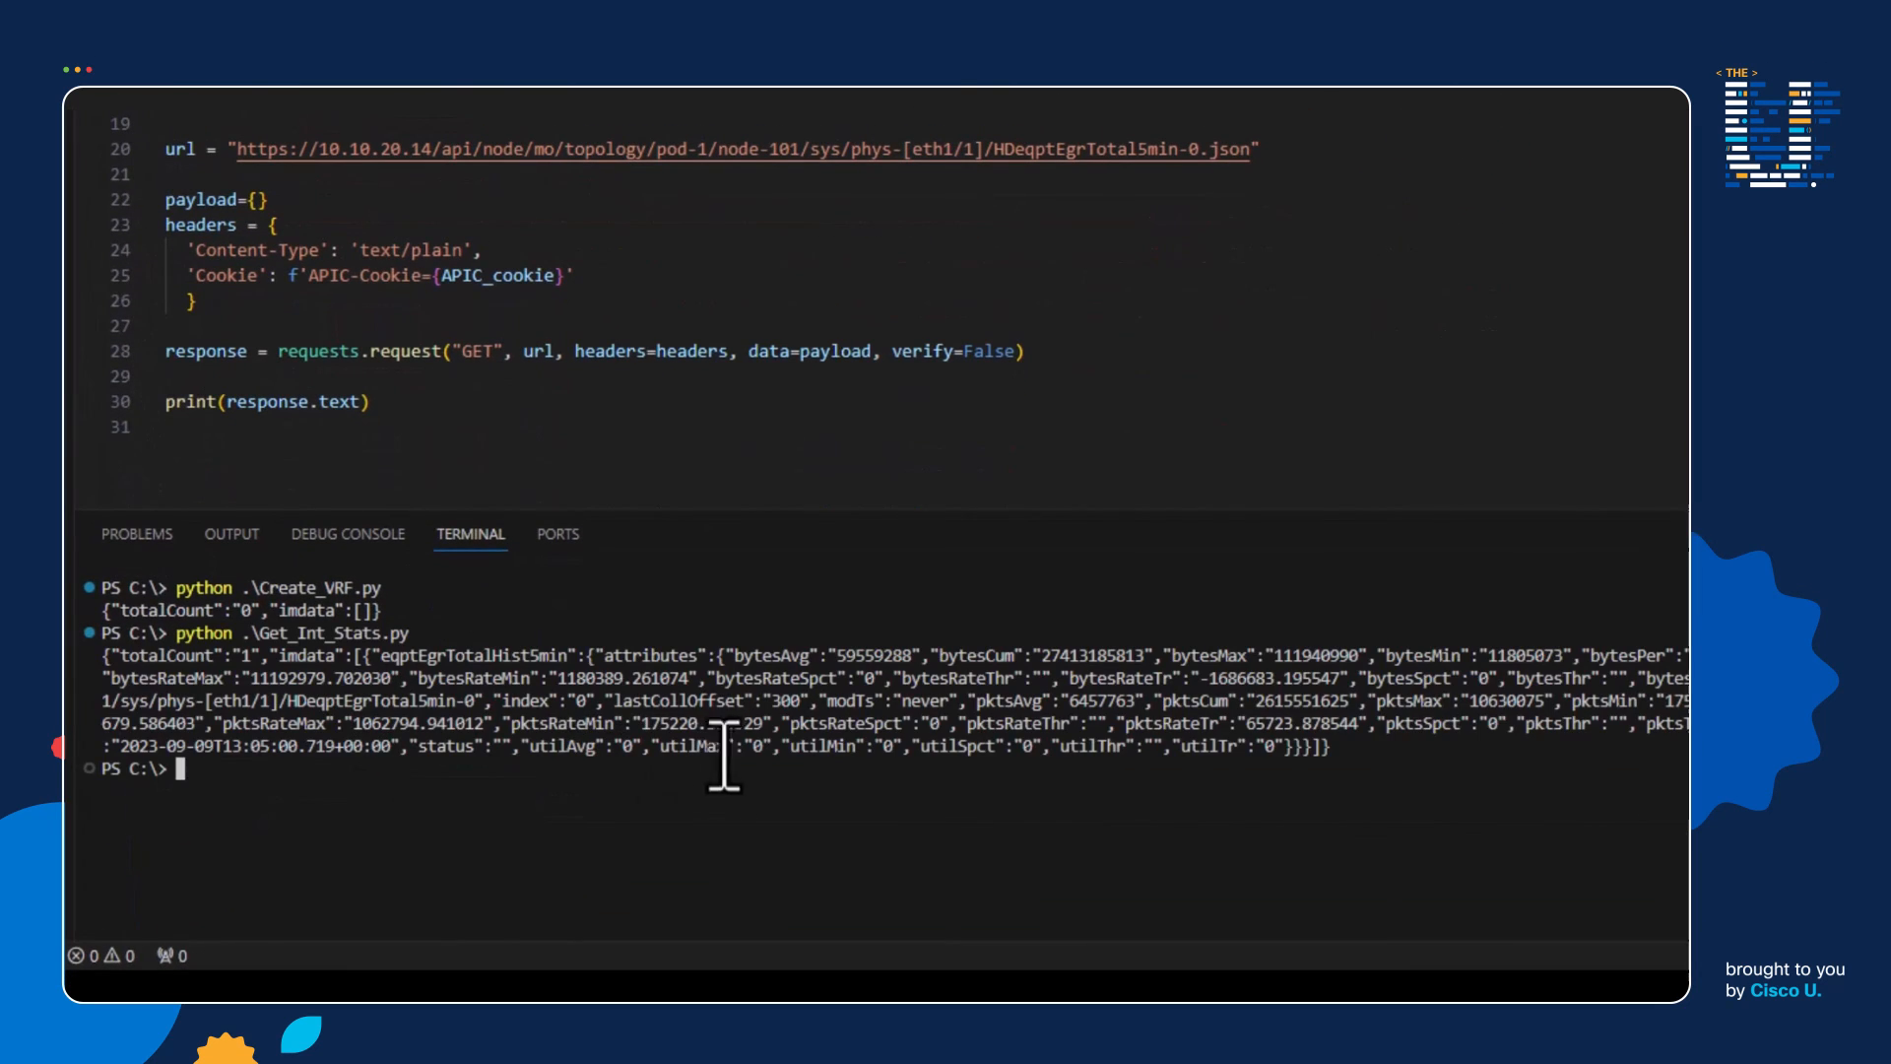
{"action": "mouse_move", "coordinate": [977, 712]}
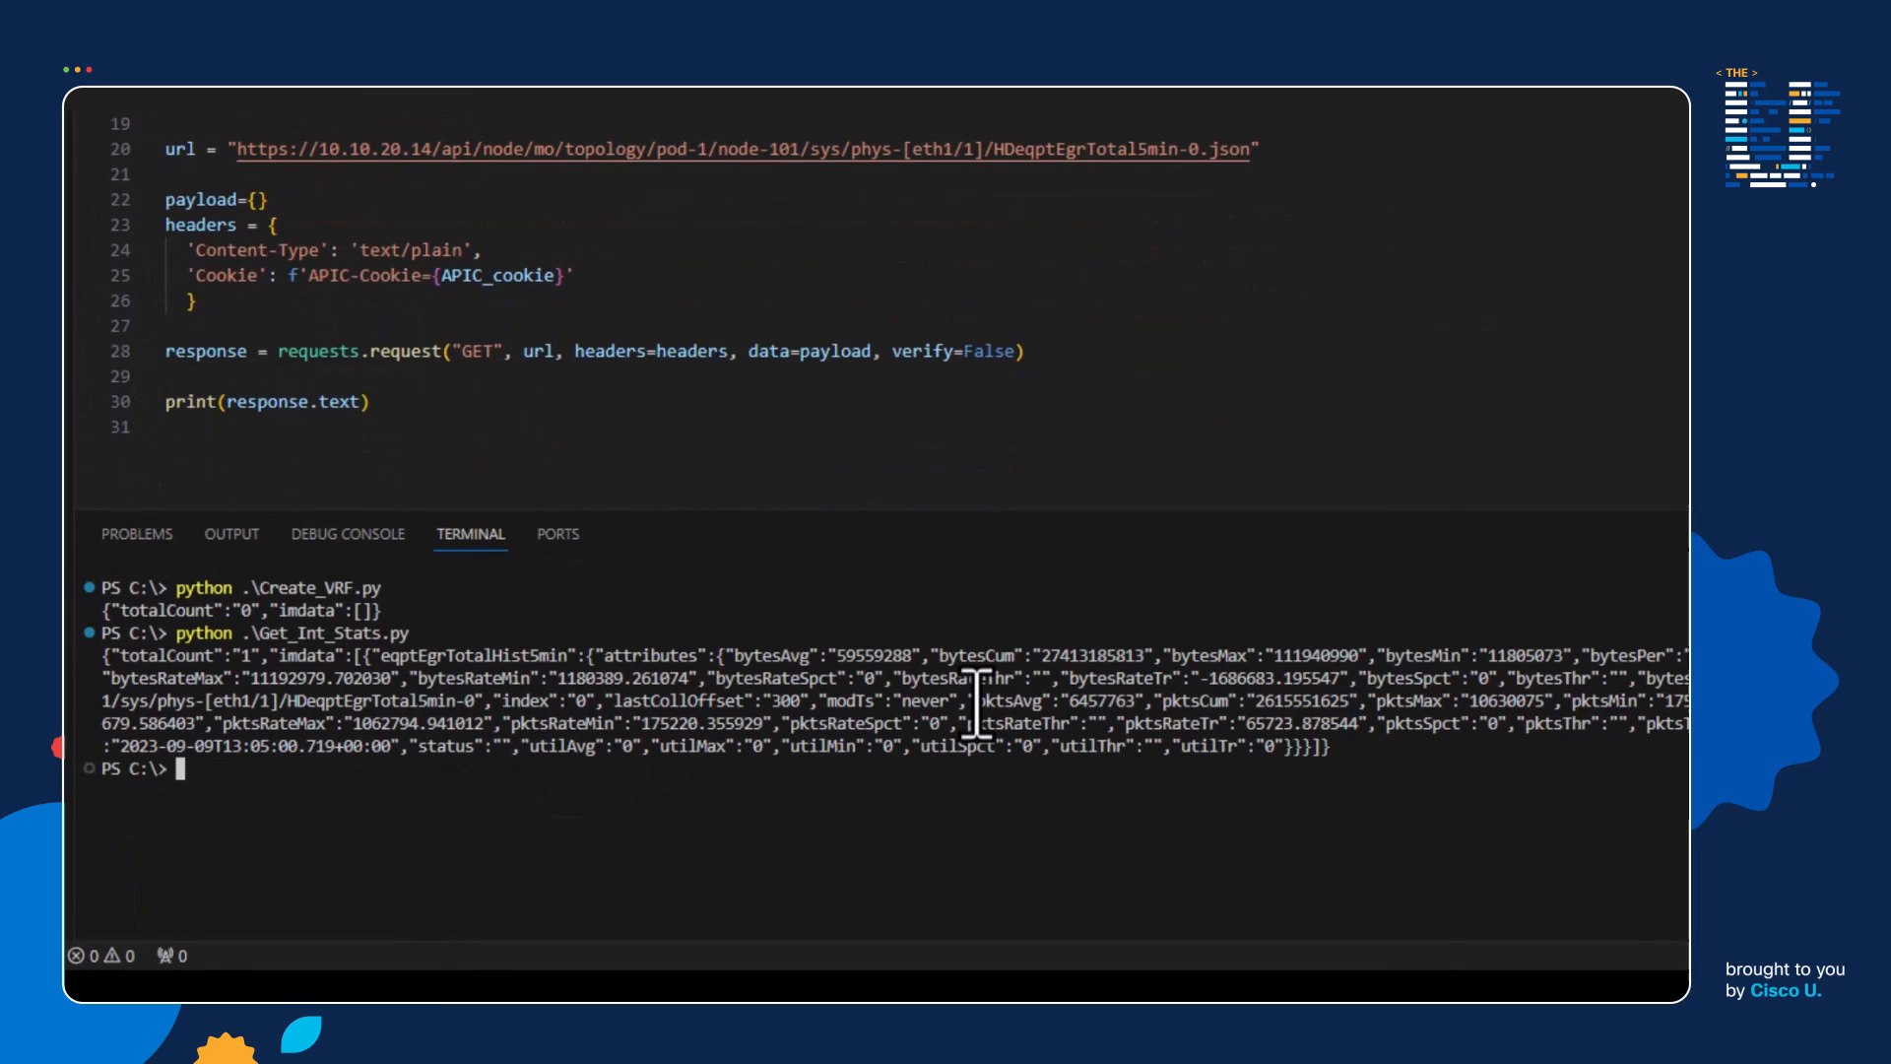
{"action": "mouse_move", "coordinate": [857, 500]}
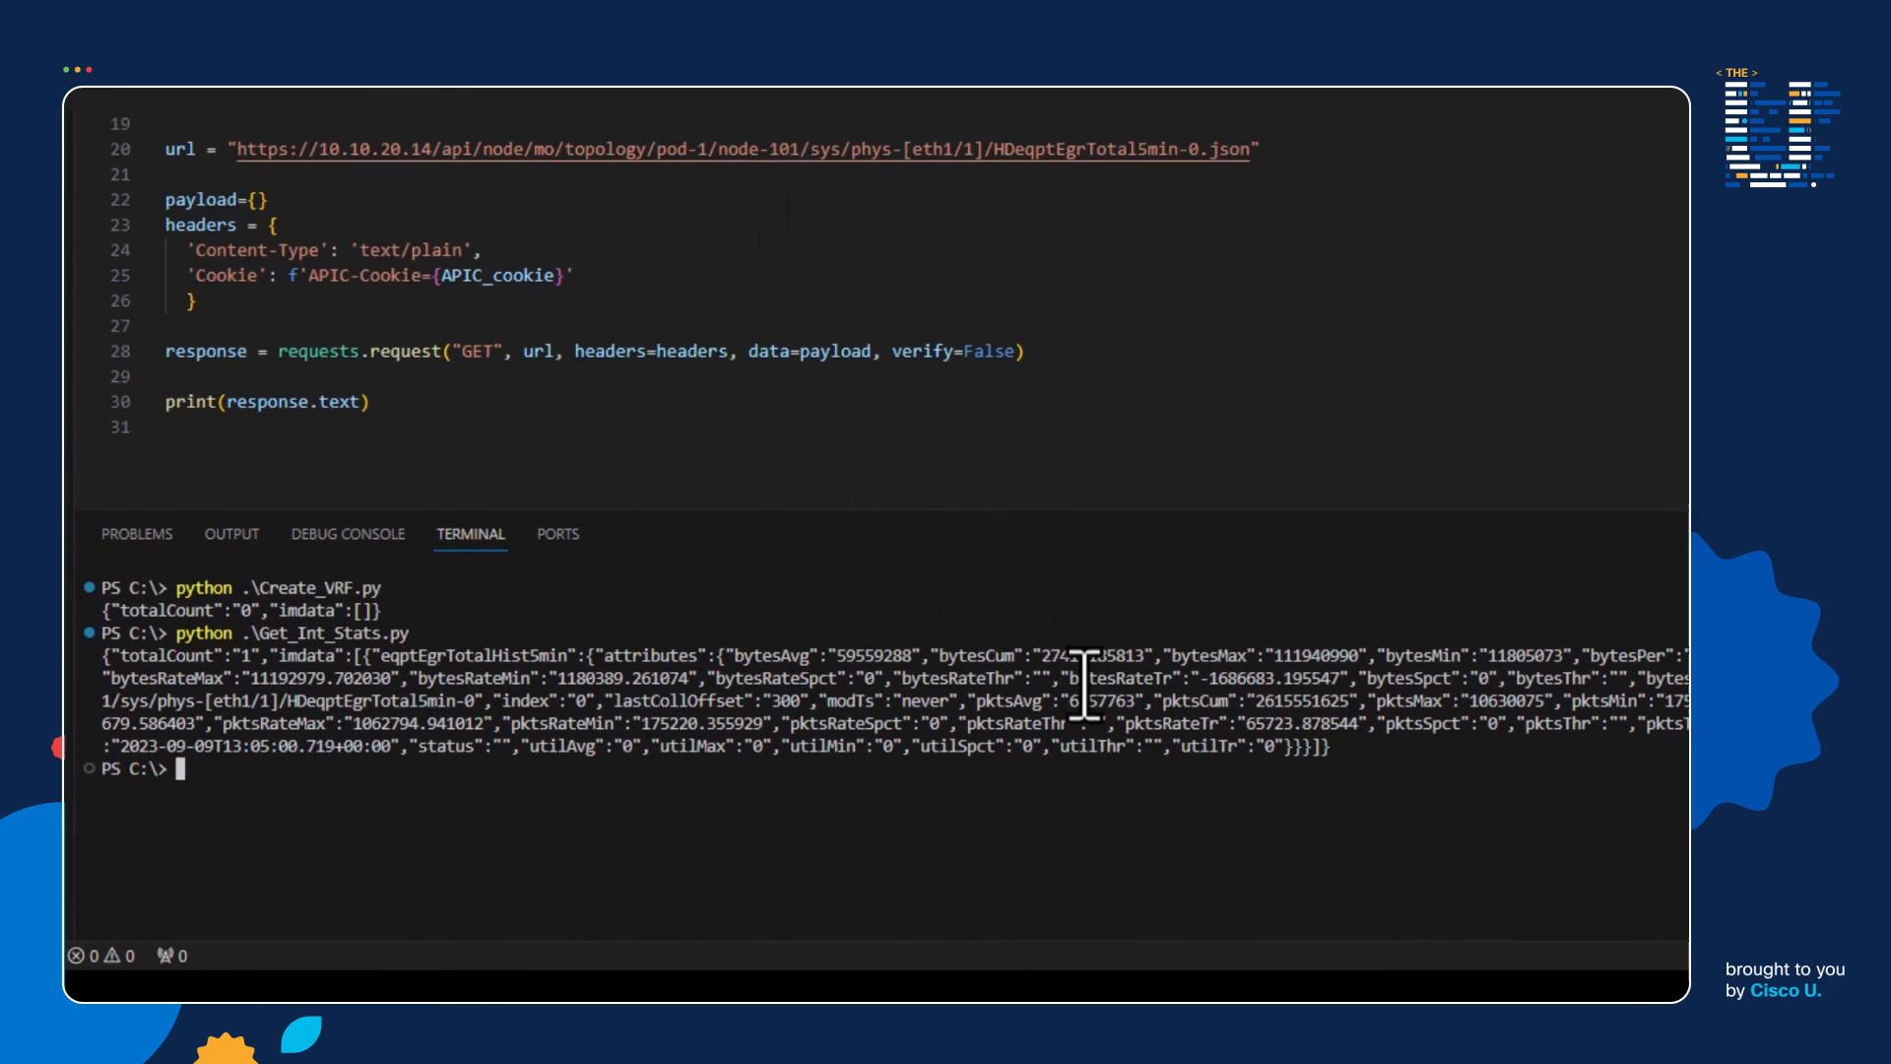
{"action": "mouse_move", "coordinate": [1255, 657]}
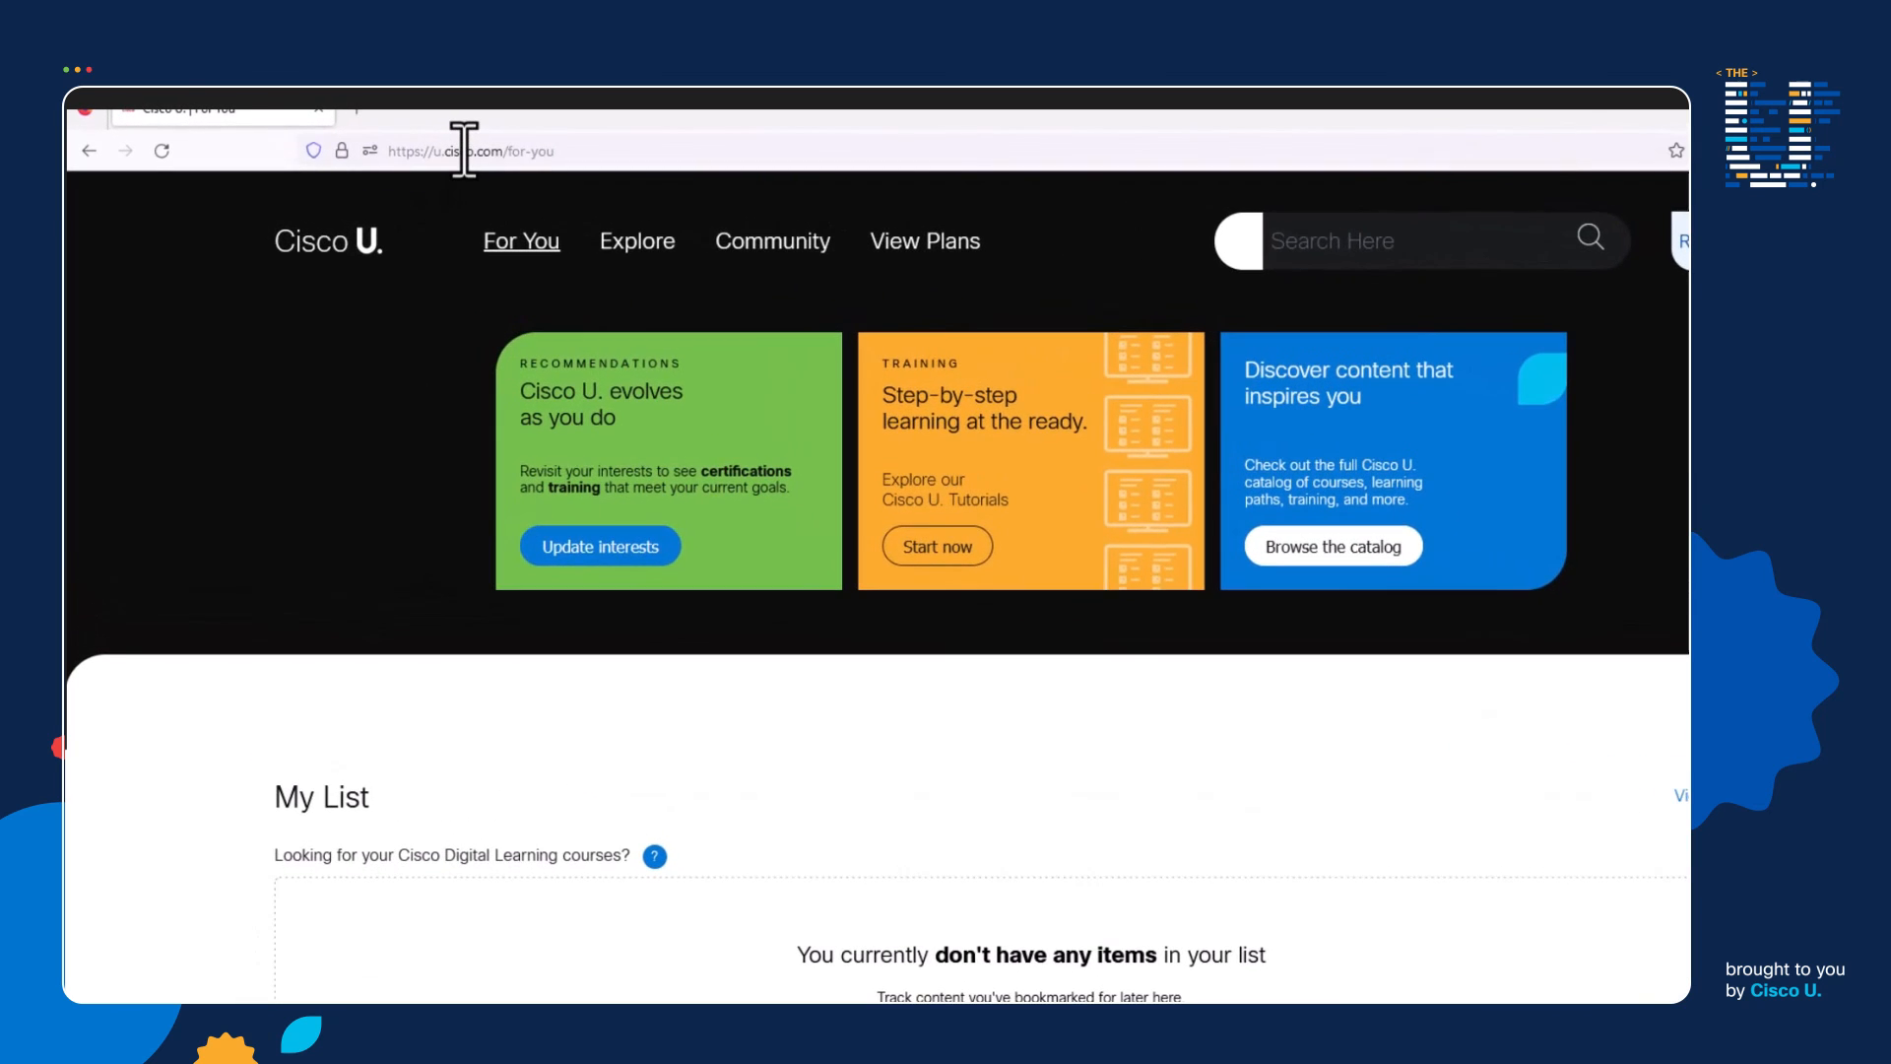
{"action": "mouse_move", "coordinate": [550, 241]}
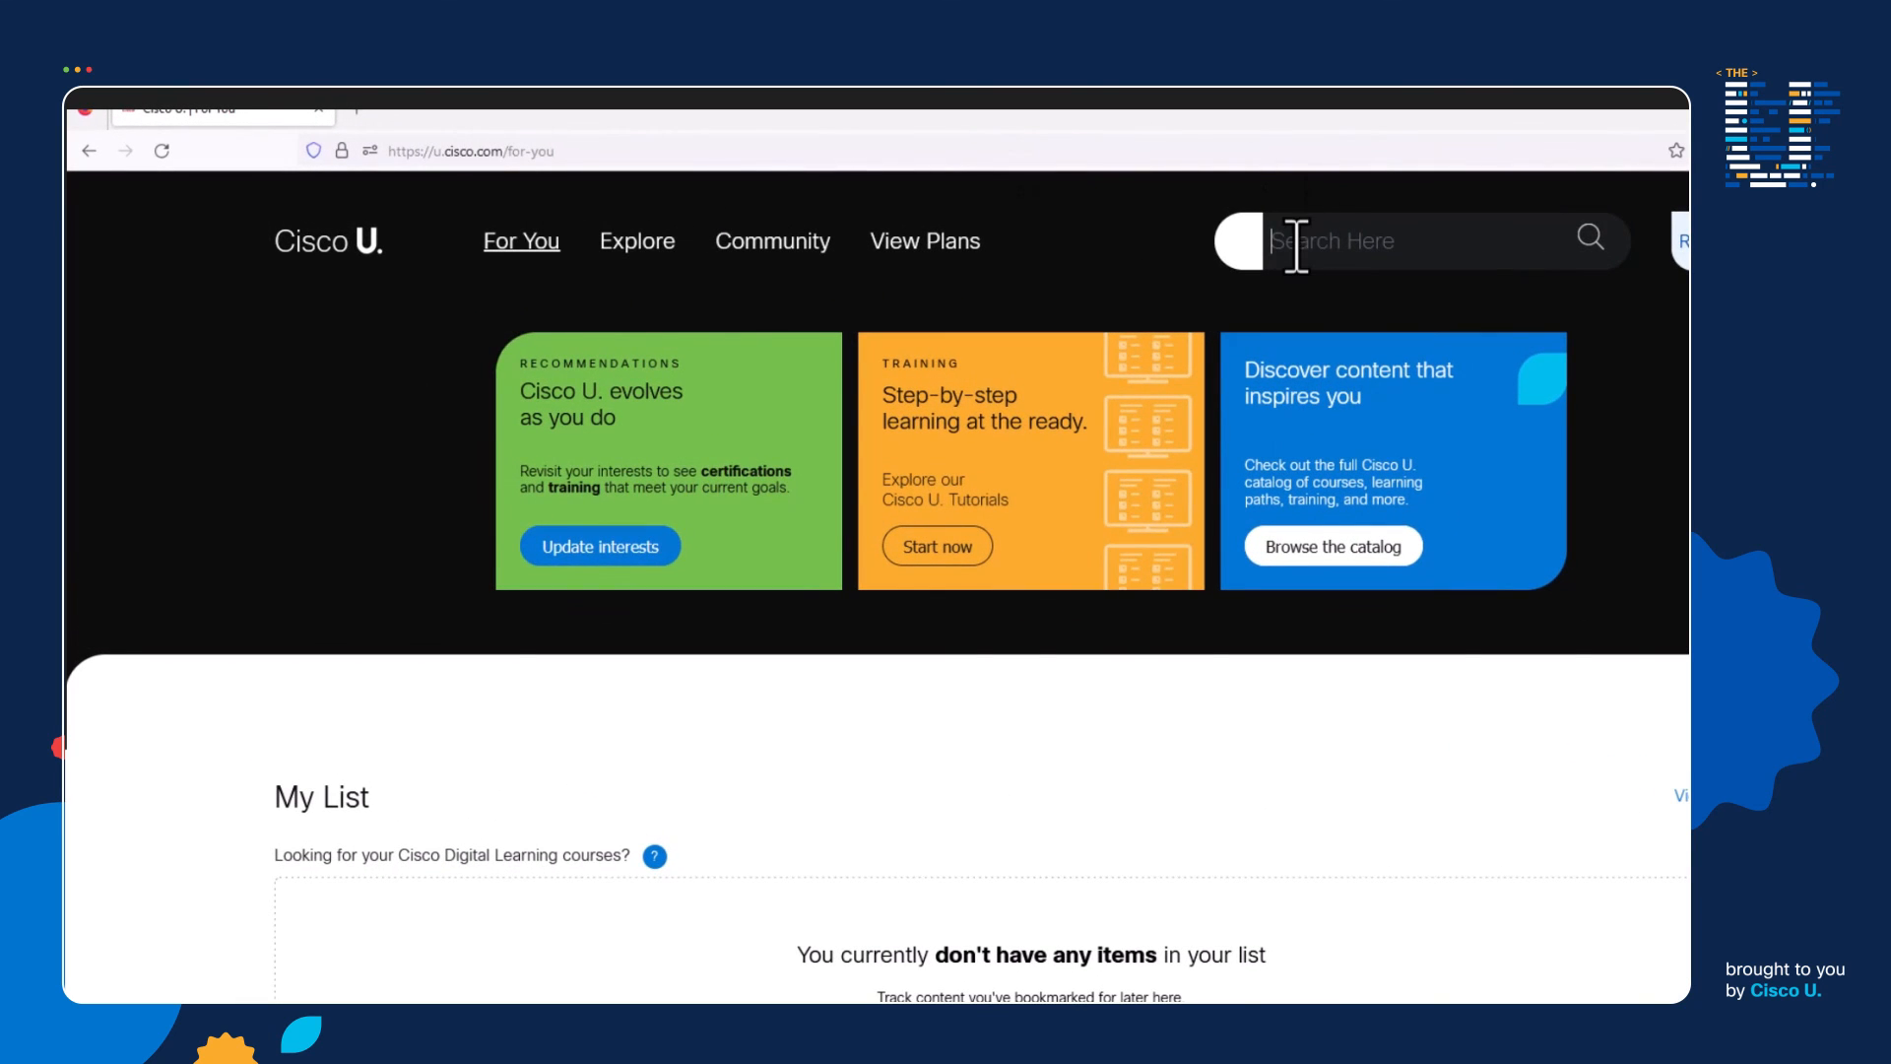
- Search Cisco U for 'robert whitaker' and filter results to Tutorials only
{"action": "type", "text": "robert w"}
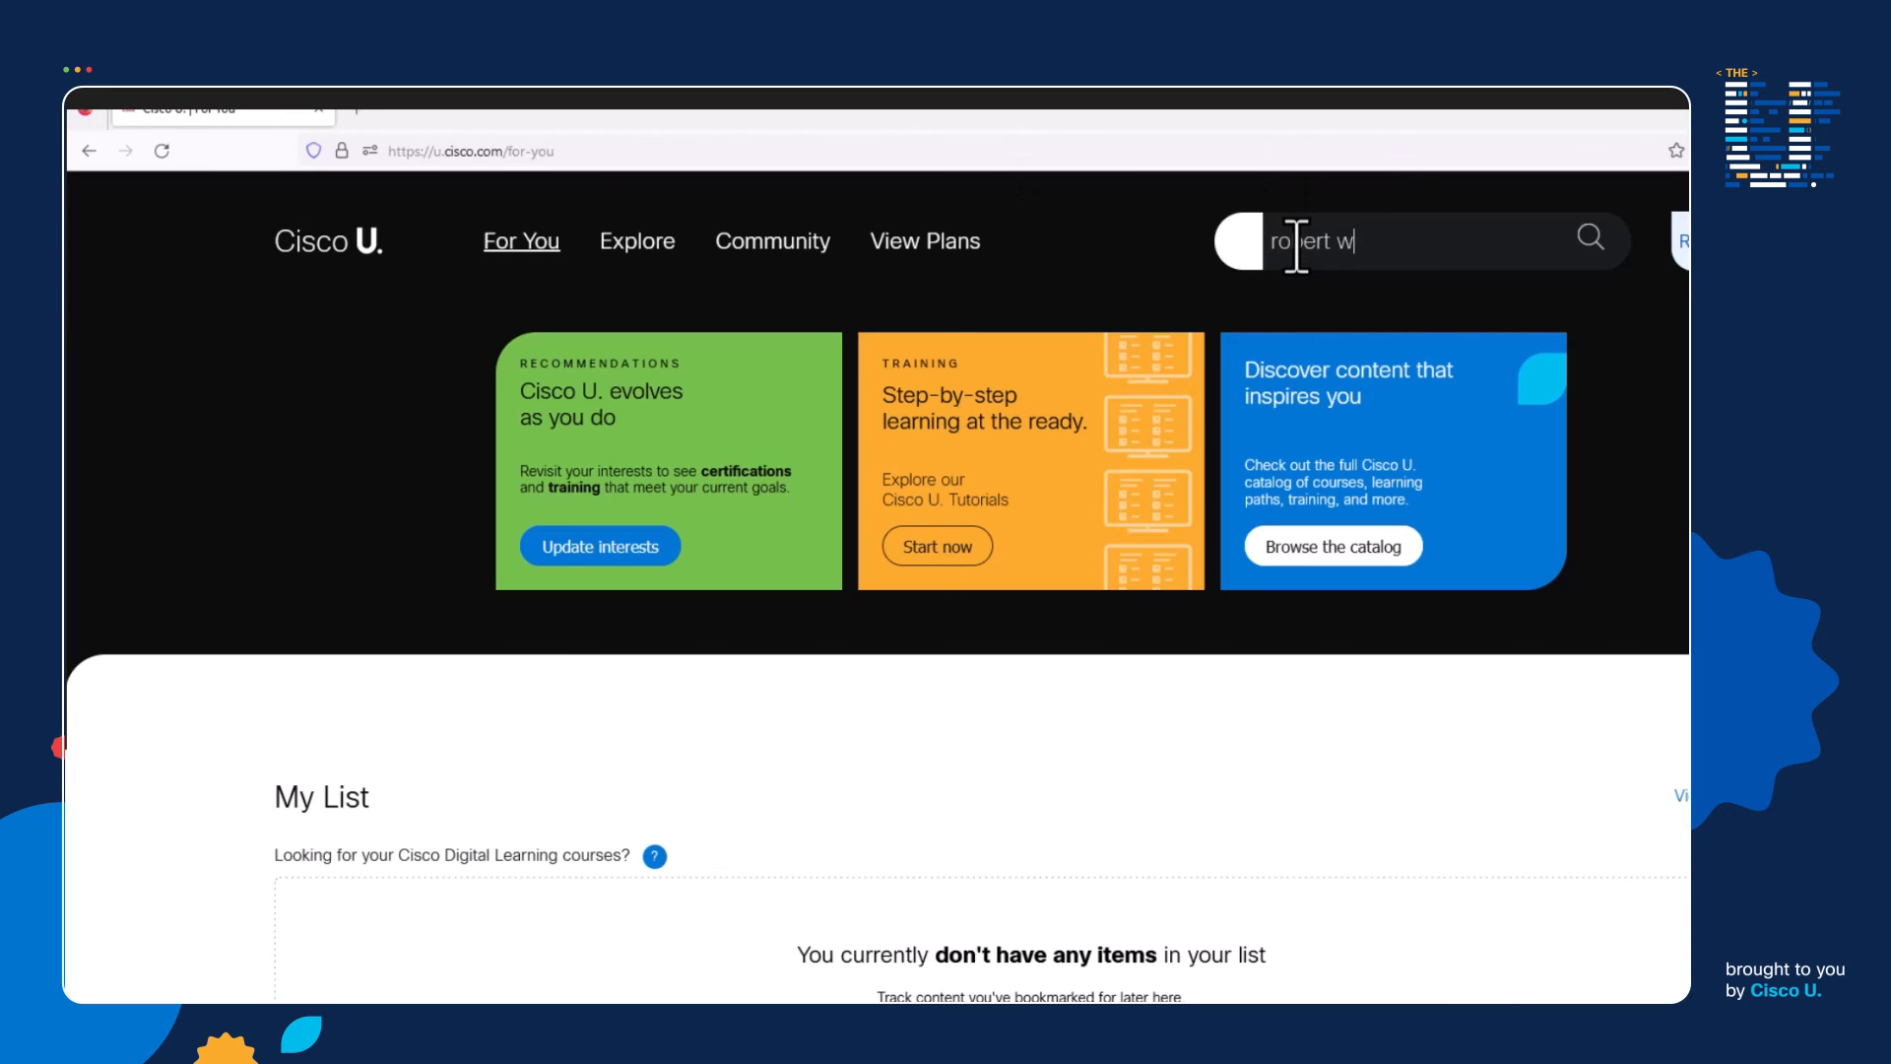
{"action": "type", "text": "hitaker"}
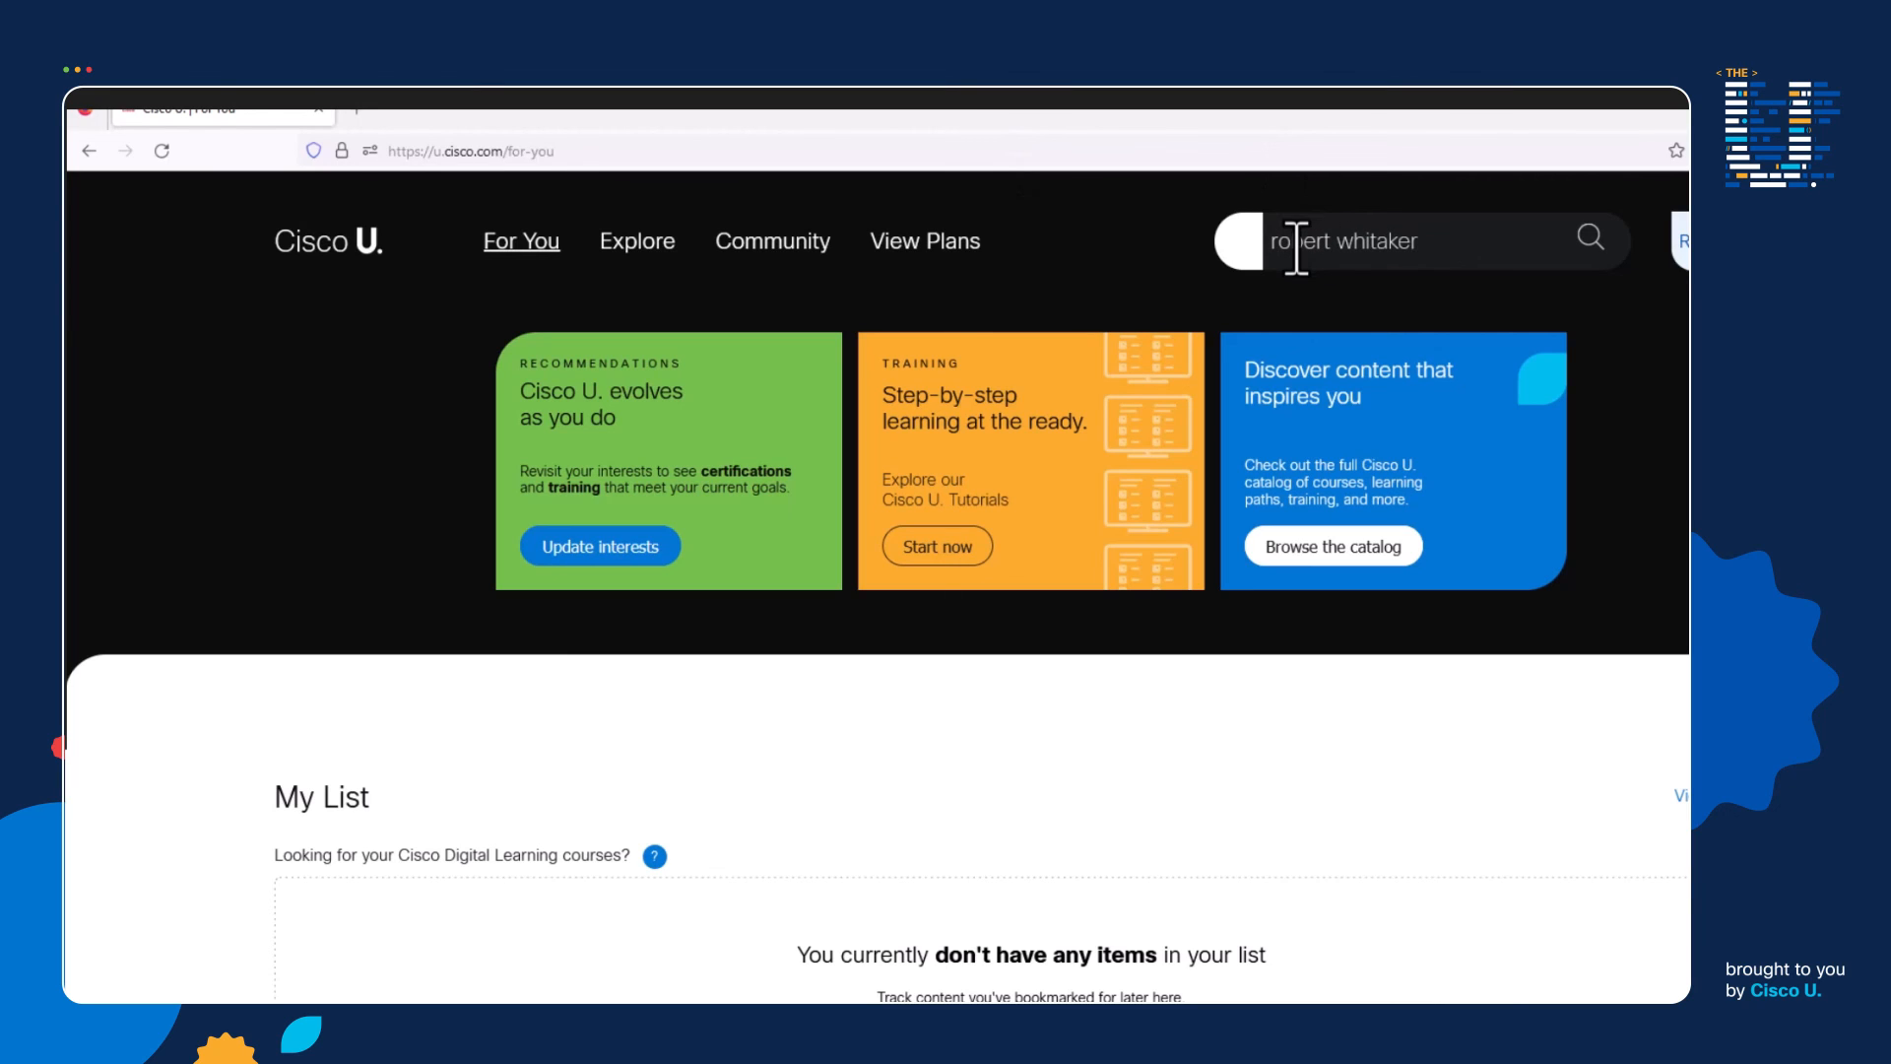
{"action": "left_click", "coordinate": [1590, 239]}
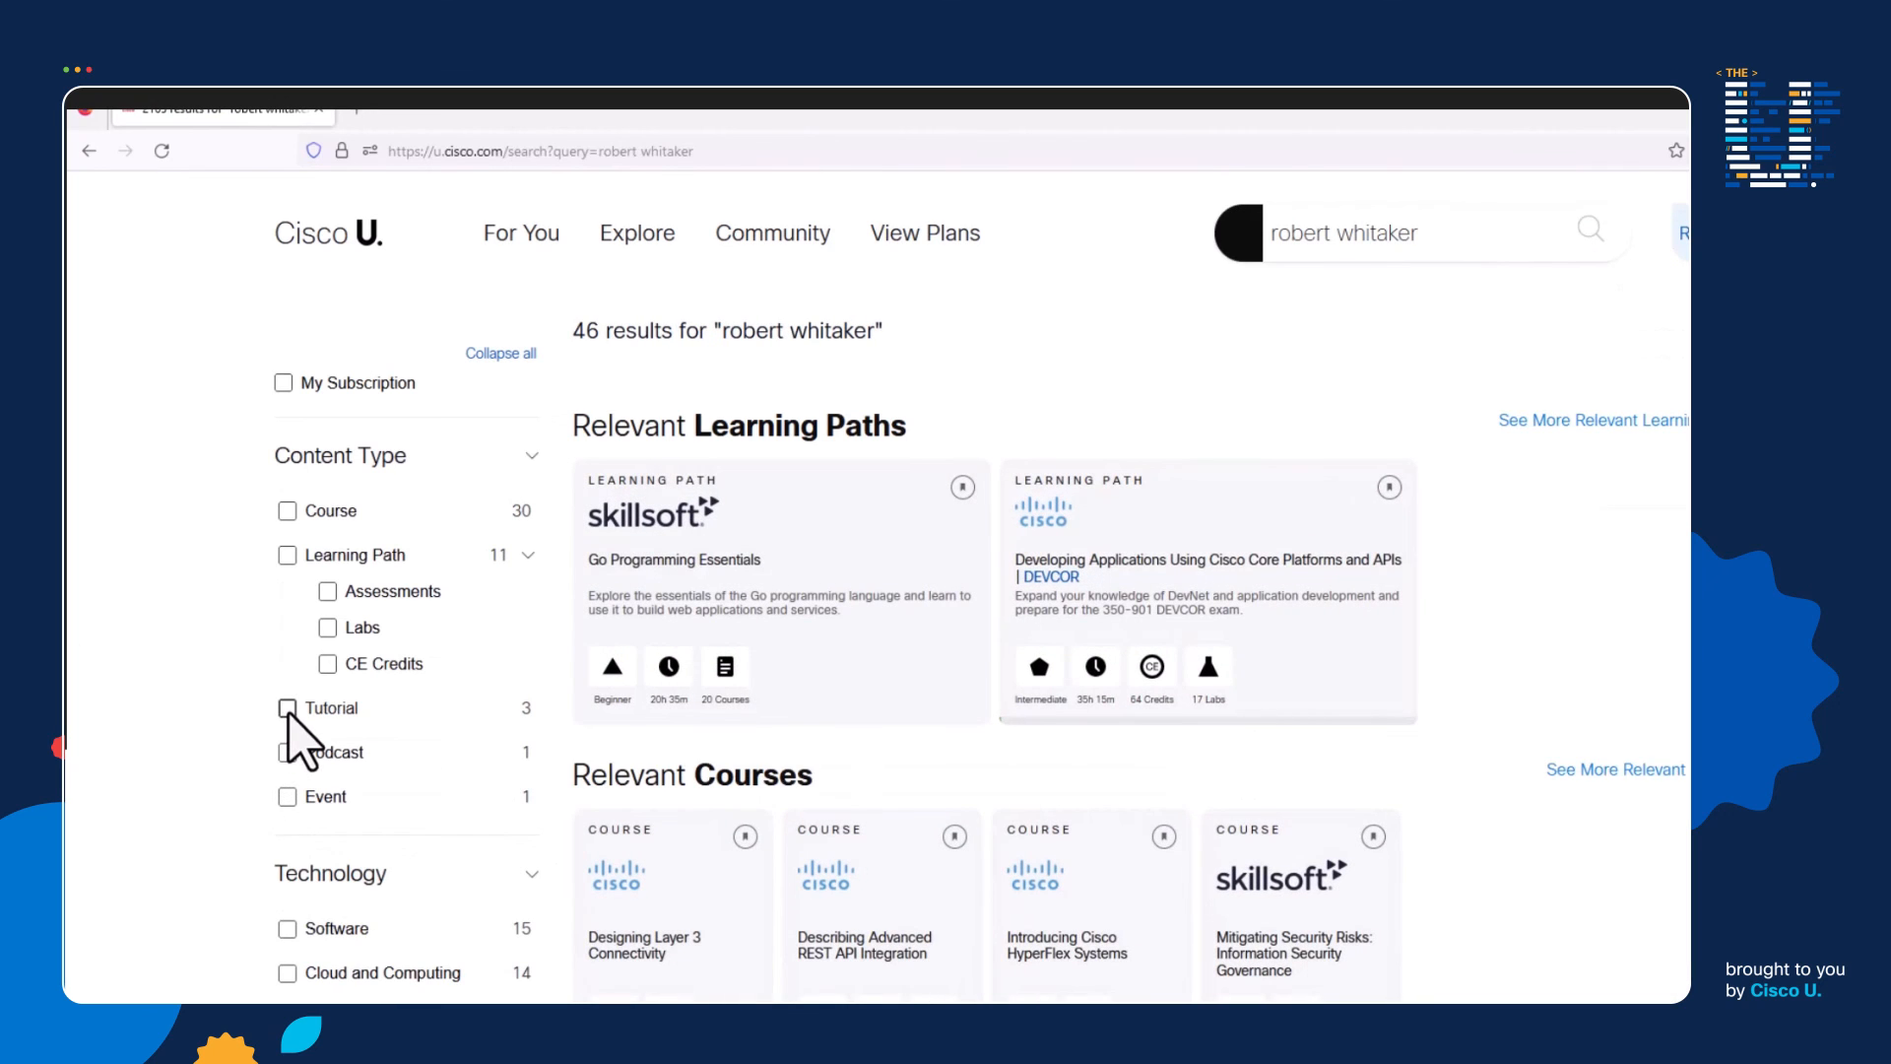
{"action": "left_click", "coordinate": [329, 707]}
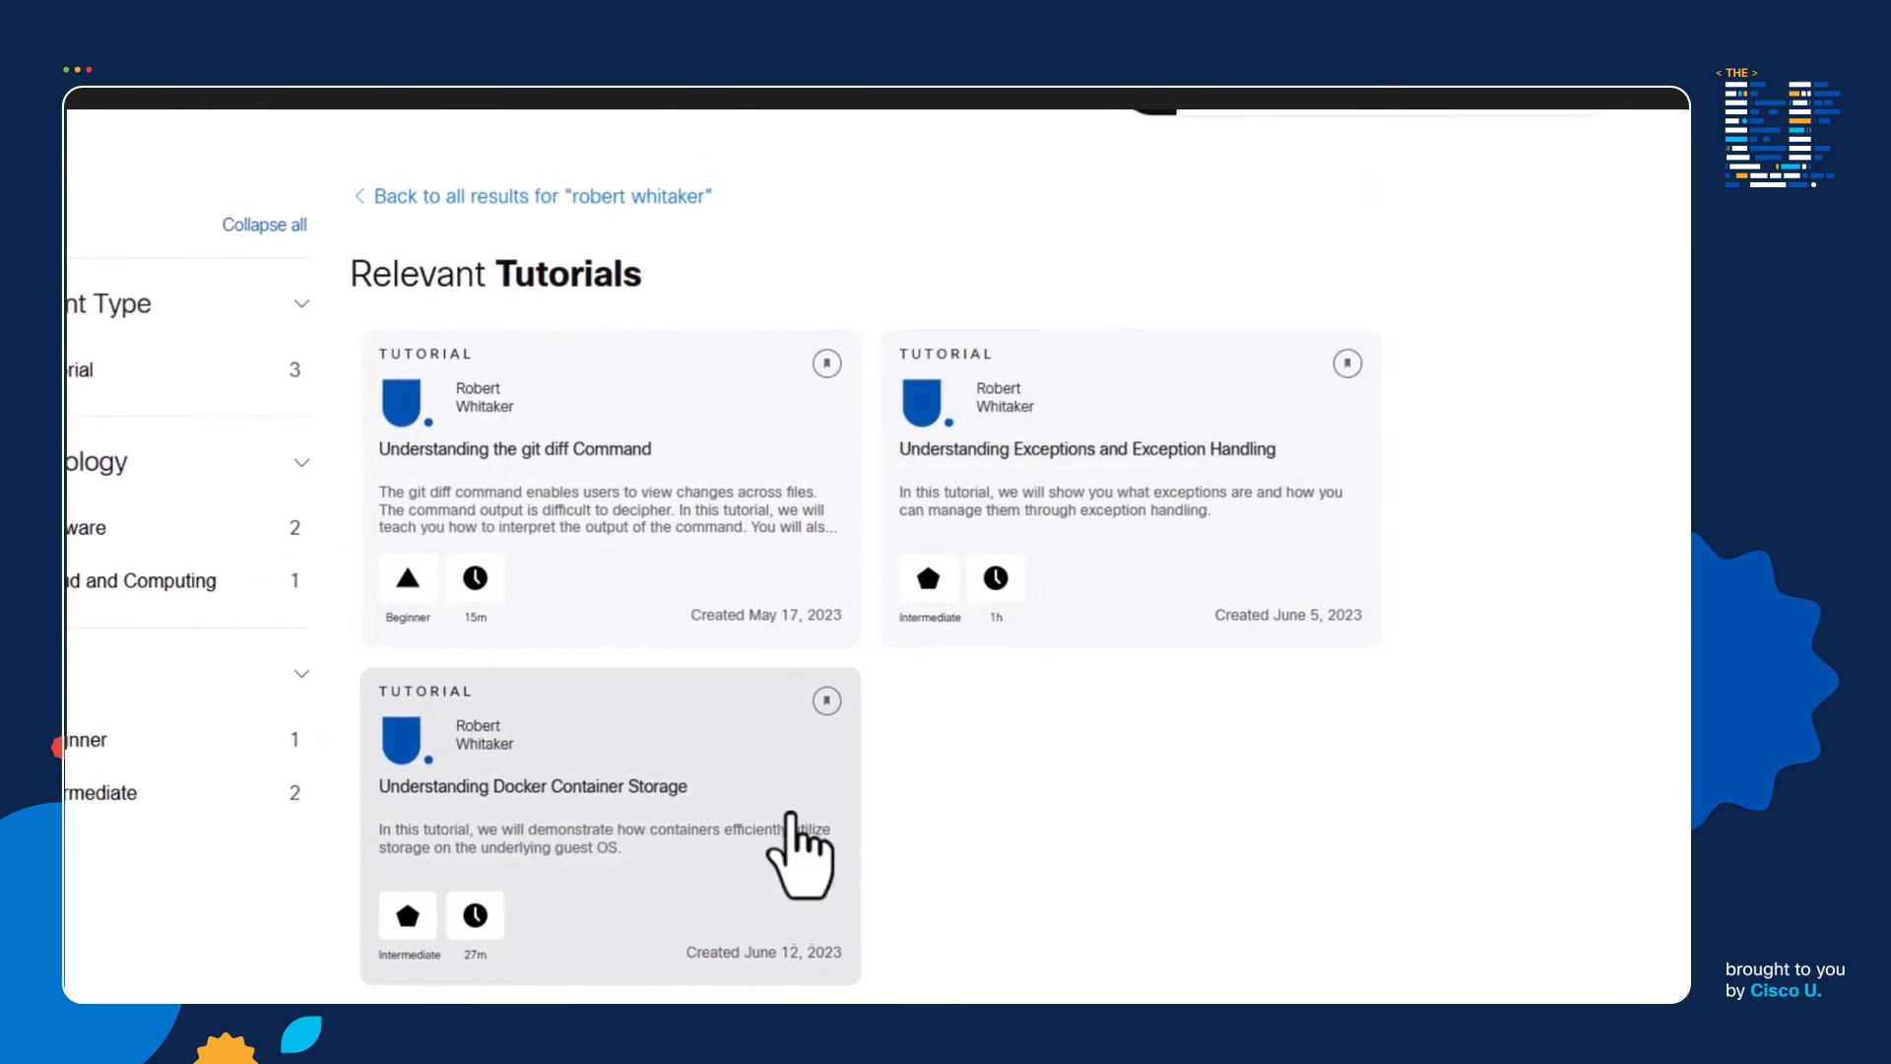
{"action": "mouse_move", "coordinate": [1162, 893]}
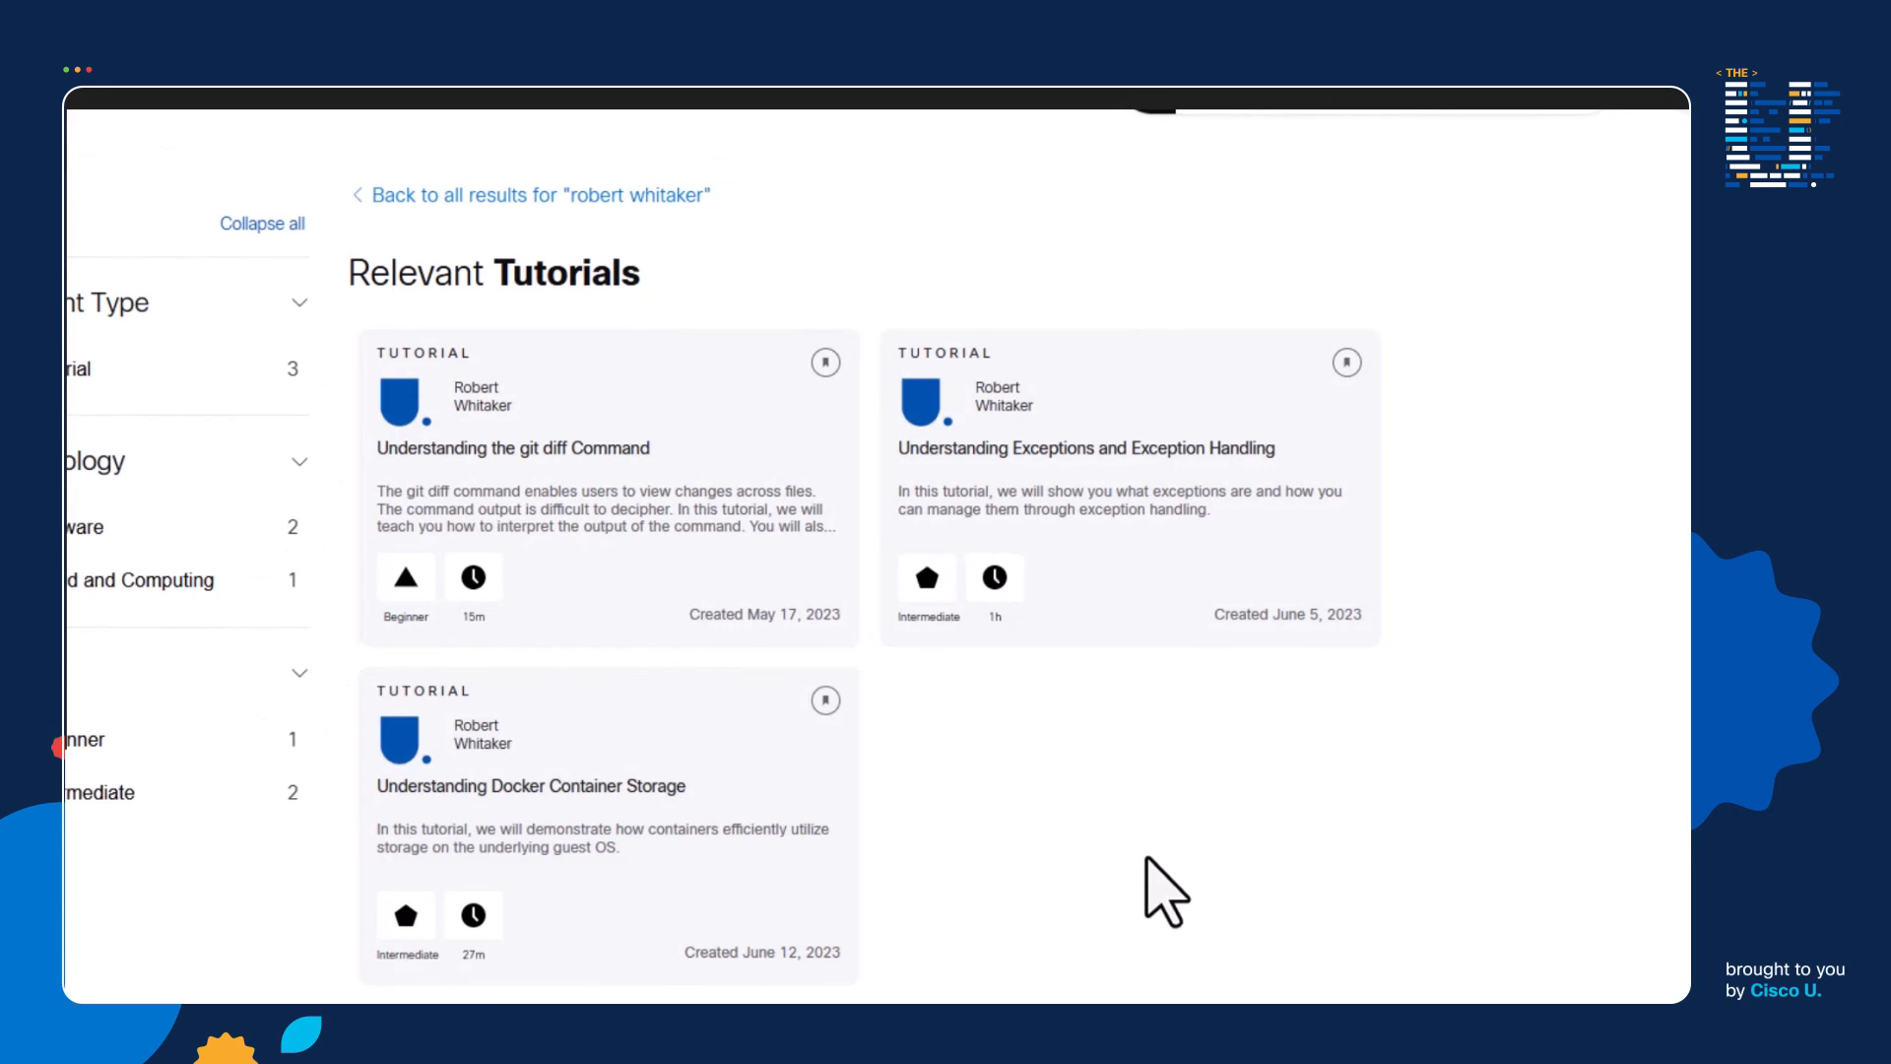